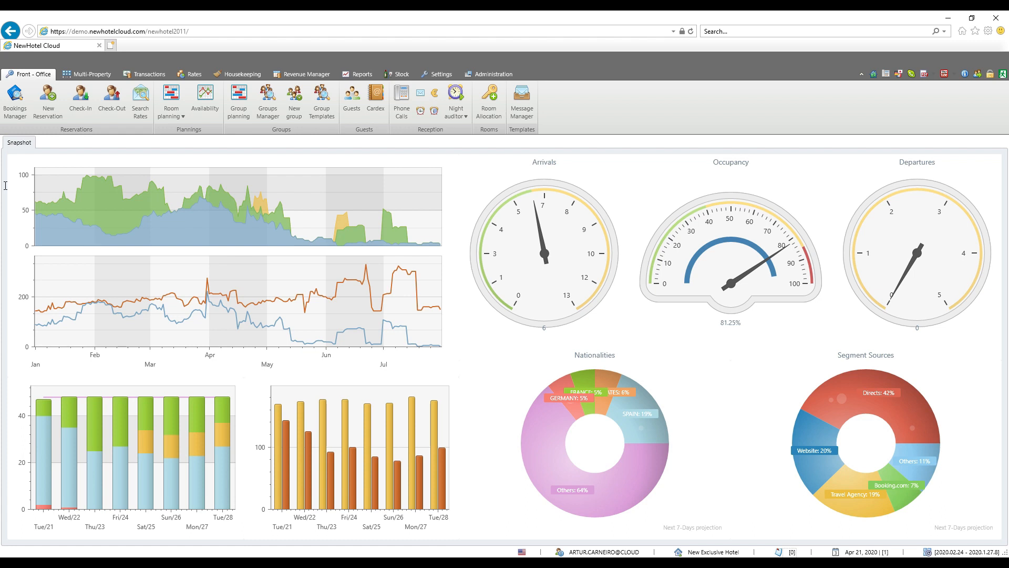
mouse_move(48, 101)
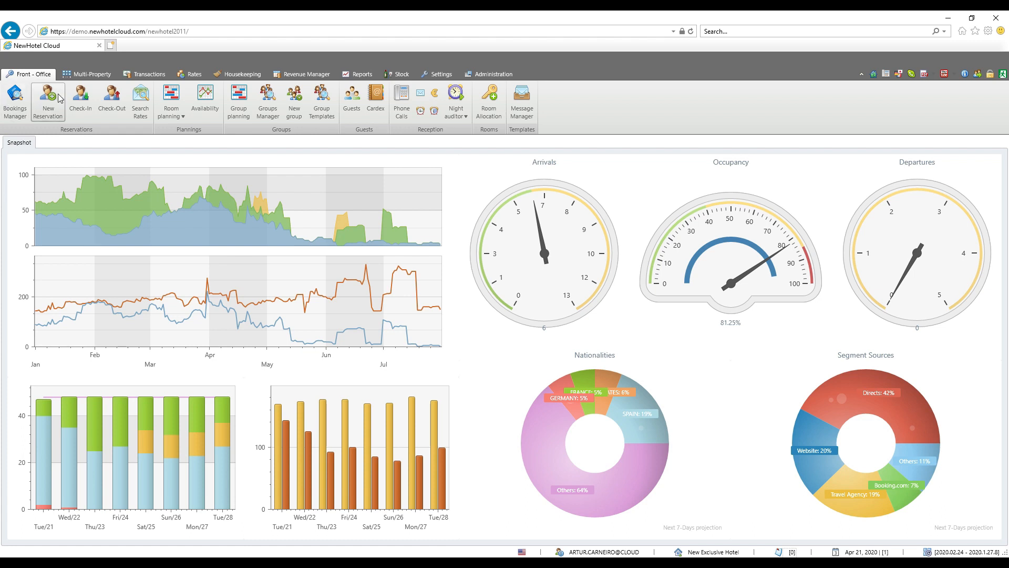
mouse_move(493, 74)
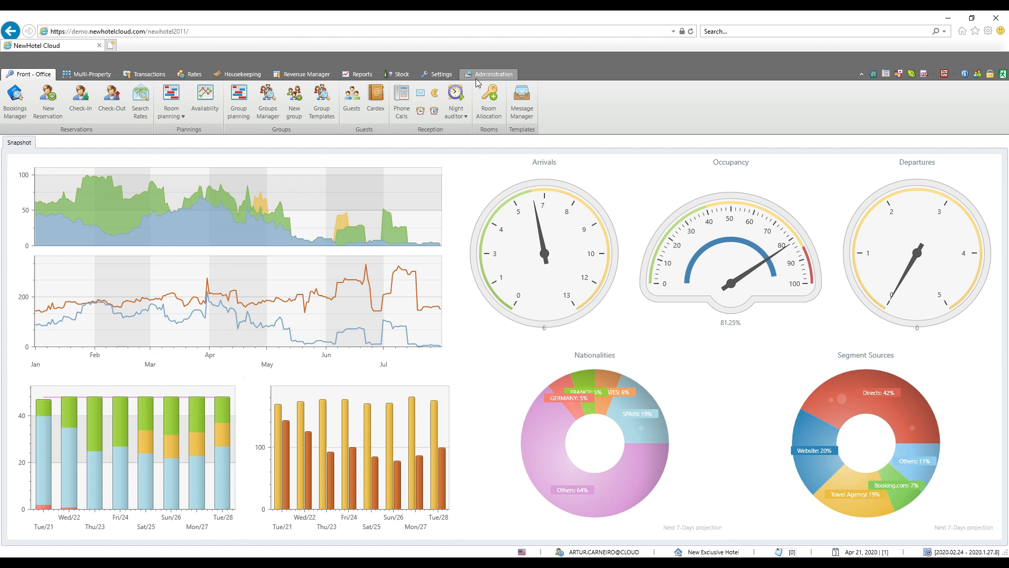
Switch the ribbon to the Administration tab to show settings, security and export tools.
left_click(493, 74)
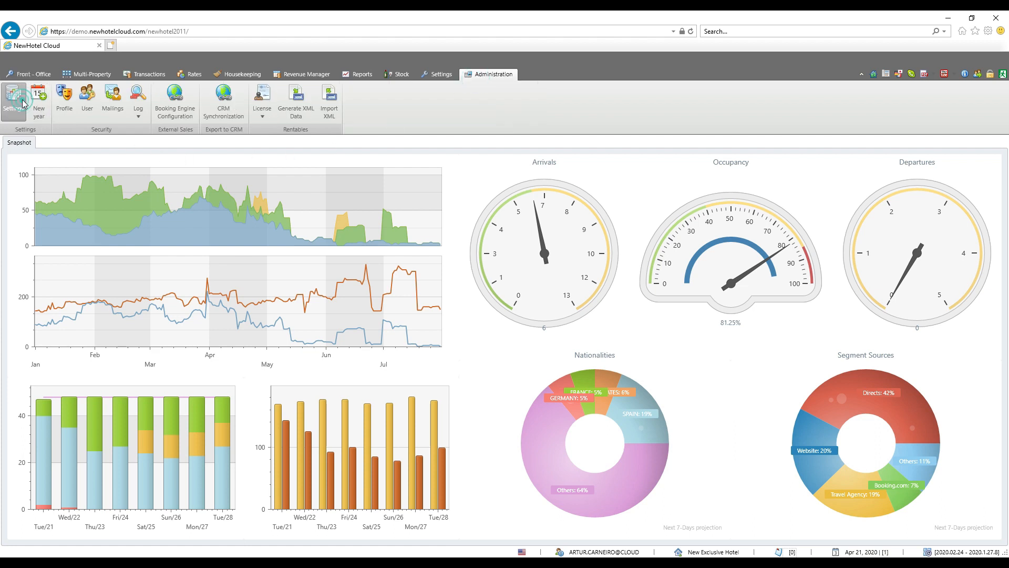
Open the Price settings and set the BAR calculation method to Yield Optimization.
left_click(13, 101)
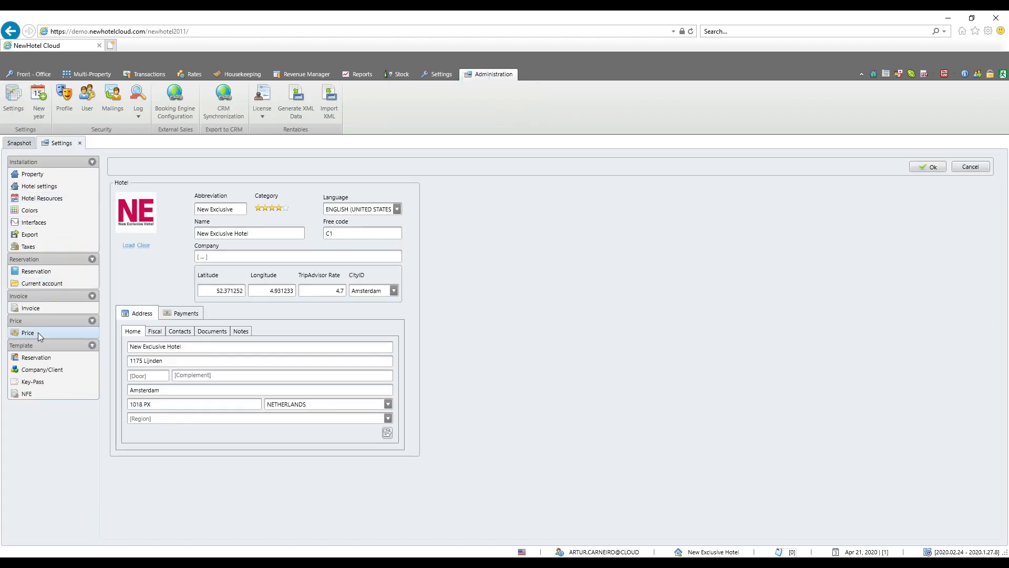
left_click(28, 332)
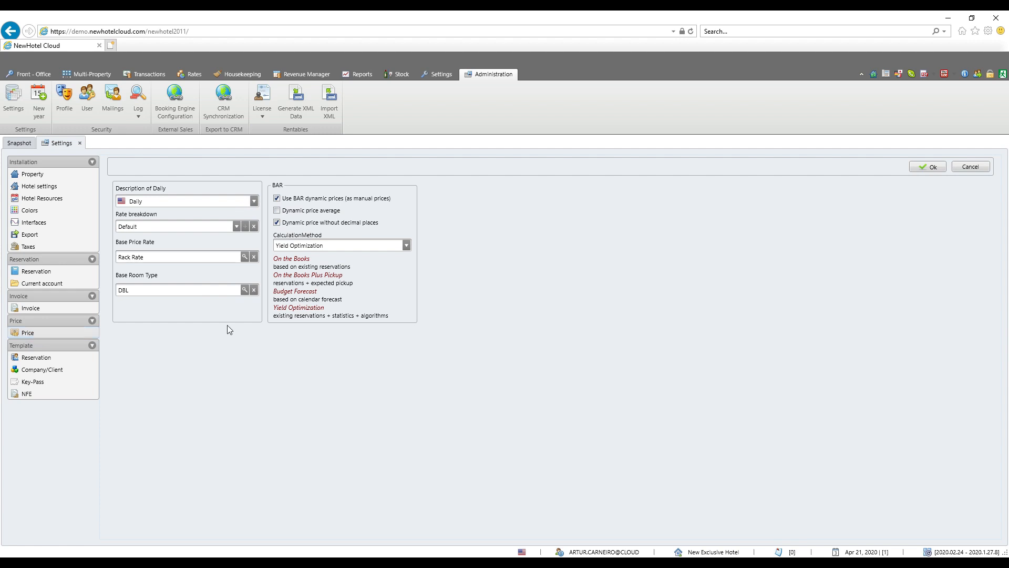
left_click(407, 244)
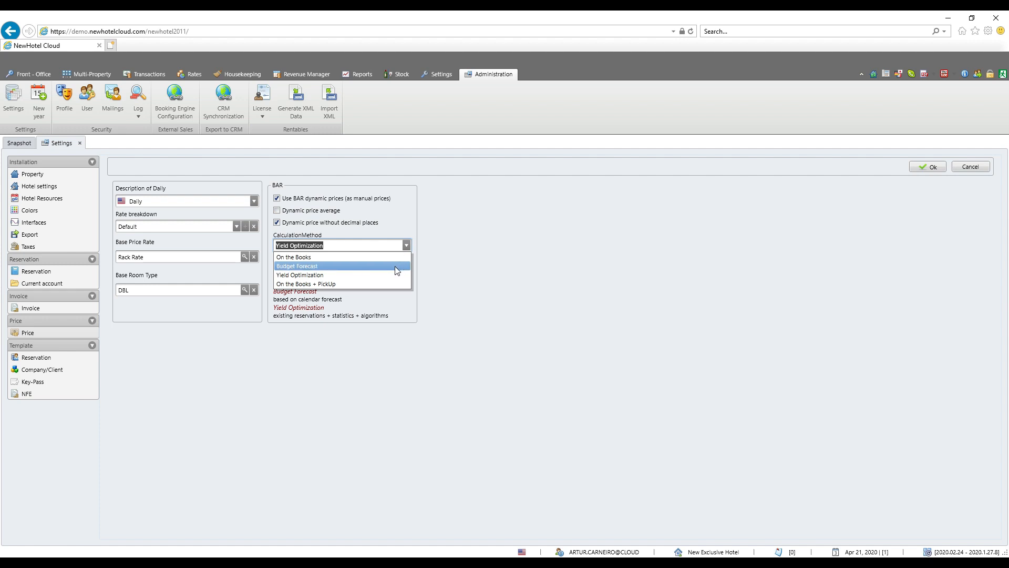
mouse_move(388, 284)
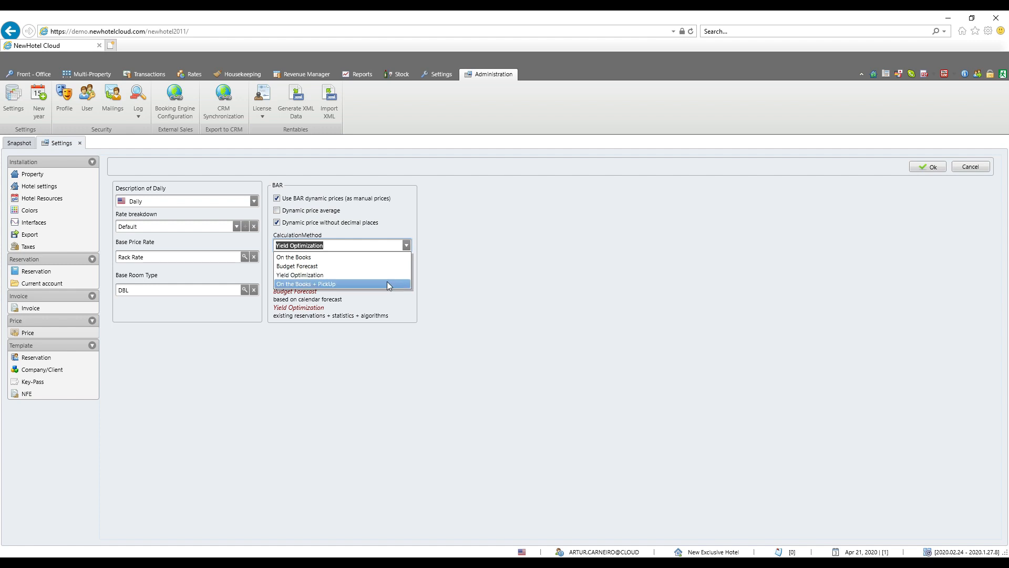
mouse_move(384, 275)
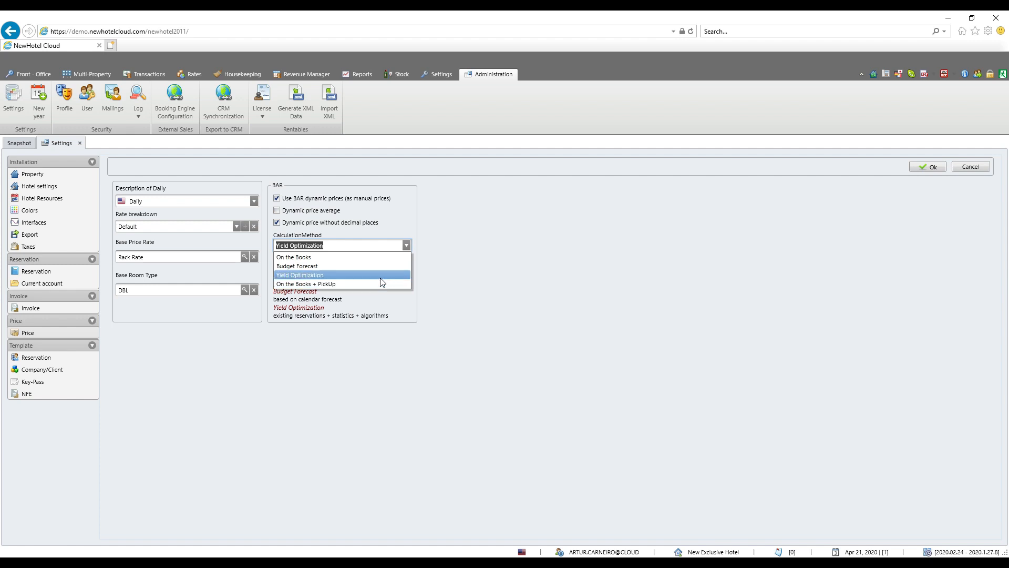
left_click(299, 275)
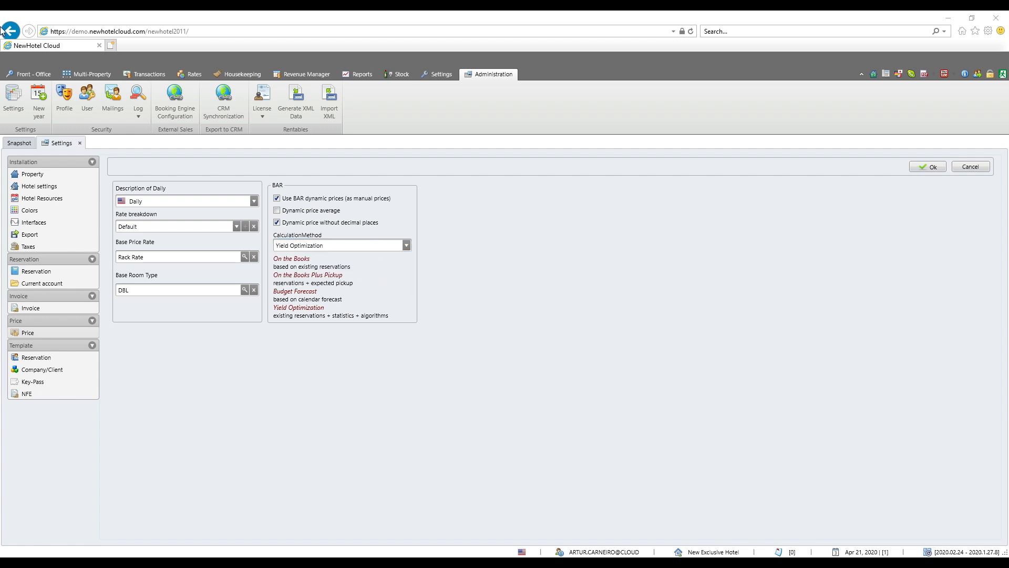
mouse_move(141, 133)
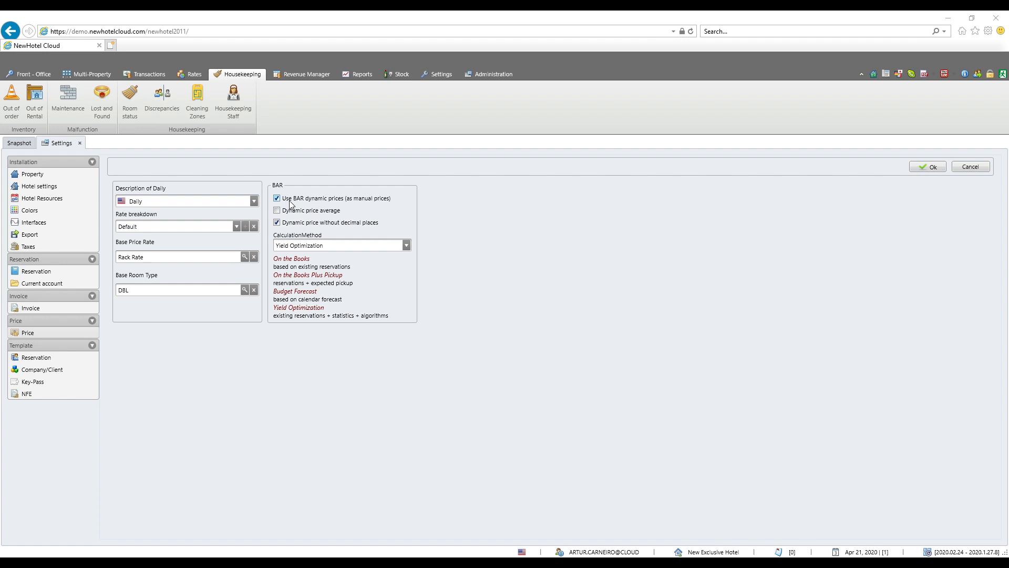
mouse_move(339, 207)
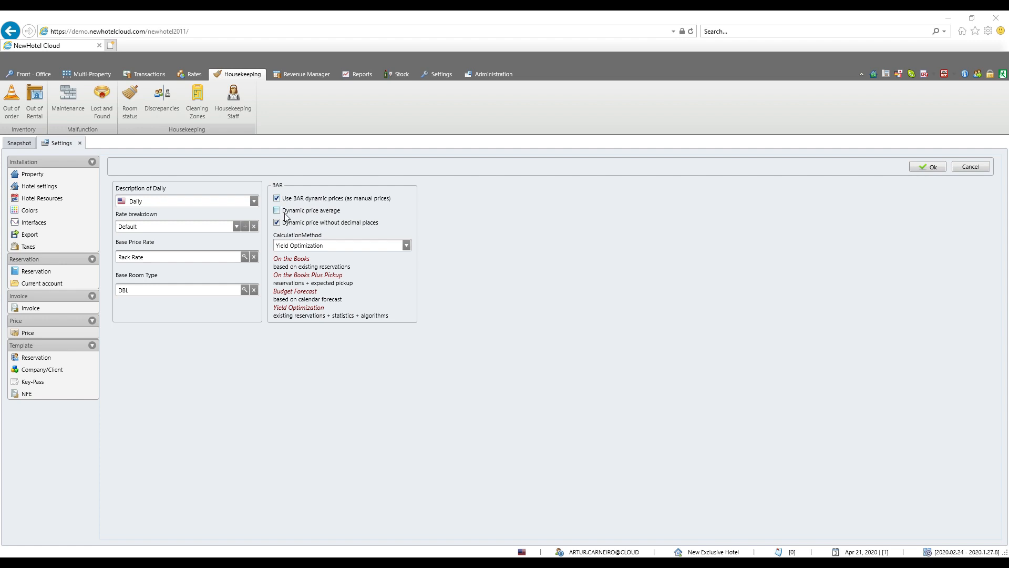
mouse_move(304, 218)
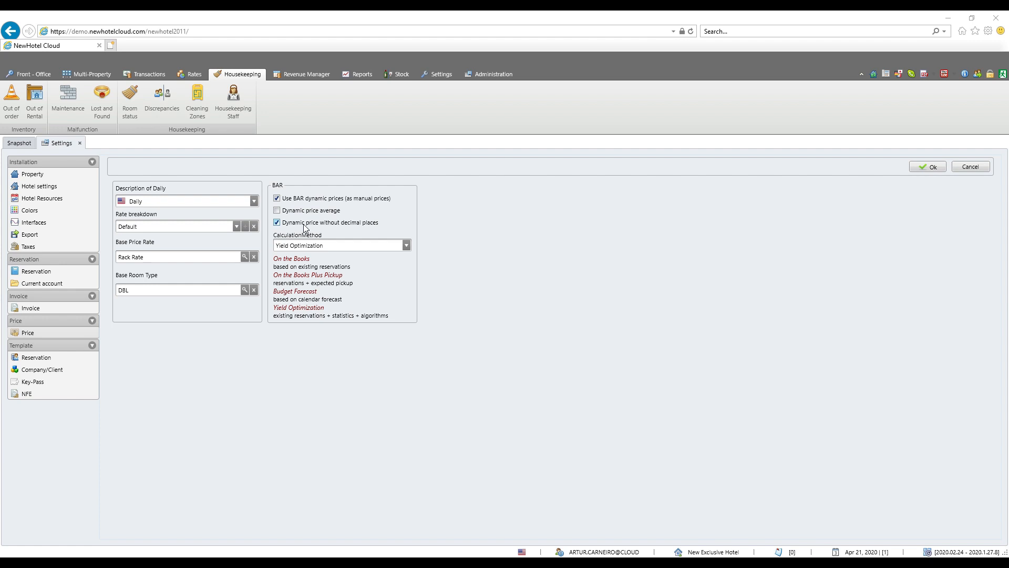
mouse_move(490, 227)
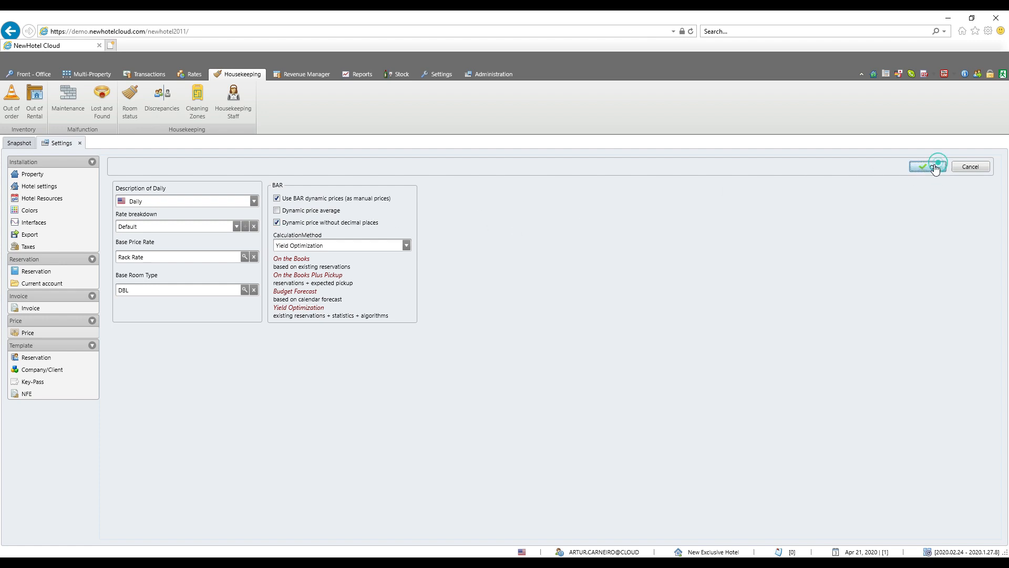
Confirm the price settings with Ok and return to the Administration tab.
left_click(923, 166)
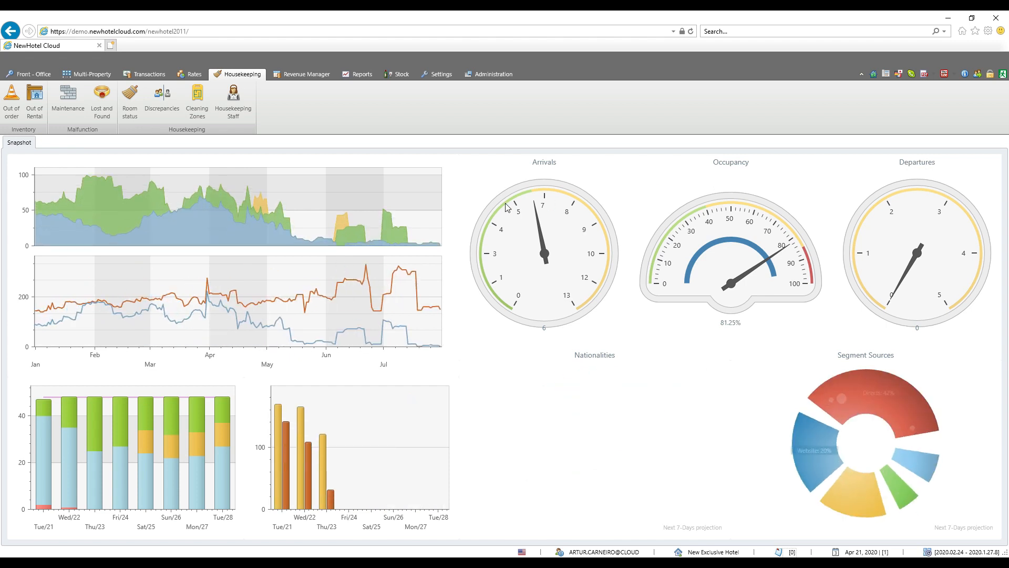
left_click(493, 74)
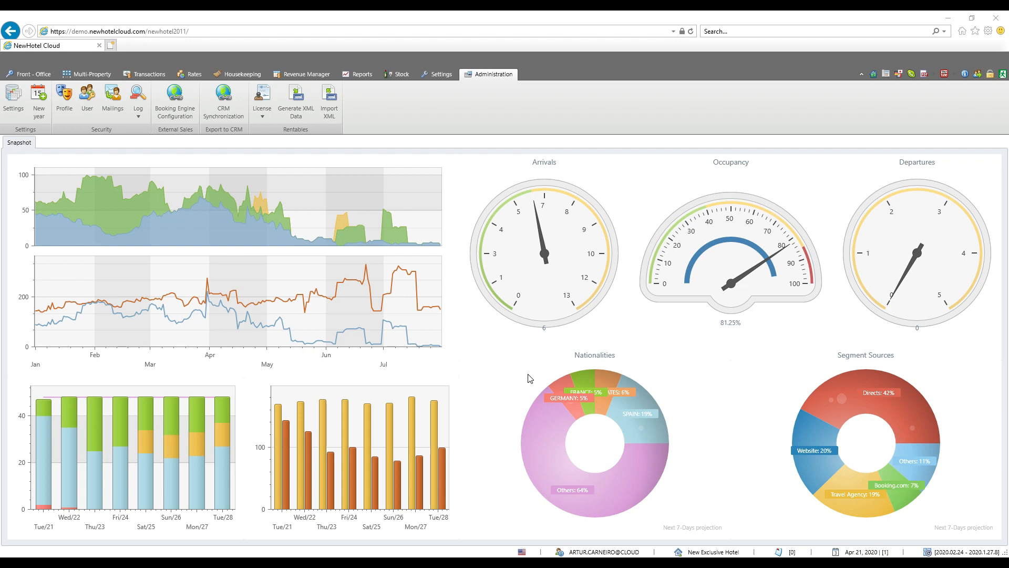
mouse_move(482, 307)
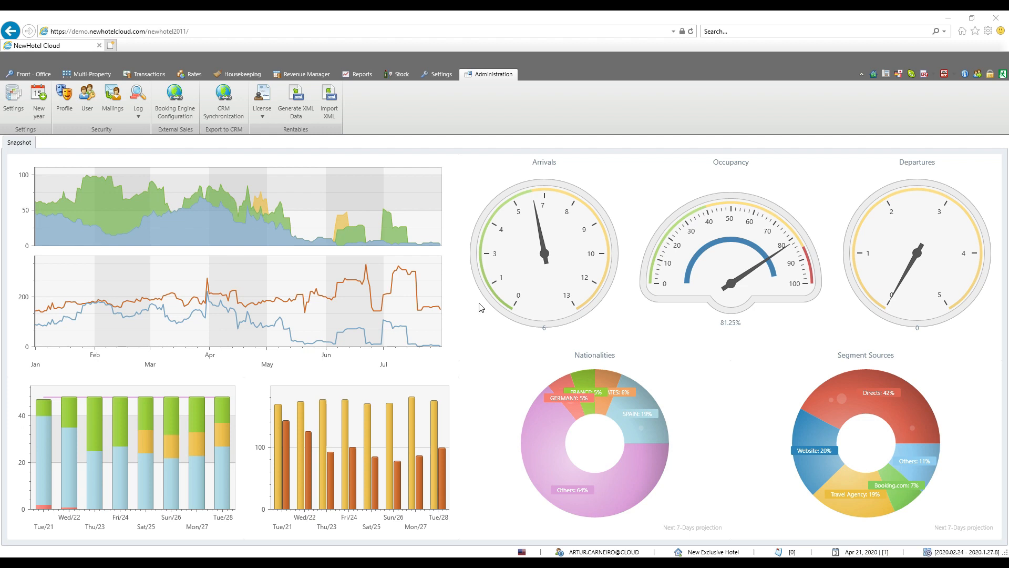
mouse_move(193, 74)
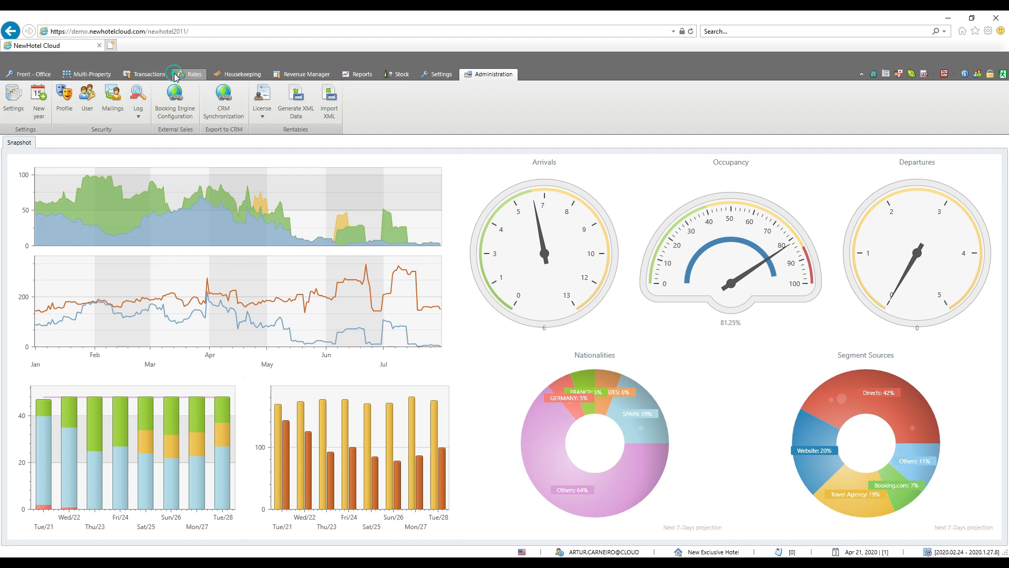
Filter the price rates list to the Revenue Manager category, showing five BAR rates.
left_click(194, 74)
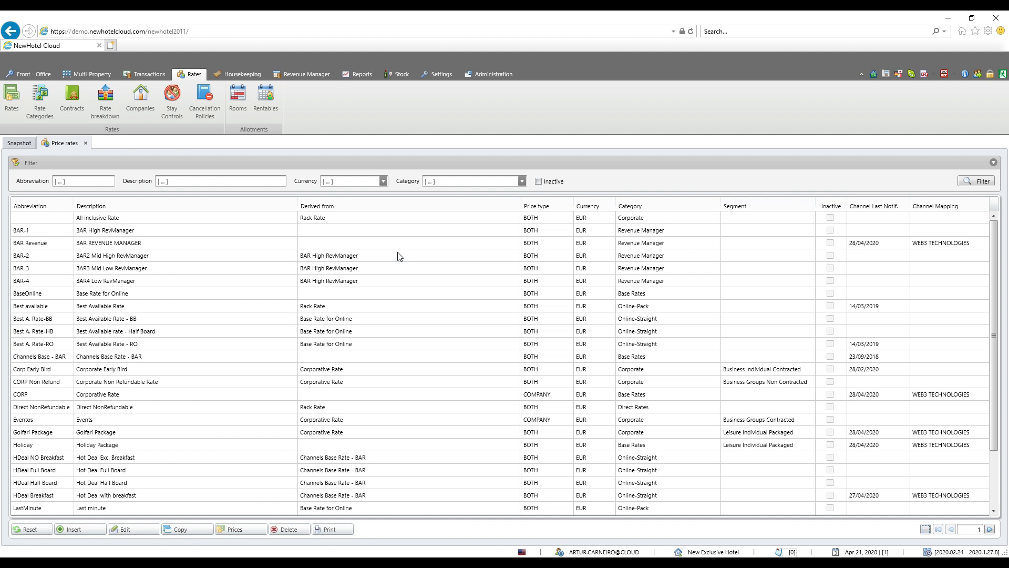
mouse_move(518, 198)
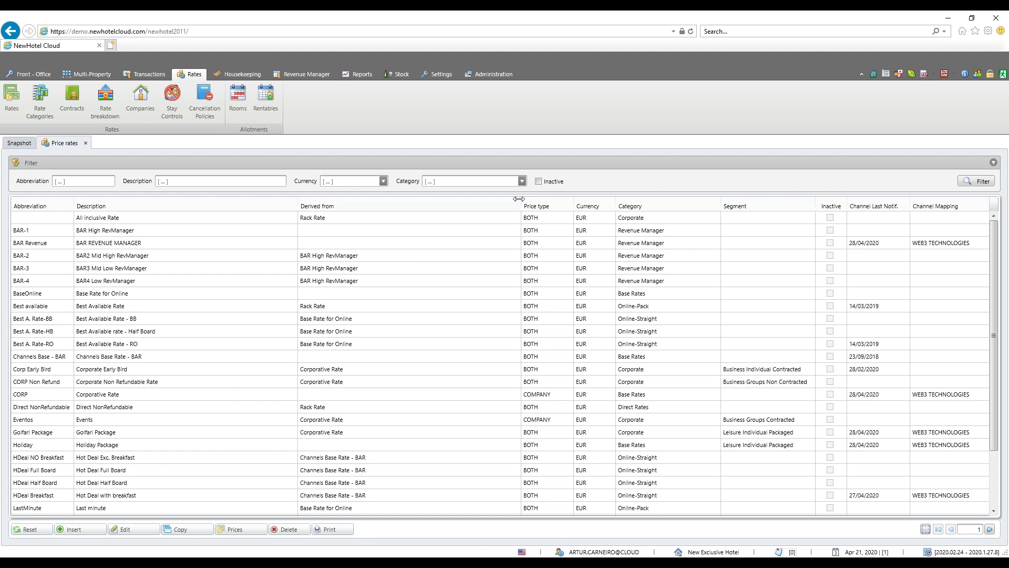
left_click(520, 180)
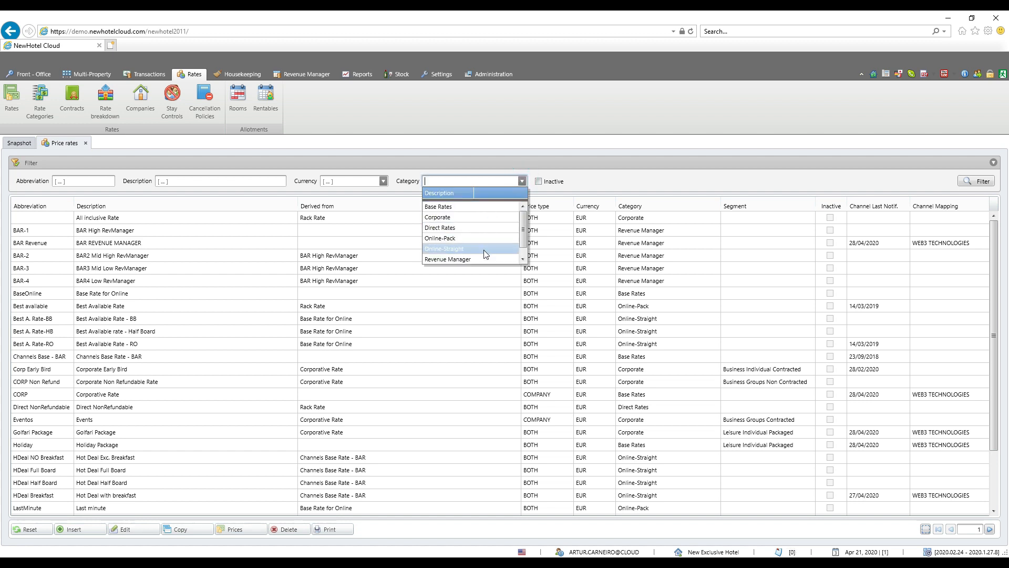
left_click(448, 259)
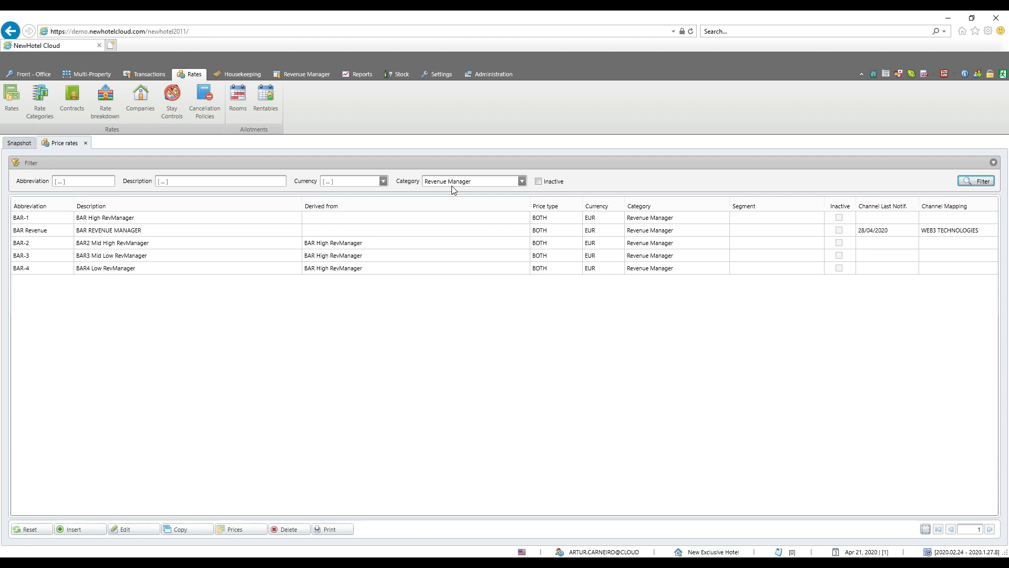
mouse_move(166, 232)
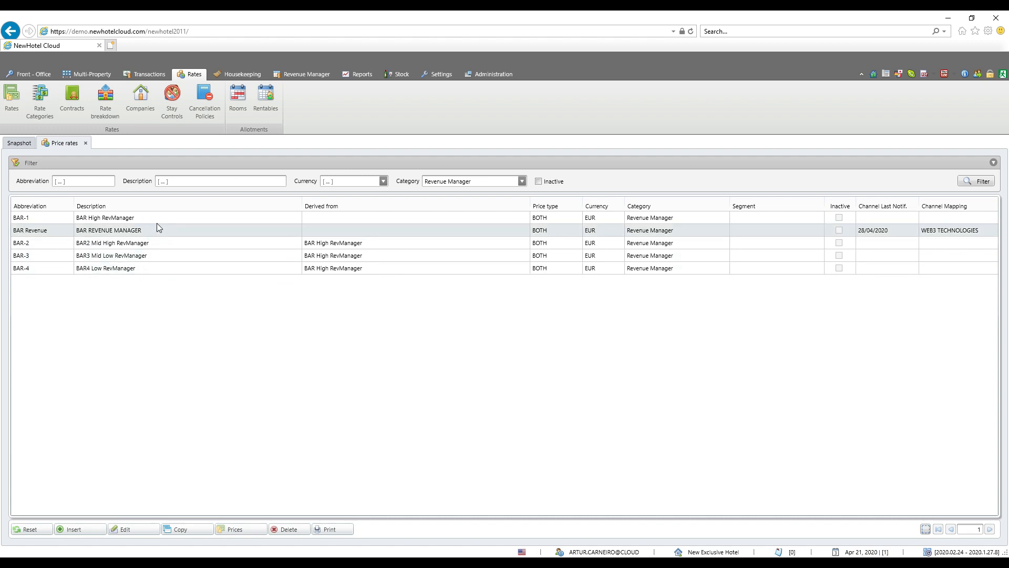
mouse_move(162, 221)
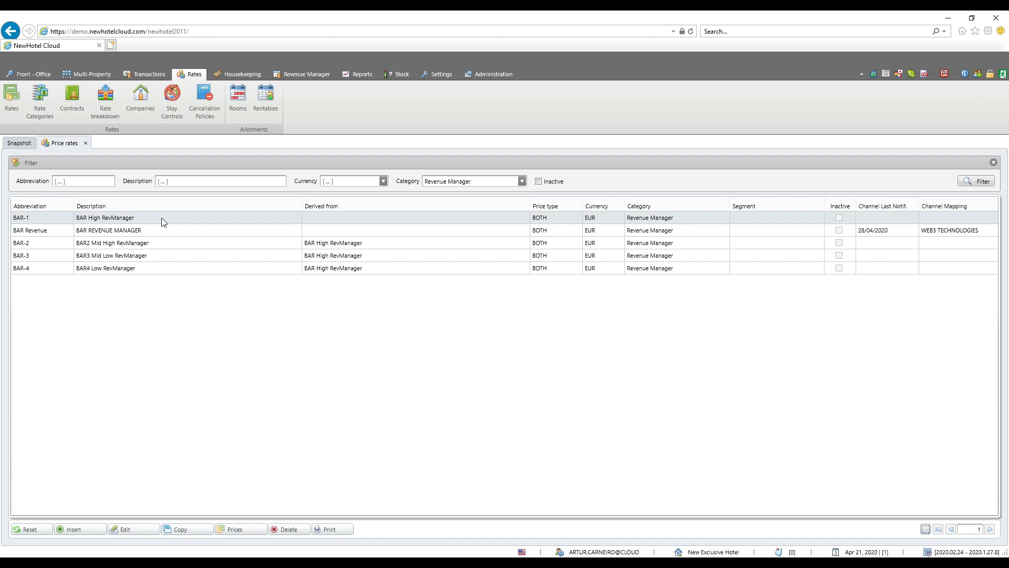
mouse_move(178, 238)
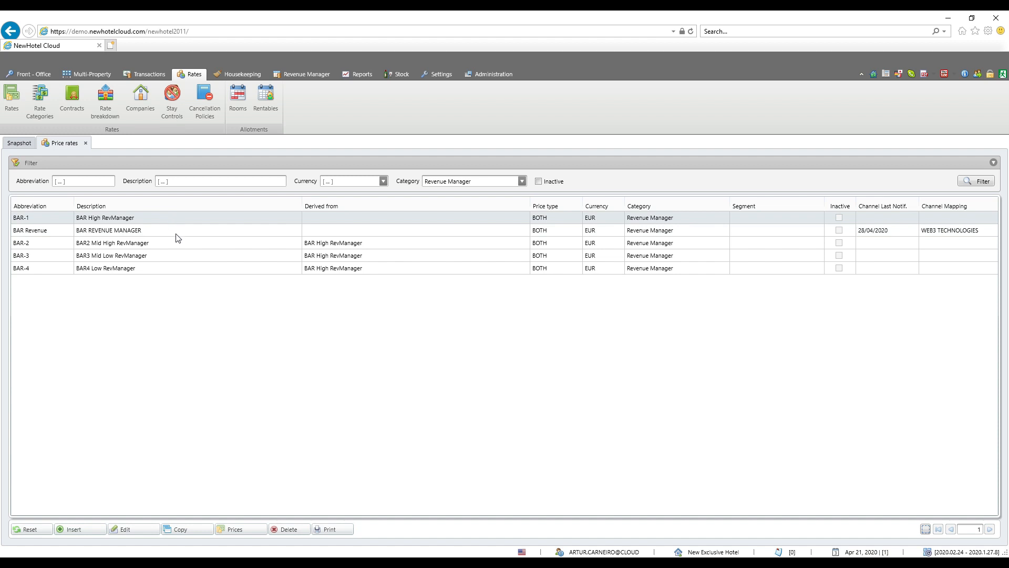
mouse_move(164, 269)
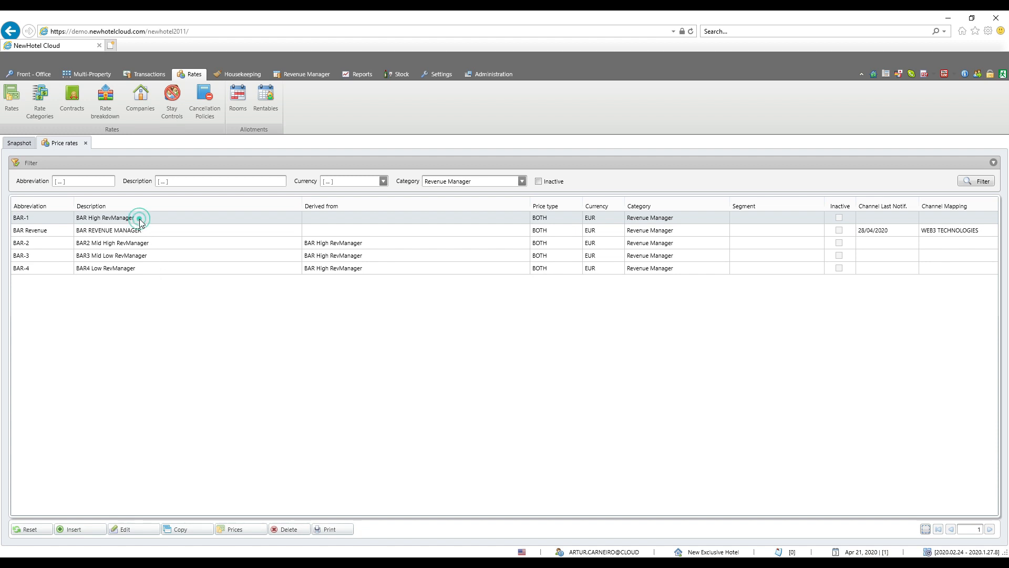
double_click(105, 217)
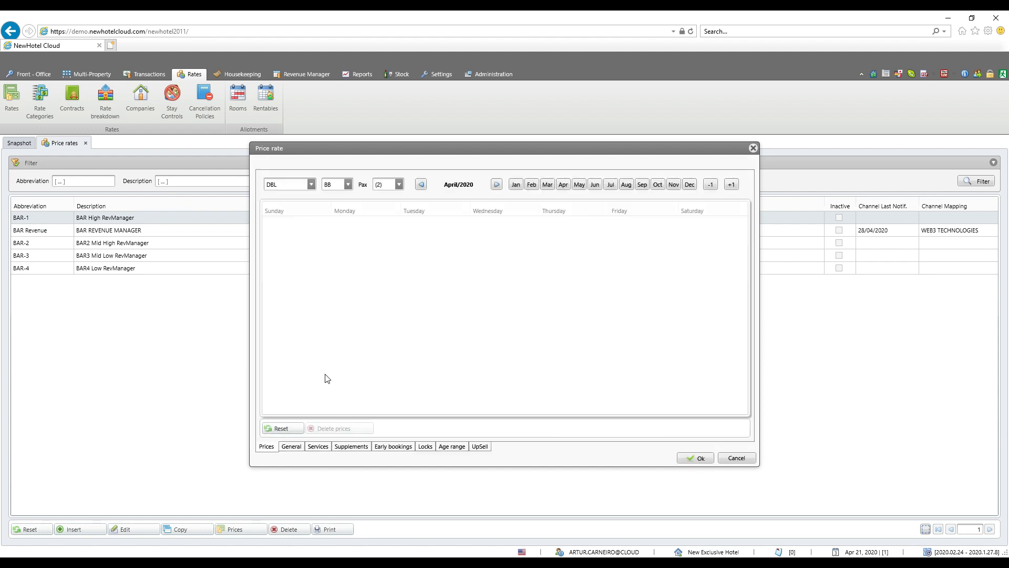
mouse_move(303, 401)
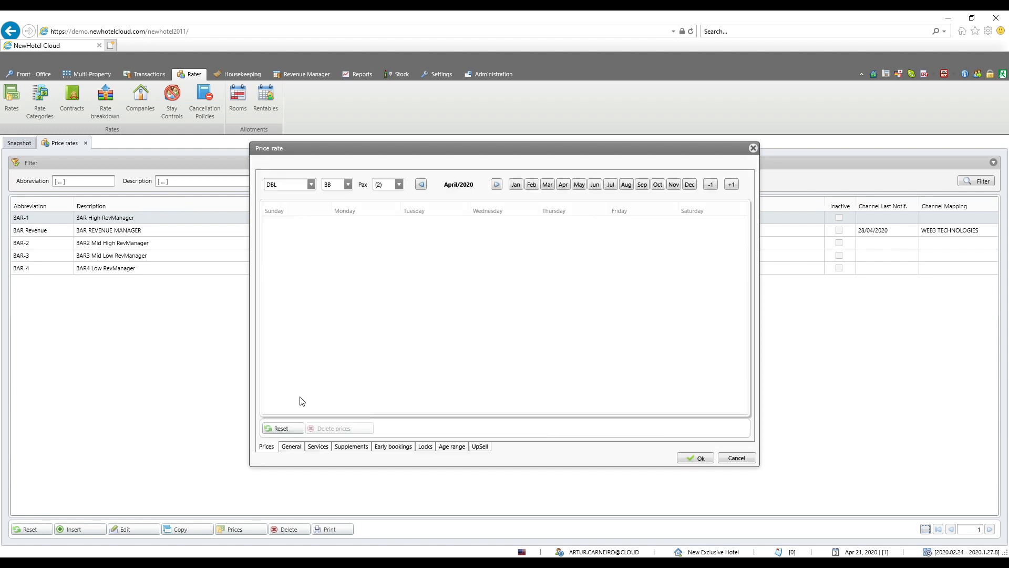
mouse_move(146, 239)
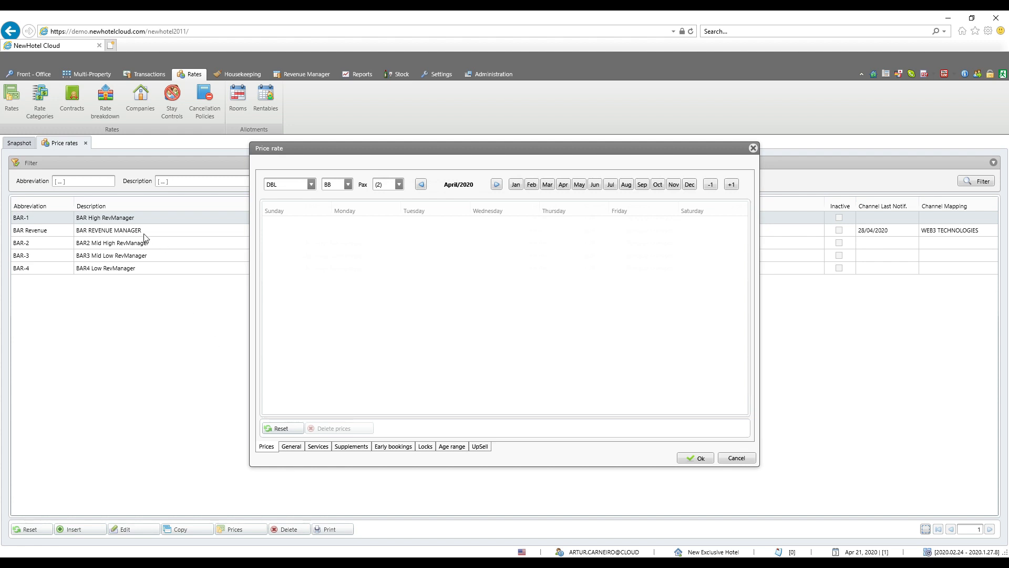
mouse_move(94, 233)
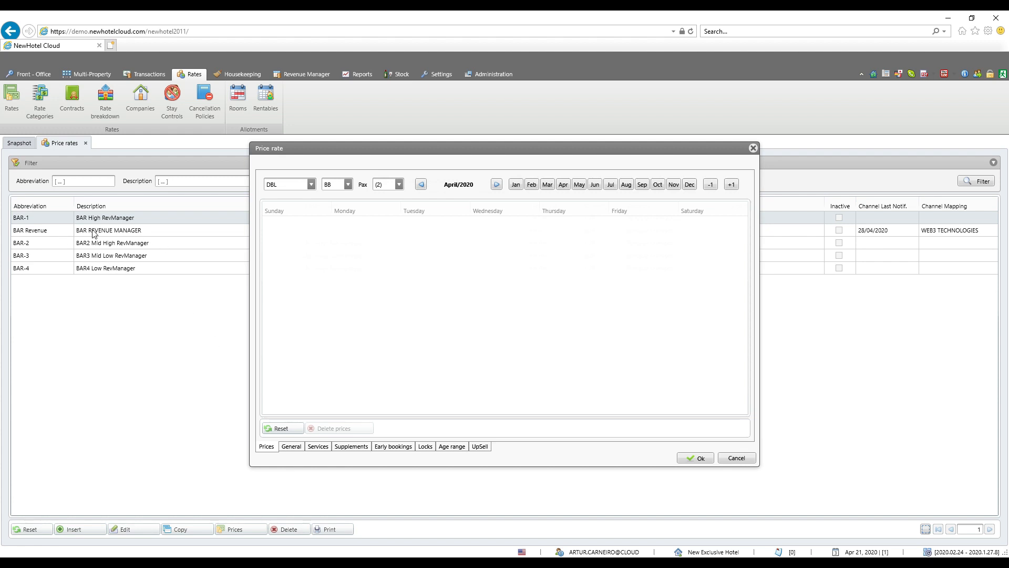
mouse_move(123, 232)
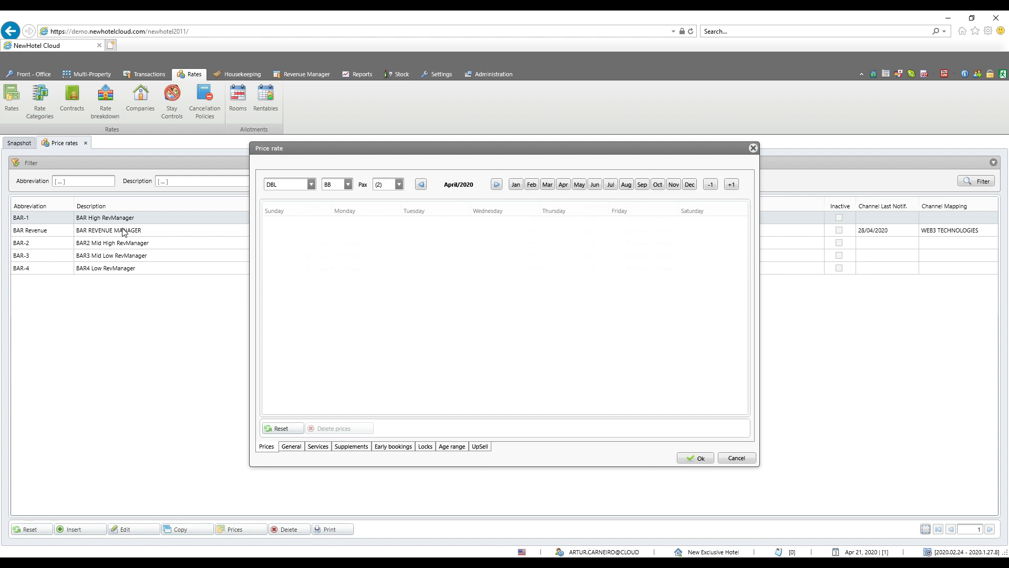
mouse_move(149, 268)
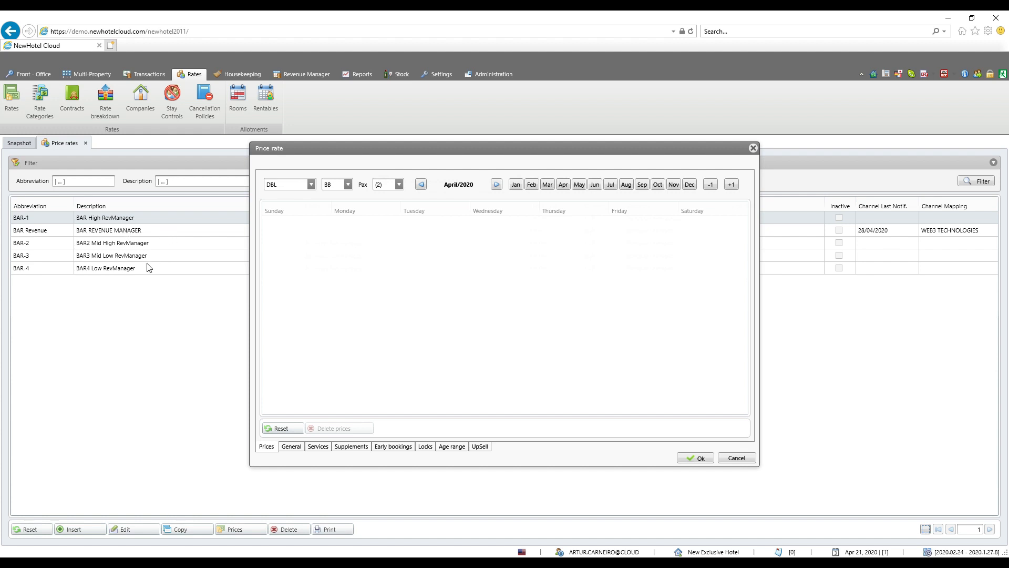
mouse_move(155, 275)
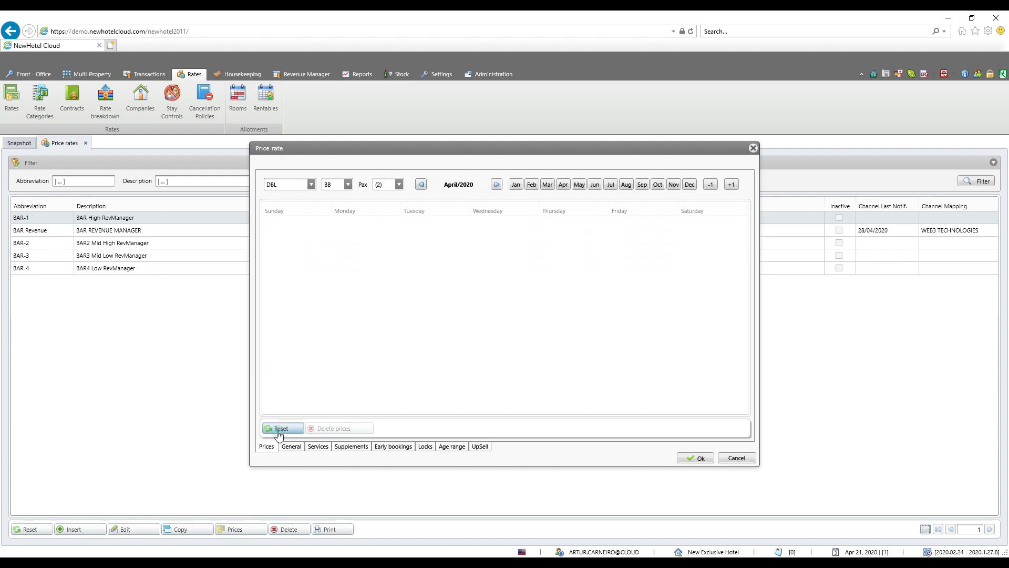
left_click(281, 428)
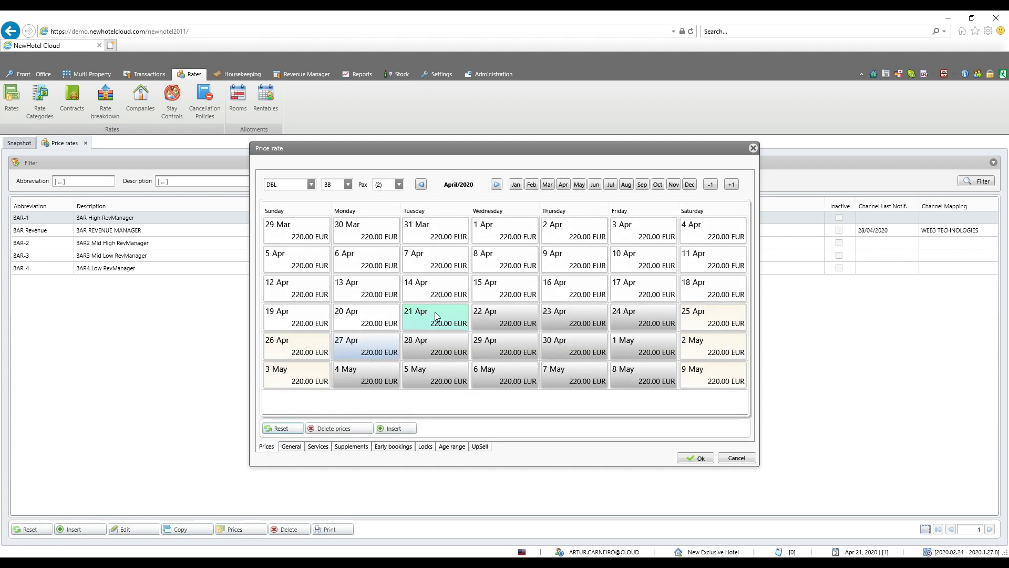
left_click(689, 184)
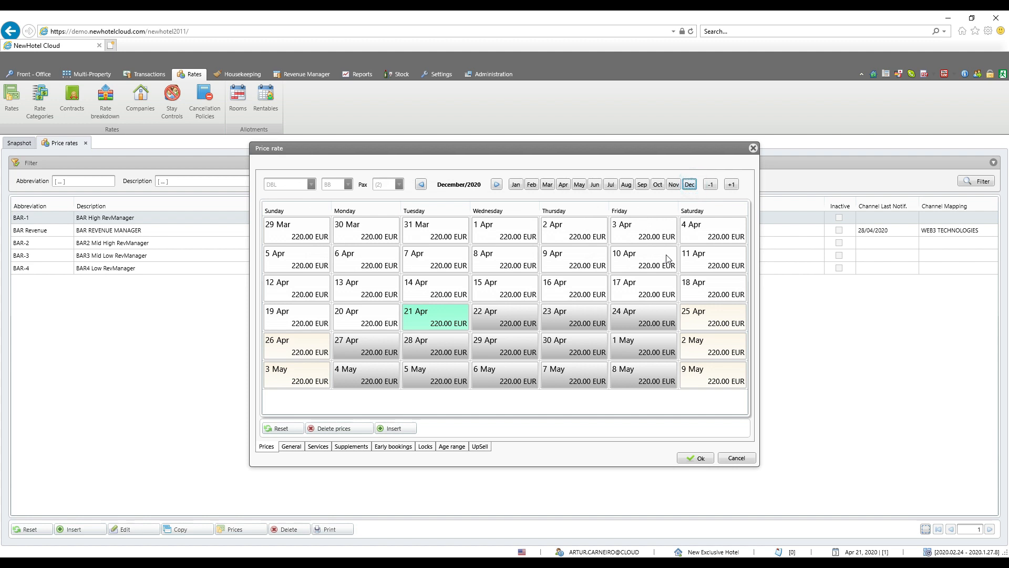
left_click(688, 184)
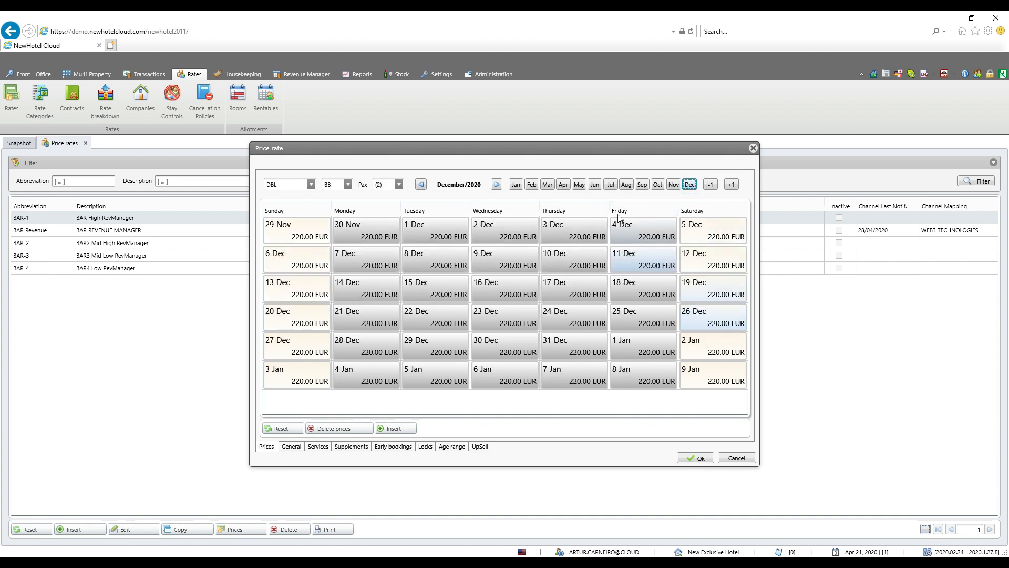
left_click(562, 184)
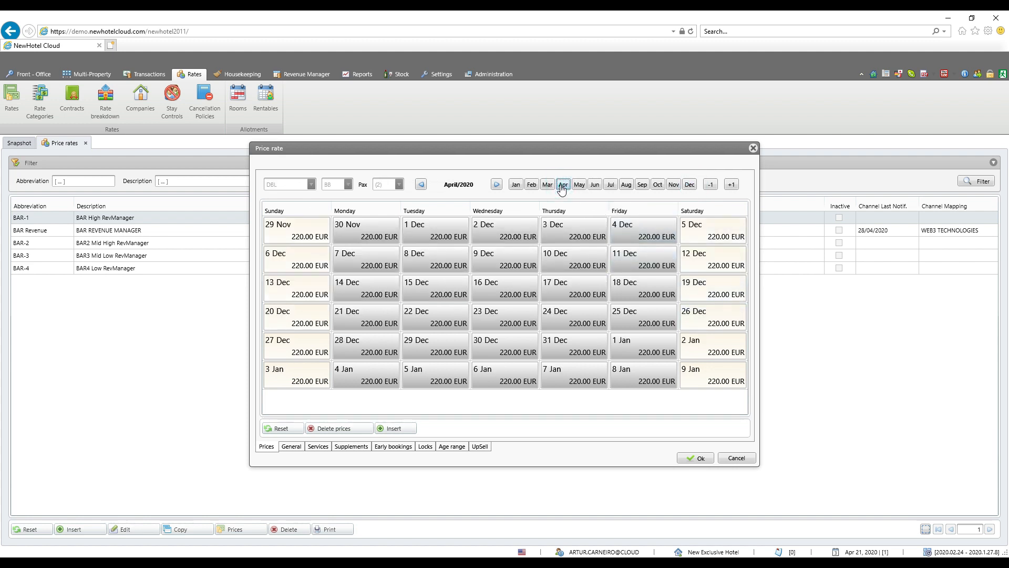
left_click(736, 458)
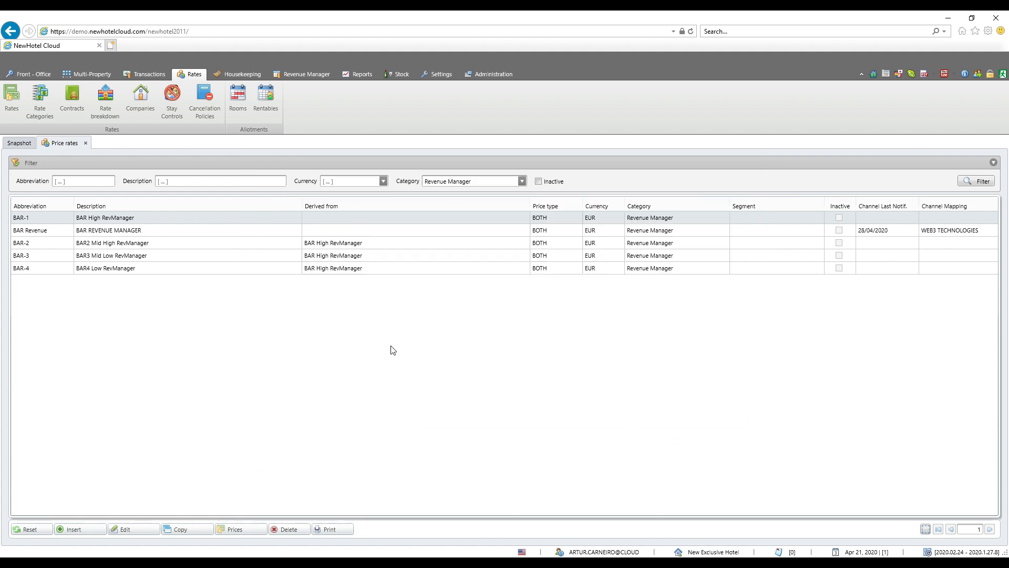
double_click(112, 243)
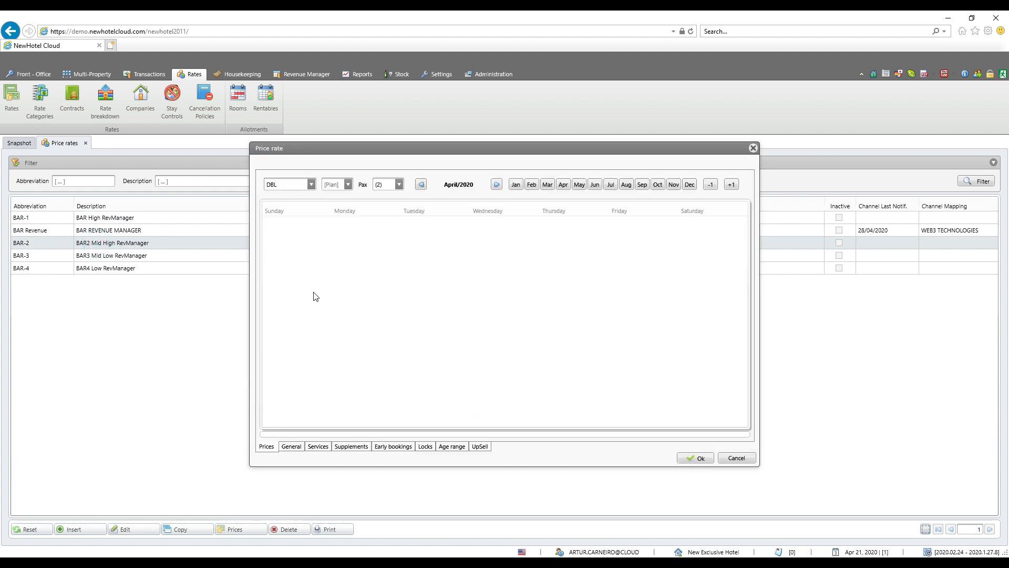
left_click(334, 184)
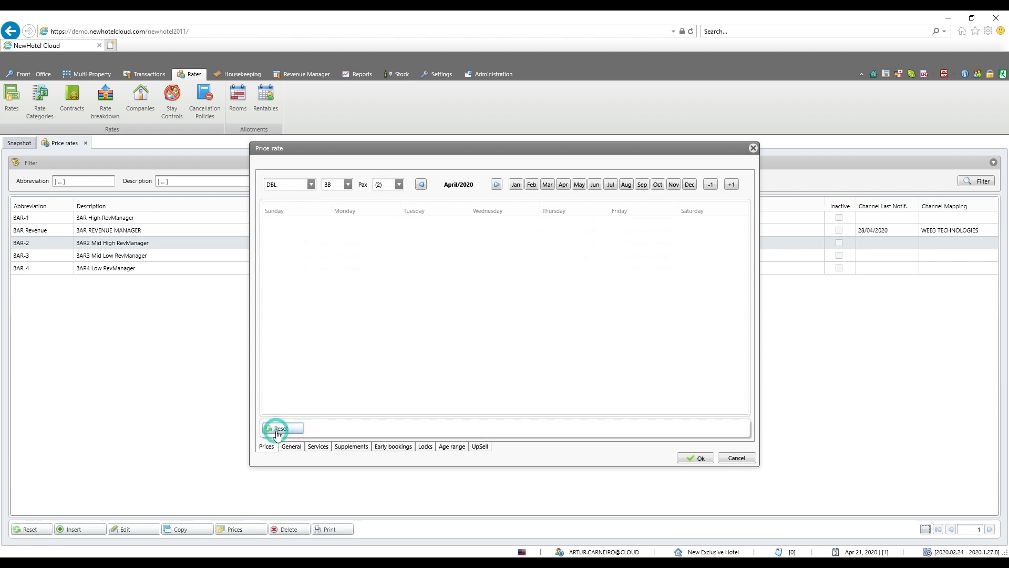
left_click(280, 428)
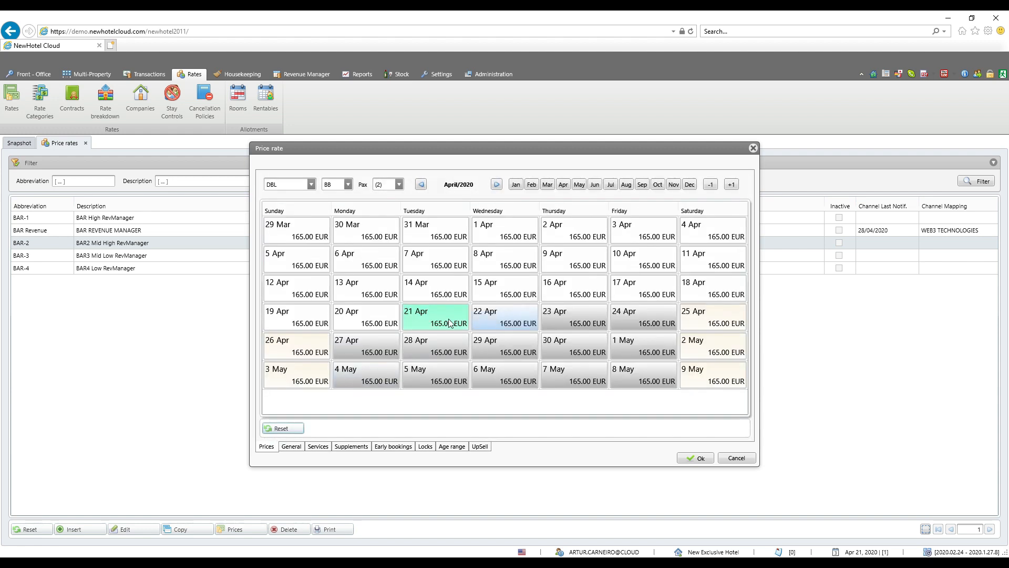
left_click(435, 316)
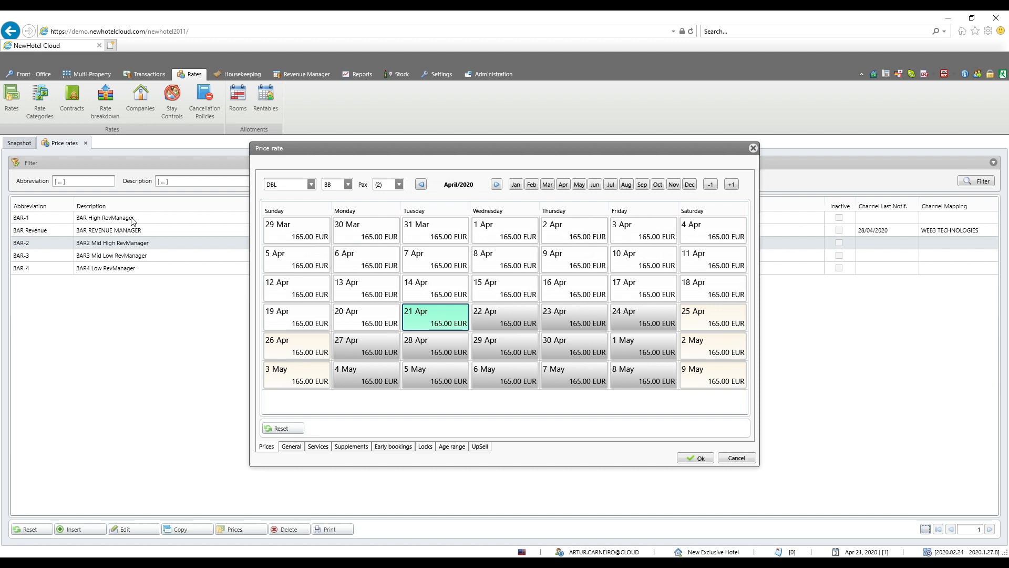
left_click(435, 316)
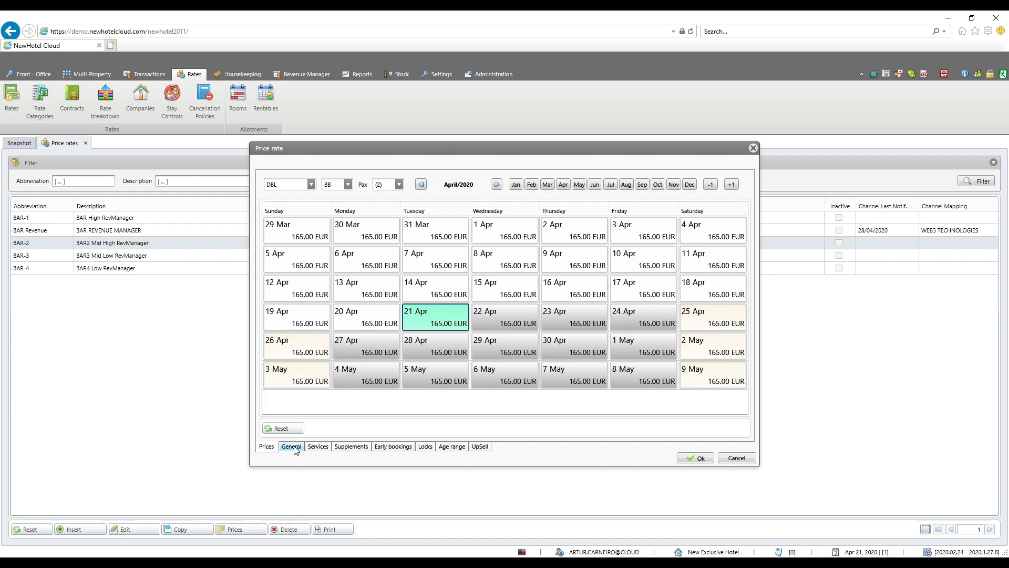
left_click(291, 446)
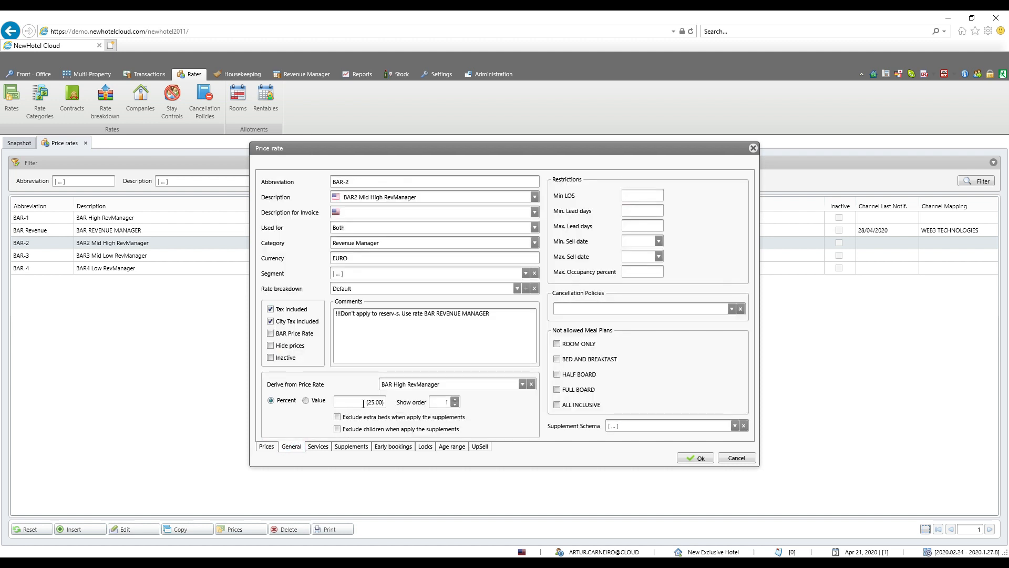
mouse_move(131, 223)
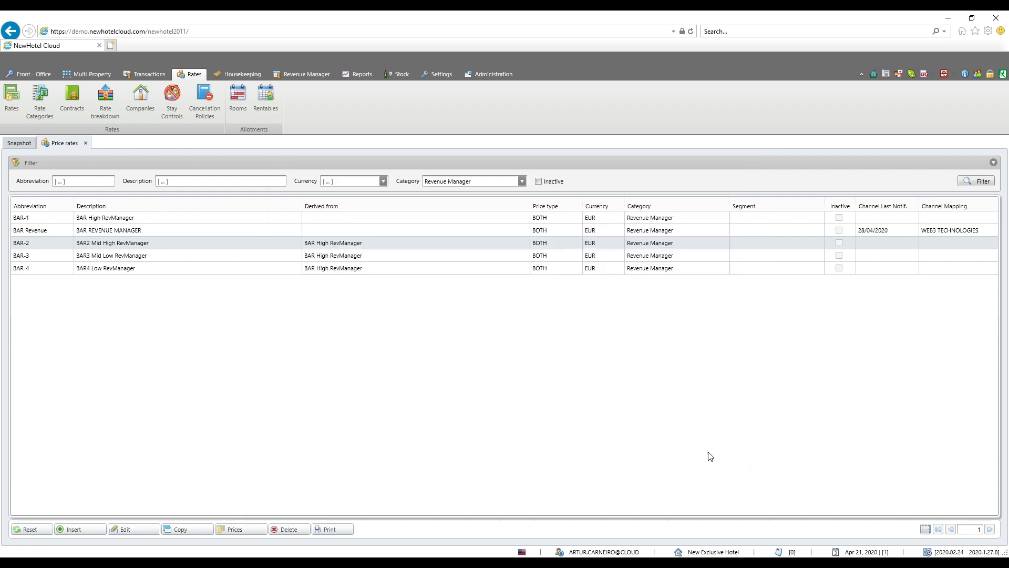
mouse_move(90, 259)
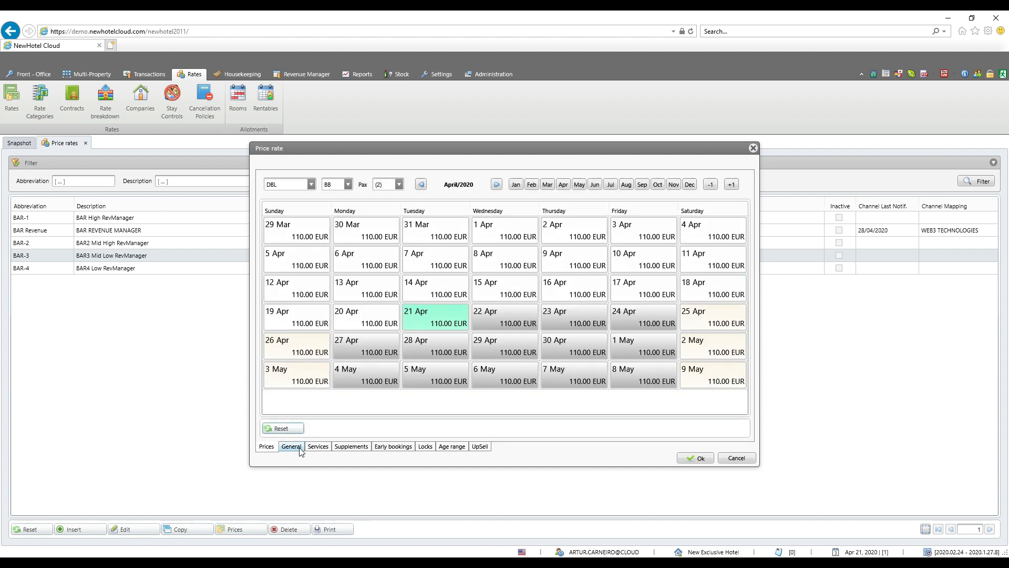
left_click(291, 446)
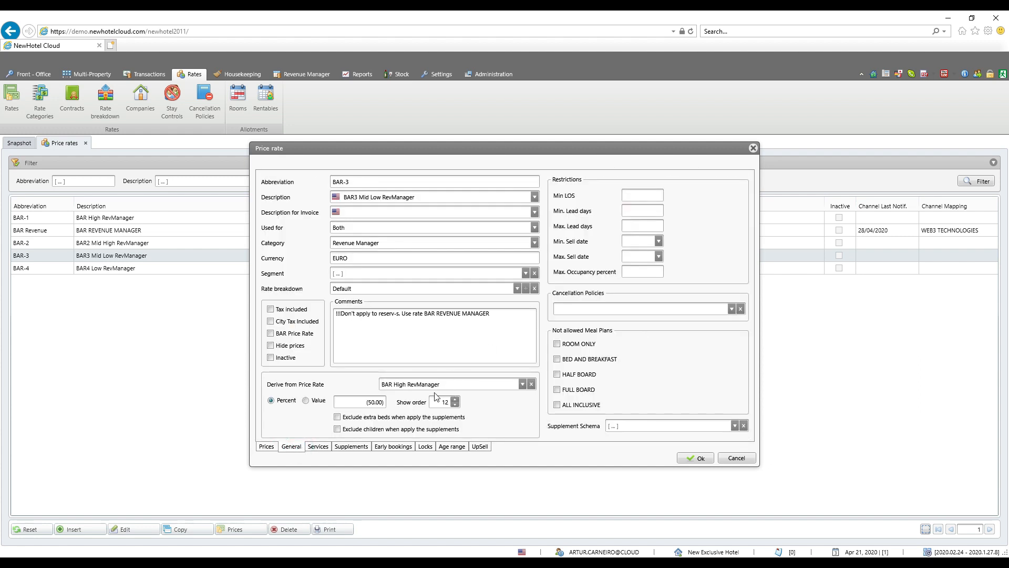
left_click(361, 401)
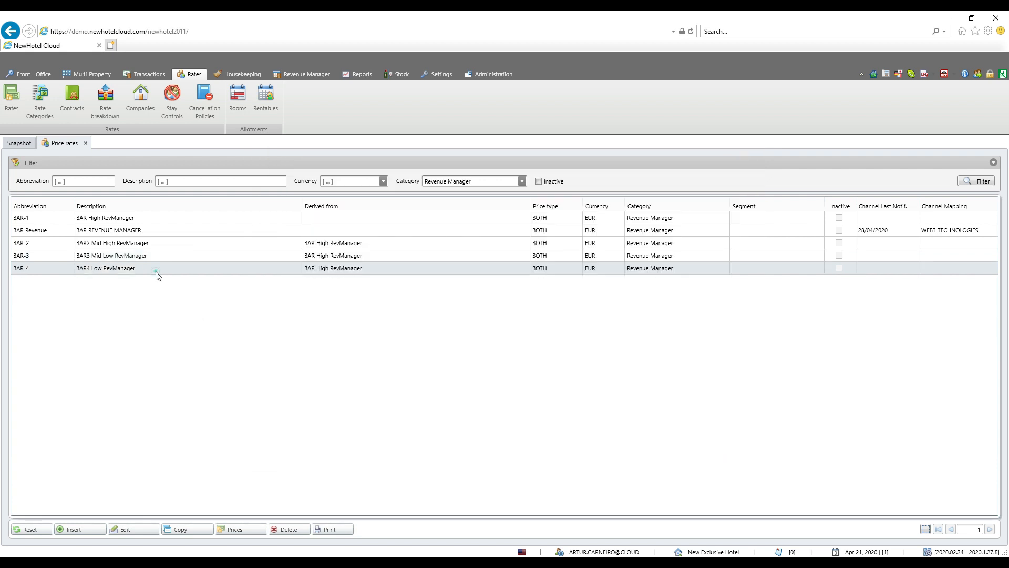
double_click(106, 268)
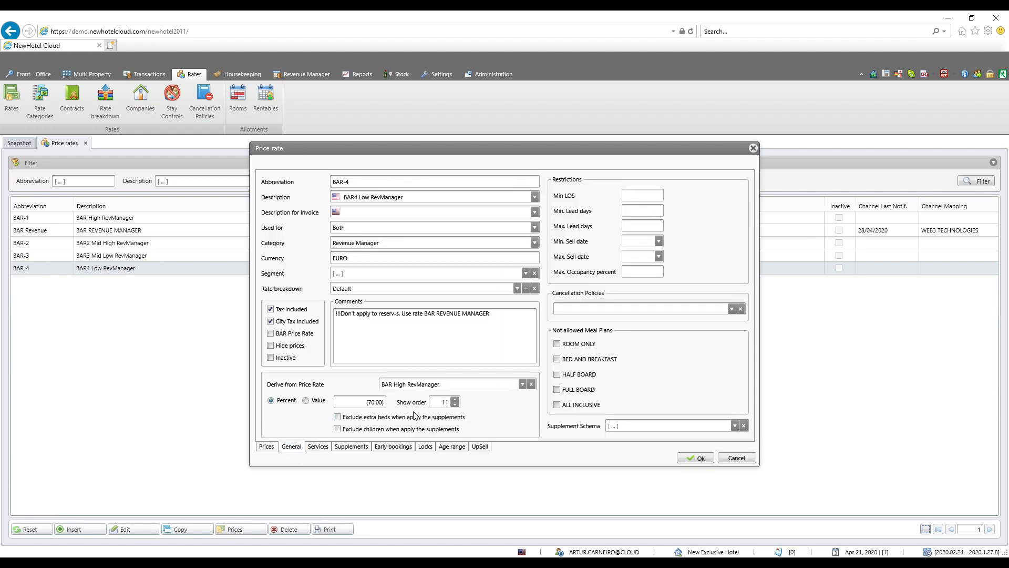
left_click(736, 457)
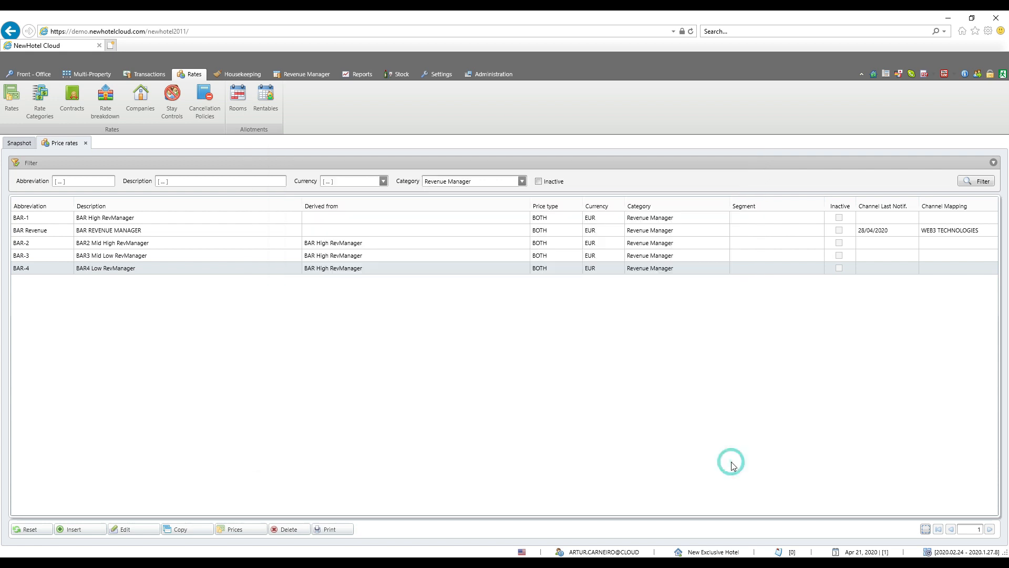
mouse_move(155, 224)
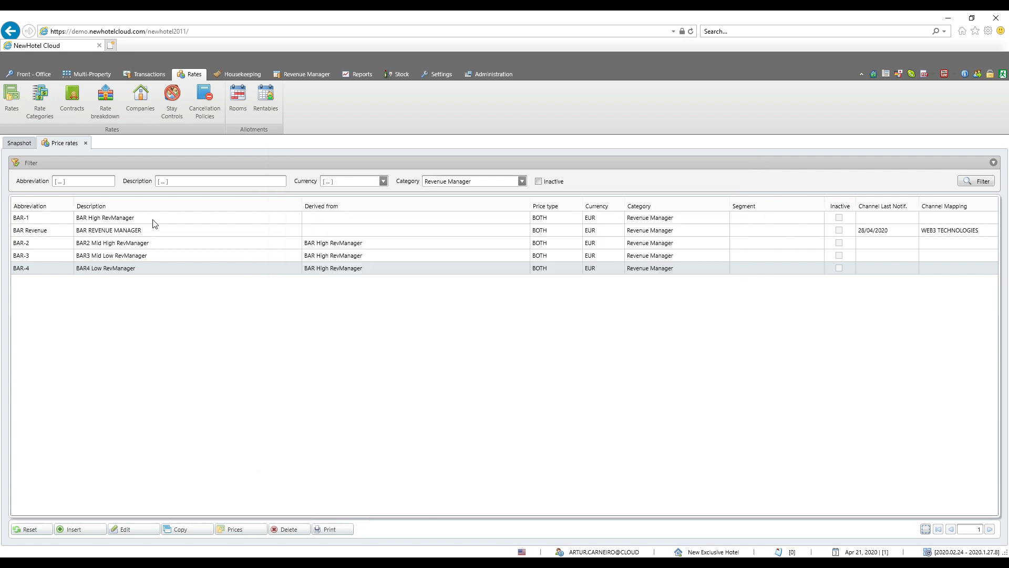
mouse_move(206, 228)
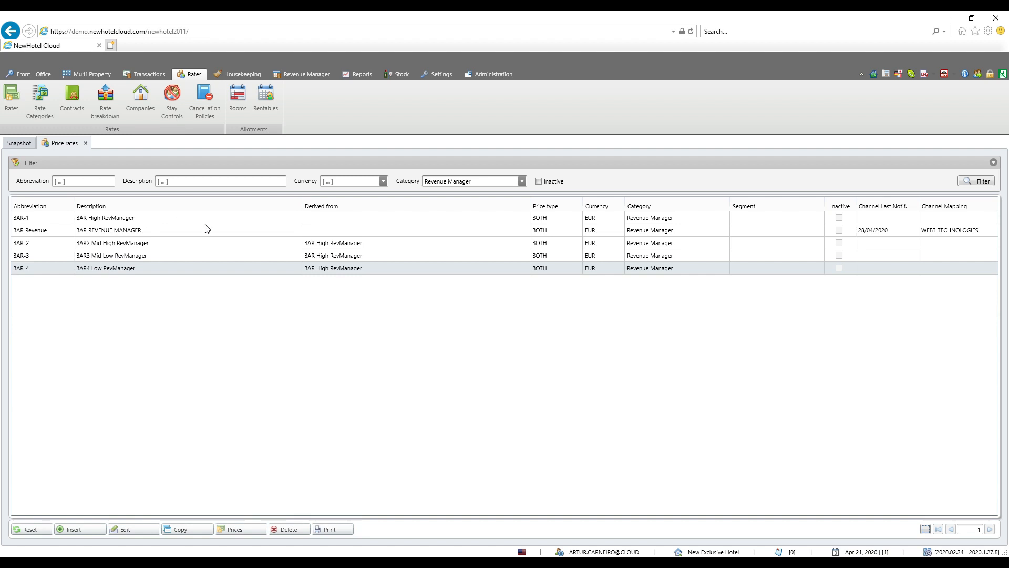
mouse_move(232, 275)
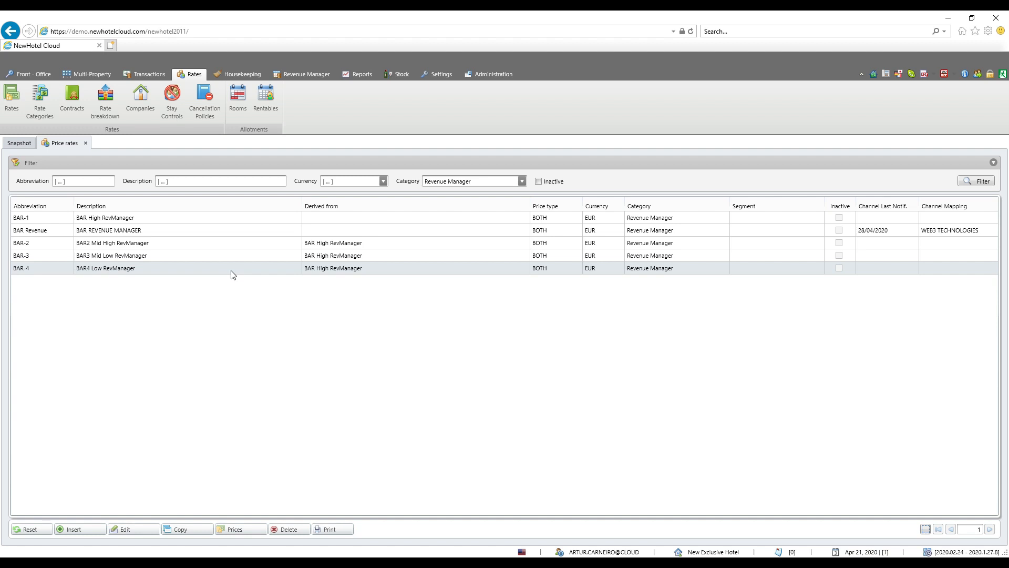
mouse_move(270, 241)
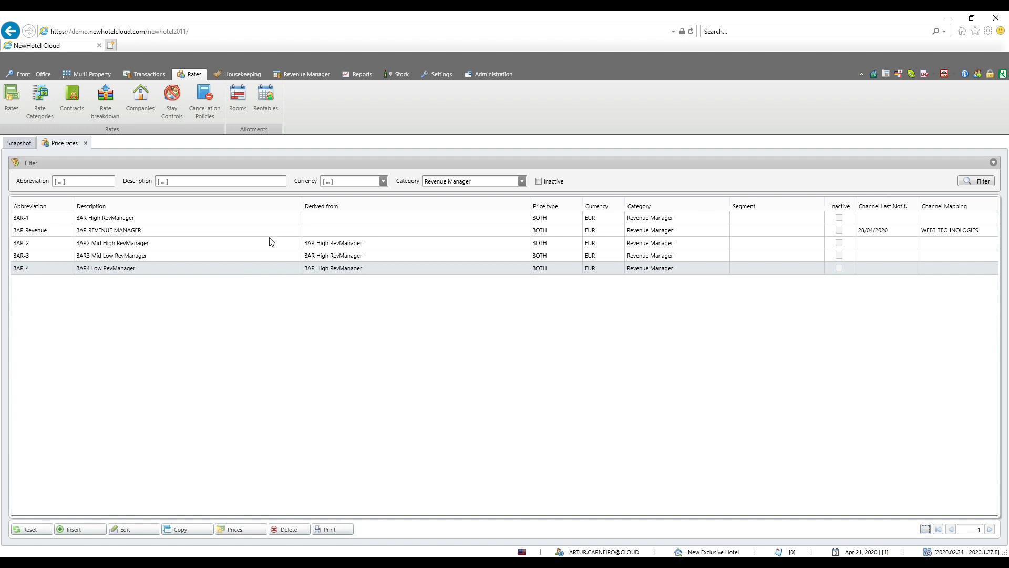
mouse_move(306, 75)
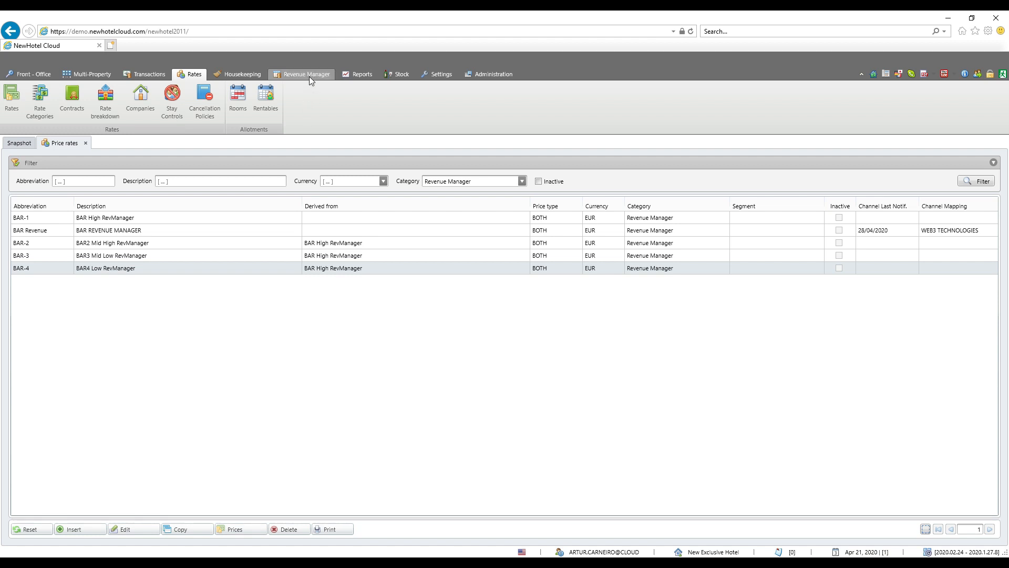
Start a new season, edit its minimum, maximum and colour, then cancel it.
left_click(306, 74)
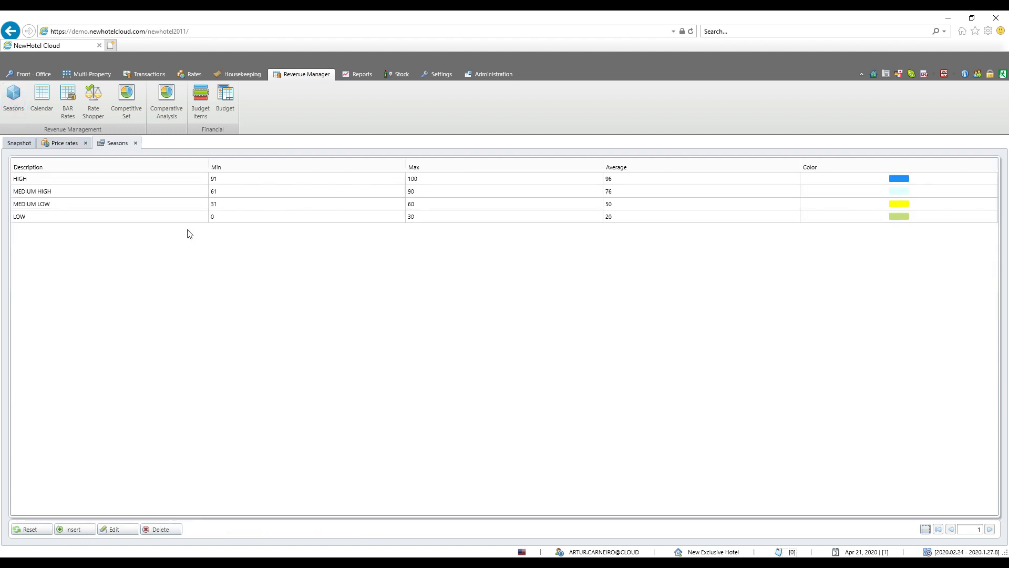
mouse_move(52, 158)
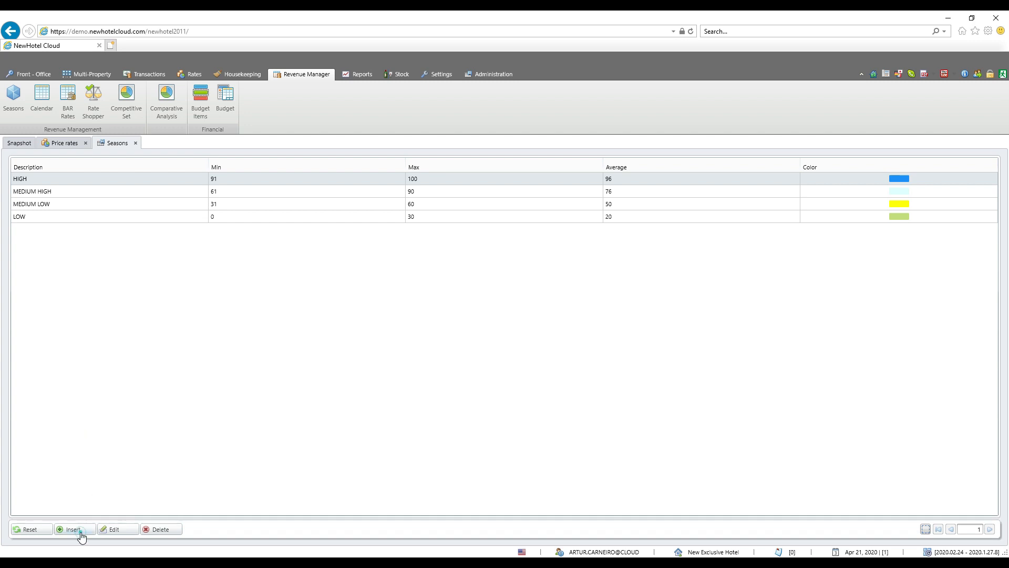
left_click(74, 528)
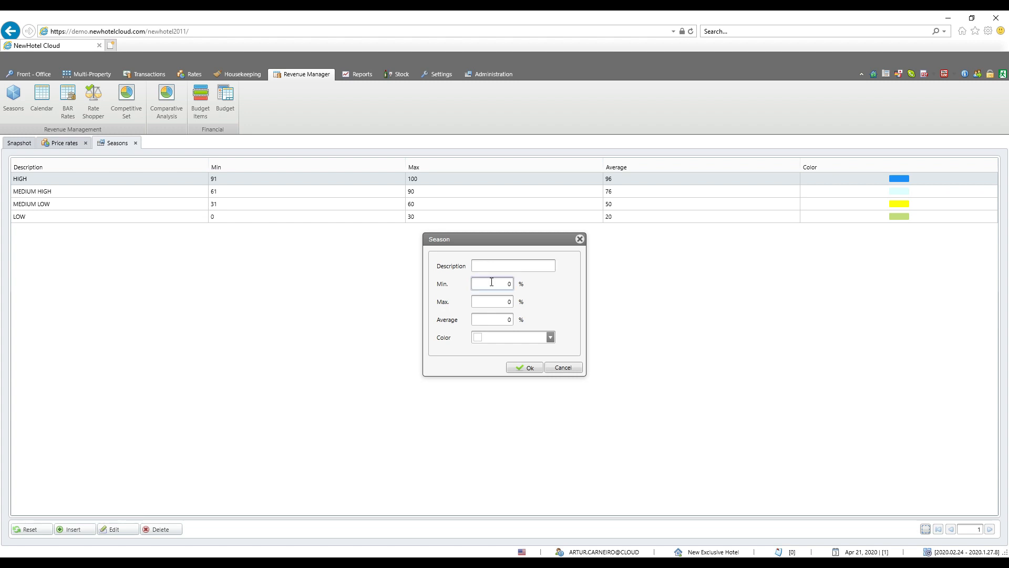
left_click(491, 301)
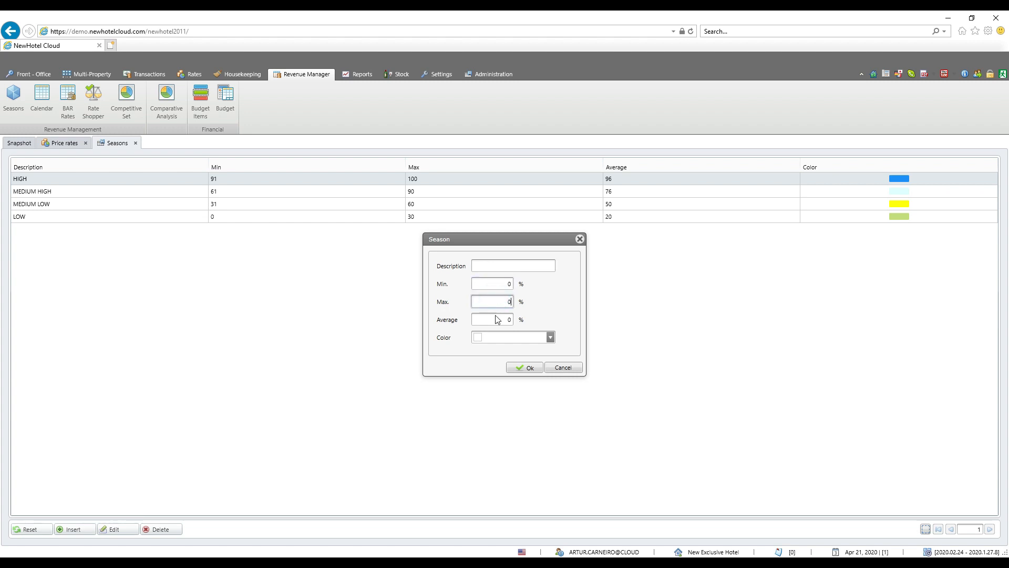
left_click(491, 319)
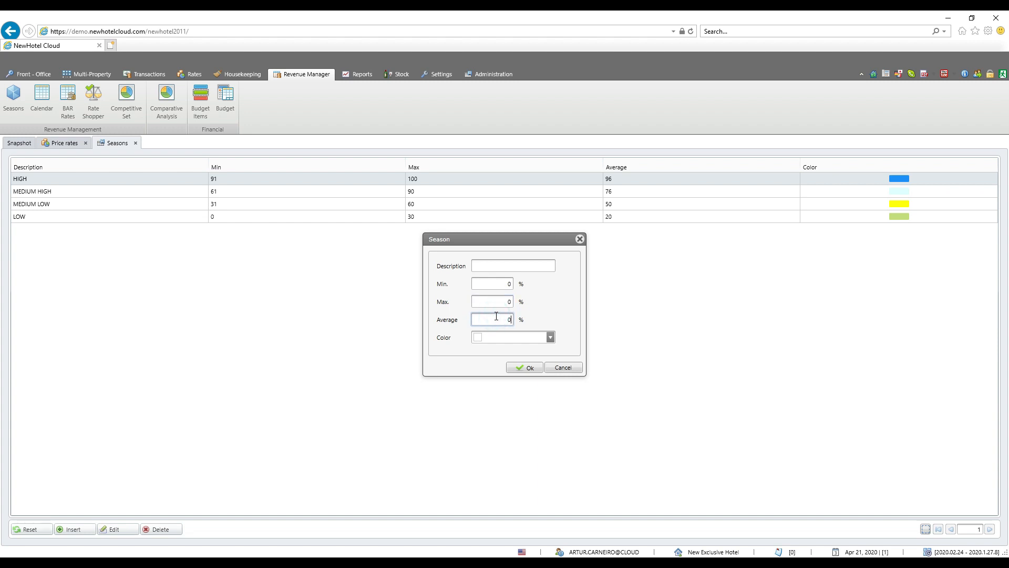
mouse_move(491, 297)
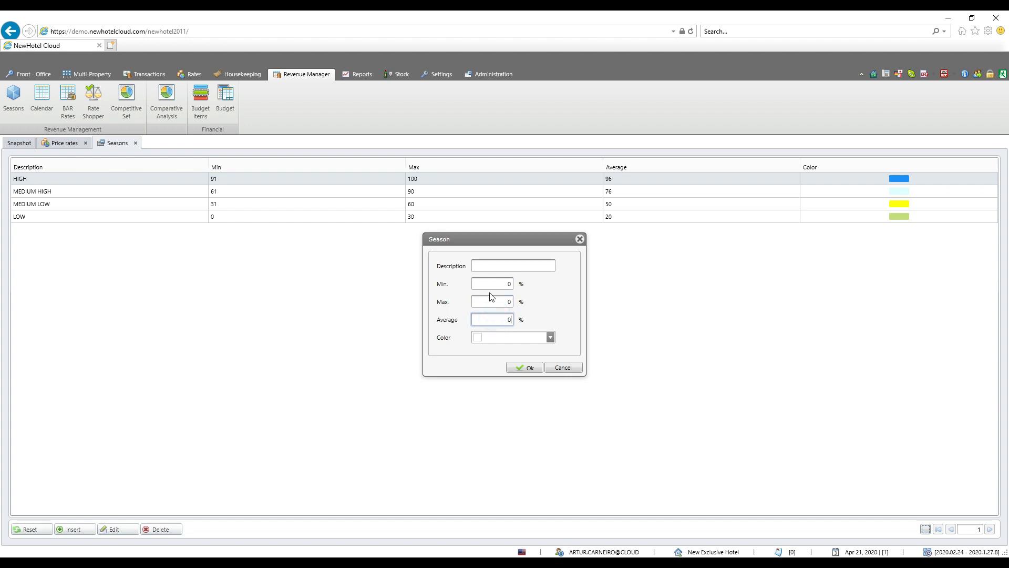
mouse_move(14, 182)
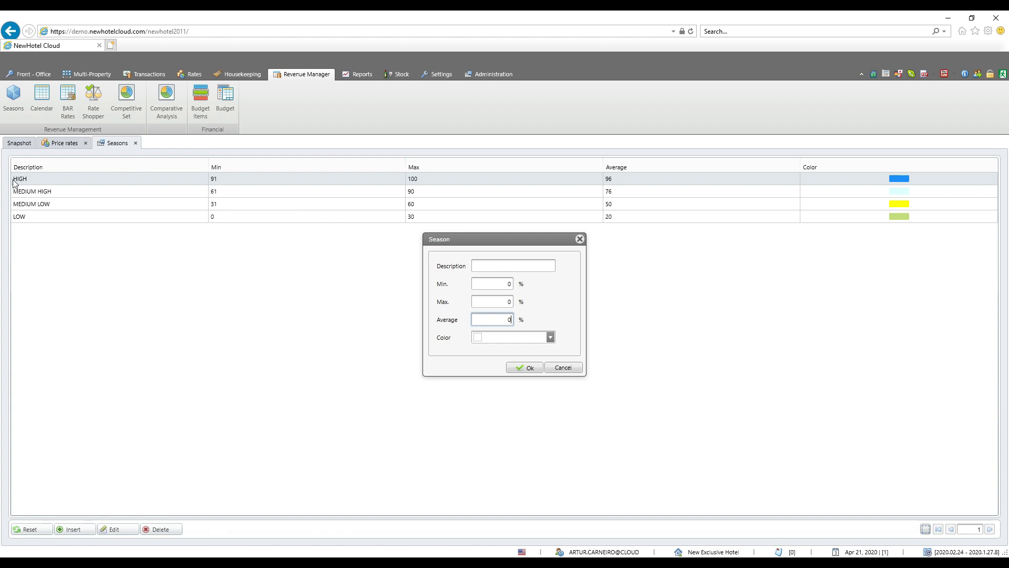
mouse_move(514, 348)
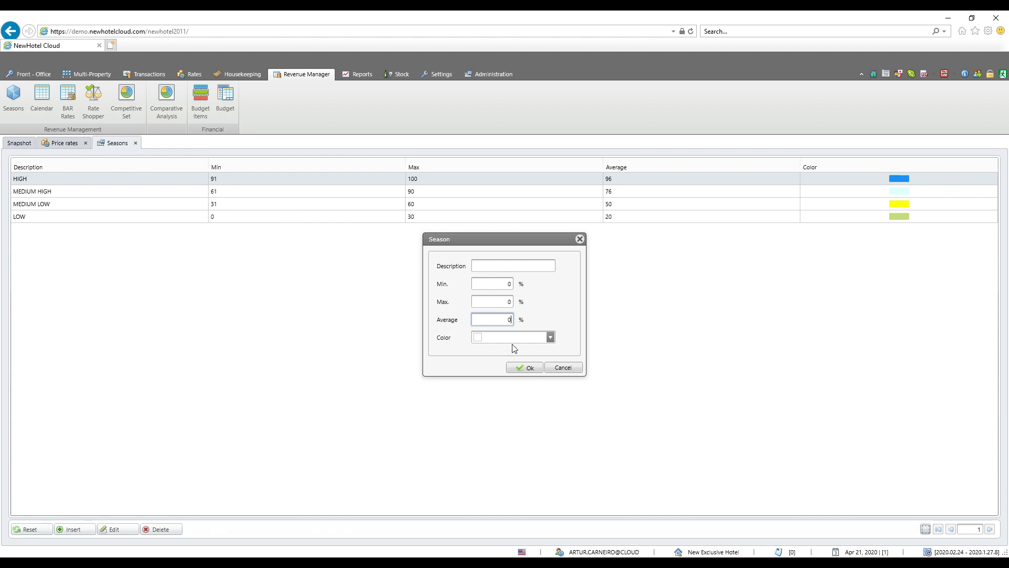
left_click(549, 336)
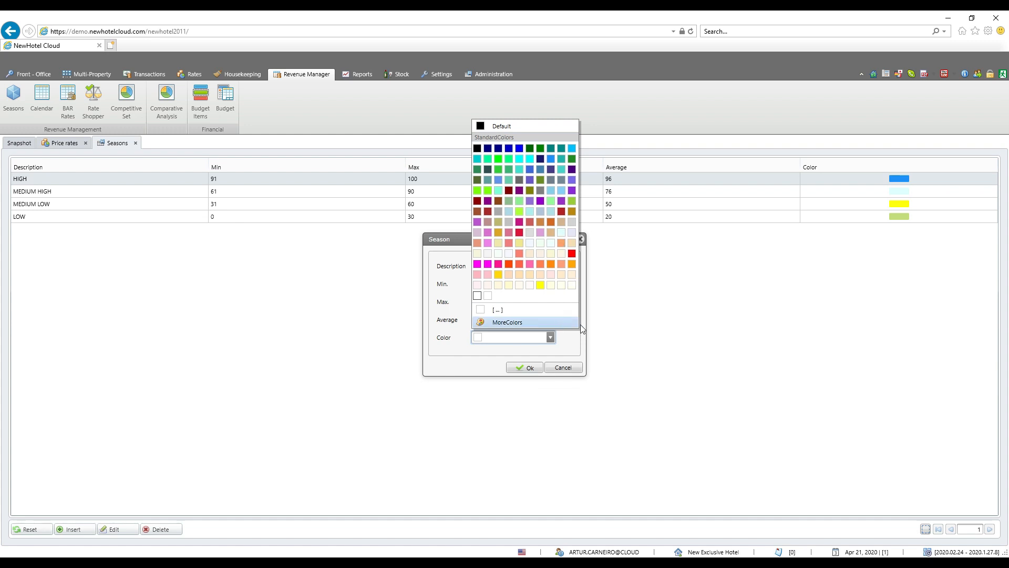
mouse_move(573, 370)
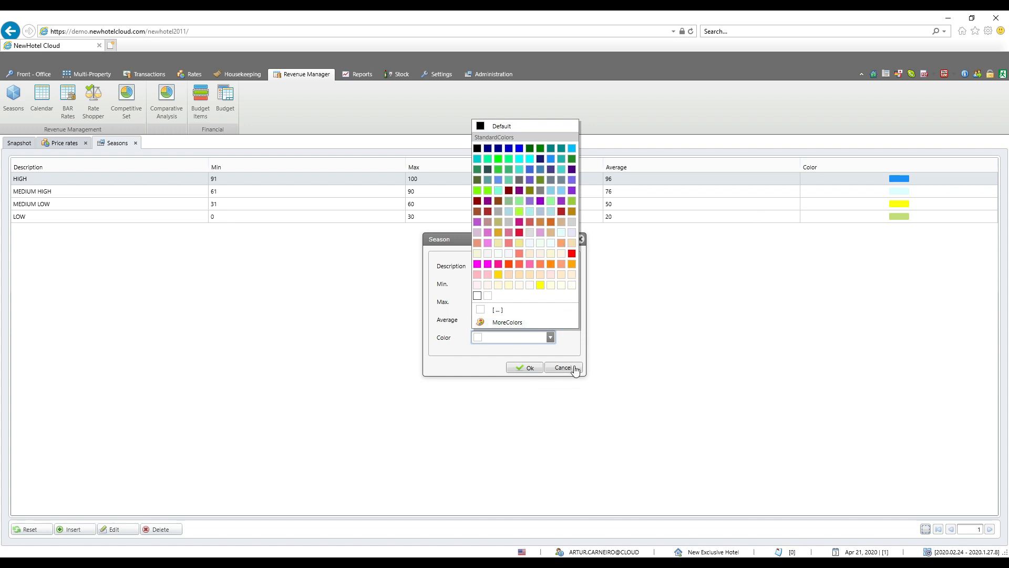
left_click(561, 366)
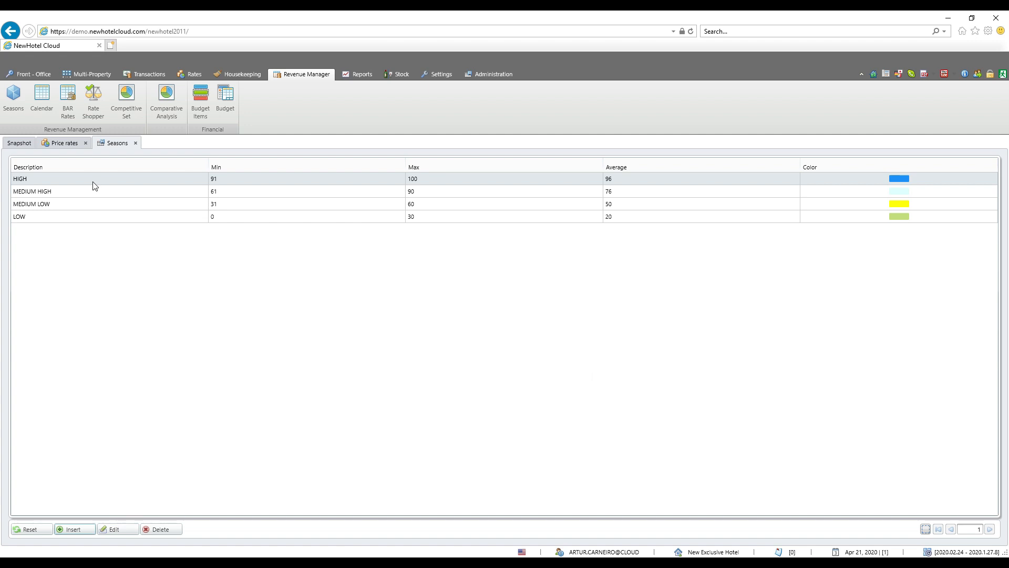
left_click(117, 528)
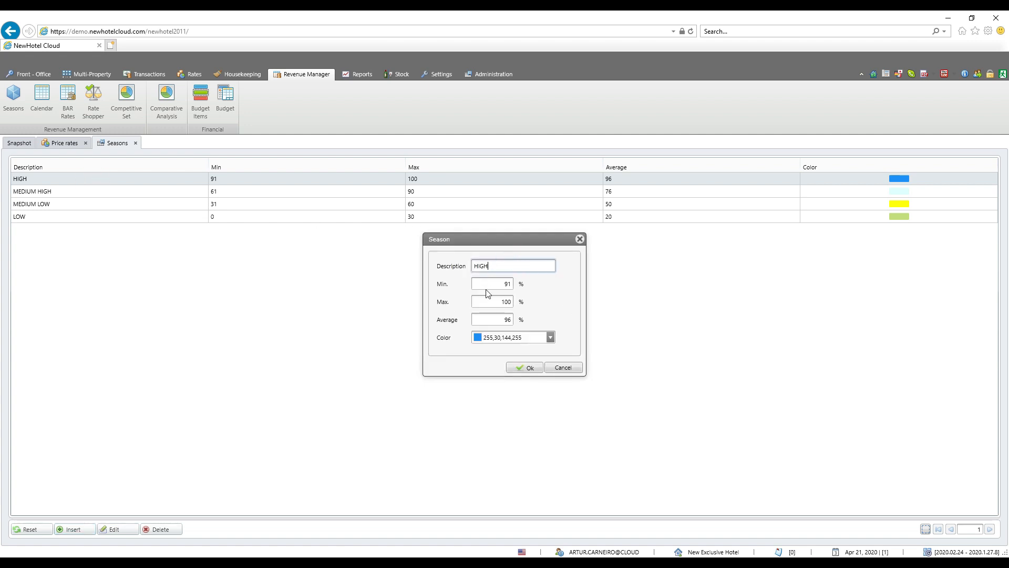
left_click(491, 284)
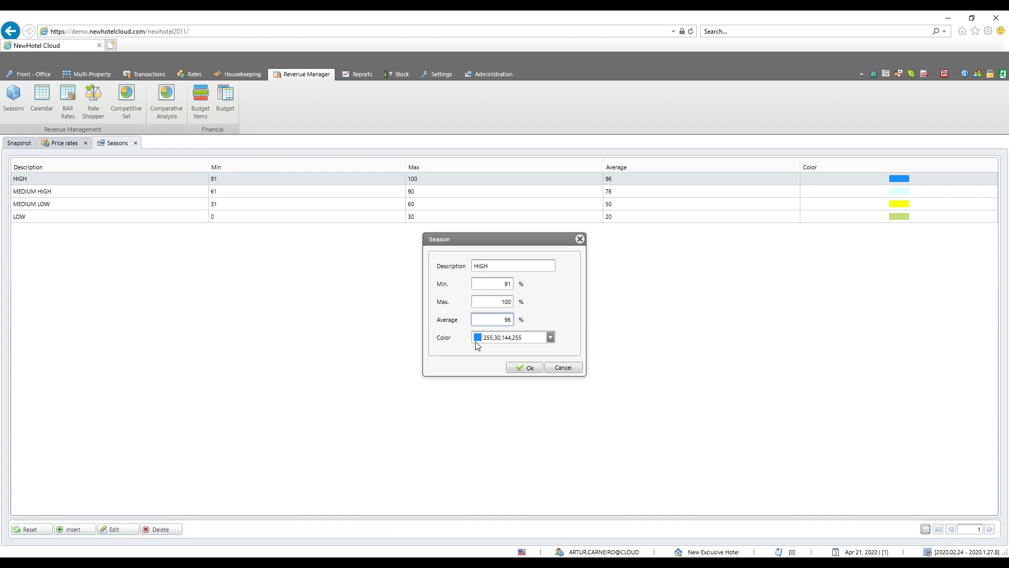
left_click(563, 367)
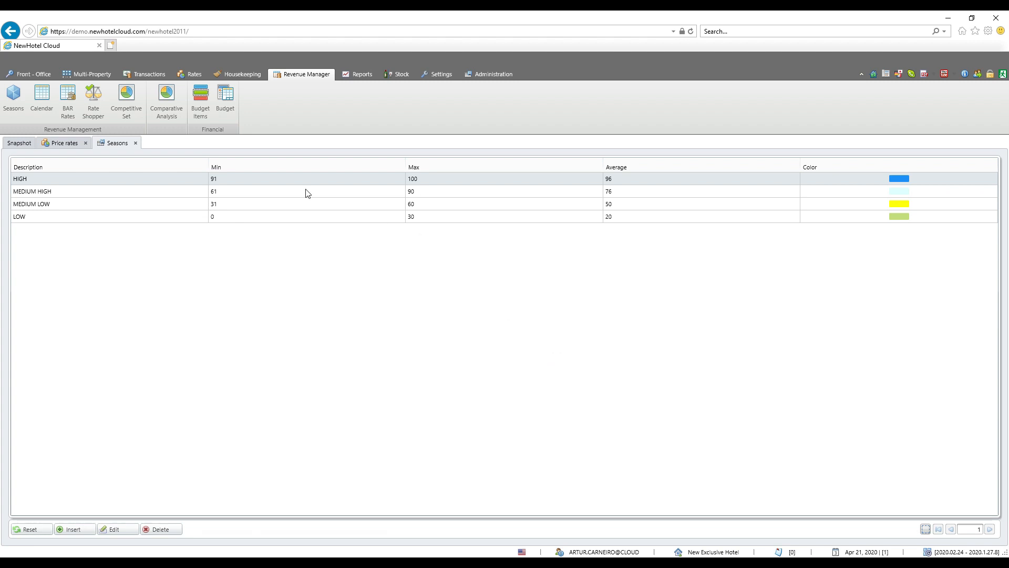
mouse_move(578, 181)
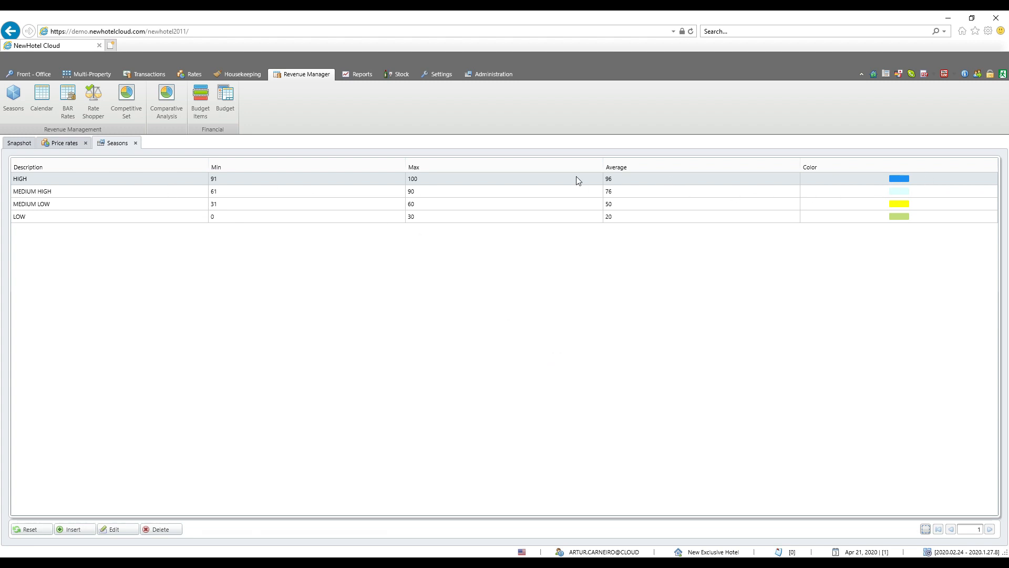
mouse_move(680, 184)
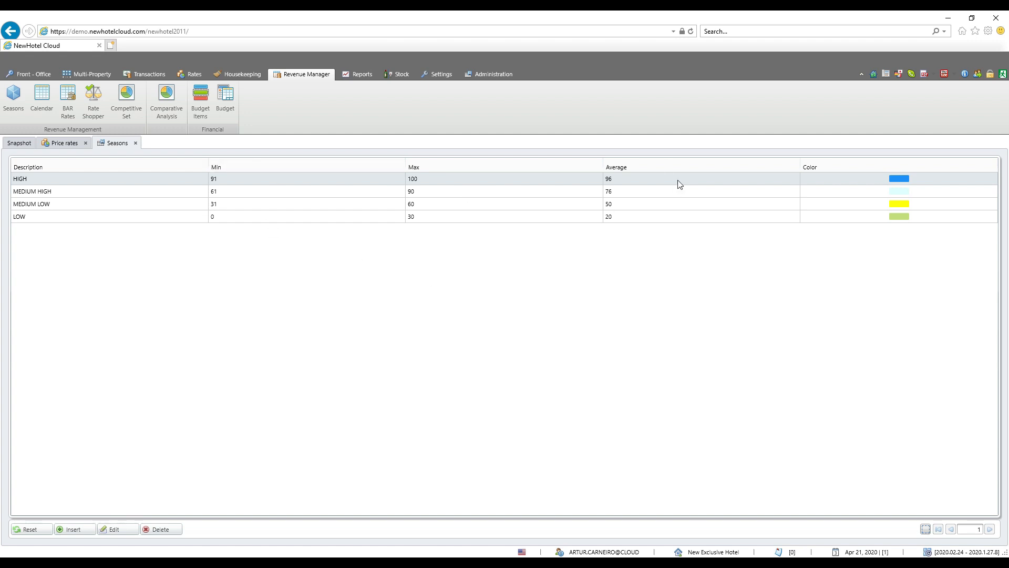
mouse_move(663, 195)
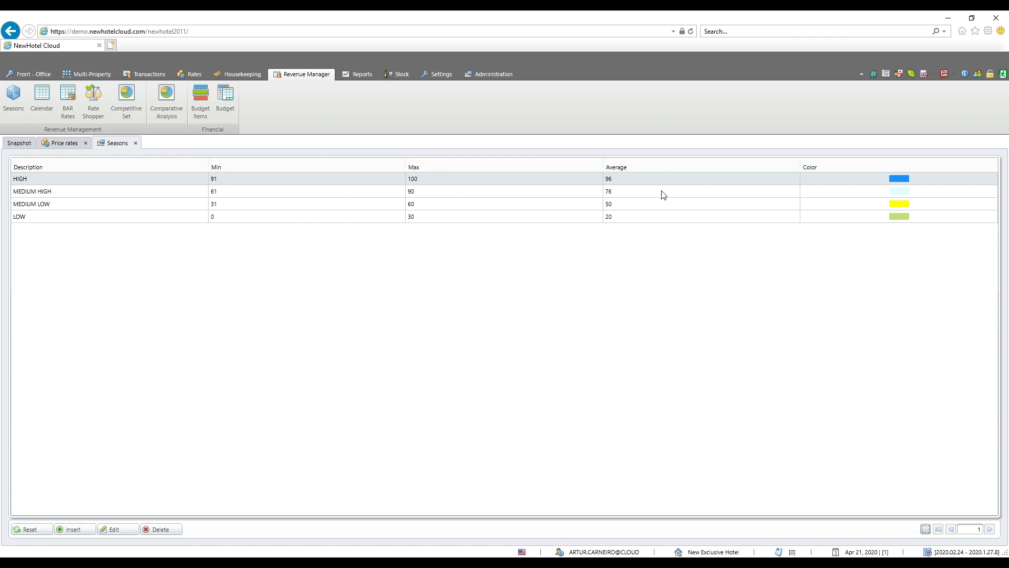
mouse_move(377, 180)
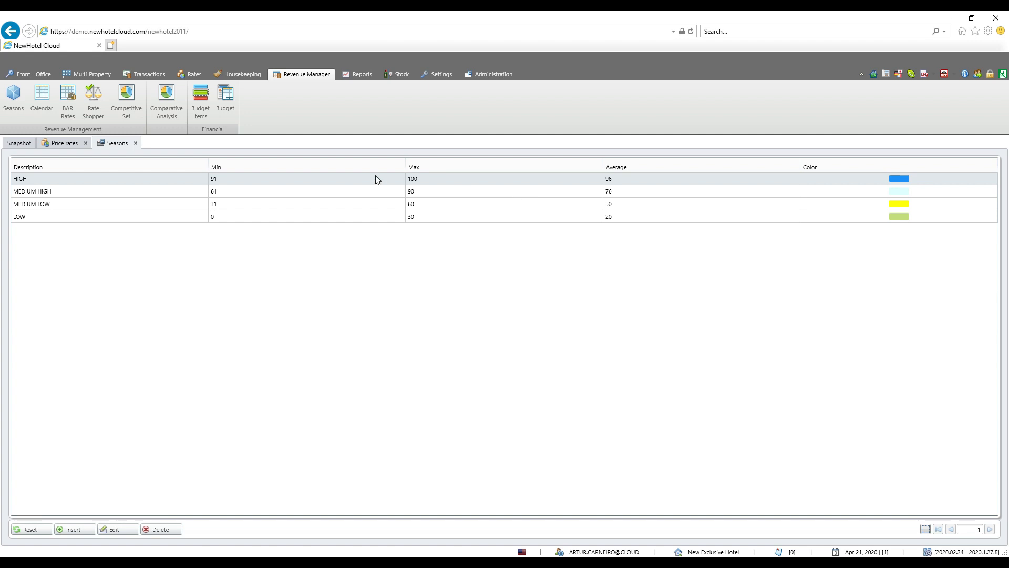
mouse_move(92, 322)
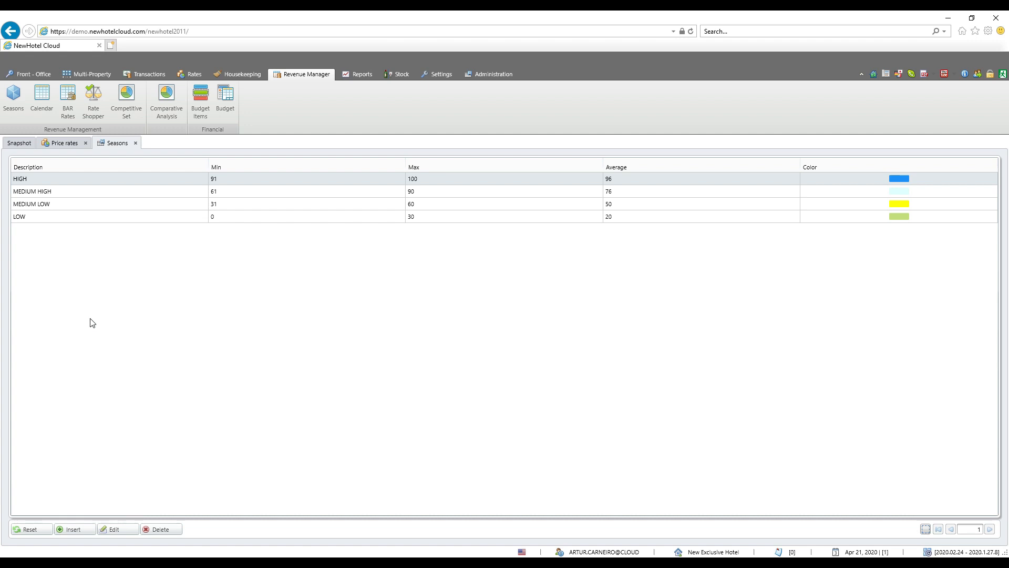
mouse_move(106, 161)
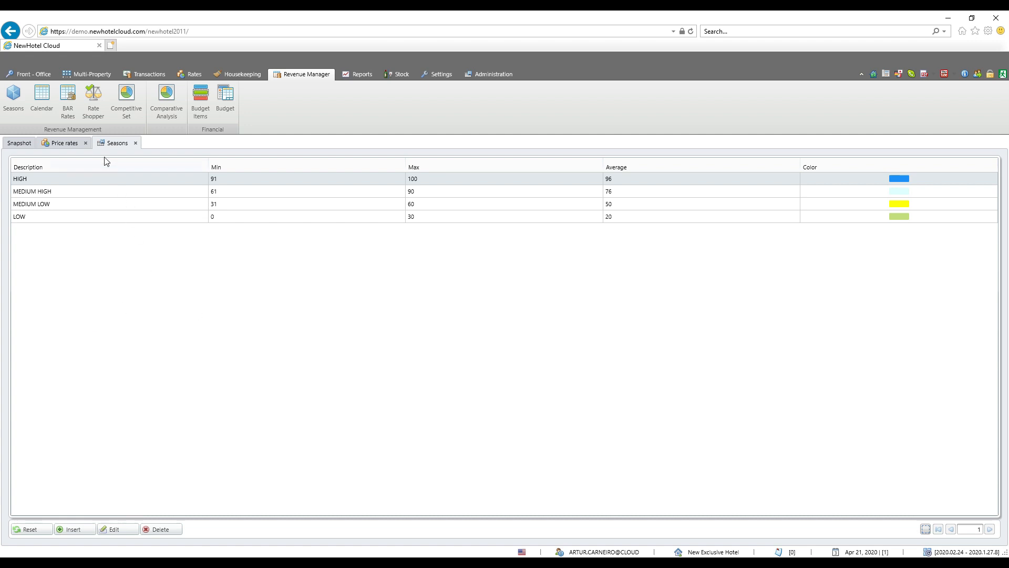
mouse_move(68, 101)
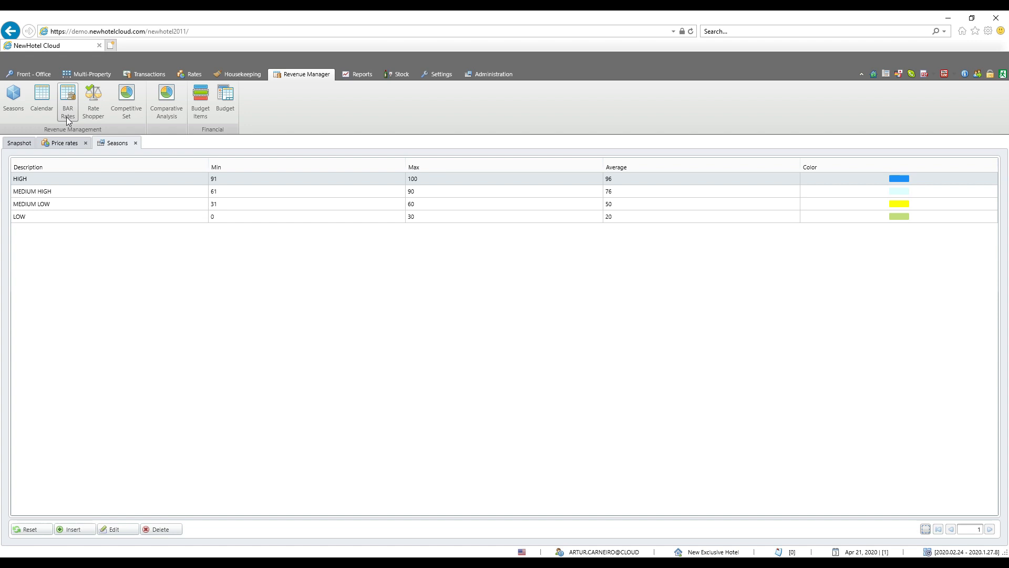
Open the BAR Rates sequence and compare it against the Seasons list.
left_click(68, 101)
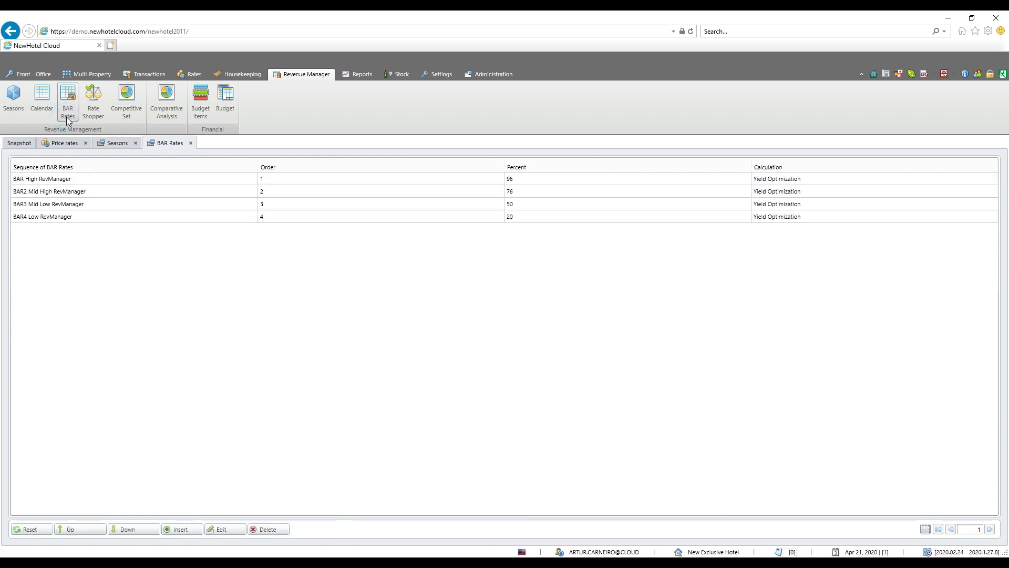
mouse_move(73, 182)
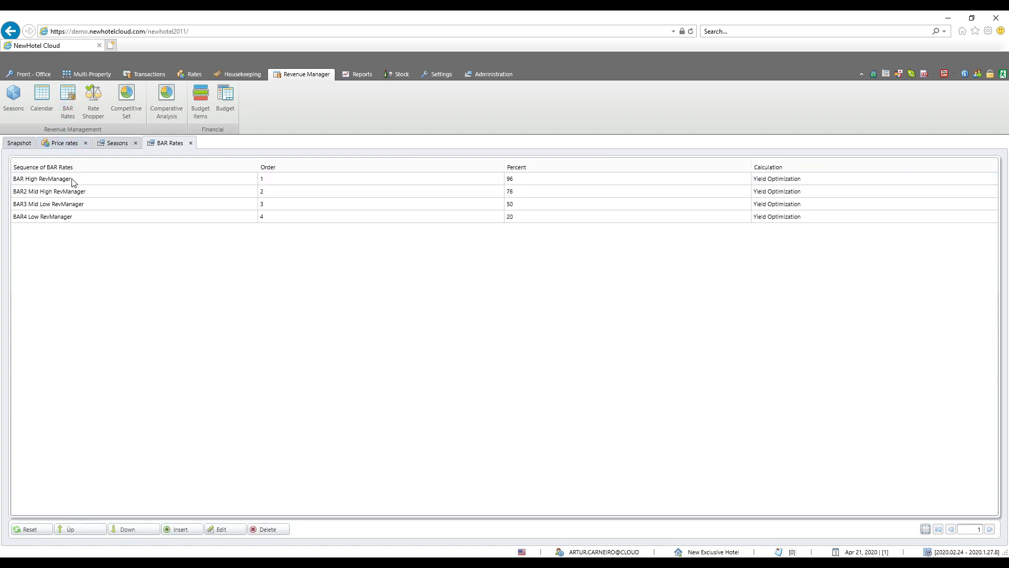
mouse_move(40, 216)
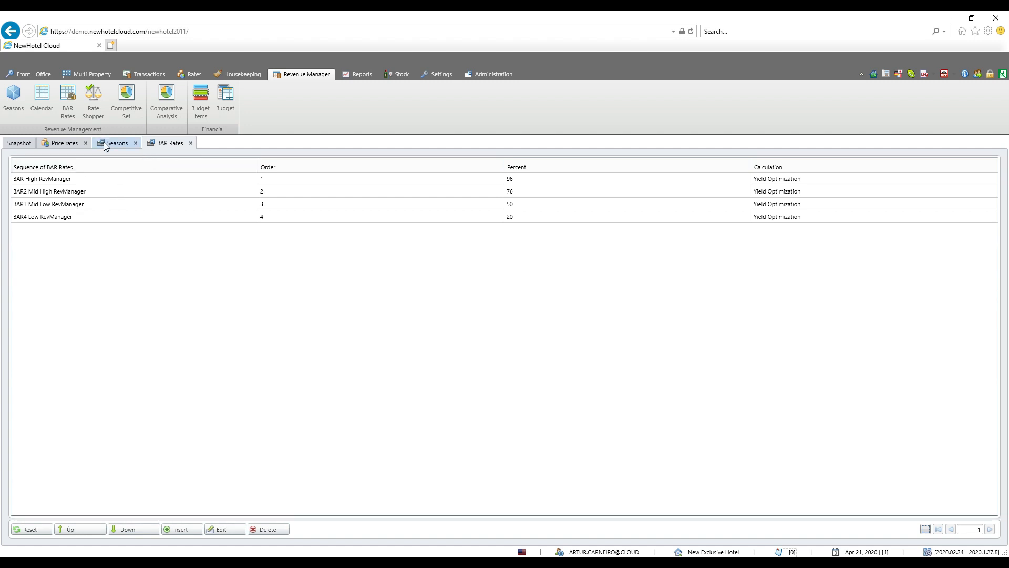
mouse_move(266, 183)
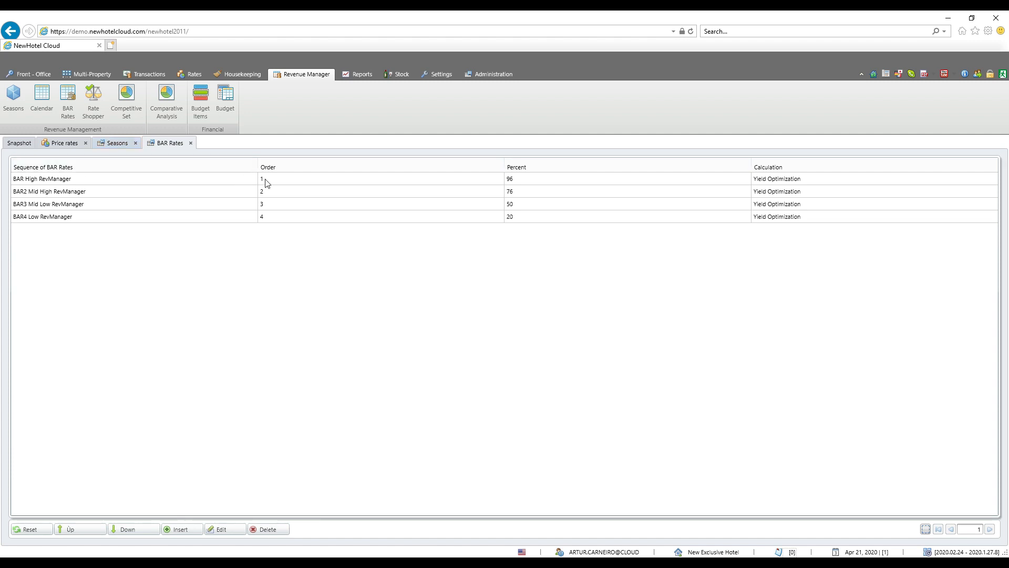
mouse_move(267, 247)
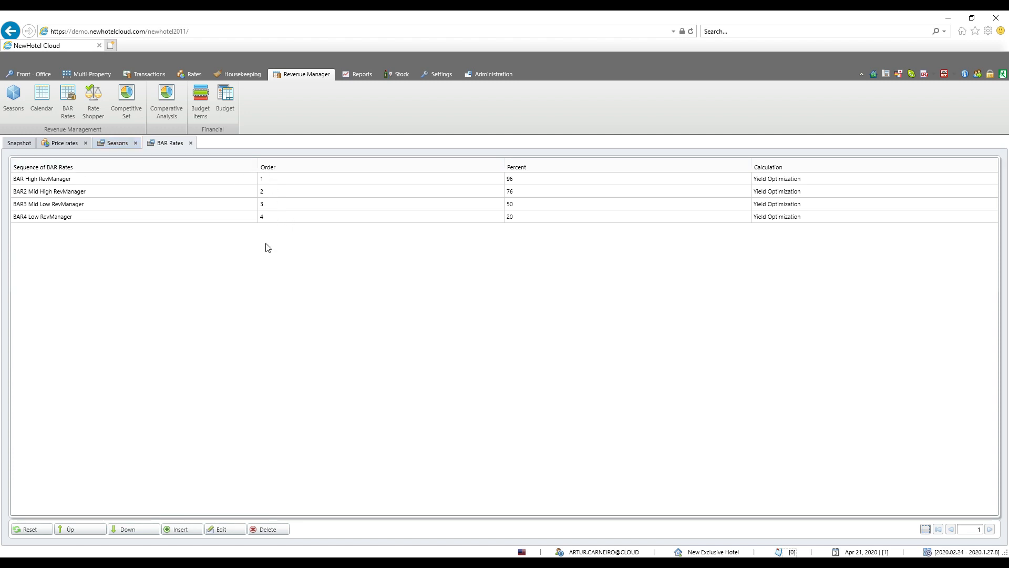
left_click(117, 143)
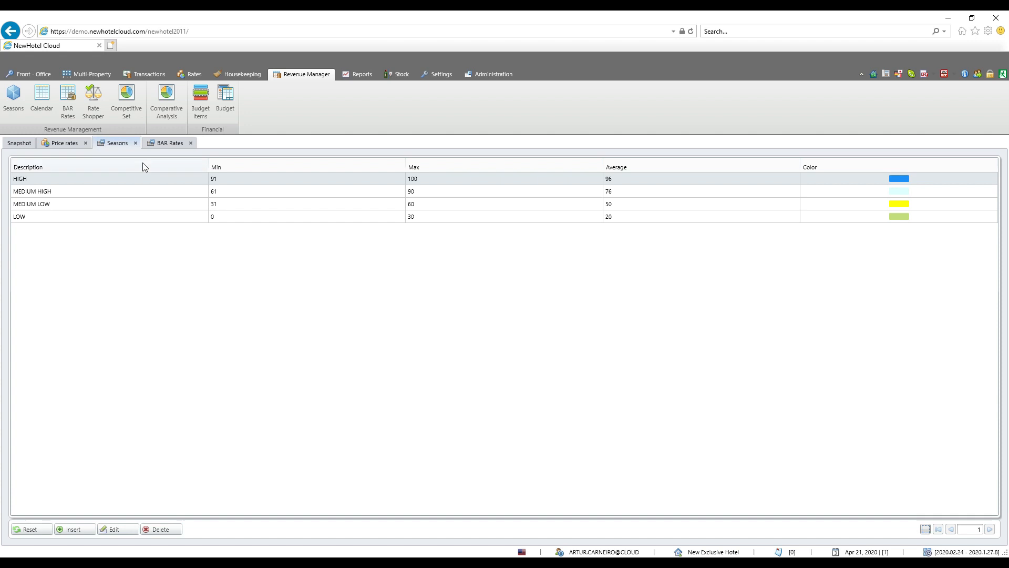
mouse_move(29, 221)
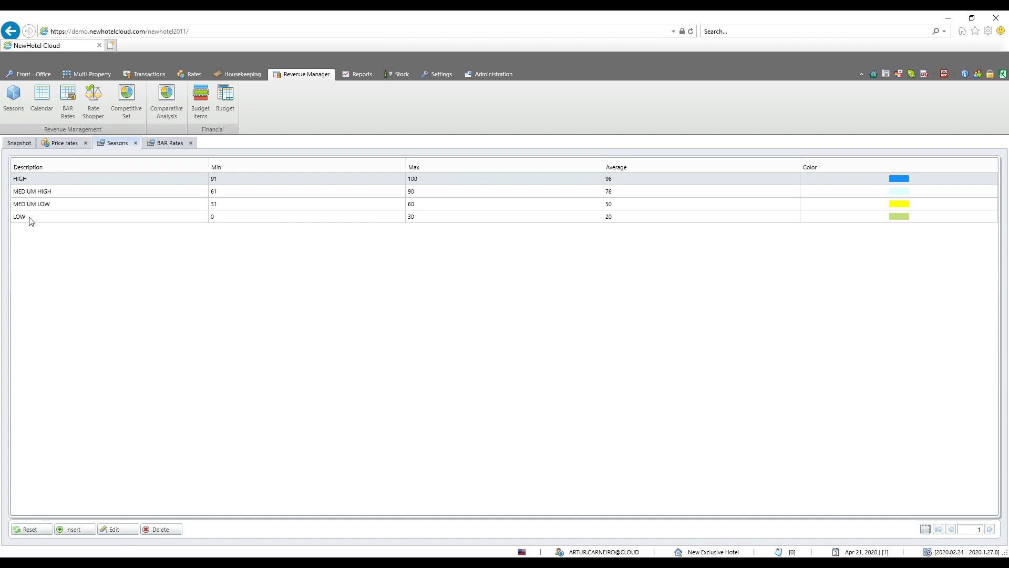
left_click(169, 142)
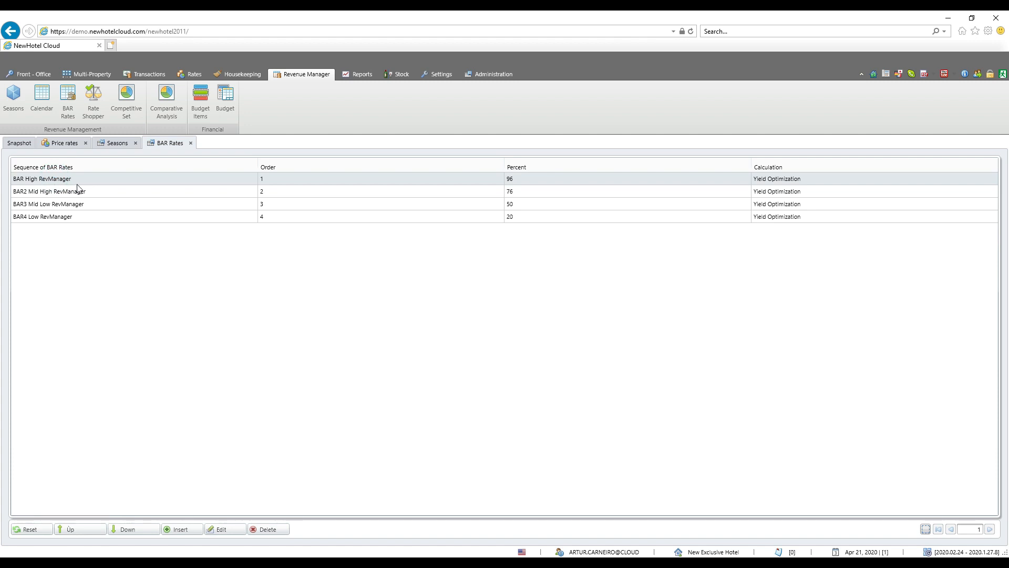
left_click(116, 142)
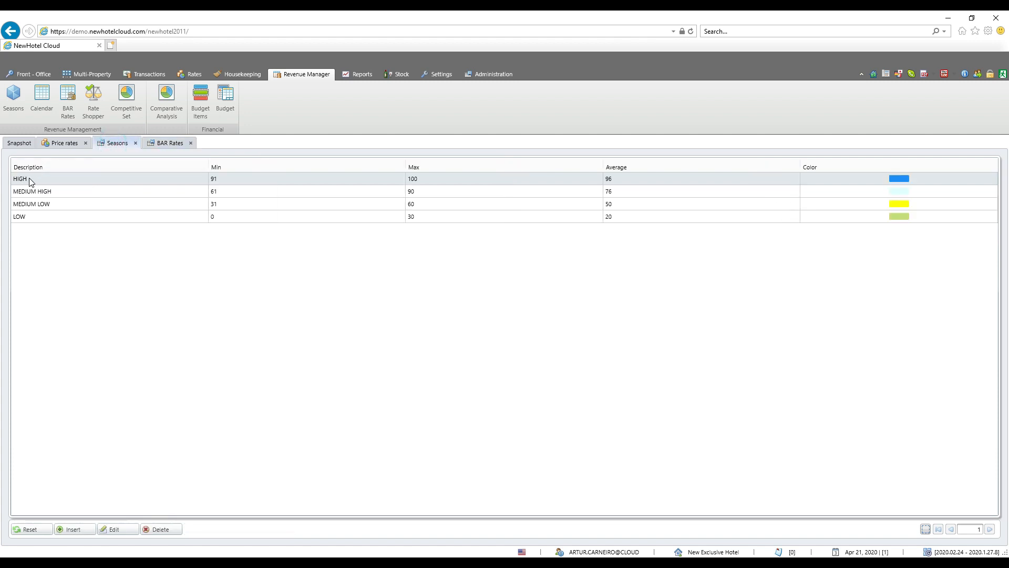
mouse_move(55, 216)
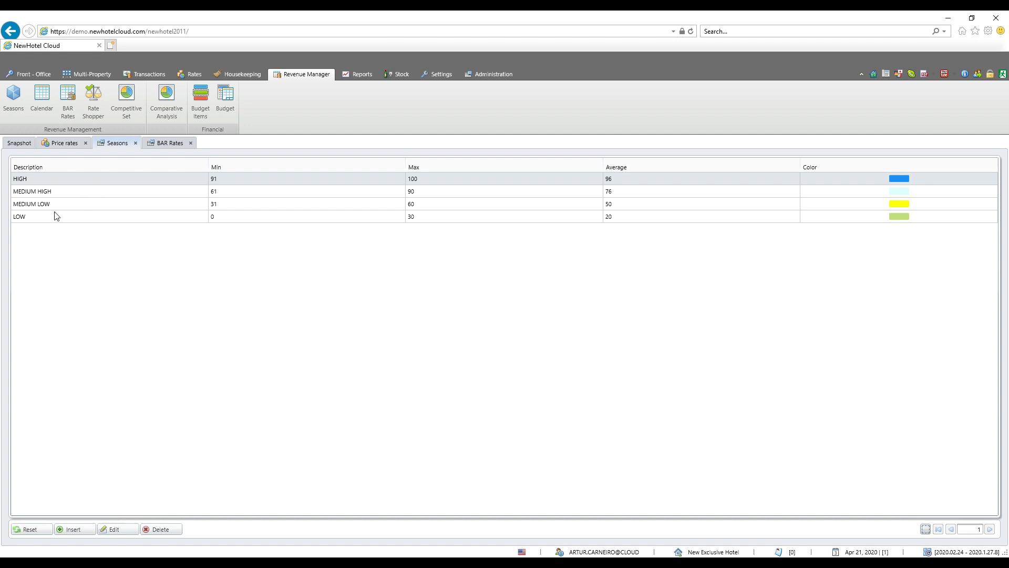
left_click(169, 142)
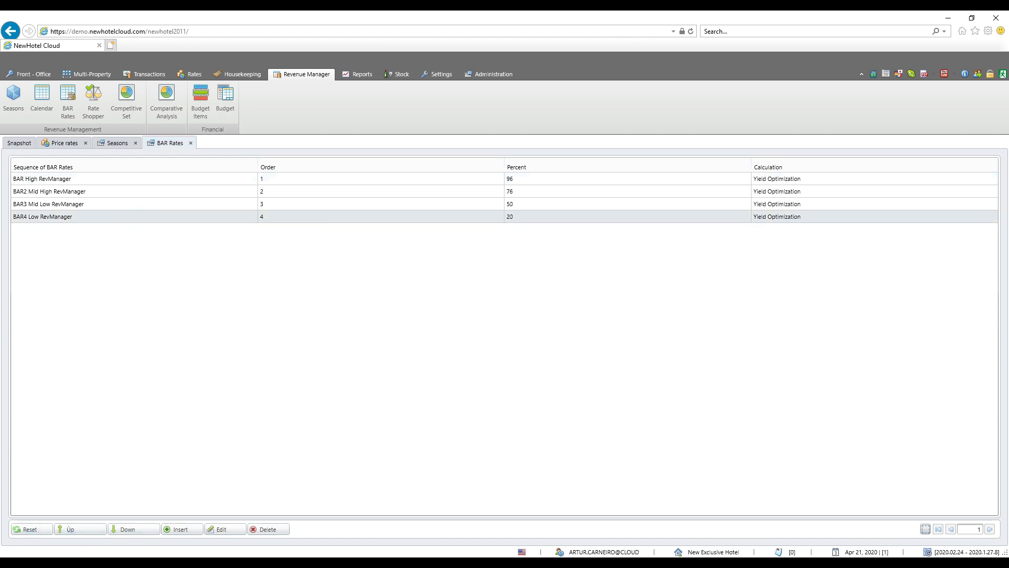
Move BAR4 Low RevManager up to third, then back to last.
left_click(69, 528)
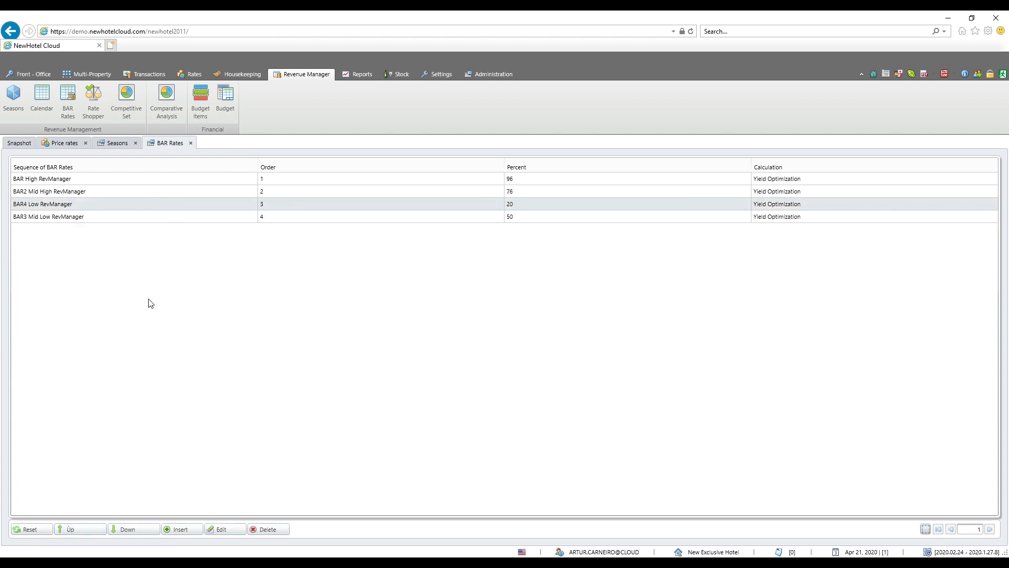
left_click(116, 142)
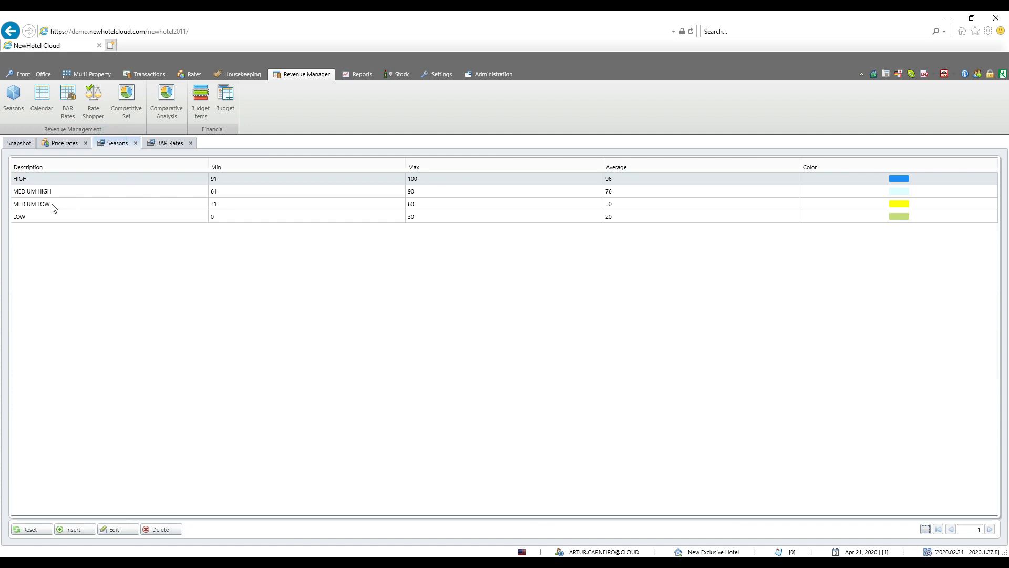
mouse_move(149, 153)
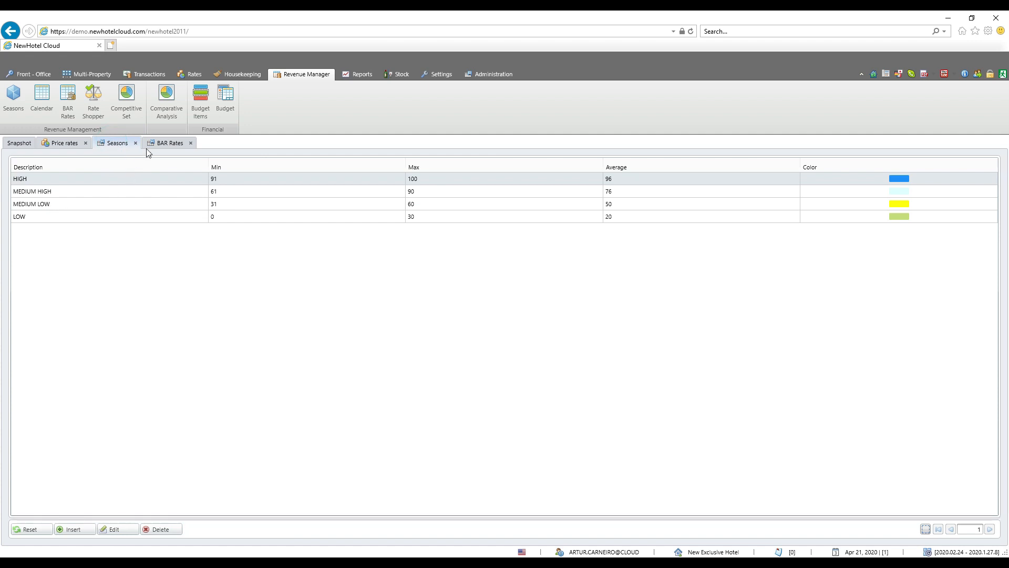
left_click(170, 142)
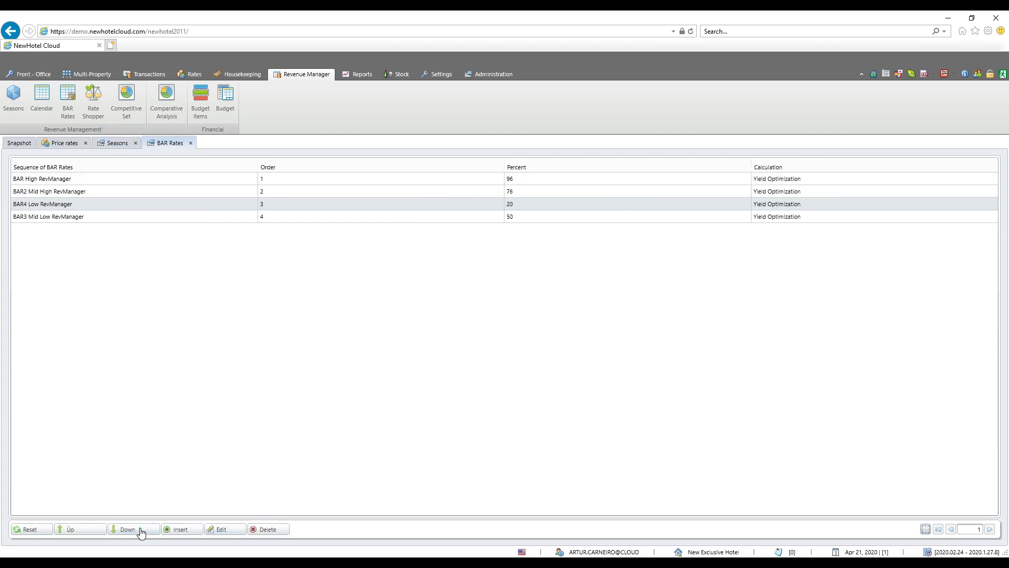
left_click(128, 529)
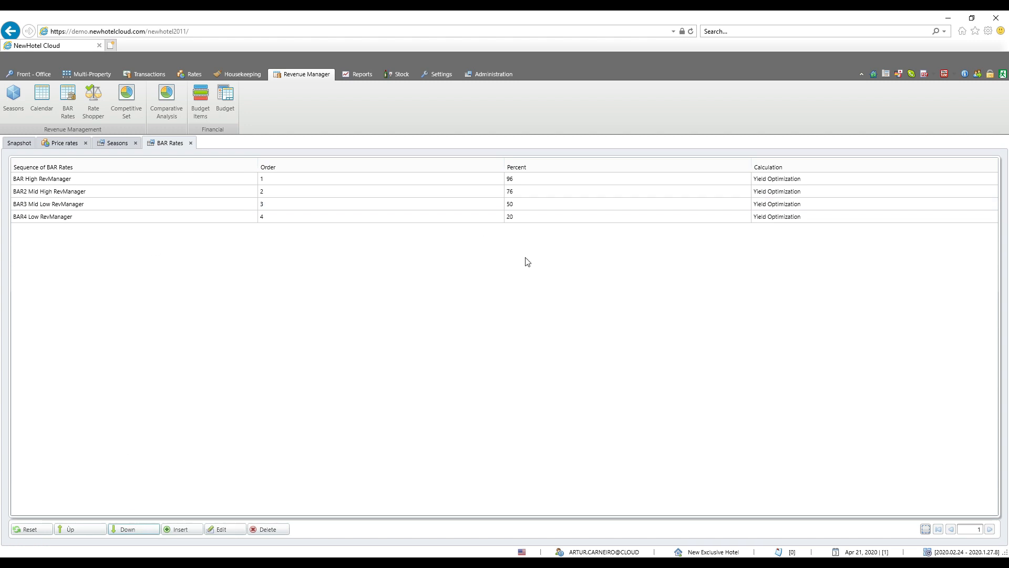
double_click(42, 179)
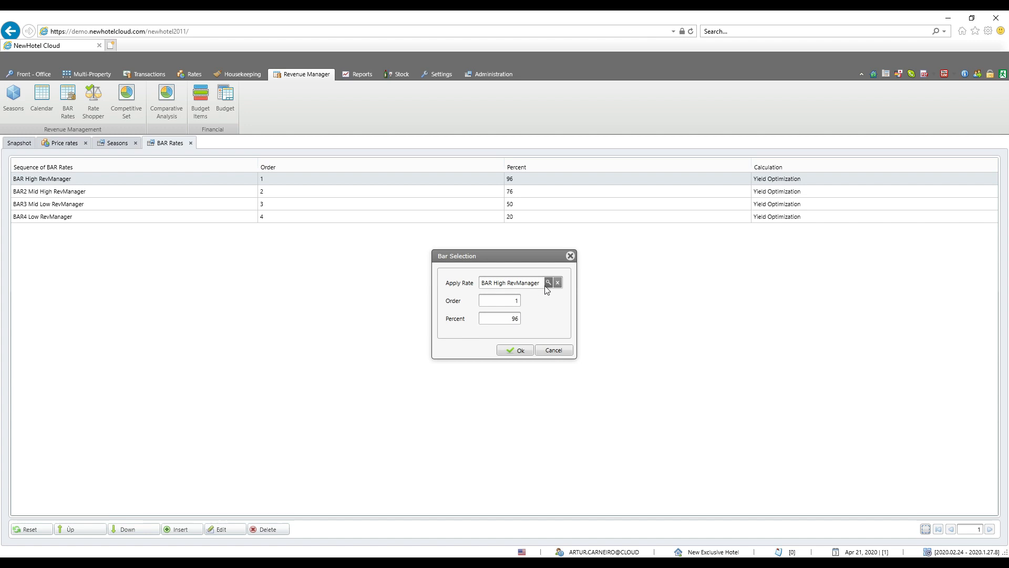
left_click(548, 282)
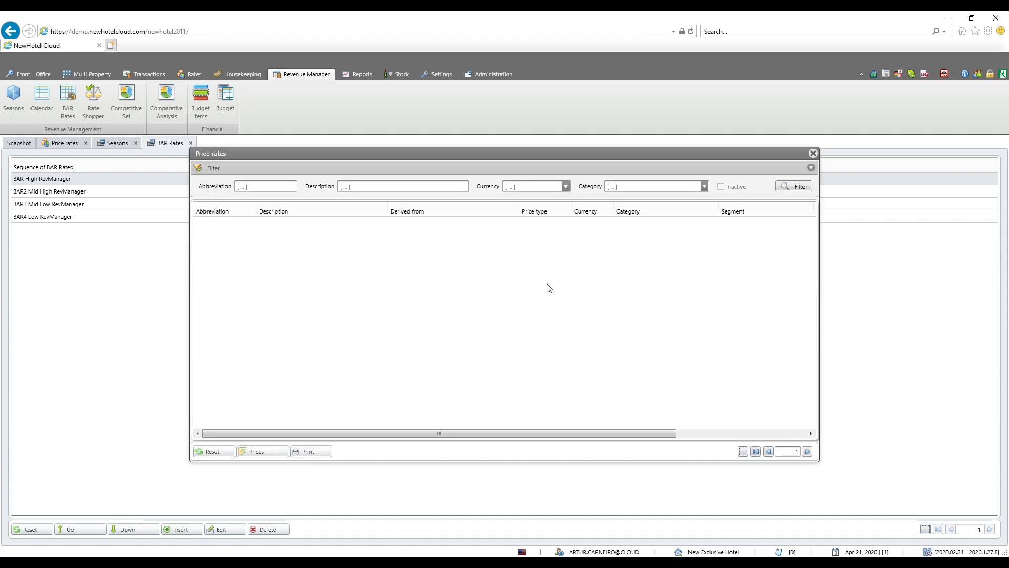
left_click(799, 186)
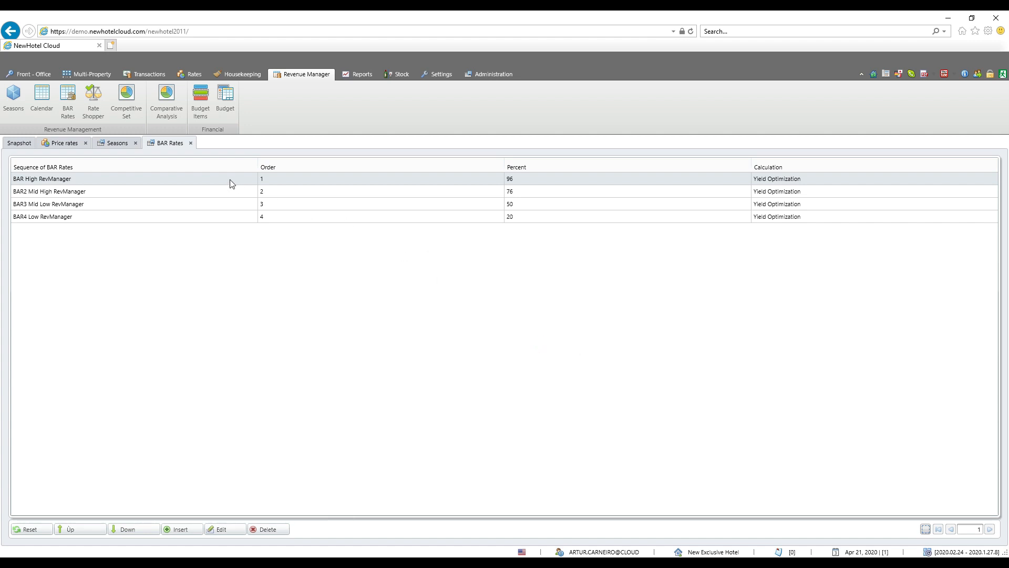
Revisit the Seasons list and return to the BAR Rates sequence.
left_click(117, 142)
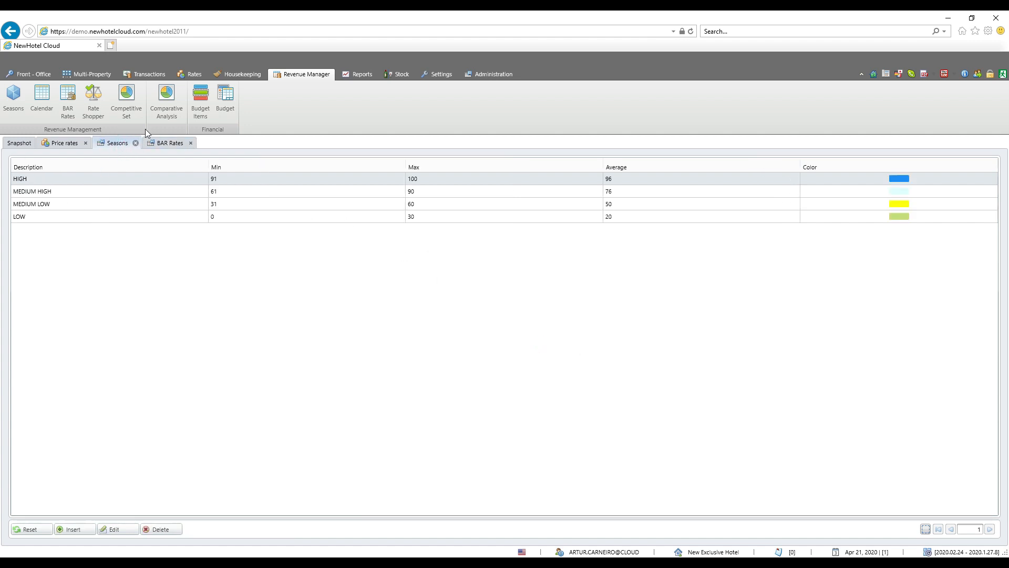
left_click(170, 142)
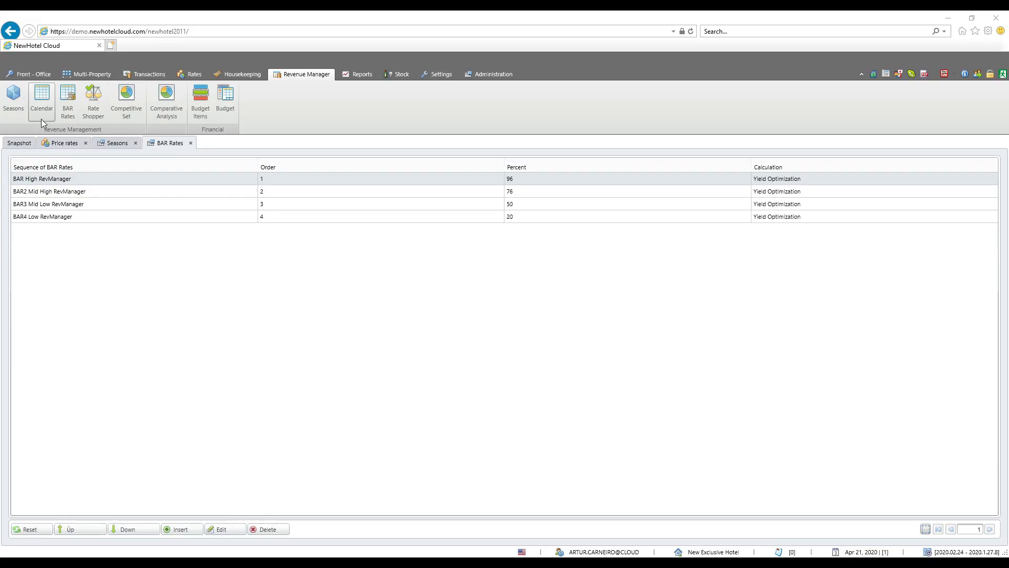
Open the revenue Calendar and load the April 2020–March 2021 occupancy view.
left_click(41, 100)
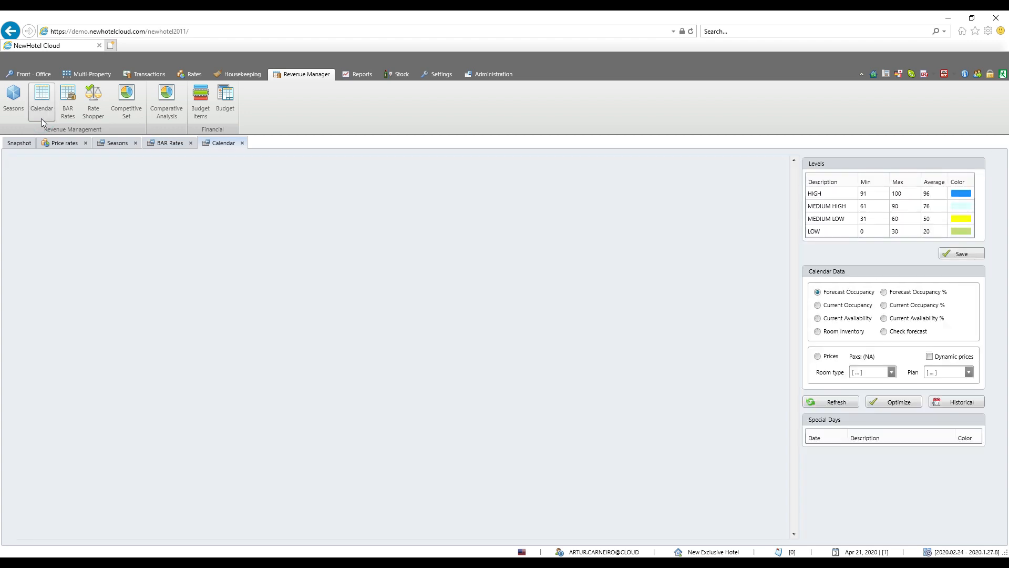
left_click(831, 402)
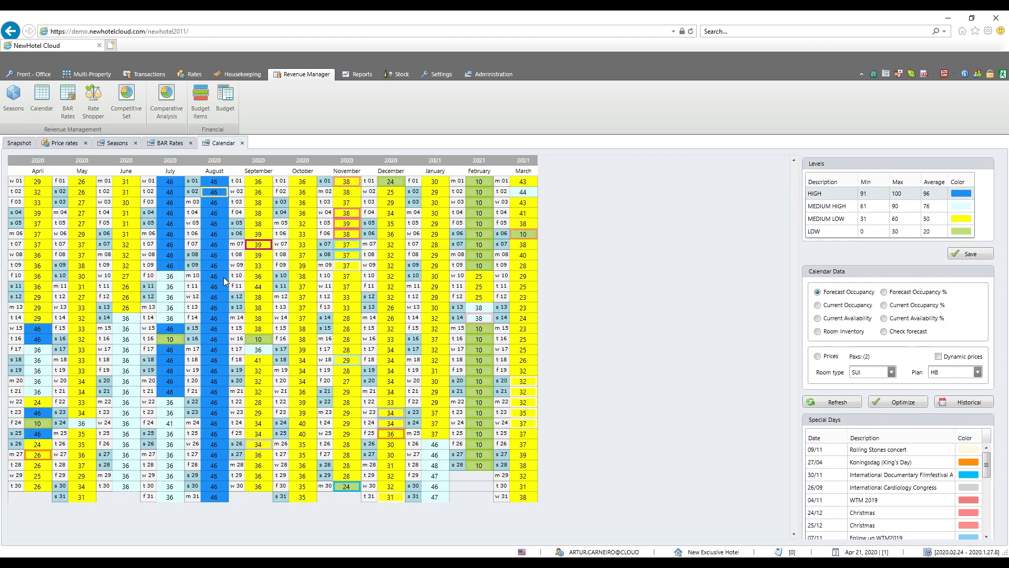
mouse_move(41, 178)
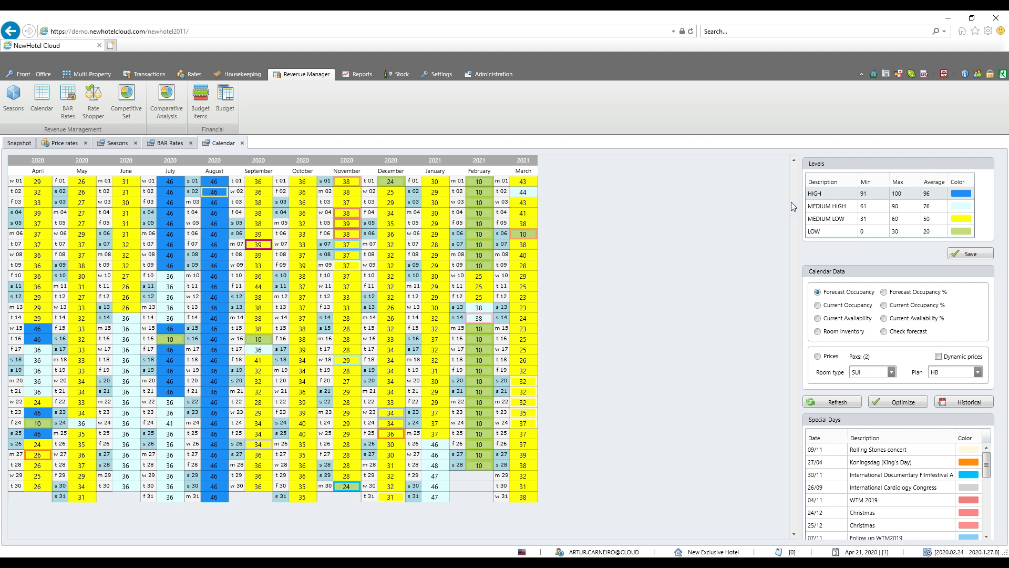
mouse_move(817, 212)
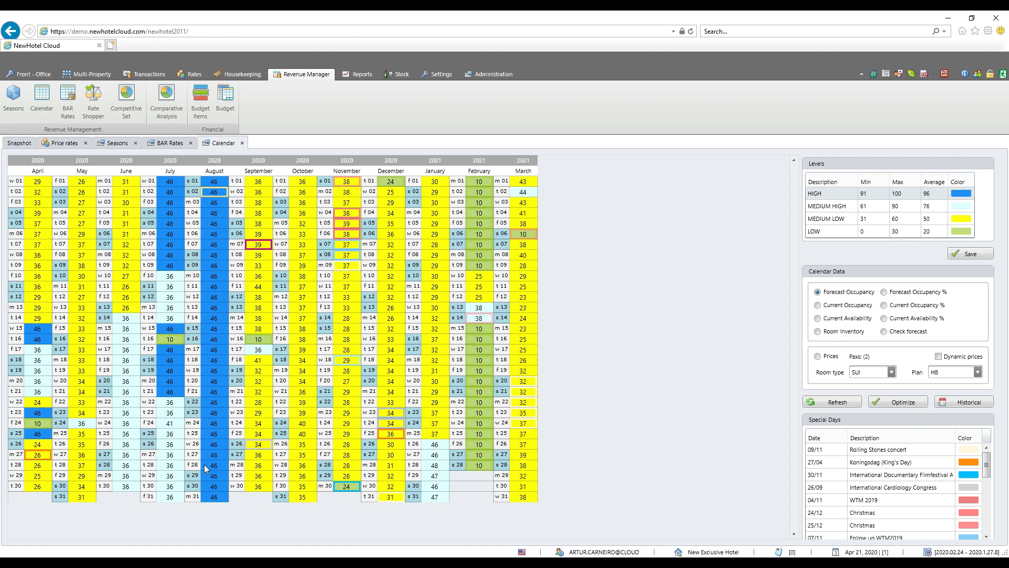
mouse_move(949, 200)
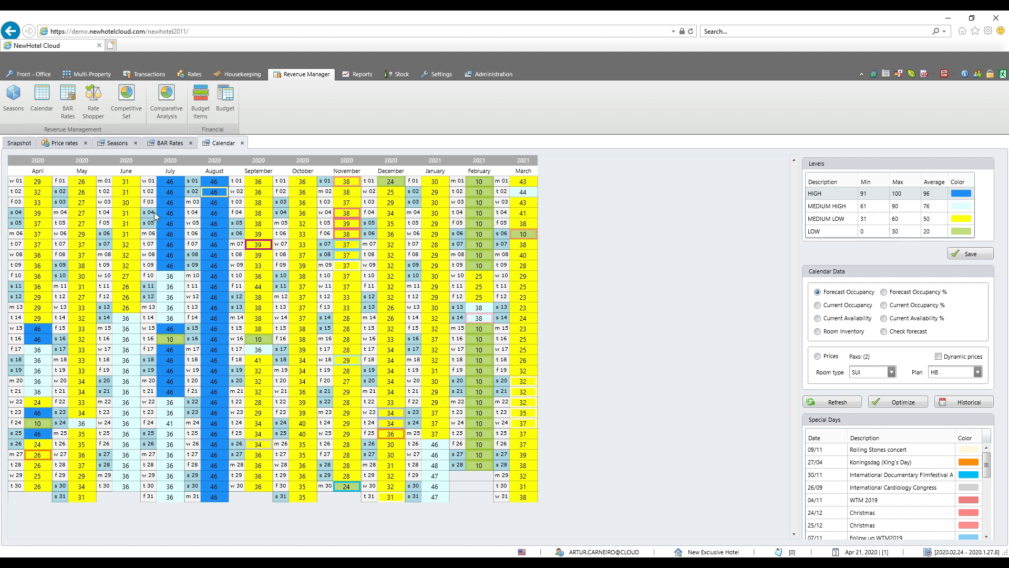
mouse_move(616, 264)
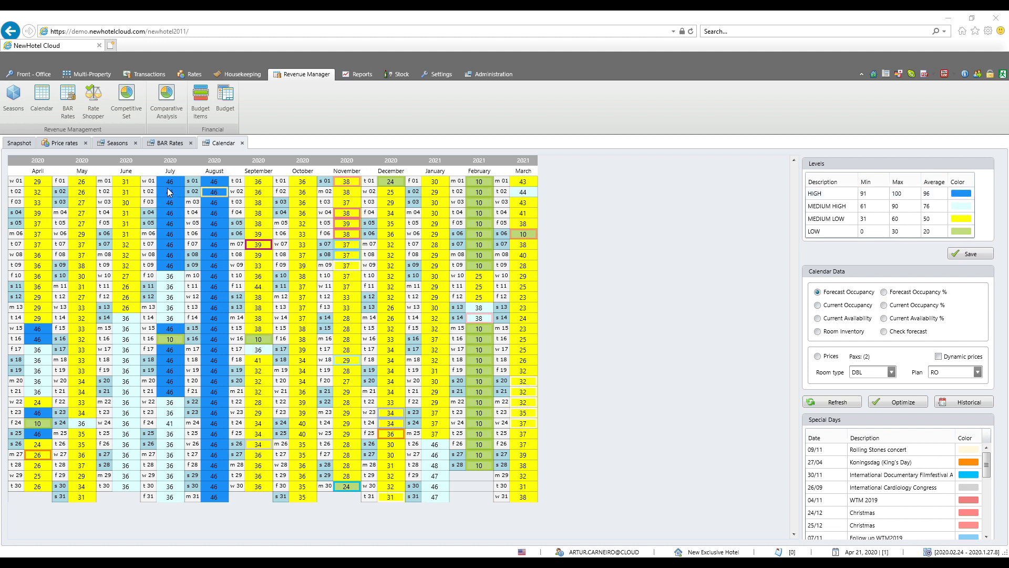
left_click(114, 142)
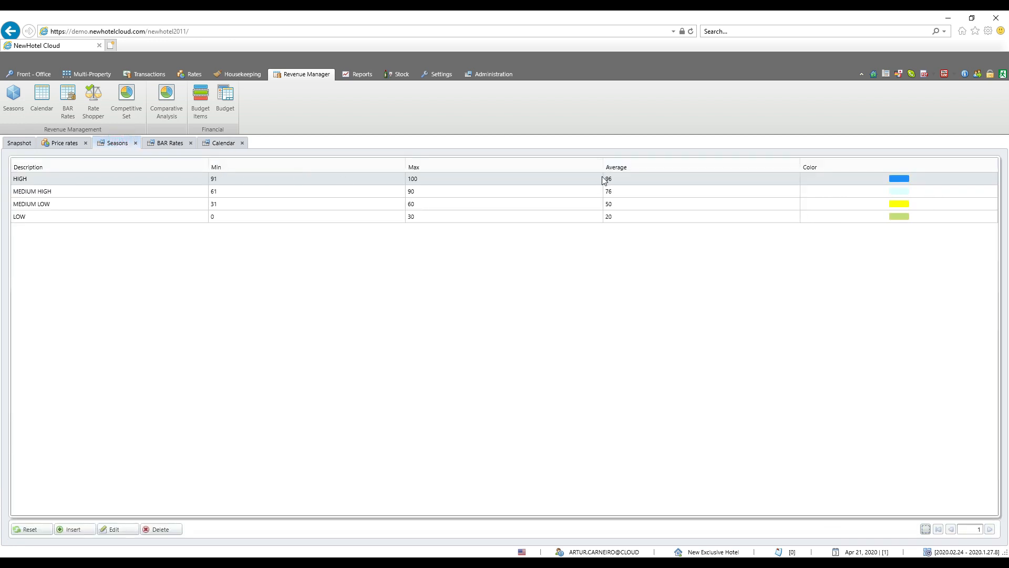
mouse_move(611, 178)
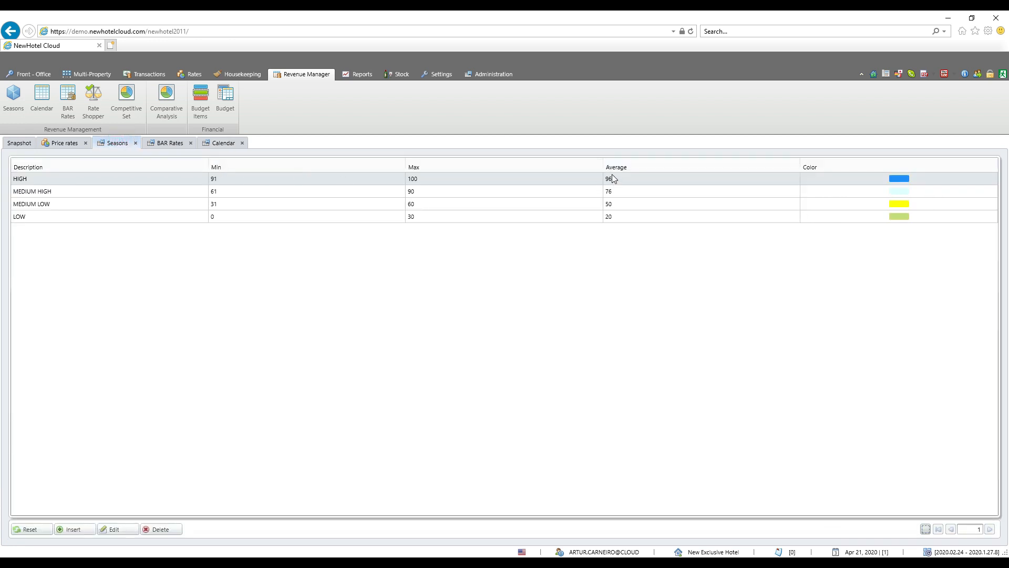
mouse_move(421, 169)
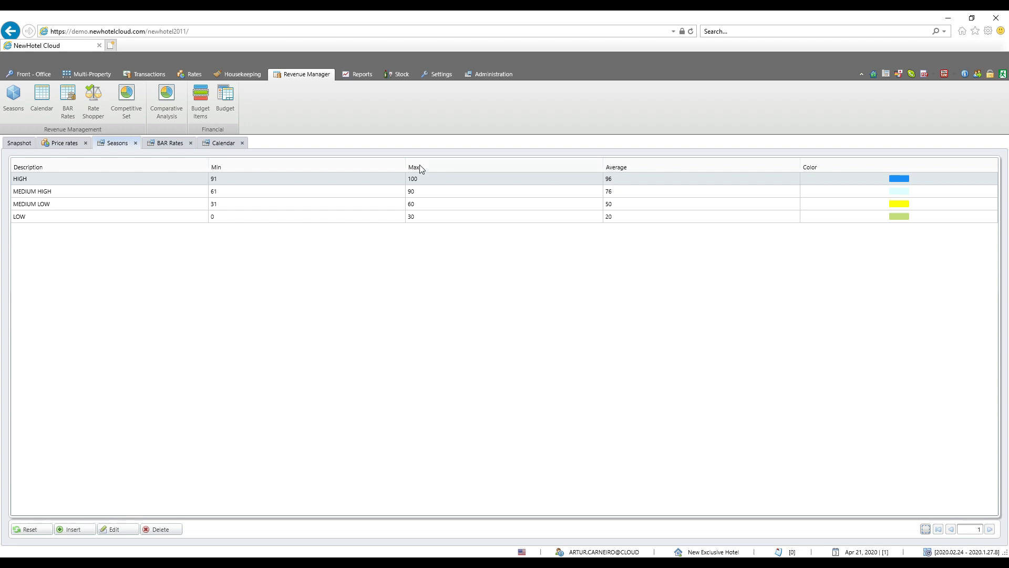
left_click(222, 142)
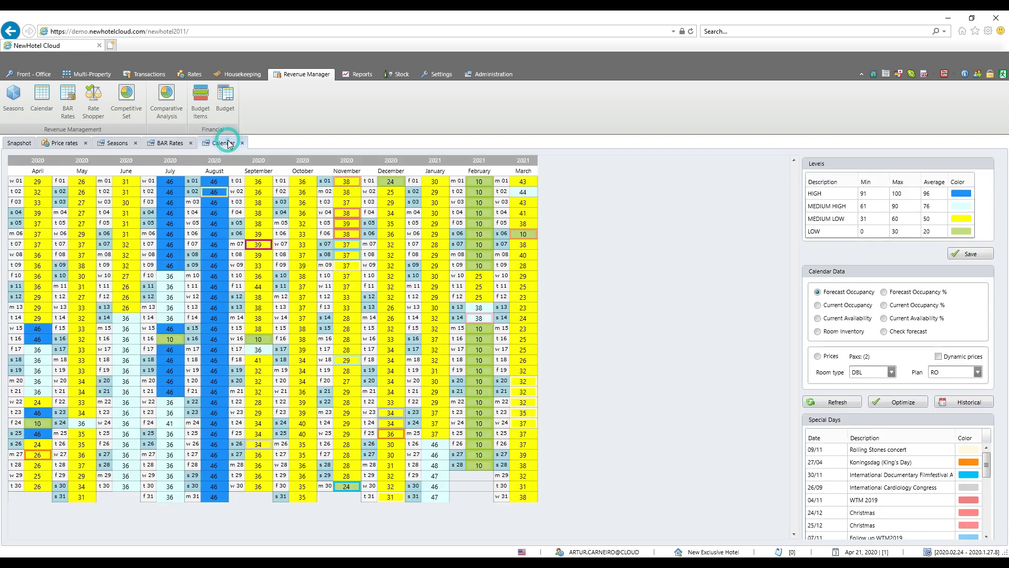
mouse_move(217, 196)
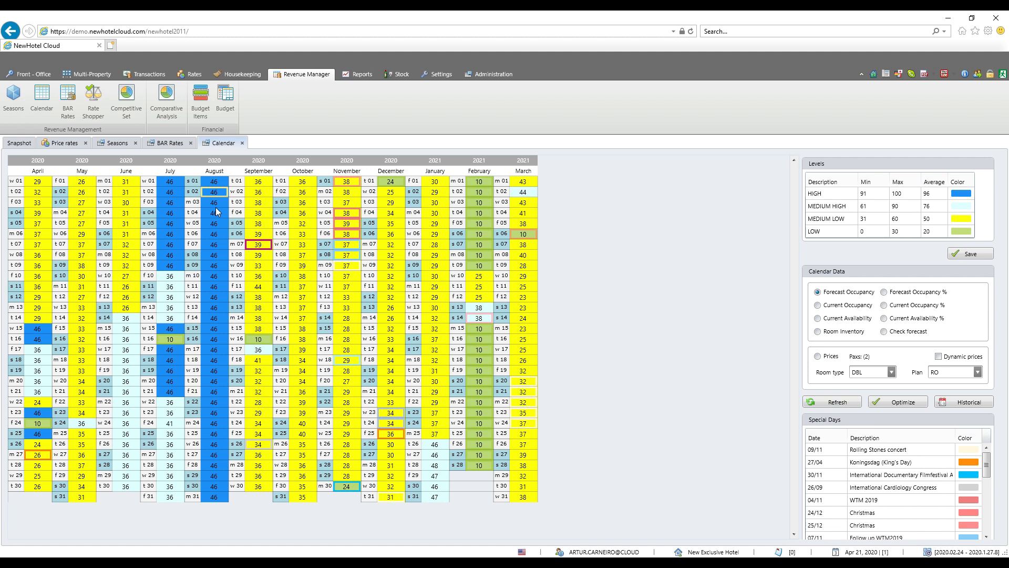
mouse_move(356, 217)
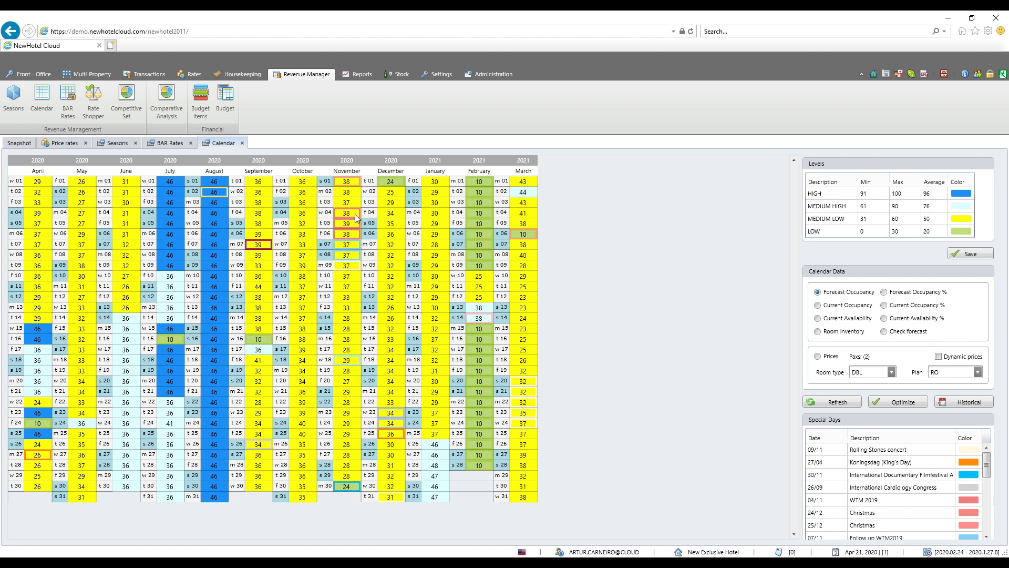
mouse_move(215, 207)
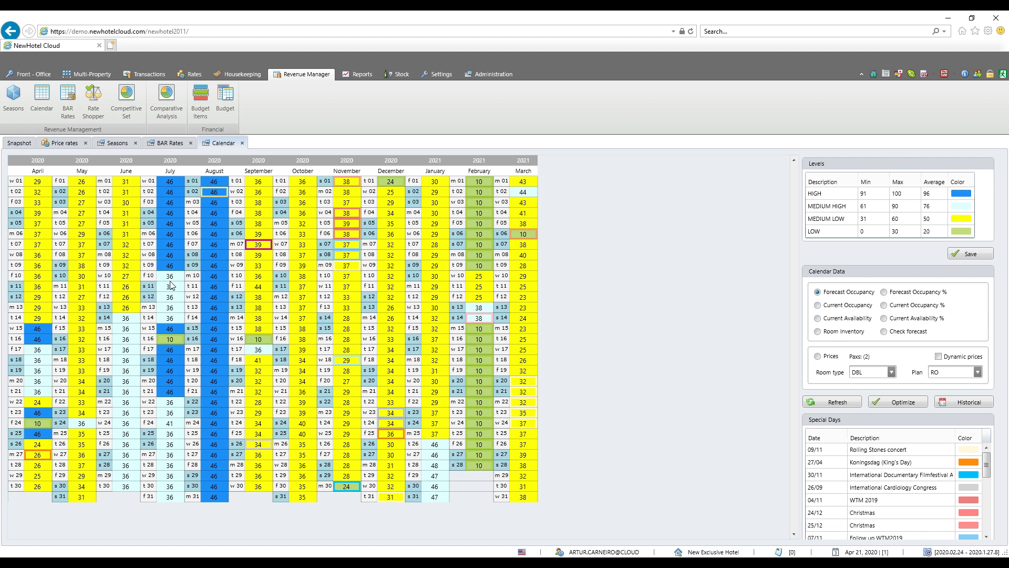
mouse_move(597, 213)
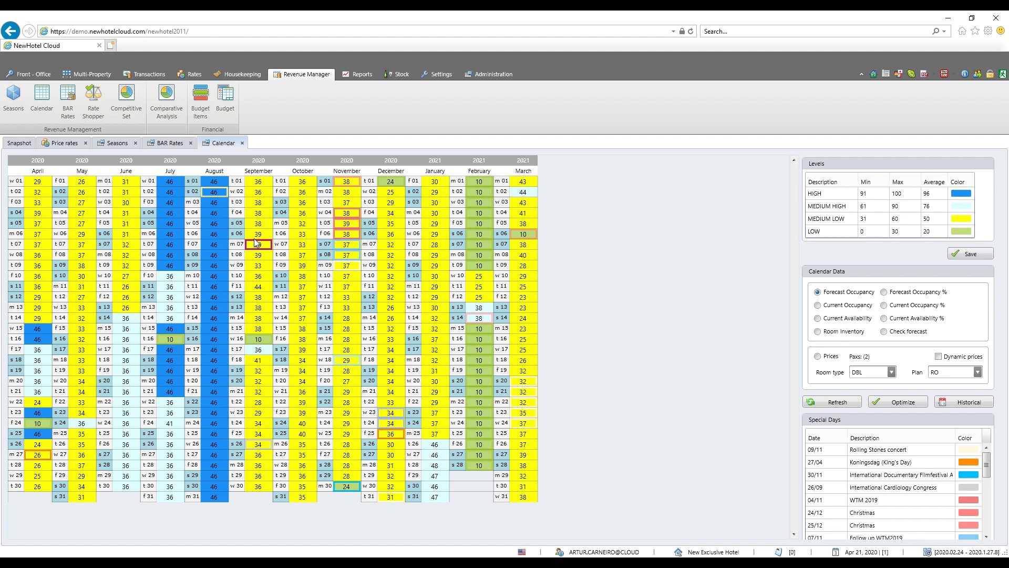
mouse_move(258, 225)
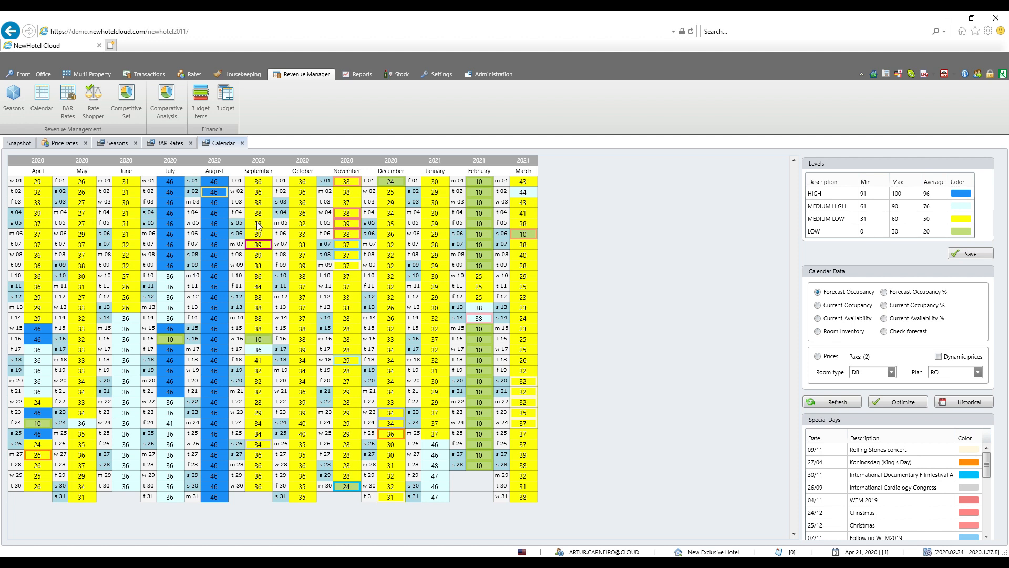
mouse_move(841, 194)
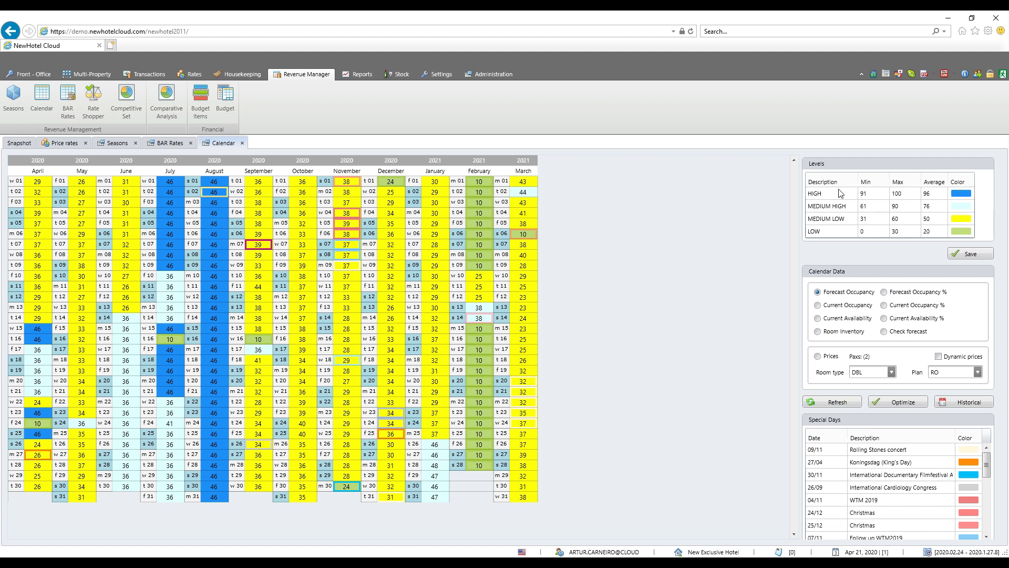
mouse_move(327, 212)
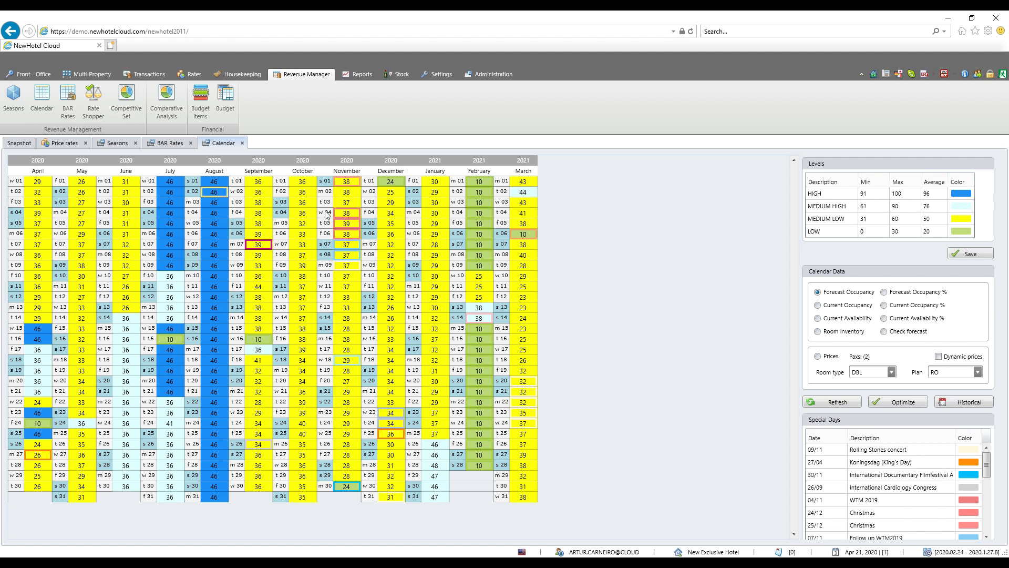
mouse_move(389, 196)
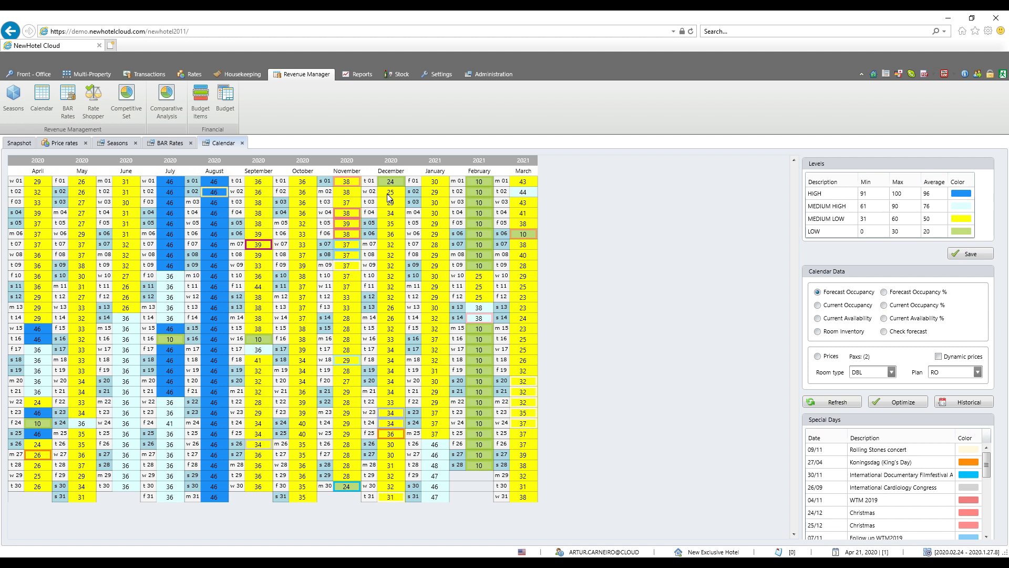
mouse_move(415, 310)
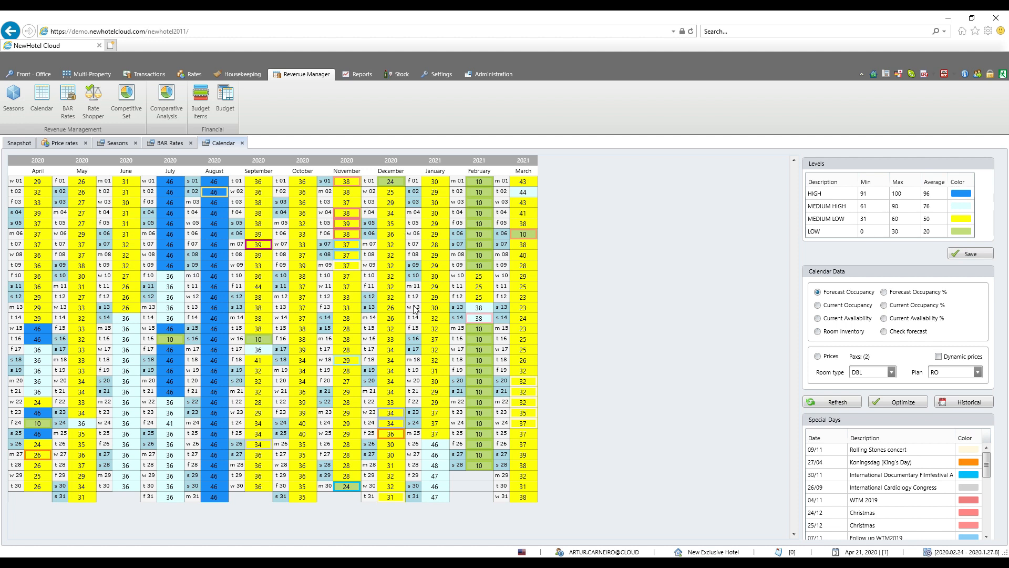
mouse_move(708, 232)
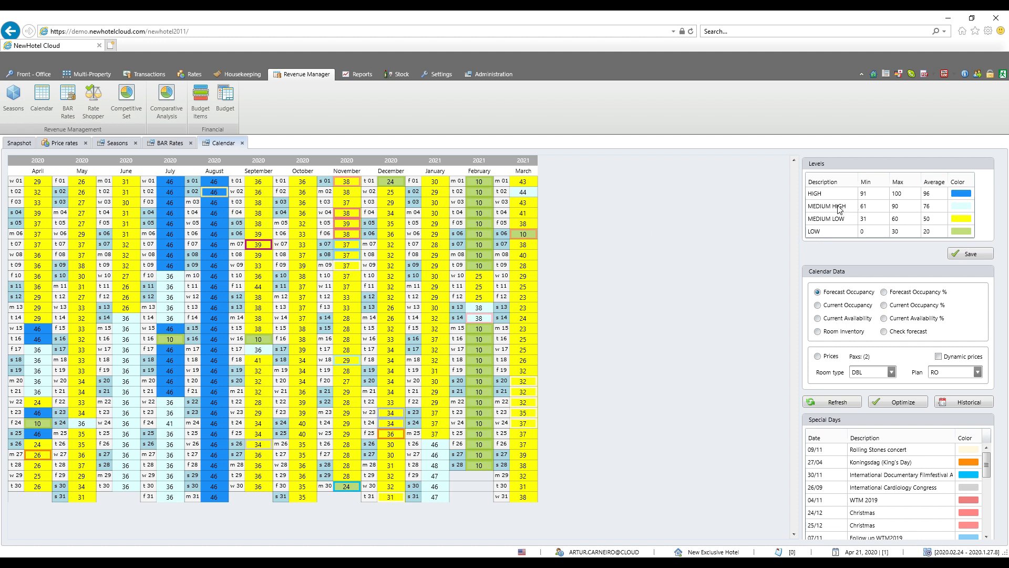
mouse_move(591, 261)
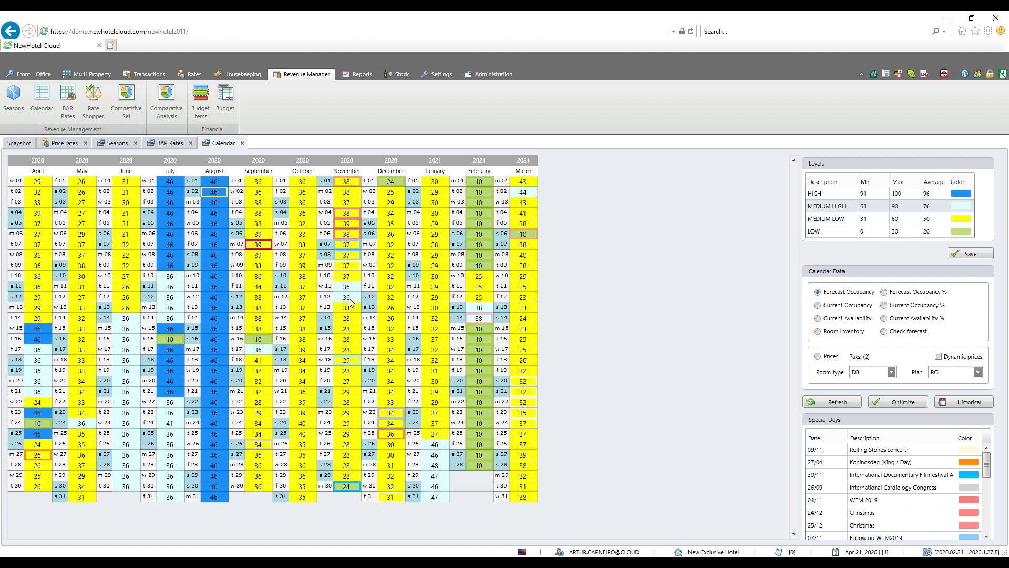
mouse_move(348, 328)
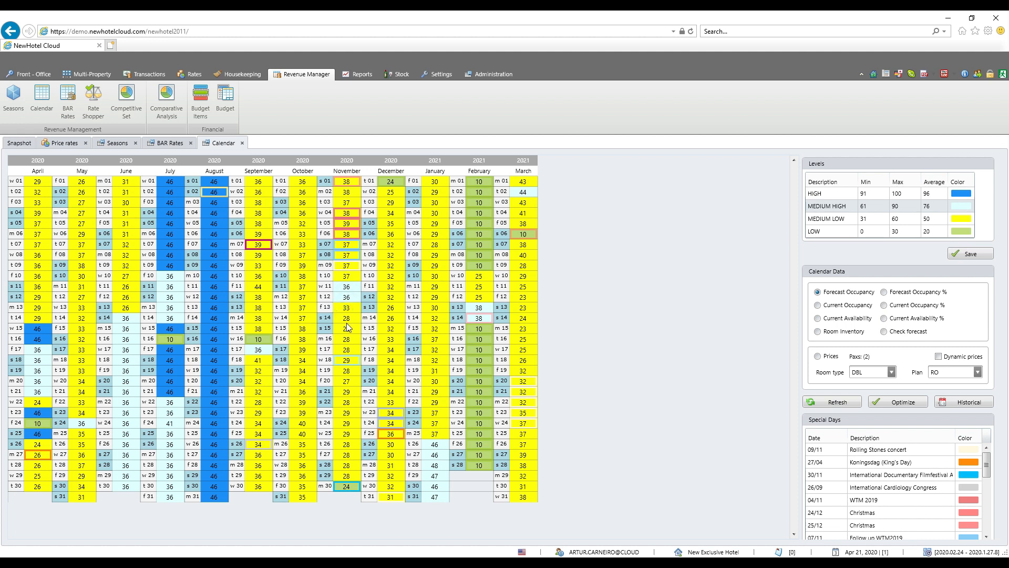
mouse_move(347, 357)
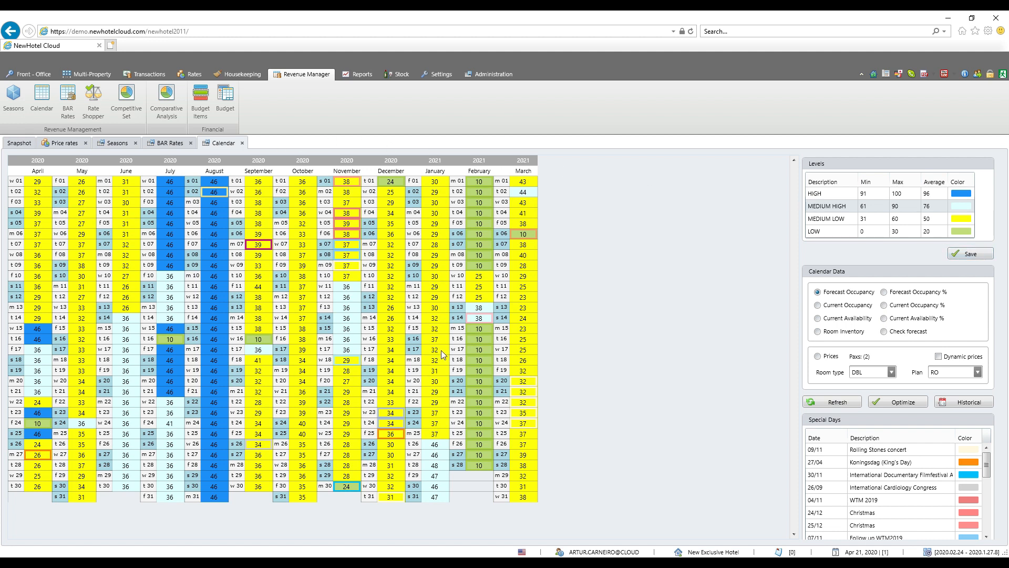
mouse_move(419, 314)
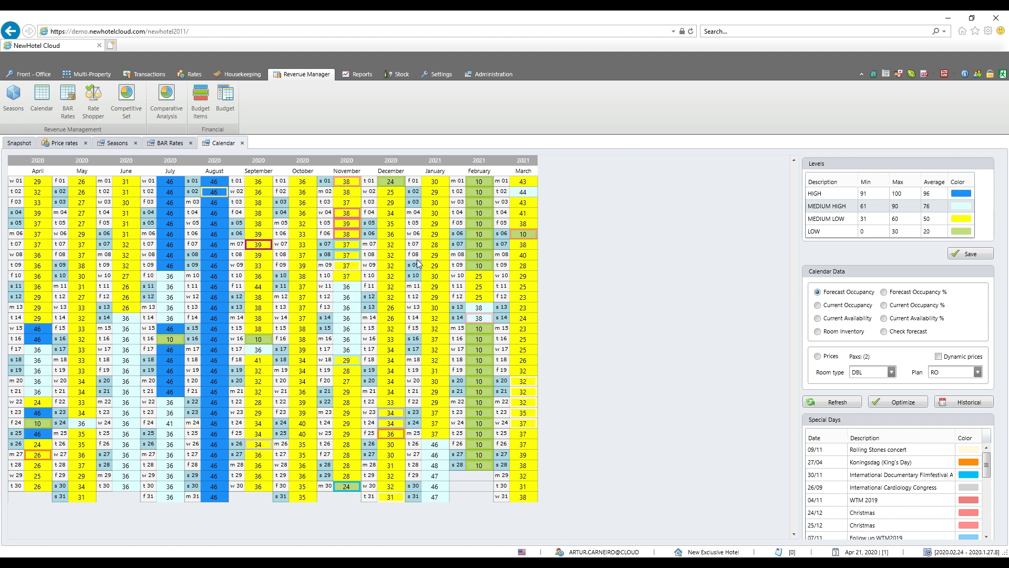
mouse_move(886, 301)
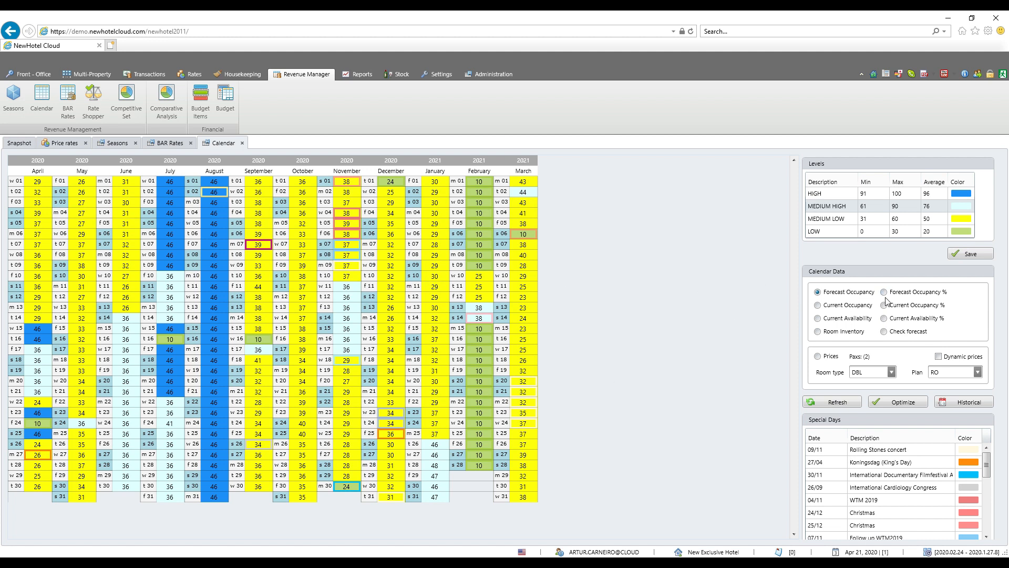
Switch the calendar to Forecast Occupancy %, then back to raw counts.
left_click(892, 291)
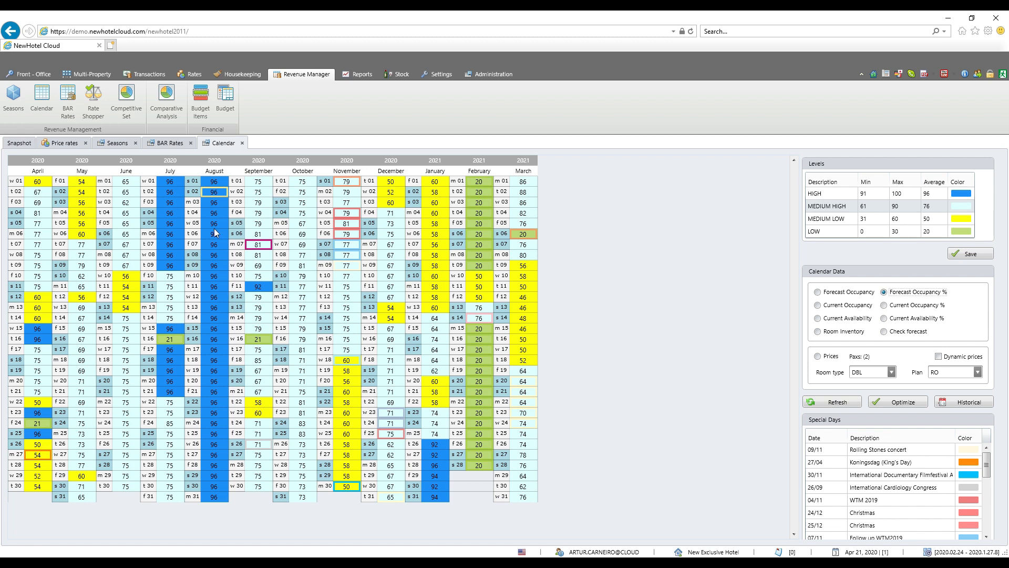
mouse_move(813, 168)
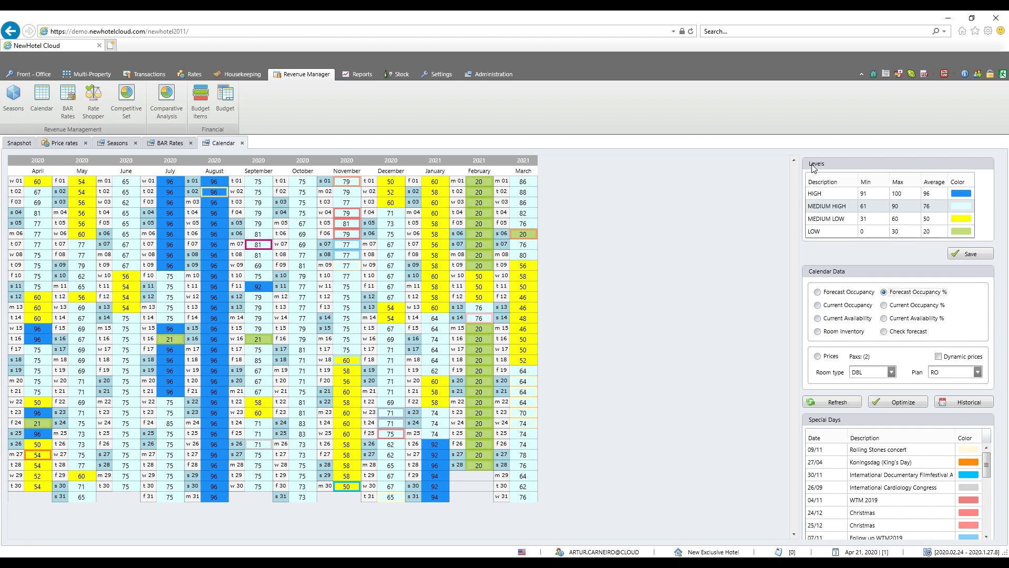
mouse_move(921, 238)
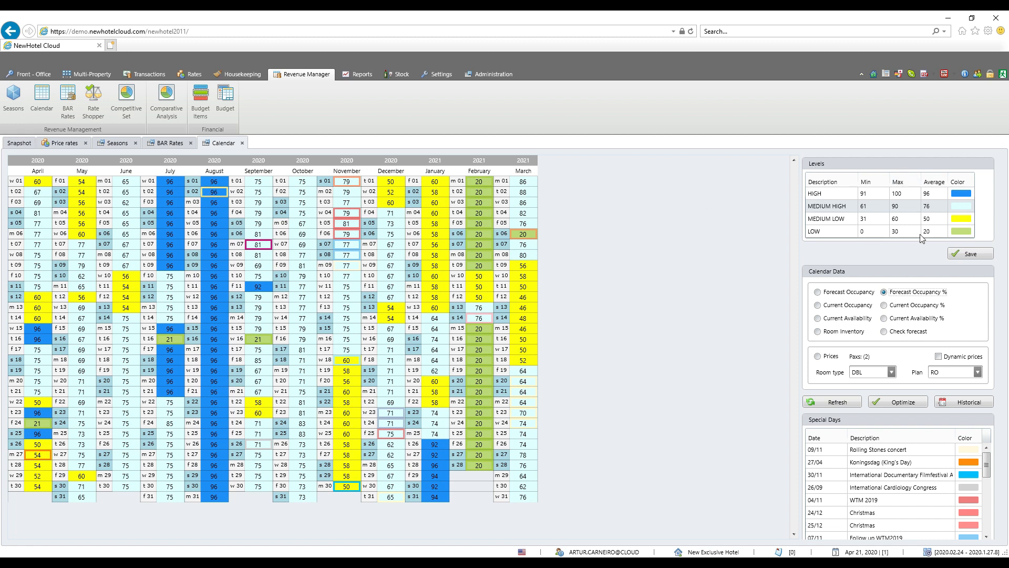
left_click(817, 292)
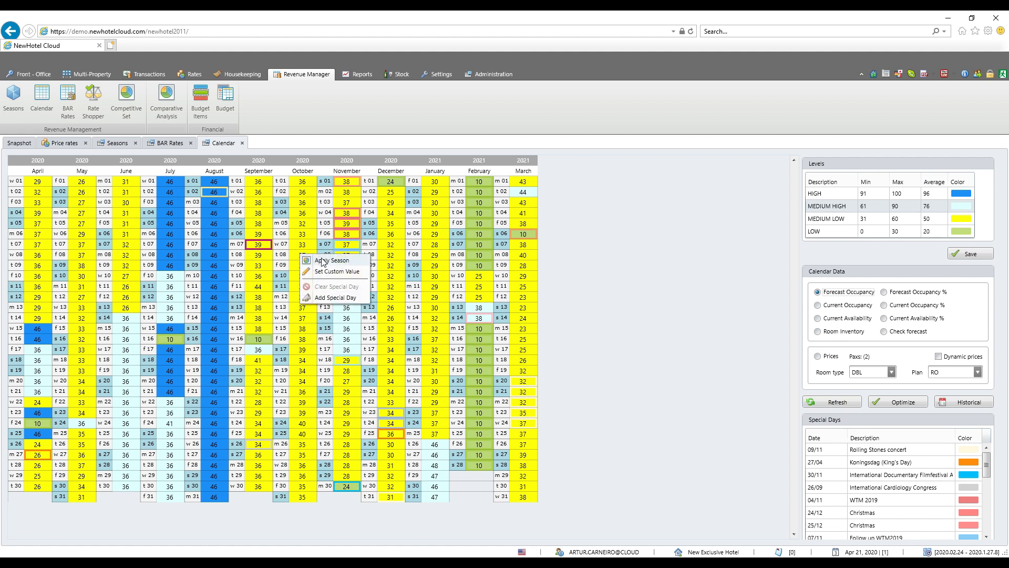
Give the chosen mid-October date a MEDIUM LOW season value of 17.
left_click(333, 261)
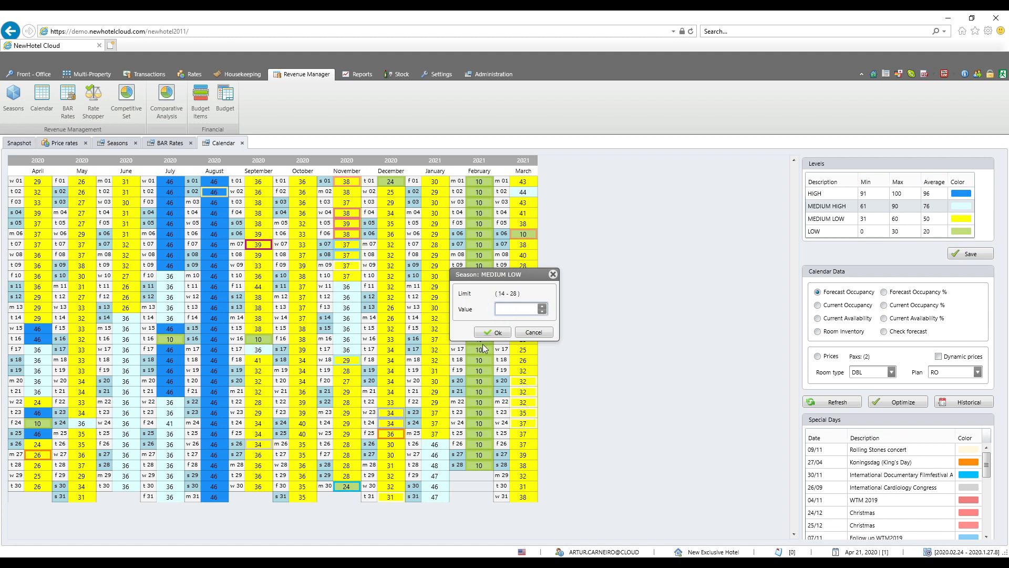
mouse_move(496, 315)
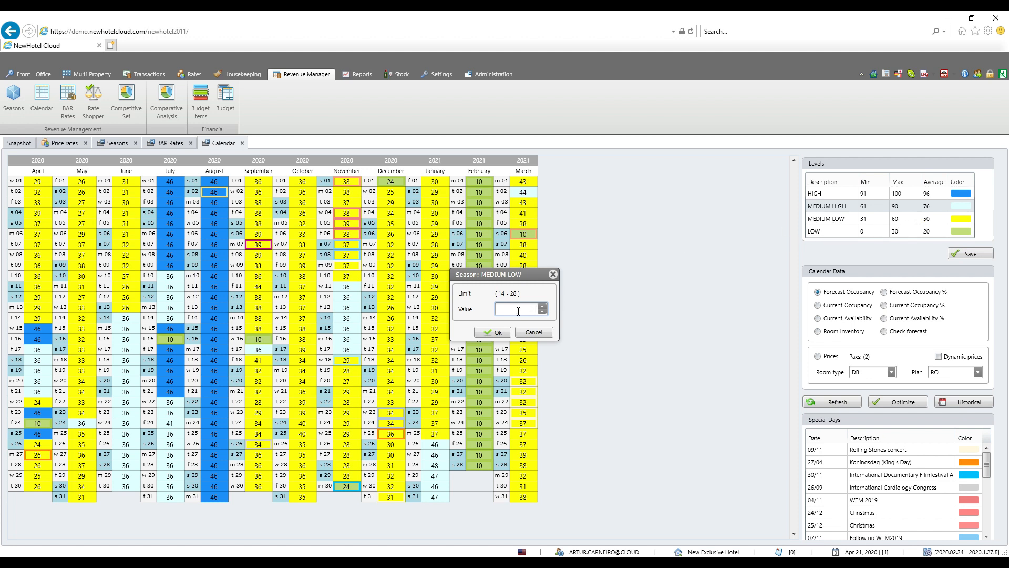
mouse_move(501, 296)
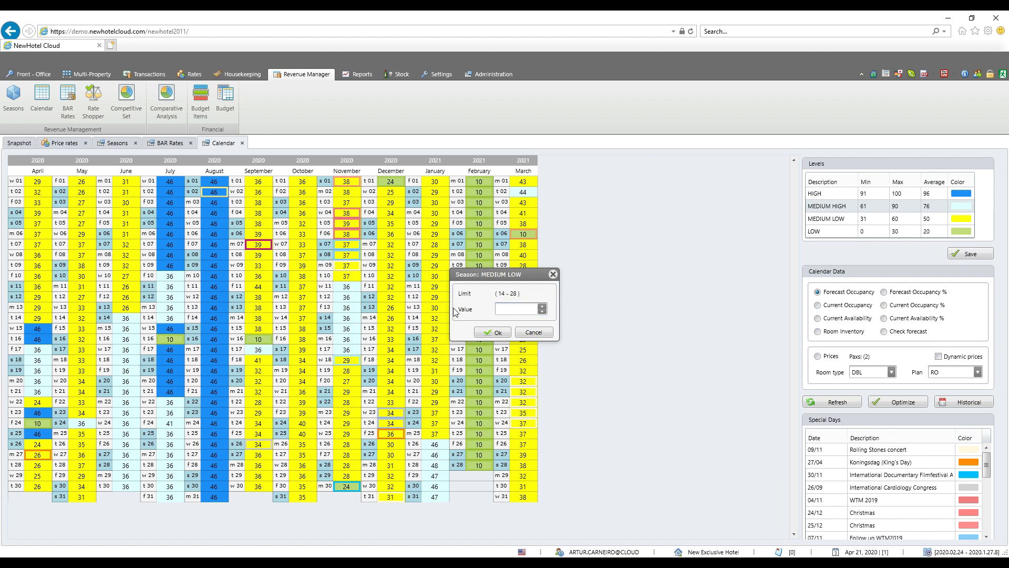
left_click(518, 308)
type("17")
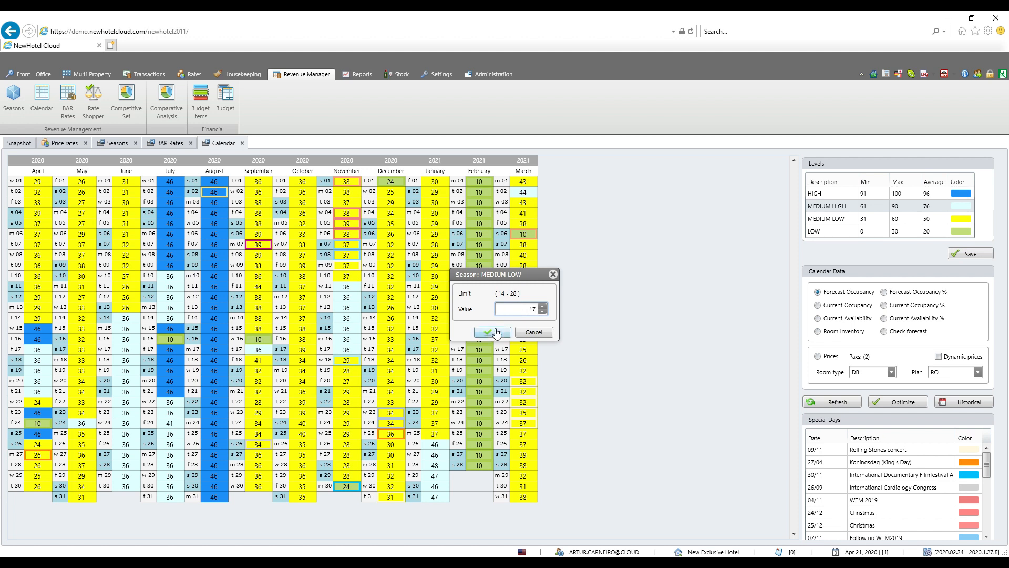
left_click(491, 332)
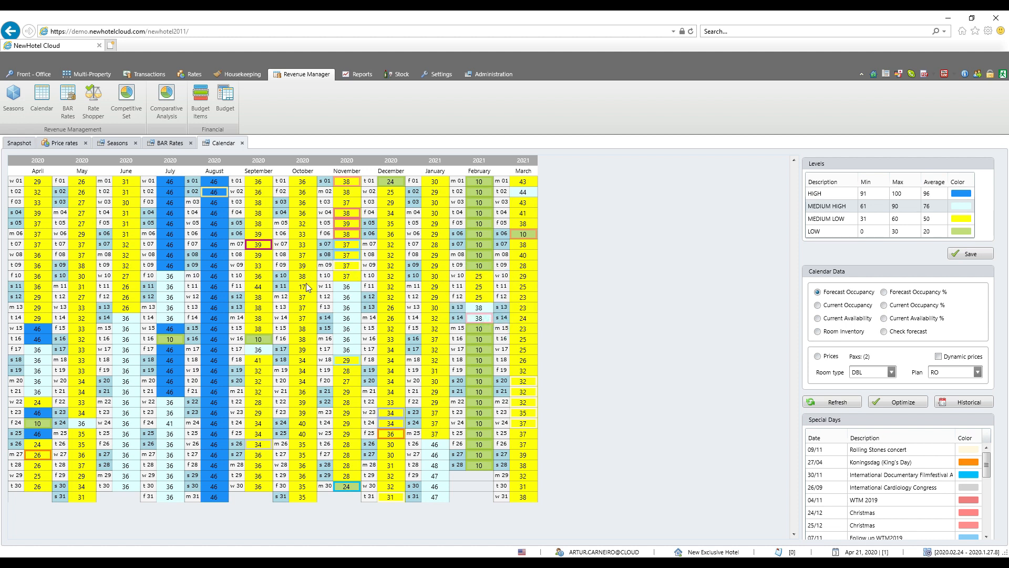
mouse_move(309, 284)
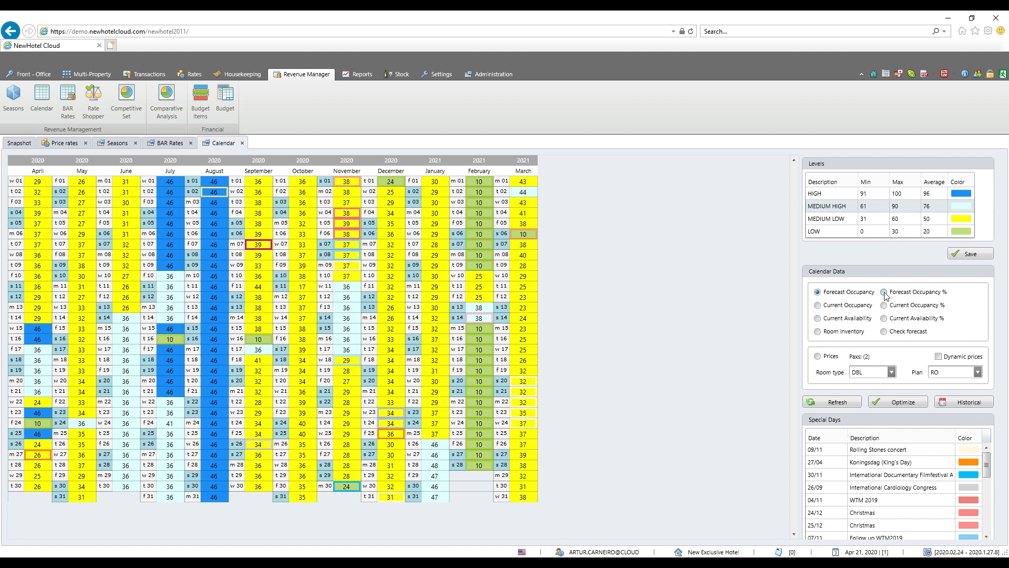
Cycle the calendar through forecast occupancy %, current occupancy and availability counts and percentages.
left_click(882, 292)
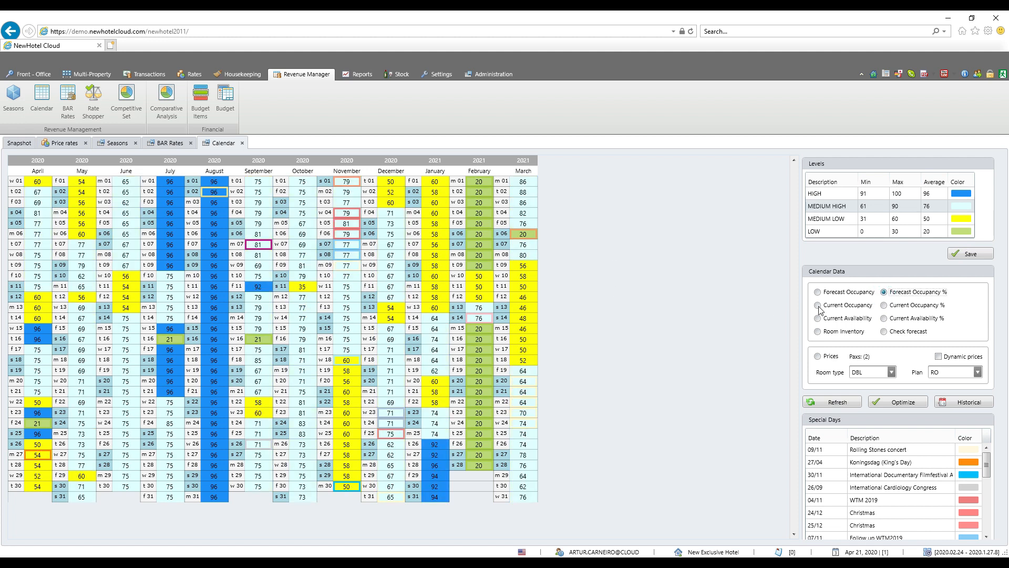
left_click(817, 305)
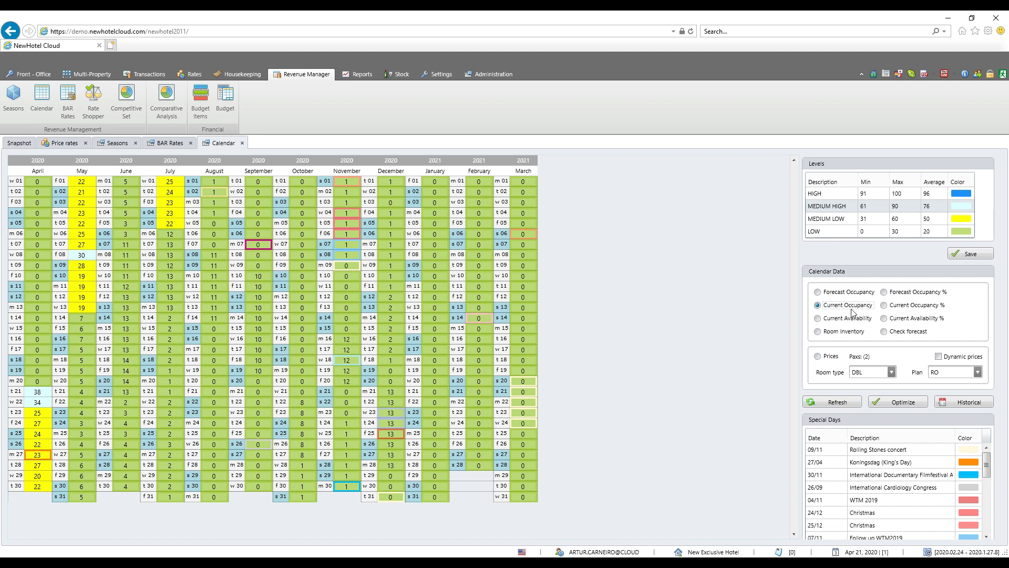
left_click(891, 304)
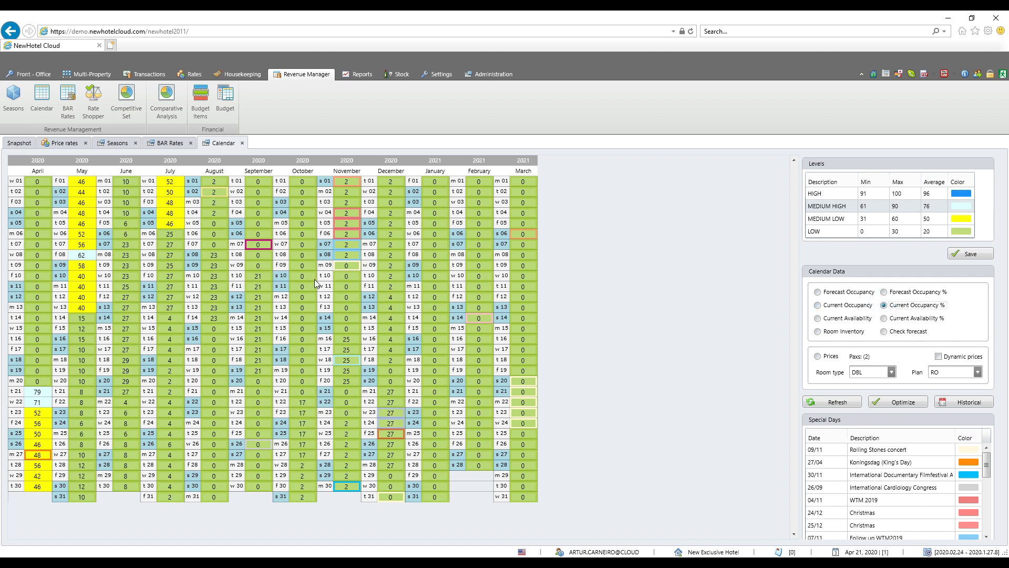
mouse_move(811, 325)
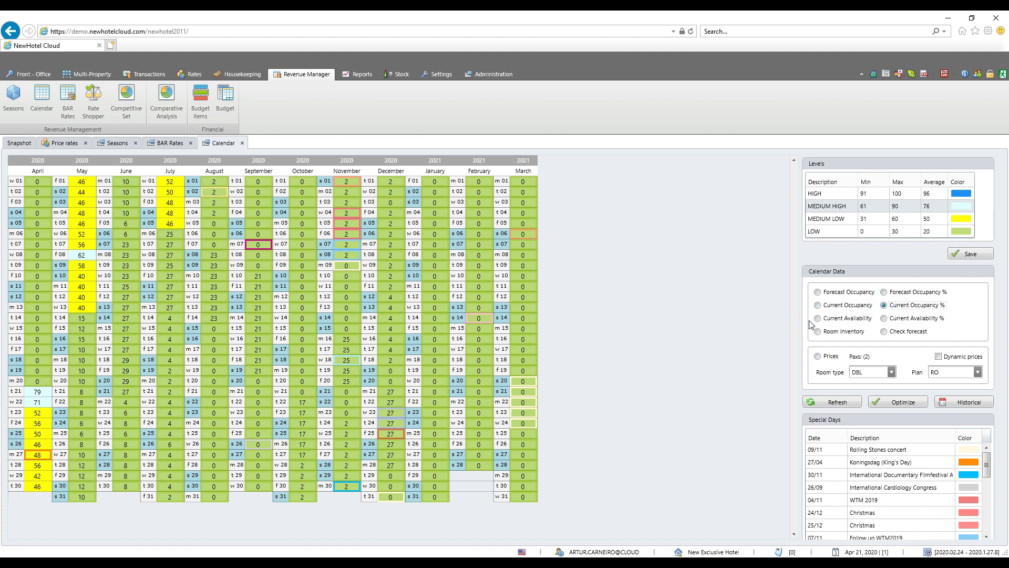
left_click(821, 318)
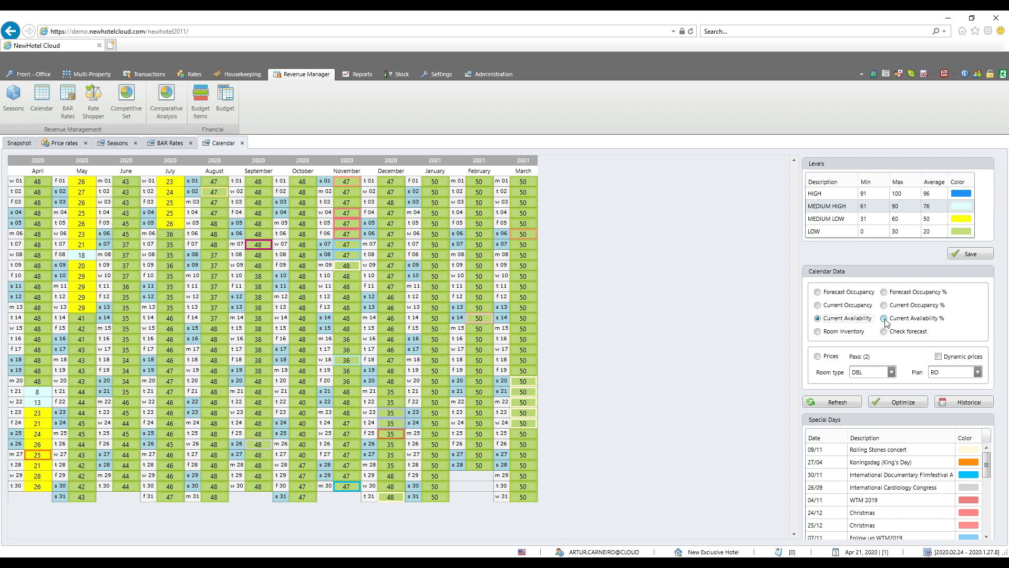
left_click(888, 318)
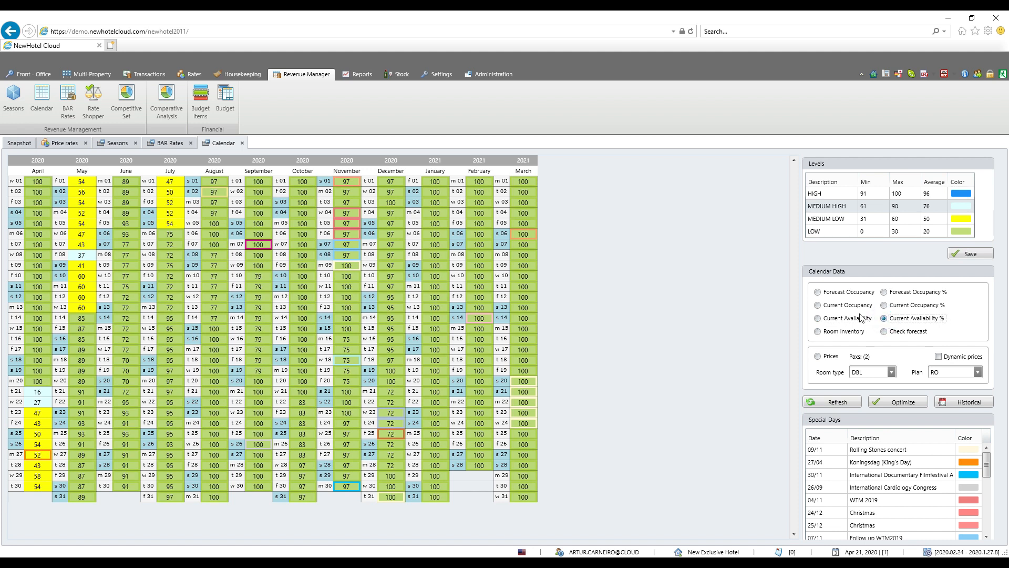
Show room inventory, then forecast-check percentages, then daily room prices on the calendar.
left_click(818, 331)
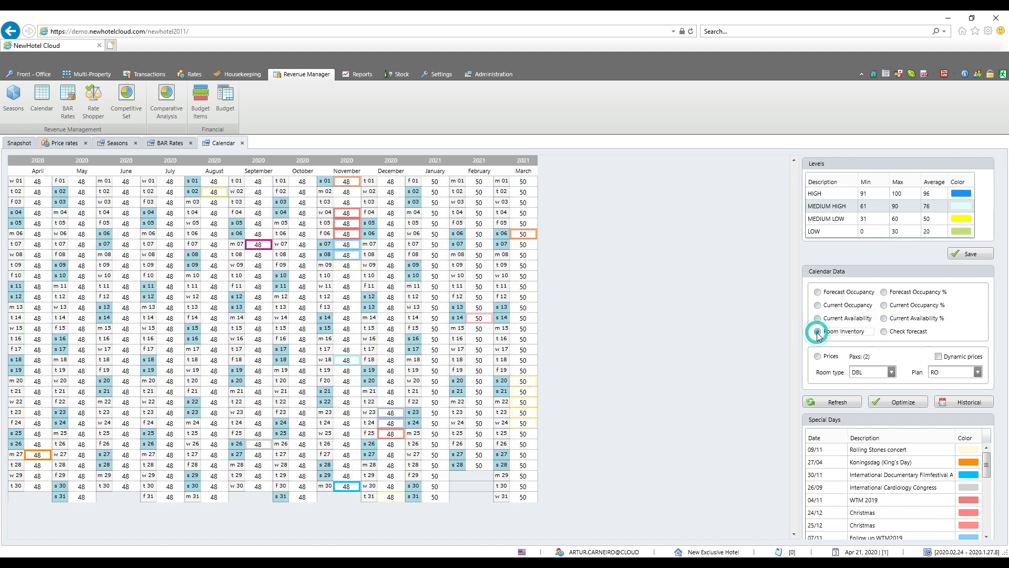
left_click(818, 330)
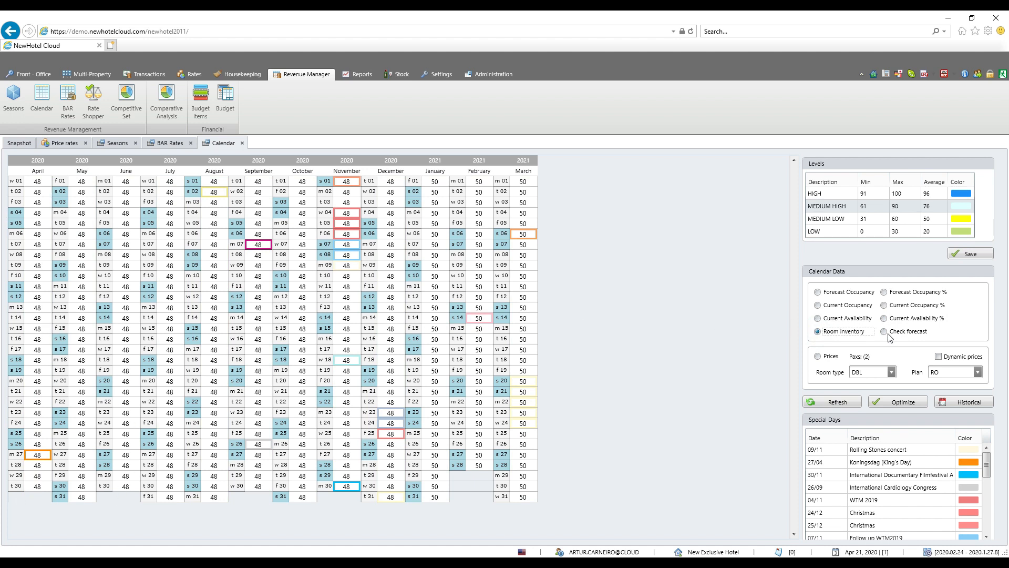
left_click(883, 331)
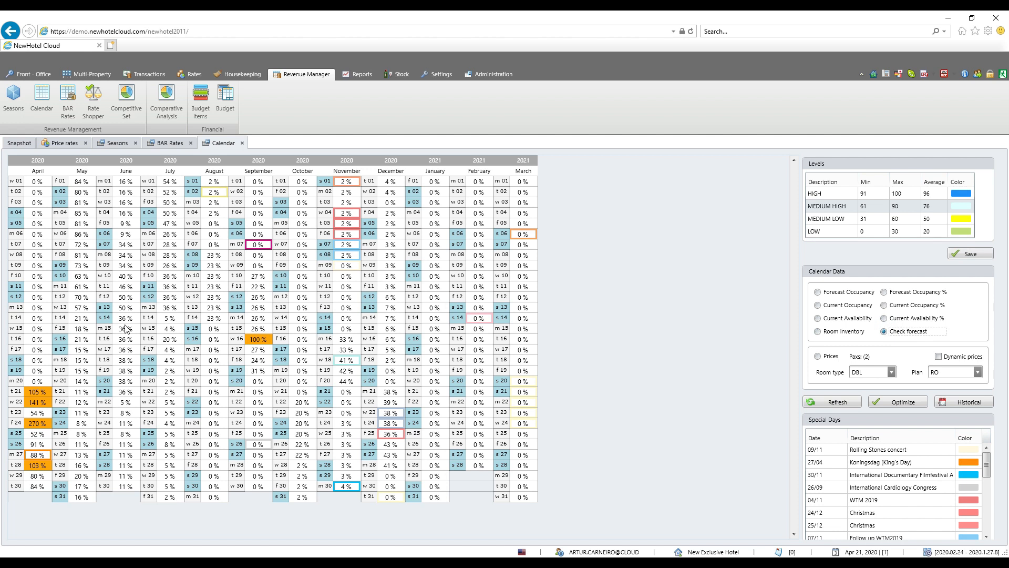
left_click(817, 356)
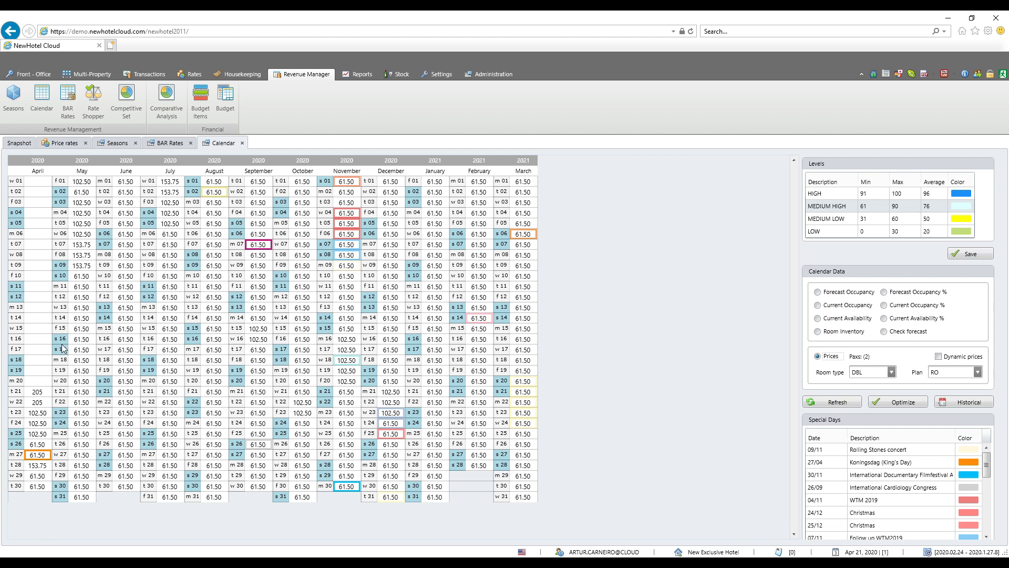
mouse_move(148, 306)
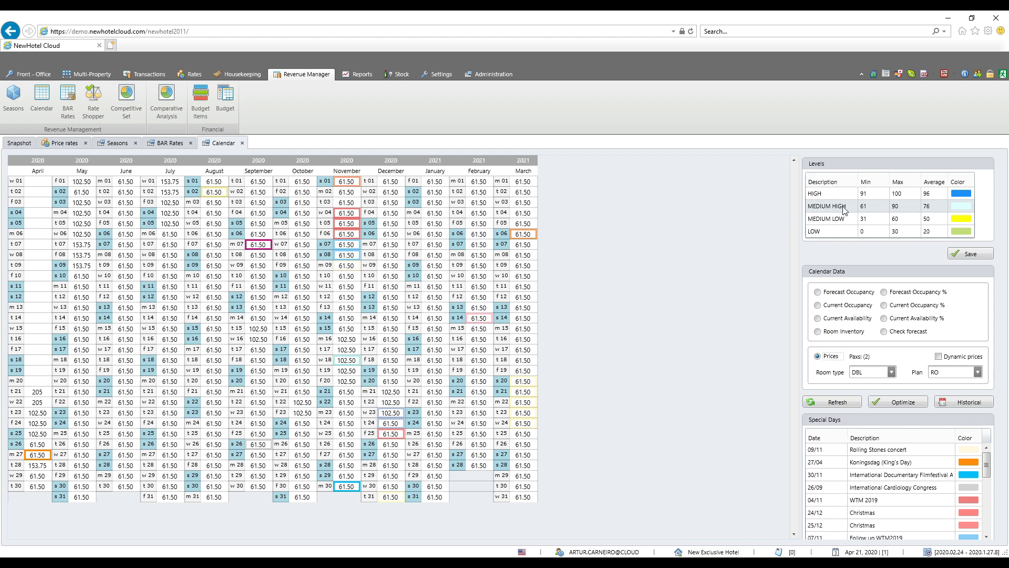
mouse_move(40, 401)
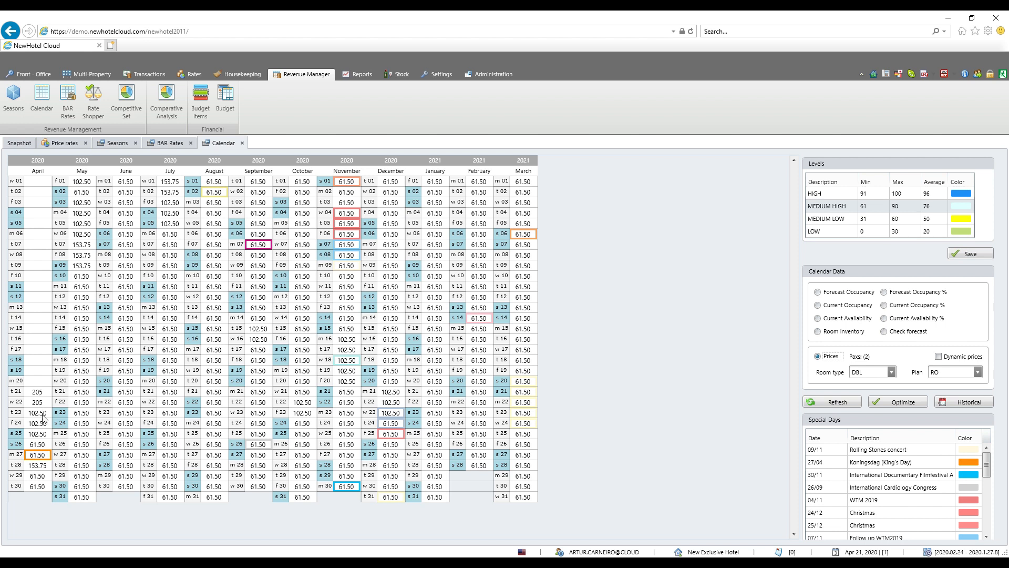
mouse_move(42, 479)
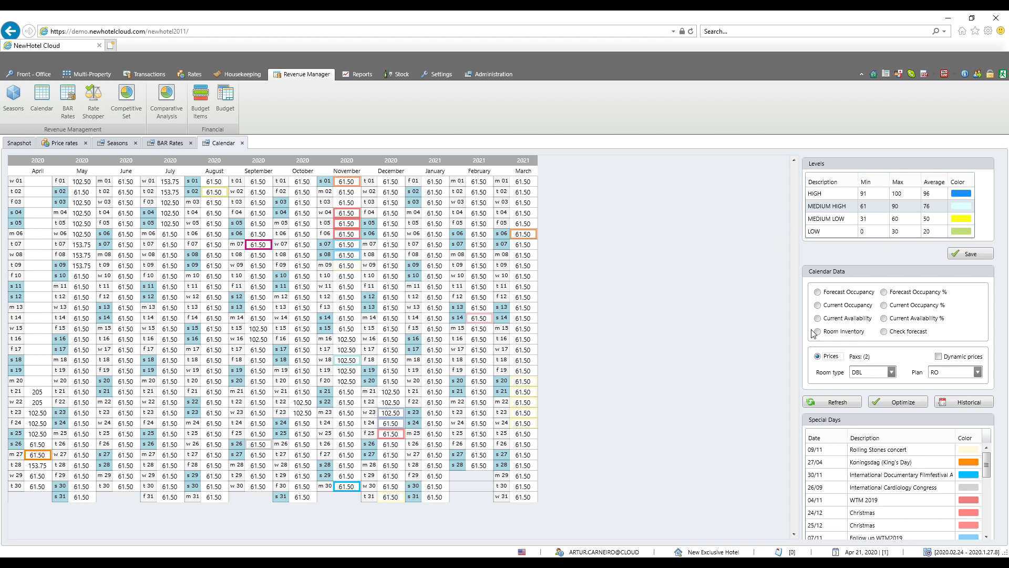
Switch the calendar to forecast occupancy, then back to daily DBL/RO prices.
left_click(818, 292)
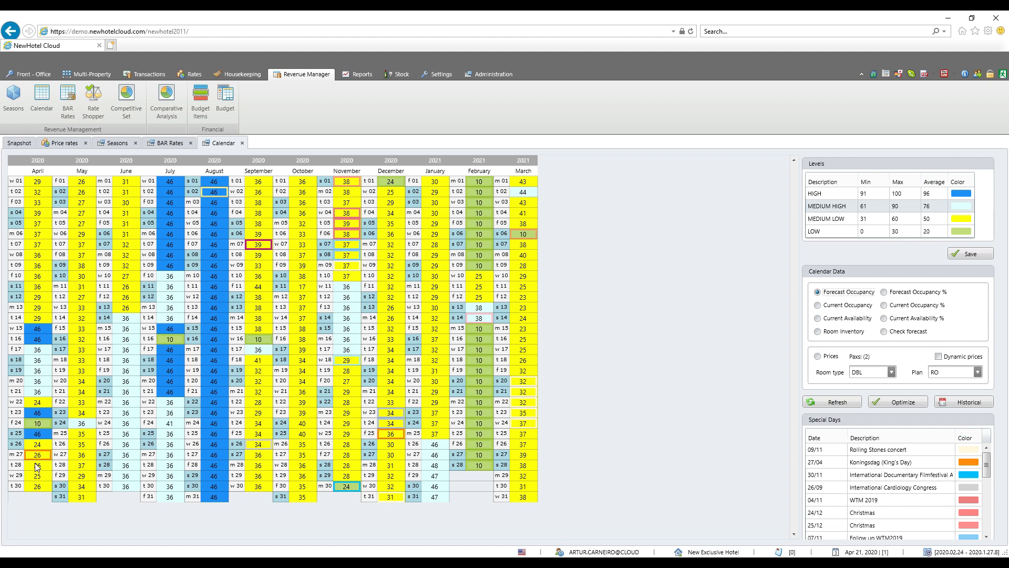
left_click(816, 356)
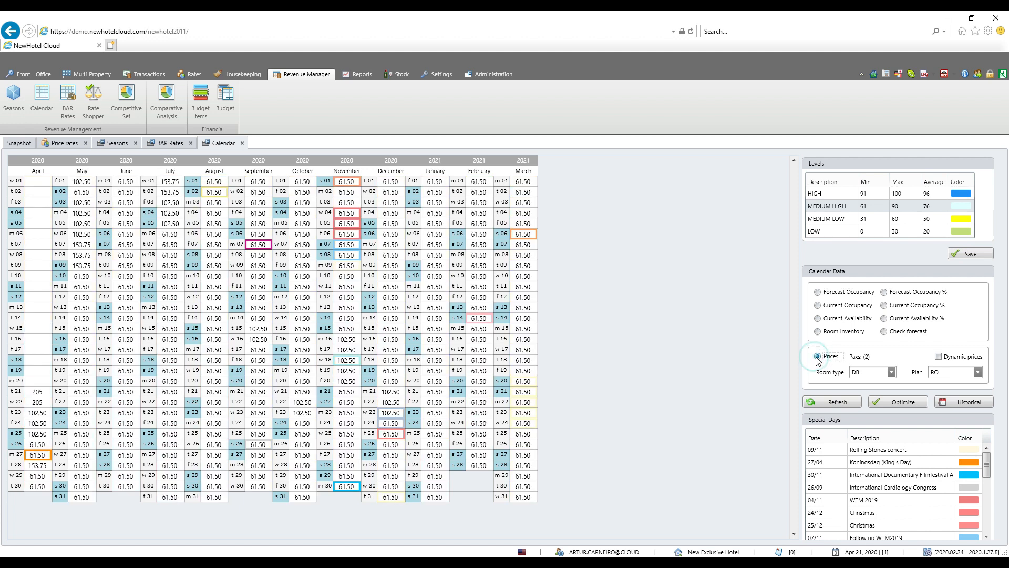
Switch the calendar to dynamic prices and select the SLG single-room type.
left_click(937, 355)
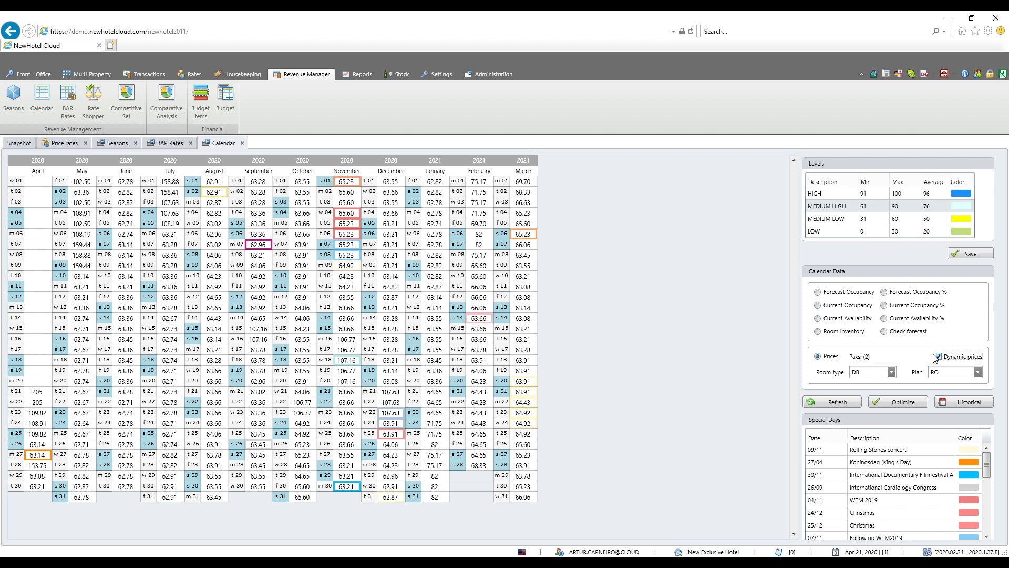
left_click(935, 356)
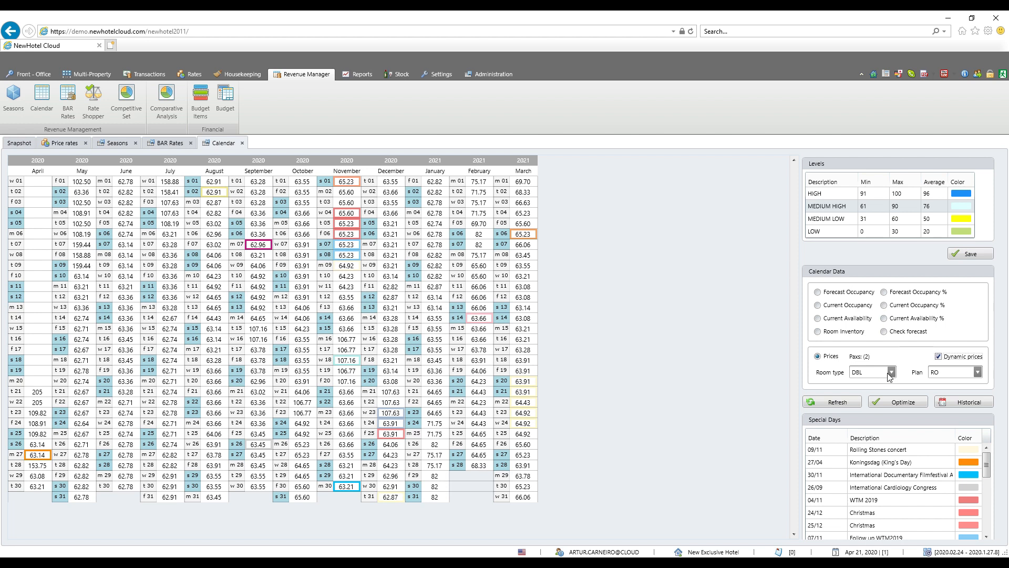
left_click(890, 371)
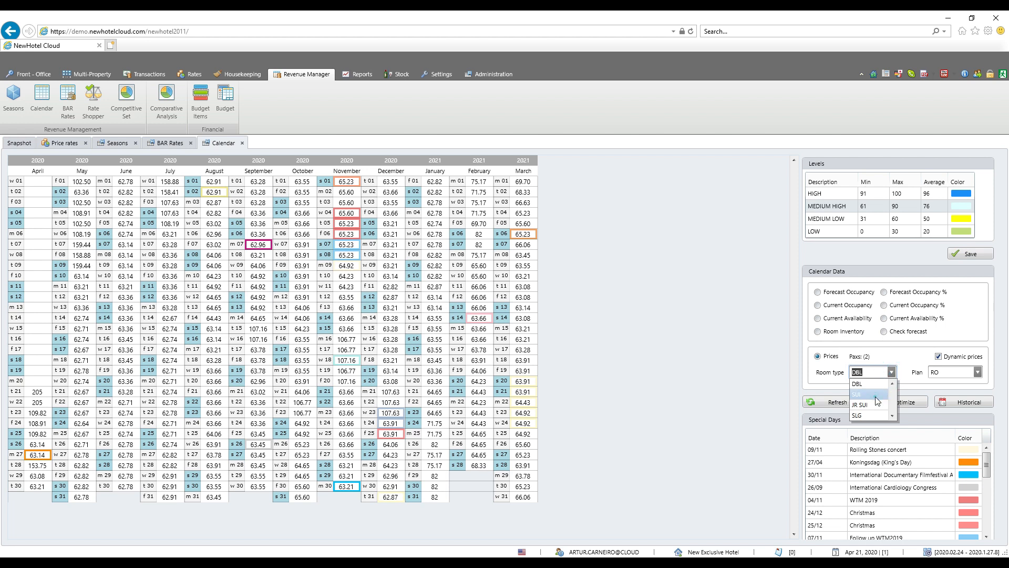
left_click(866, 393)
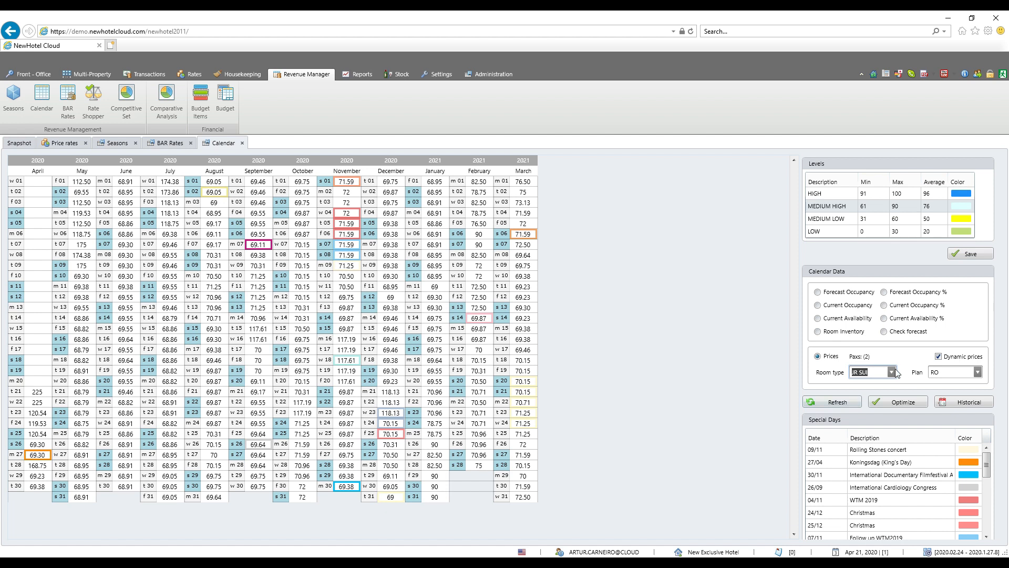
left_click(872, 372)
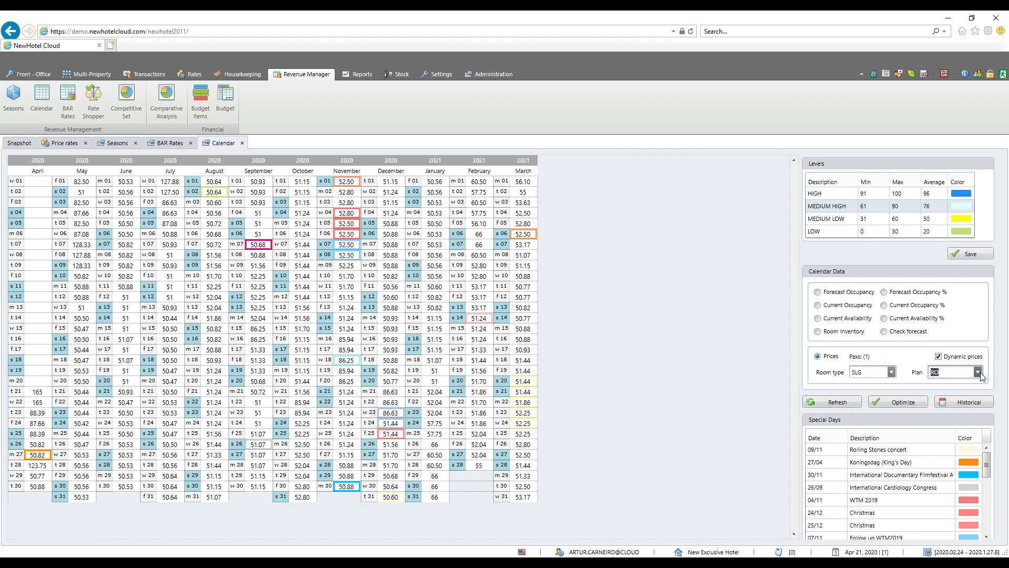
left_click(998, 372)
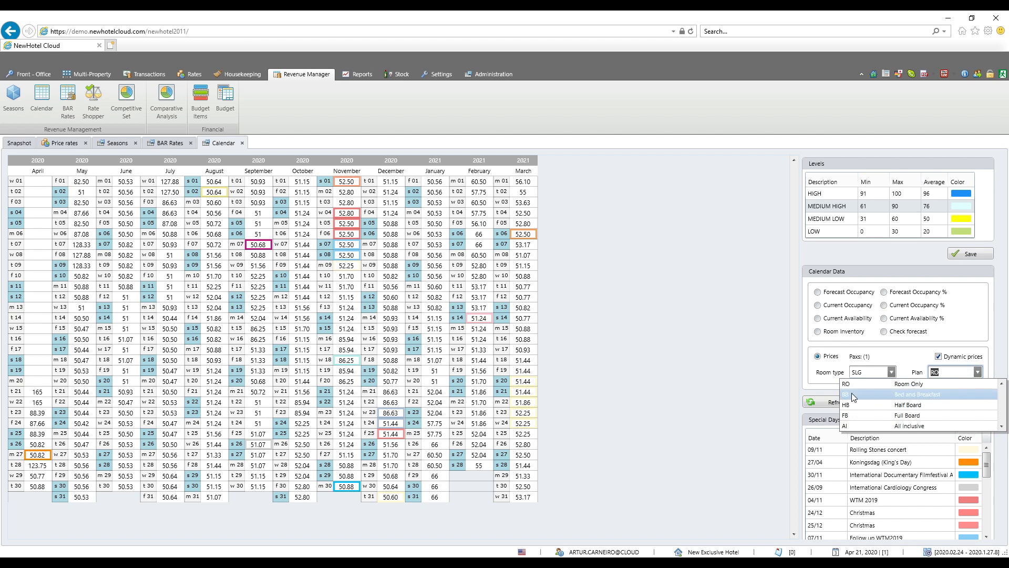
mouse_move(867, 404)
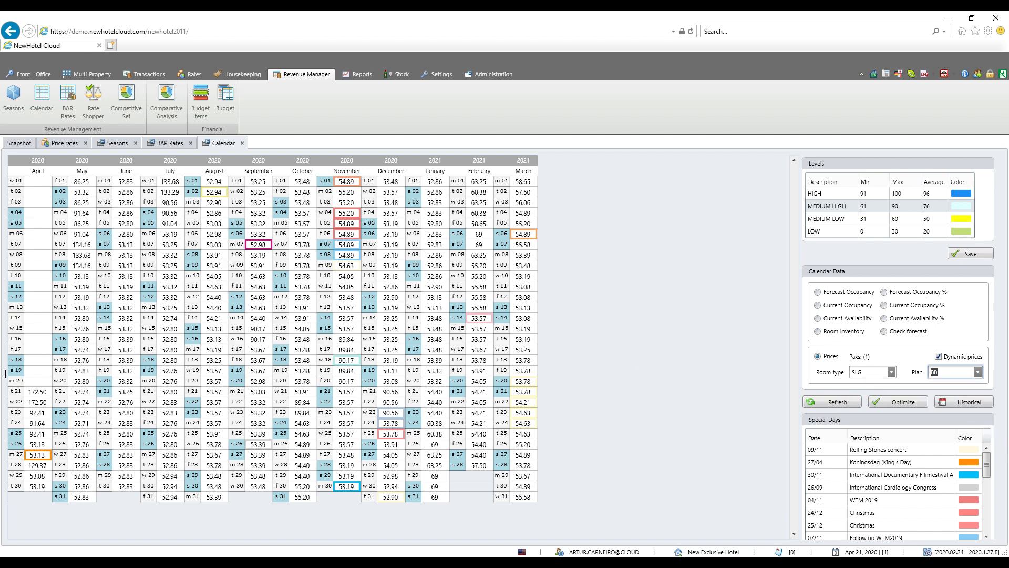
mouse_move(764, 430)
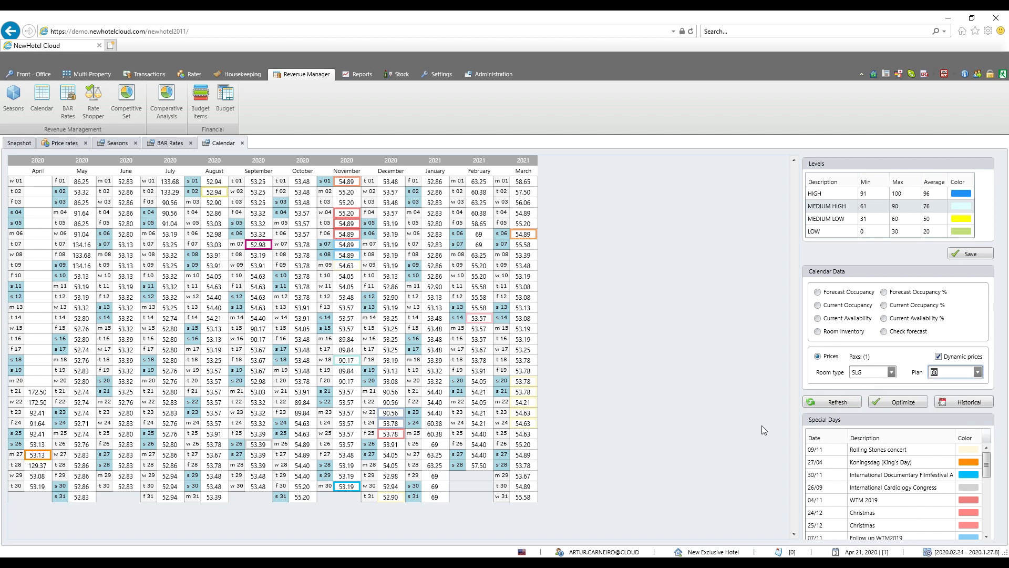
mouse_move(613, 287)
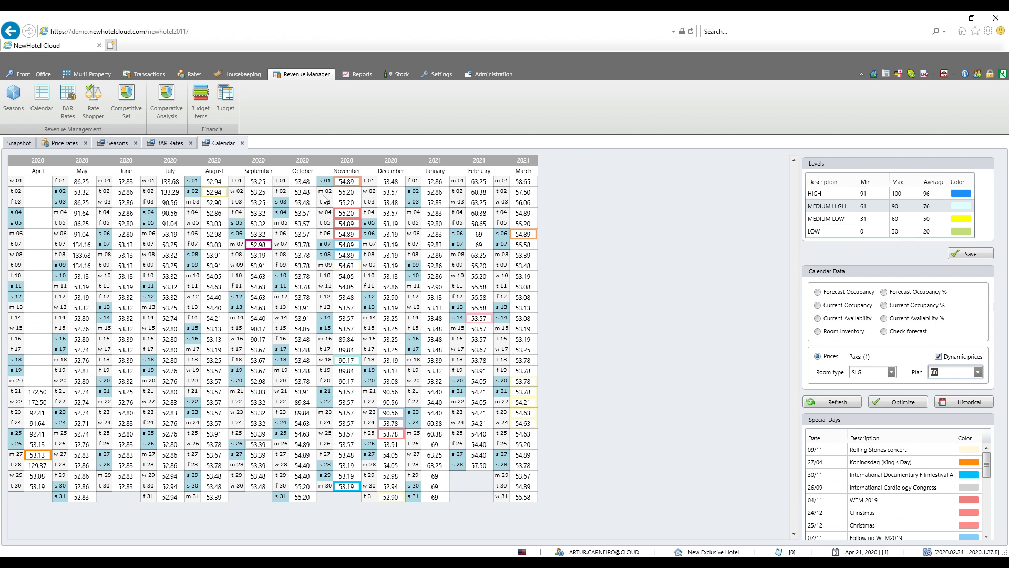
mouse_move(897, 314)
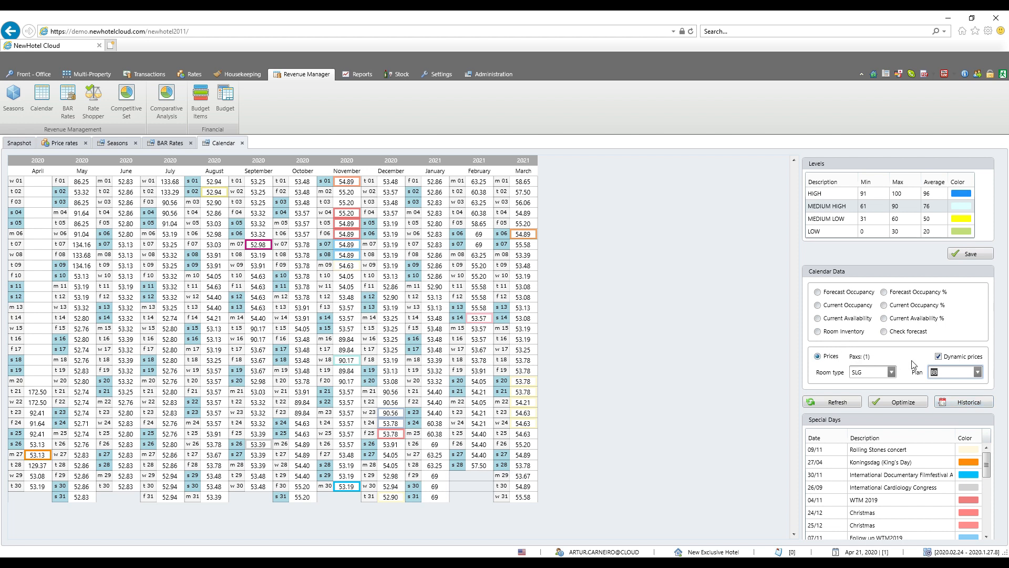
mouse_move(963, 402)
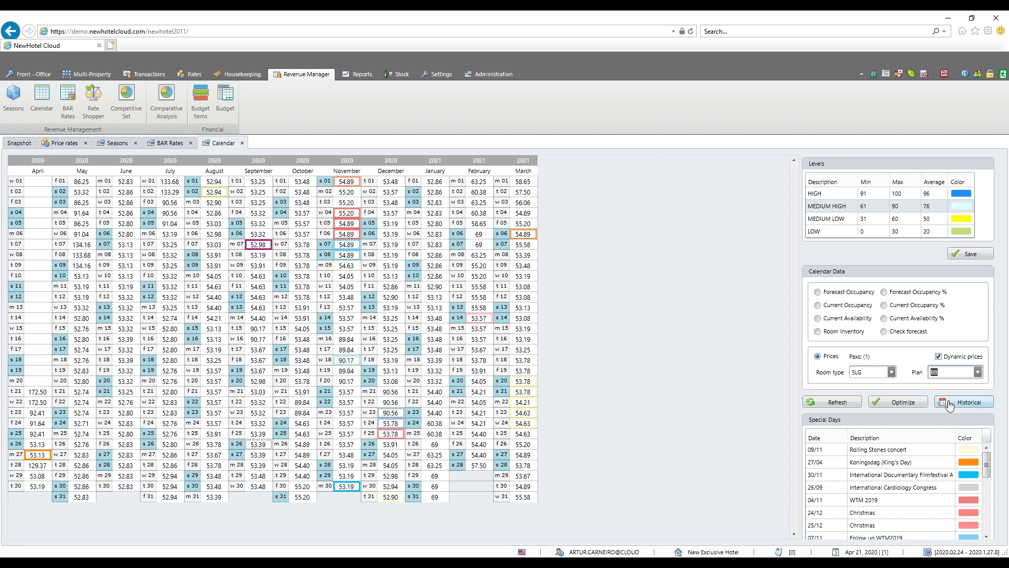
mouse_move(900, 406)
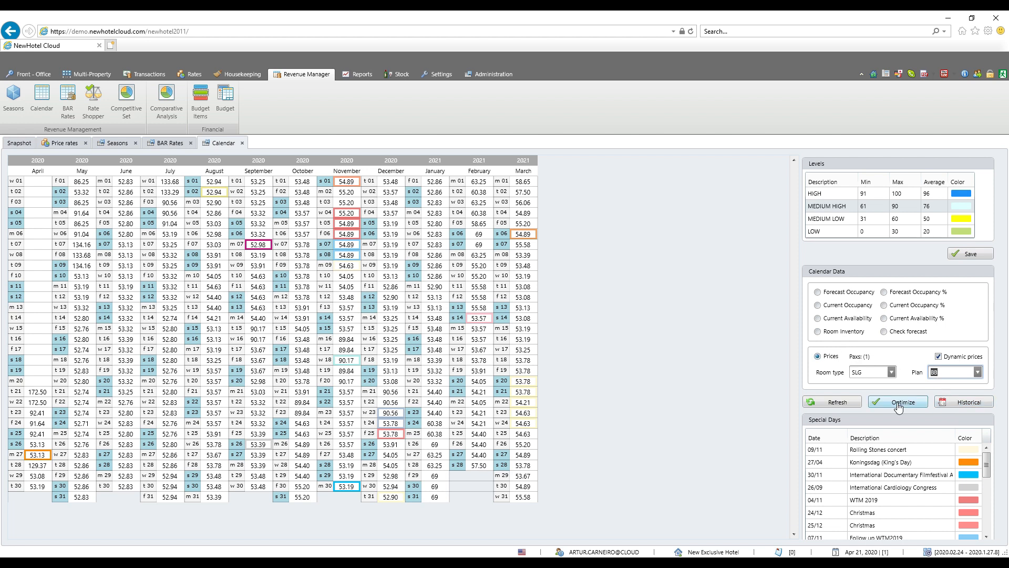
mouse_move(880, 410)
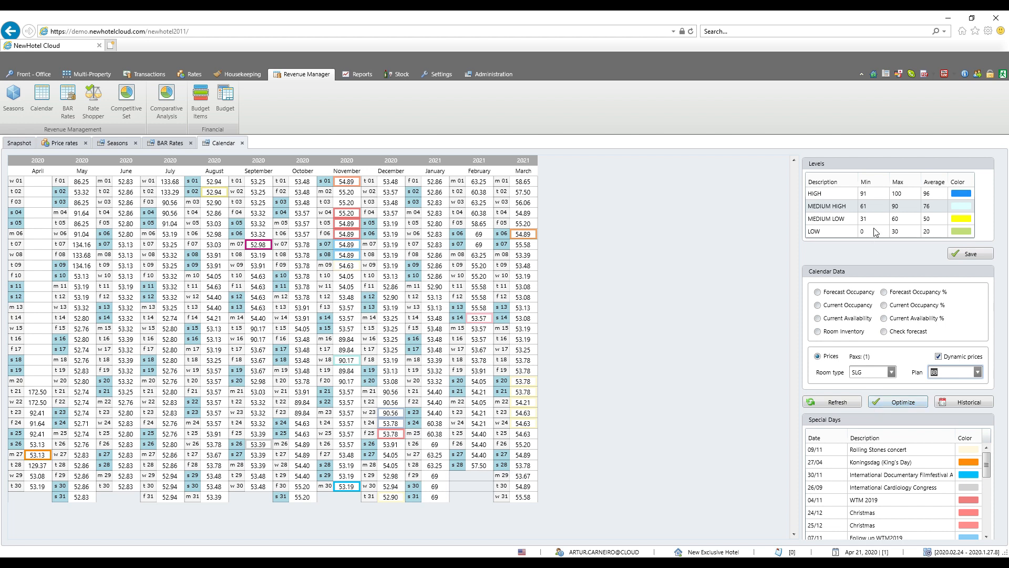
mouse_move(897, 402)
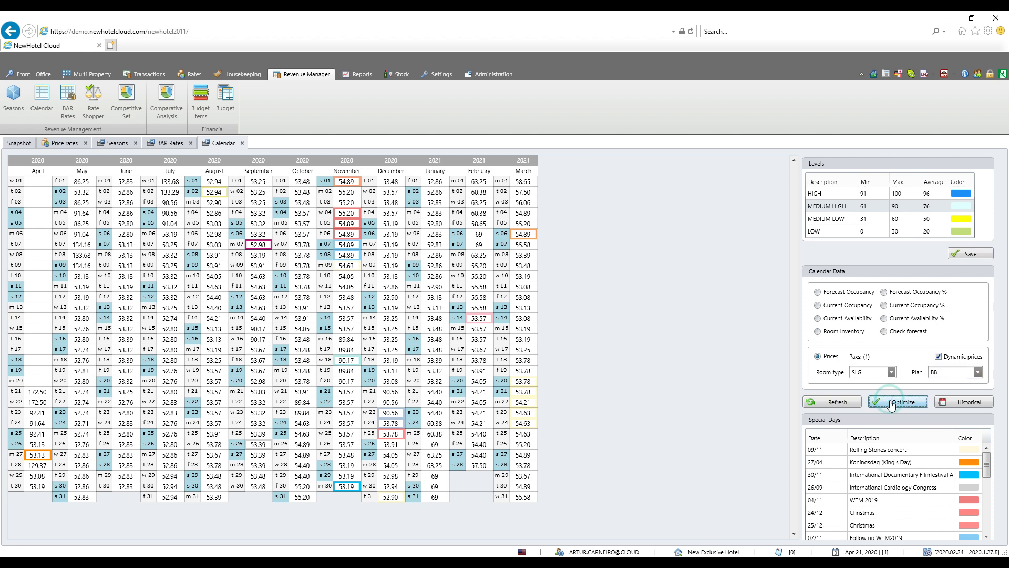
Optimize yield rates, dismiss the success message, refresh, and show forecast occupancy.
left_click(897, 402)
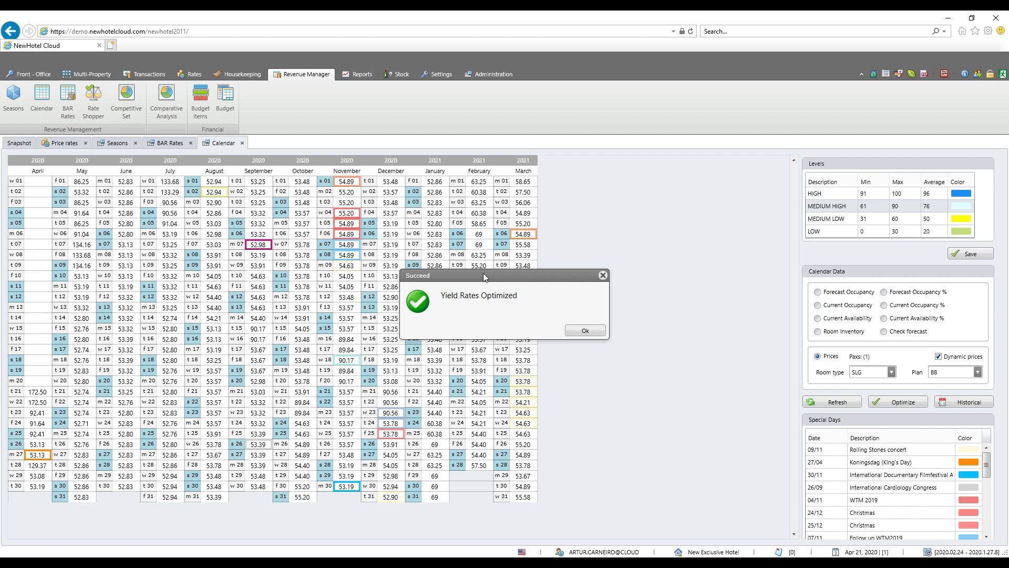
left_click(584, 330)
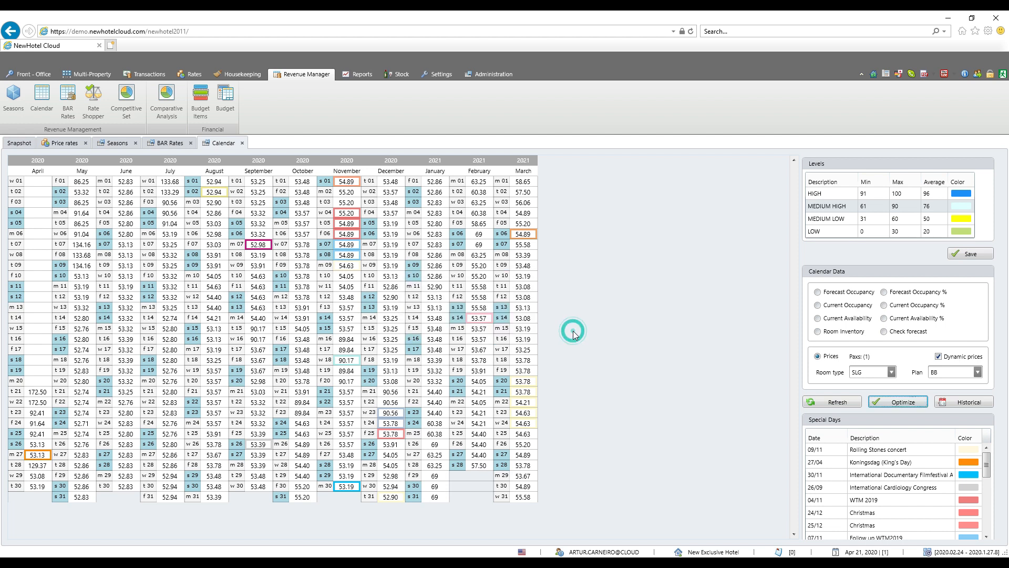
left_click(897, 401)
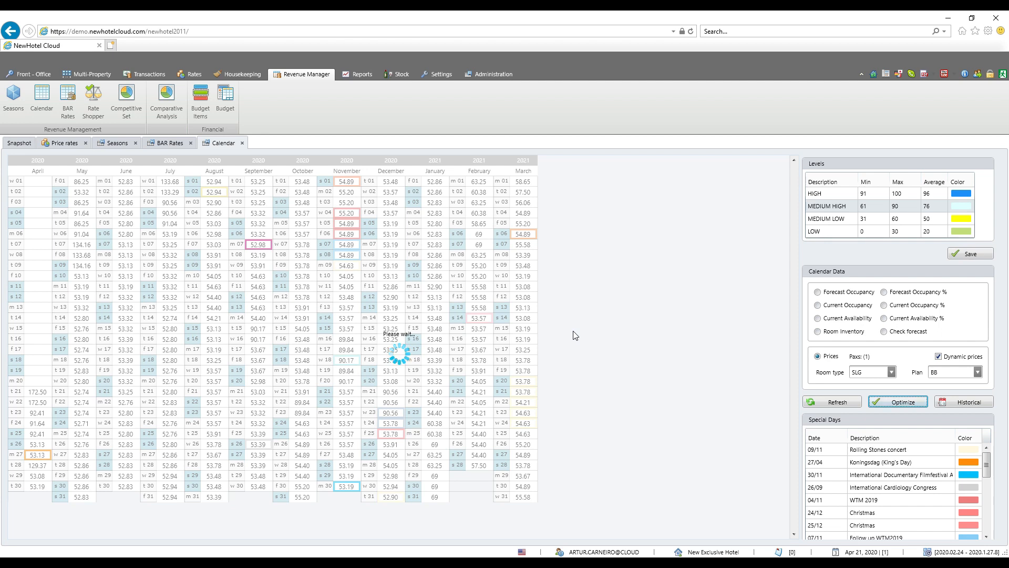
mouse_move(755, 362)
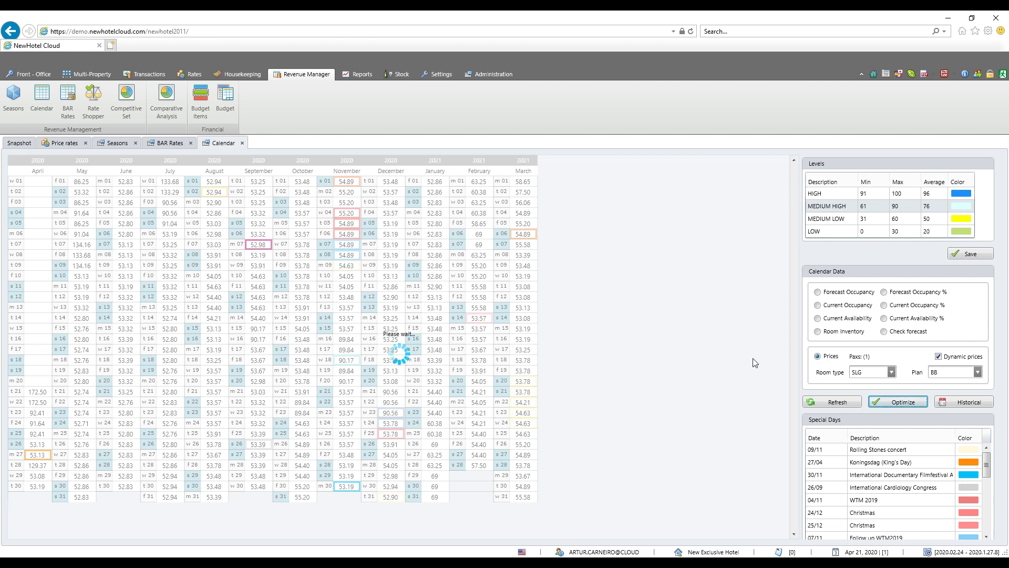
mouse_move(714, 410)
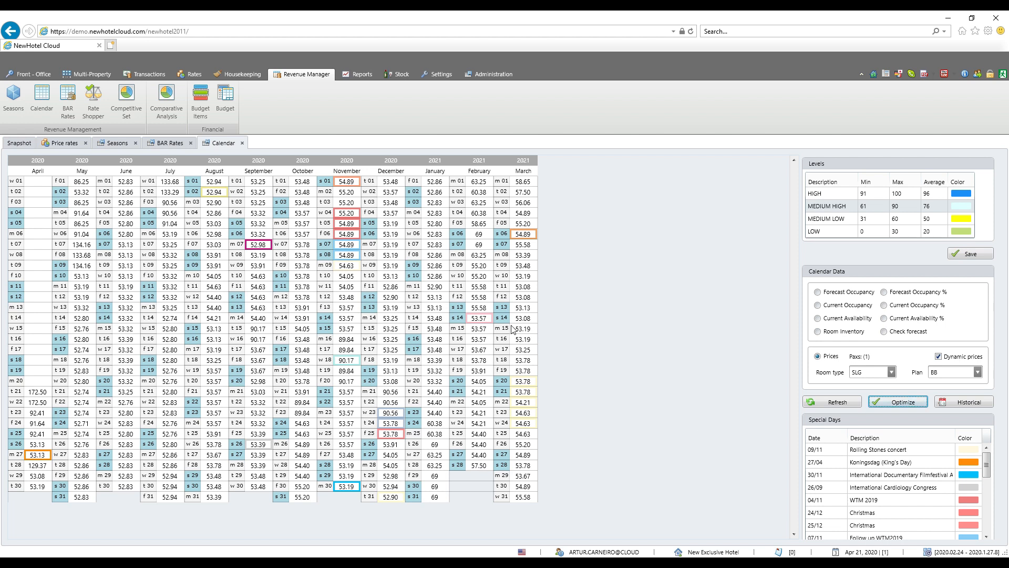
left_click(819, 292)
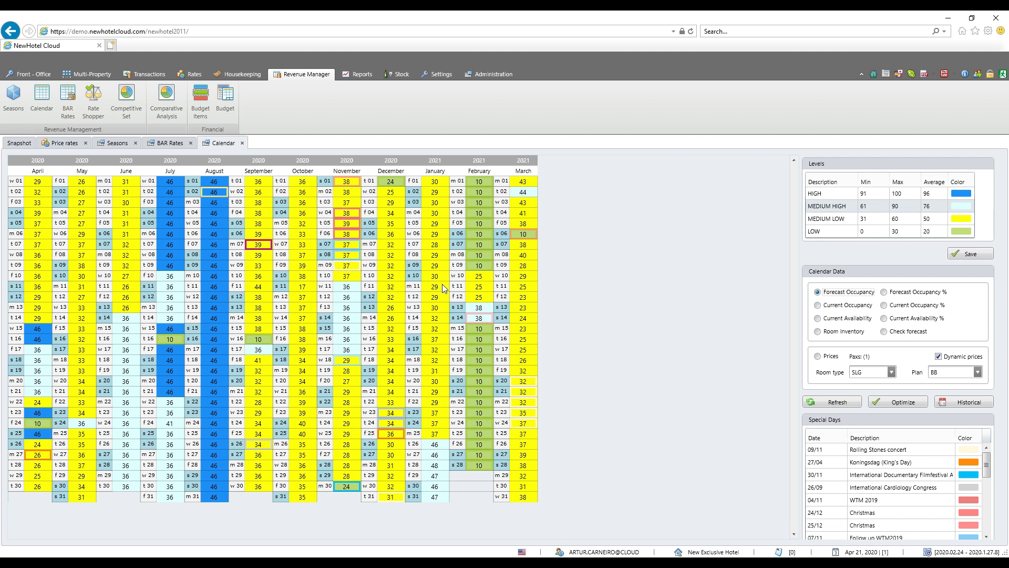
mouse_move(688, 397)
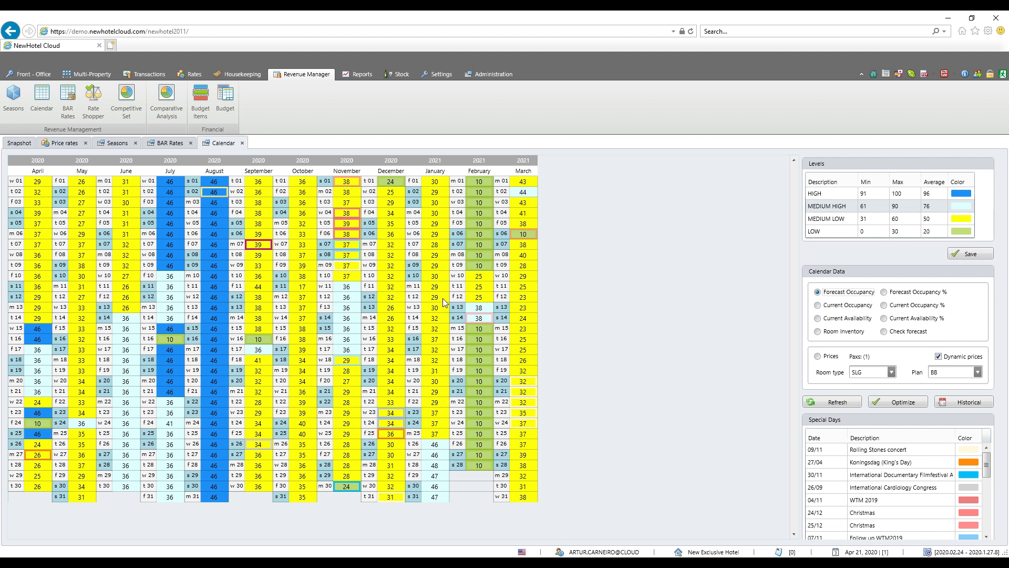
mouse_move(433, 250)
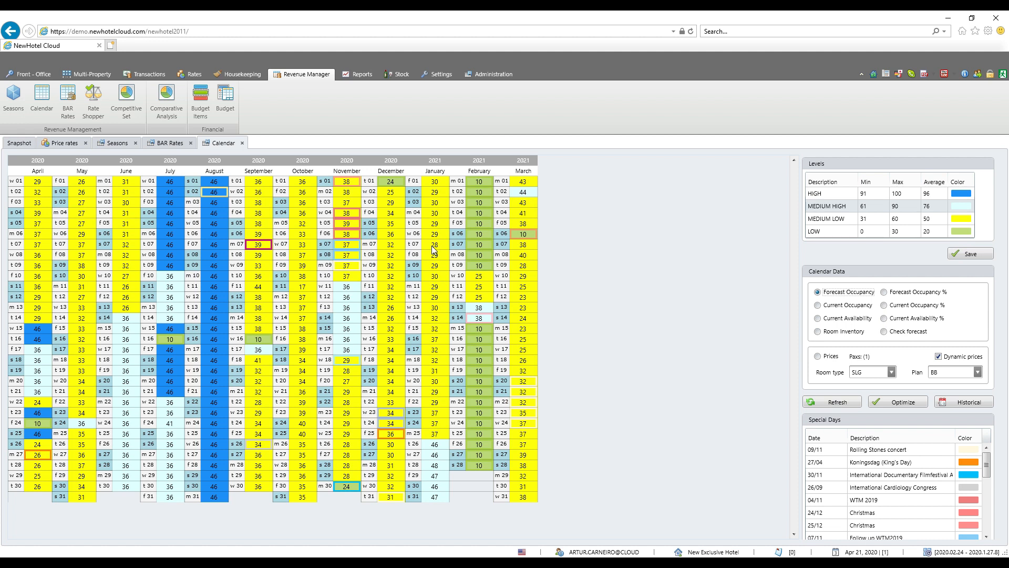
right_click(435, 192)
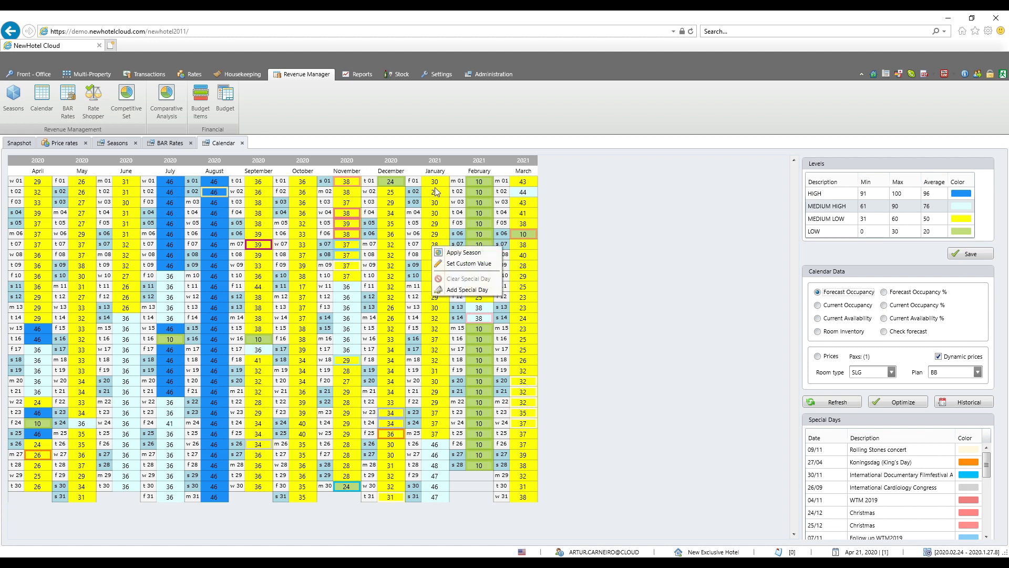
mouse_move(467, 290)
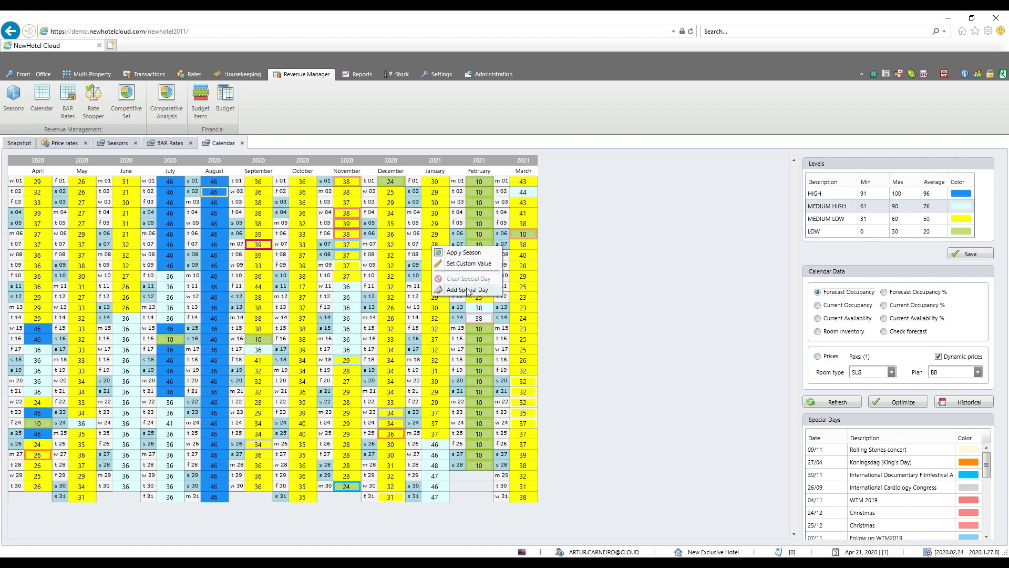
left_click(468, 290)
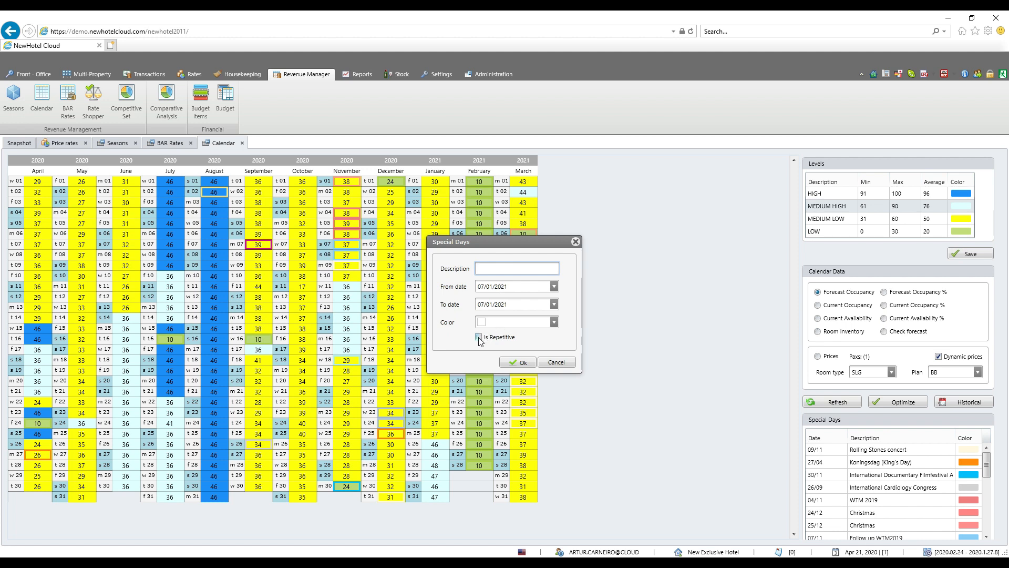
mouse_move(514, 350)
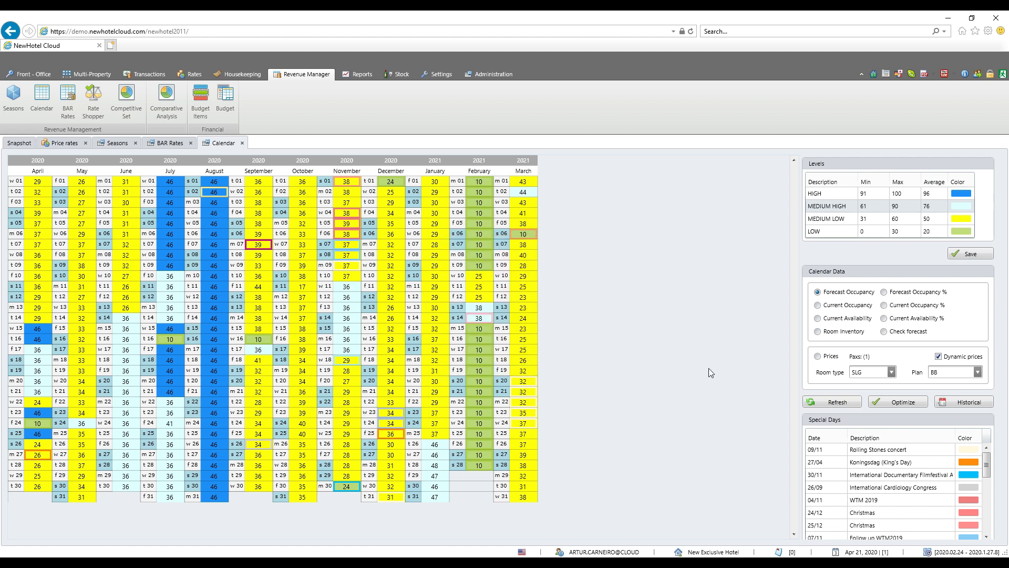
mouse_move(934, 478)
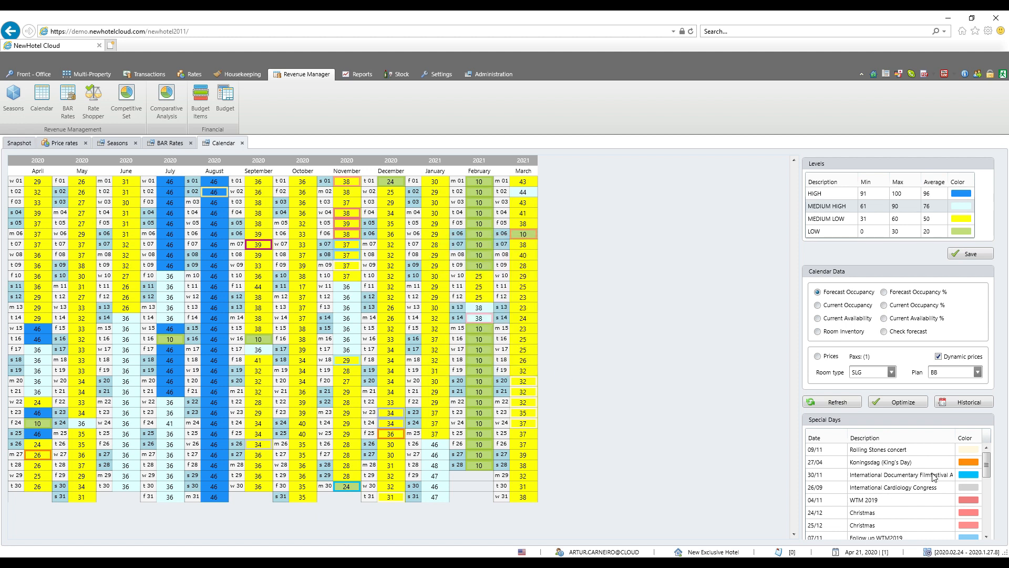
mouse_move(877, 508)
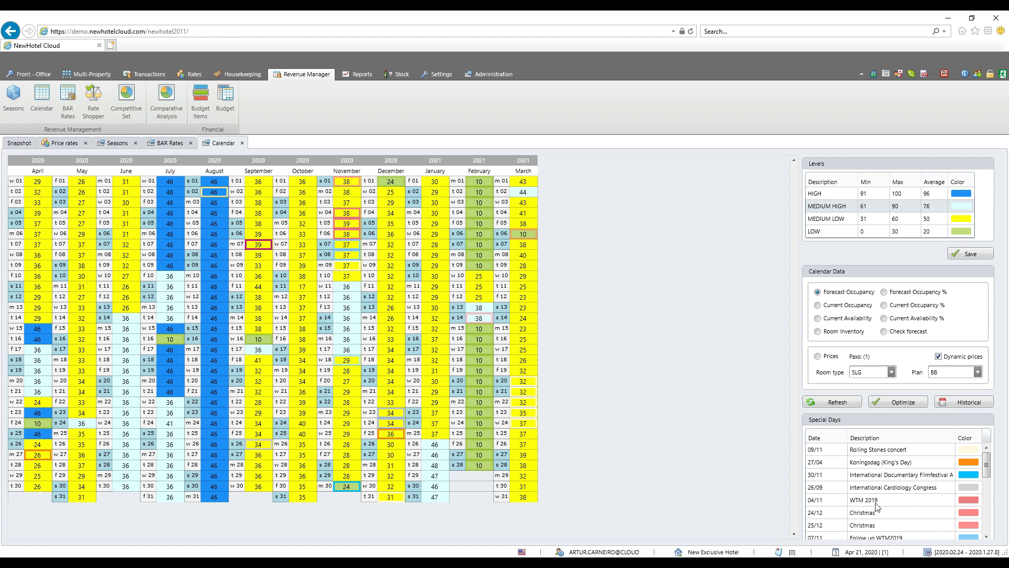
mouse_move(965, 504)
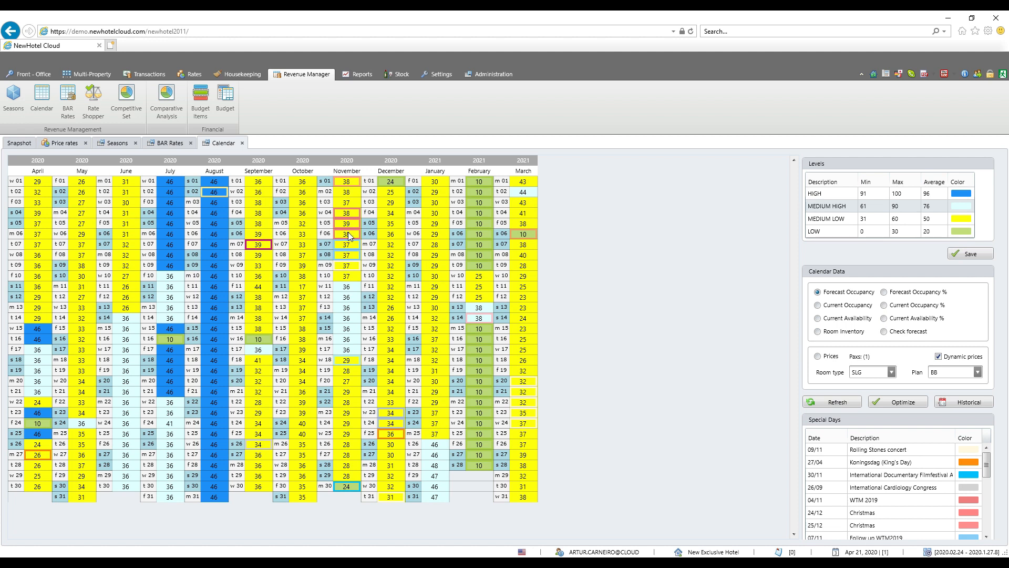
mouse_move(352, 221)
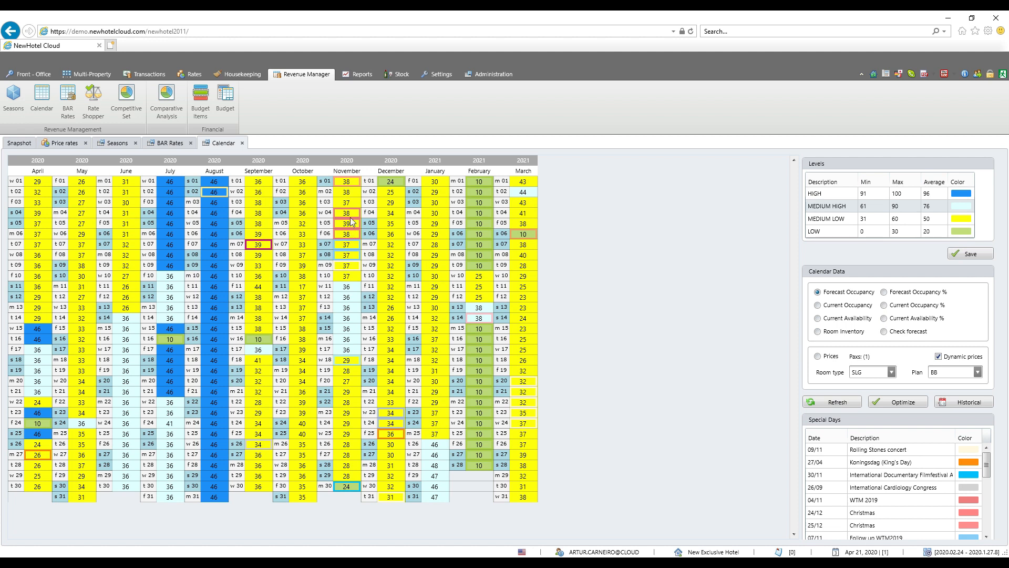
mouse_move(350, 231)
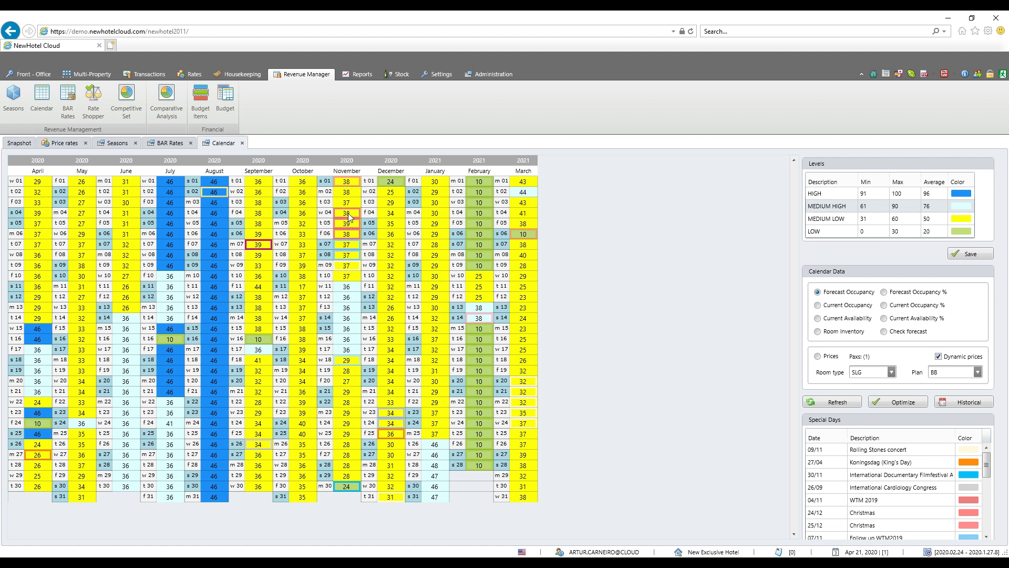
left_click(18, 143)
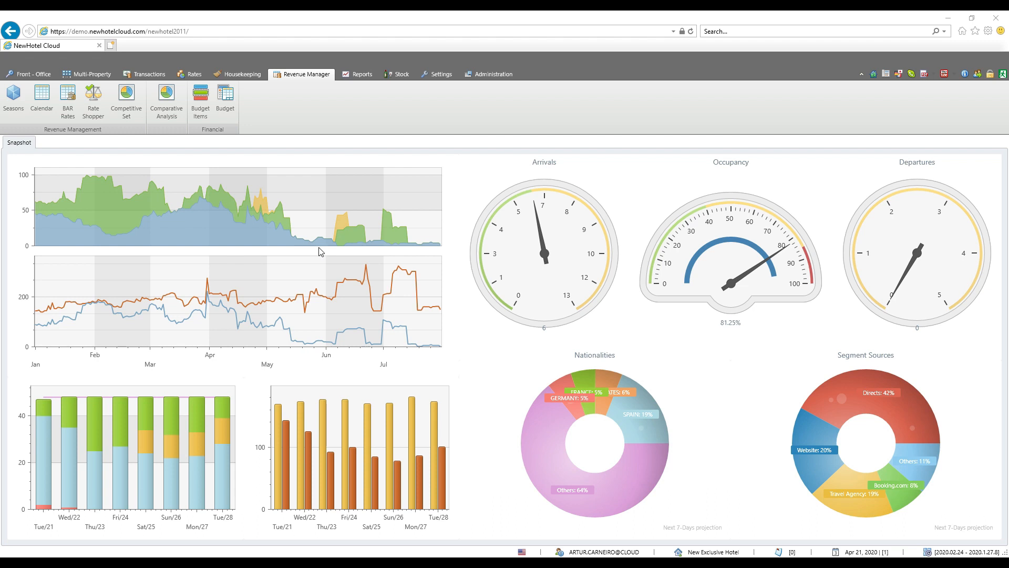
mouse_move(310, 227)
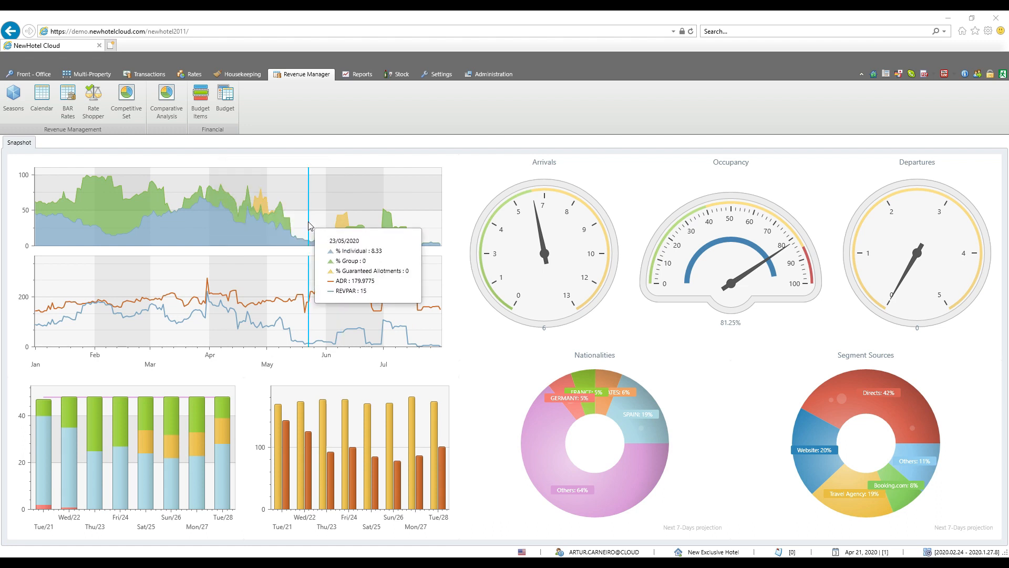
Switch to the Front-Office functions.
left_click(28, 74)
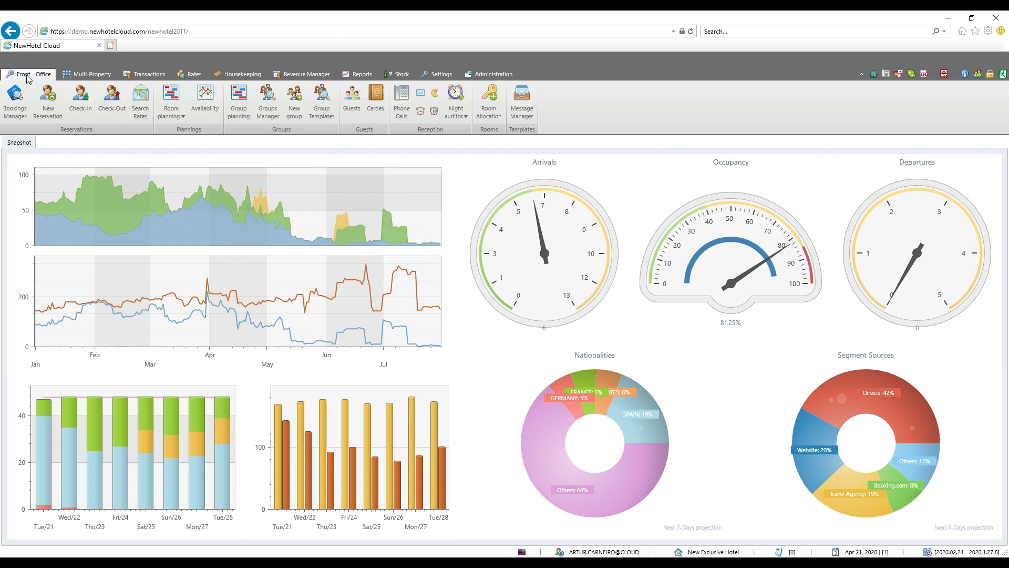
mouse_move(48, 100)
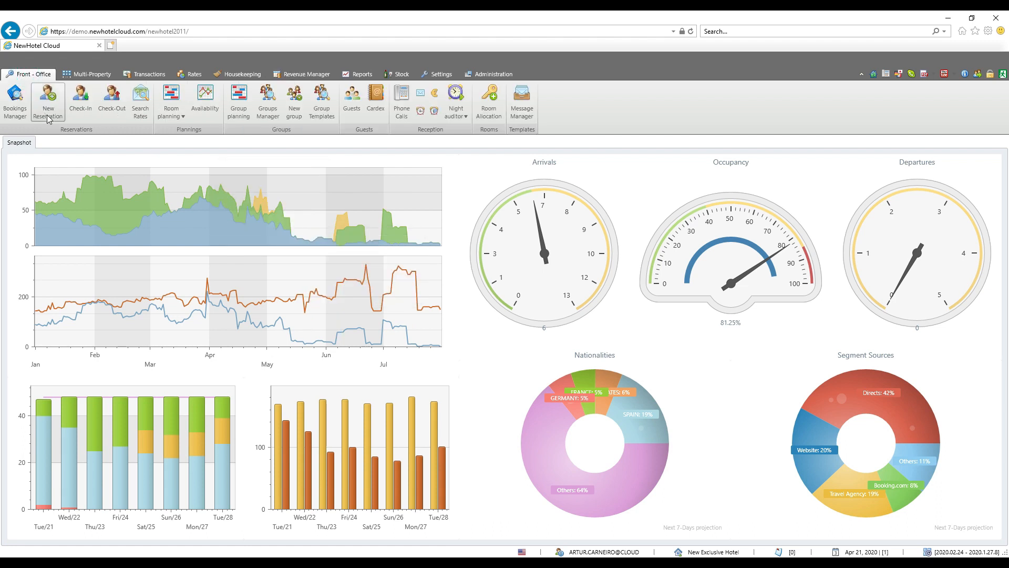
Draft a new 5-night DBL BB reservation and filter rates to Revenue Manager.
left_click(47, 100)
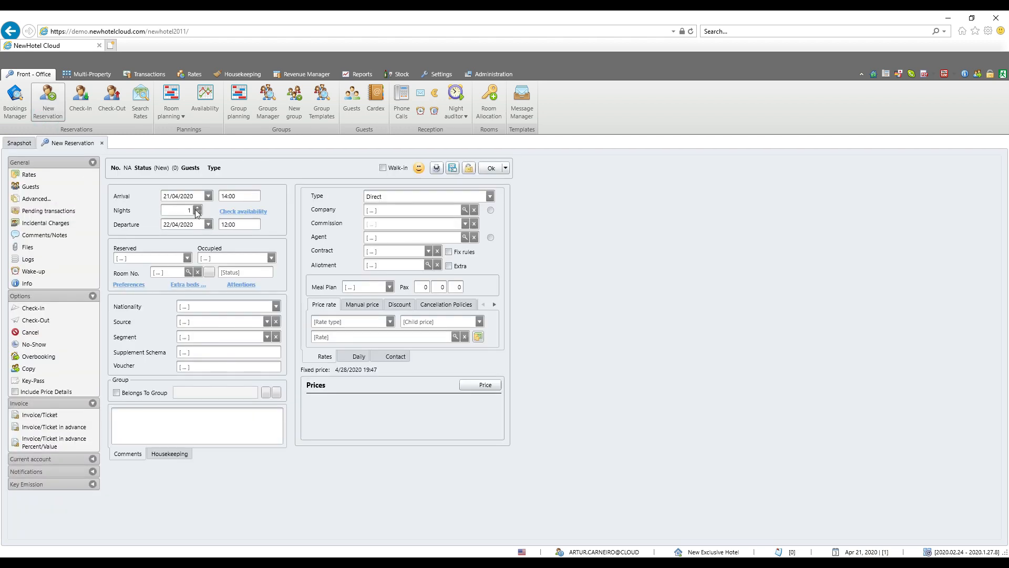
left_click(197, 207)
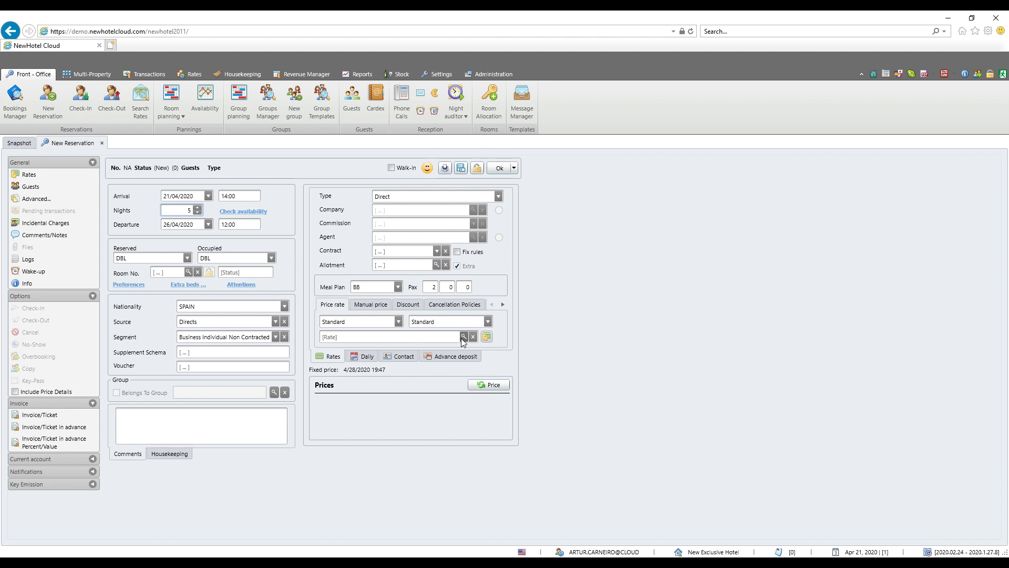
left_click(463, 336)
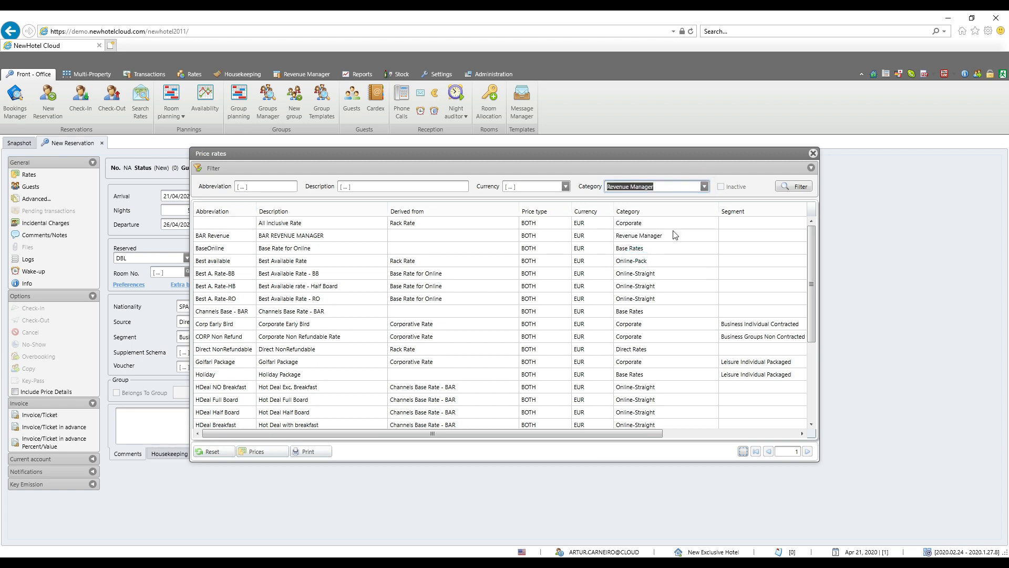
left_click(799, 186)
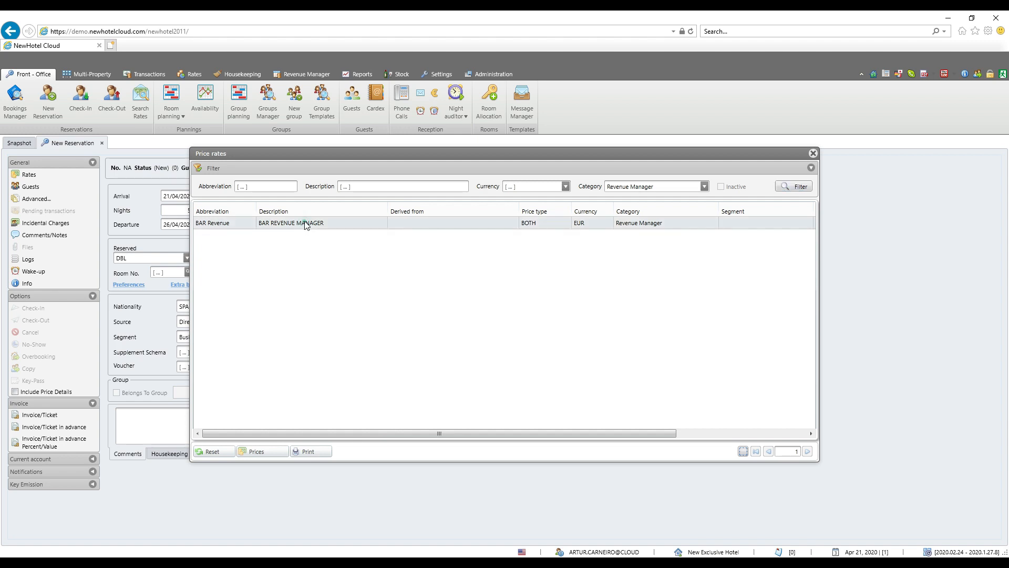
Apply the BAR REVENUE MANAGER rate and calculate the 803.00 EUR total.
double_click(290, 223)
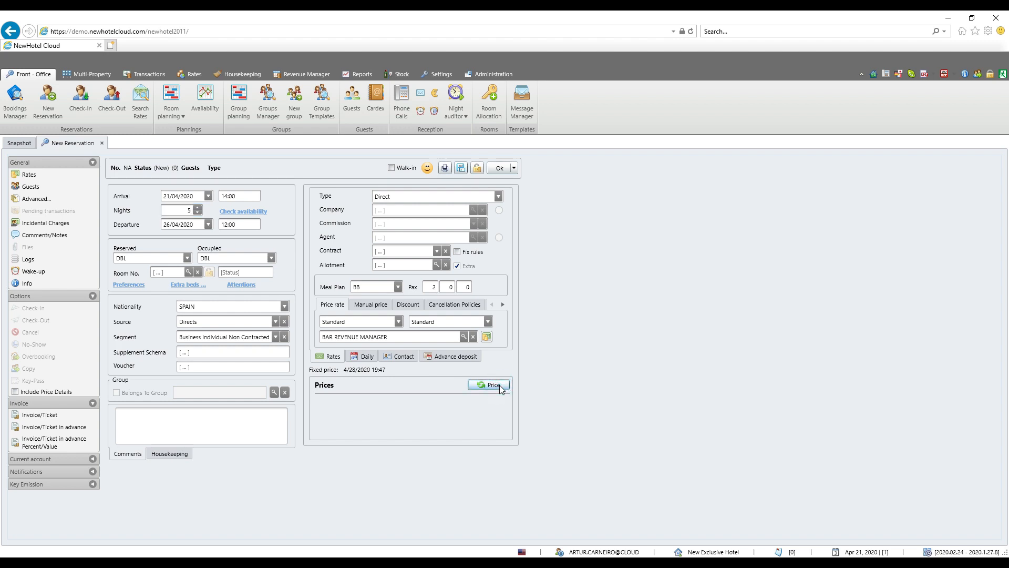
left_click(488, 385)
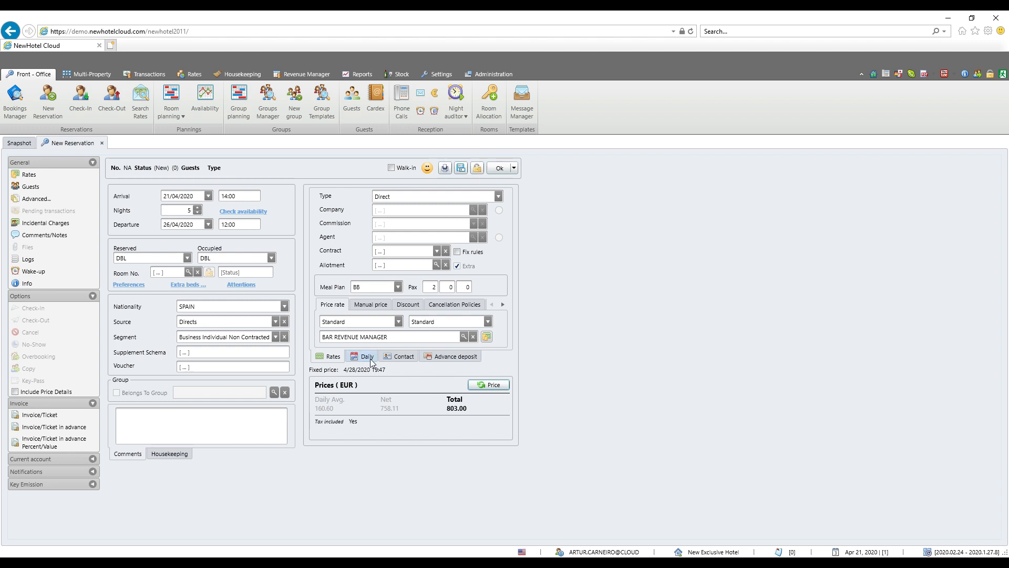
Review the reservation's nightly BAR prices (222–119 EUR), then open Search Rates.
left_click(366, 356)
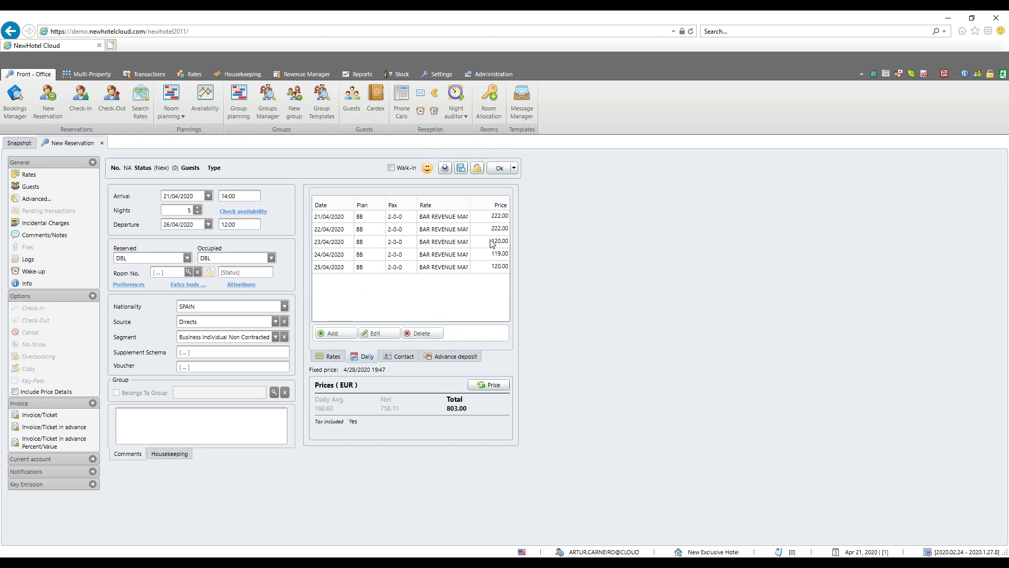
mouse_move(480, 266)
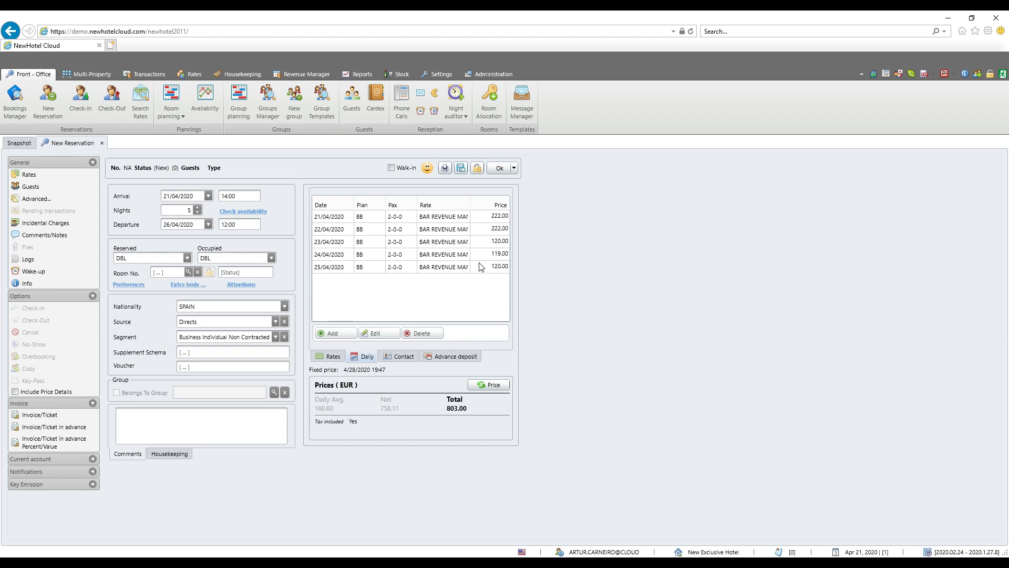
mouse_move(502, 221)
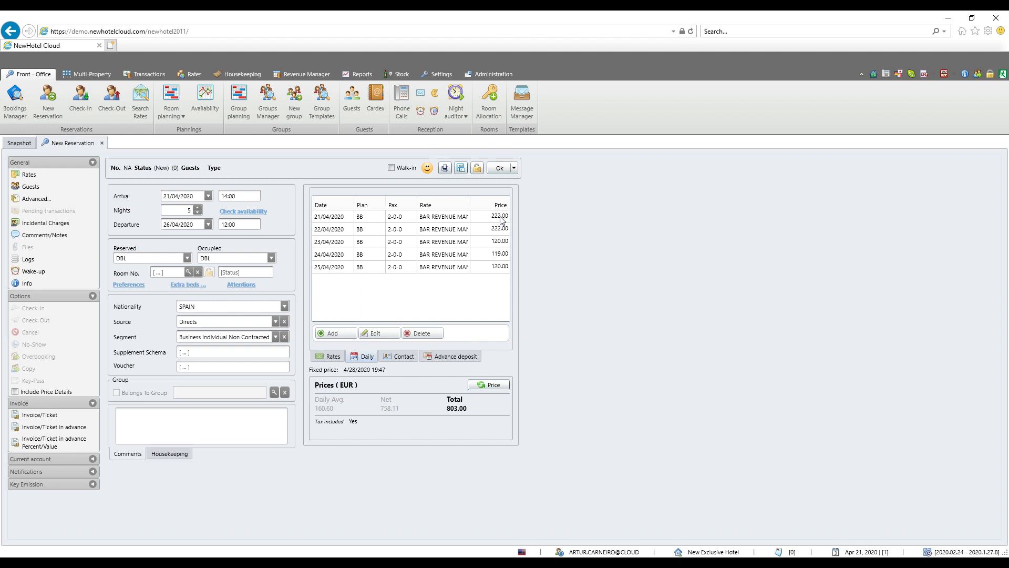
mouse_move(516, 237)
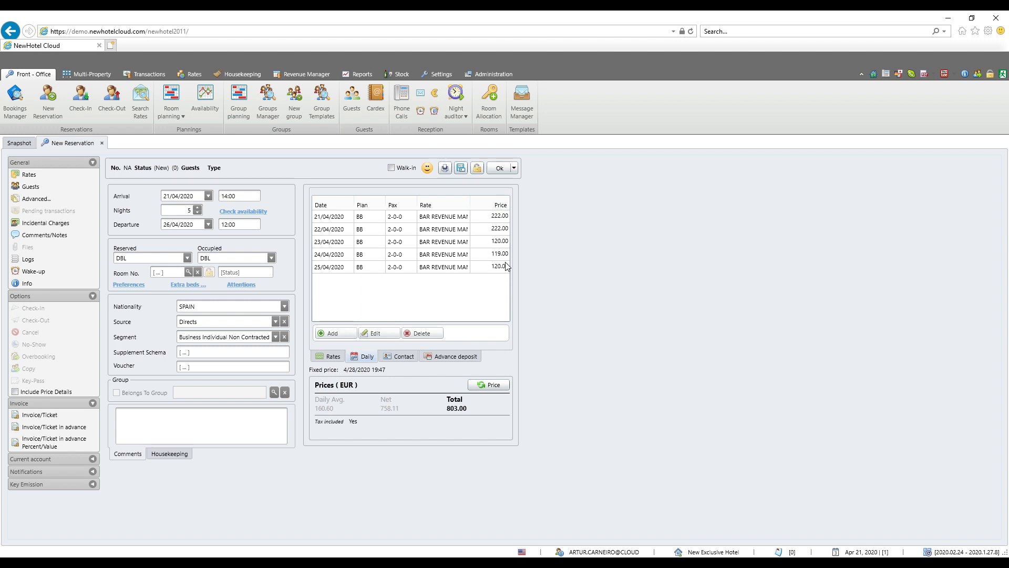
mouse_move(353, 266)
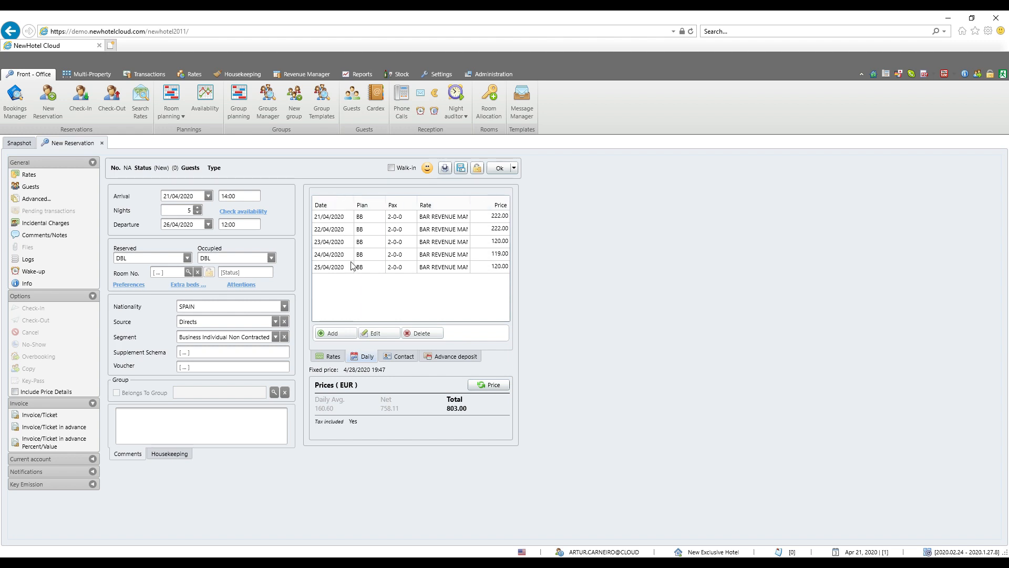
mouse_move(489, 240)
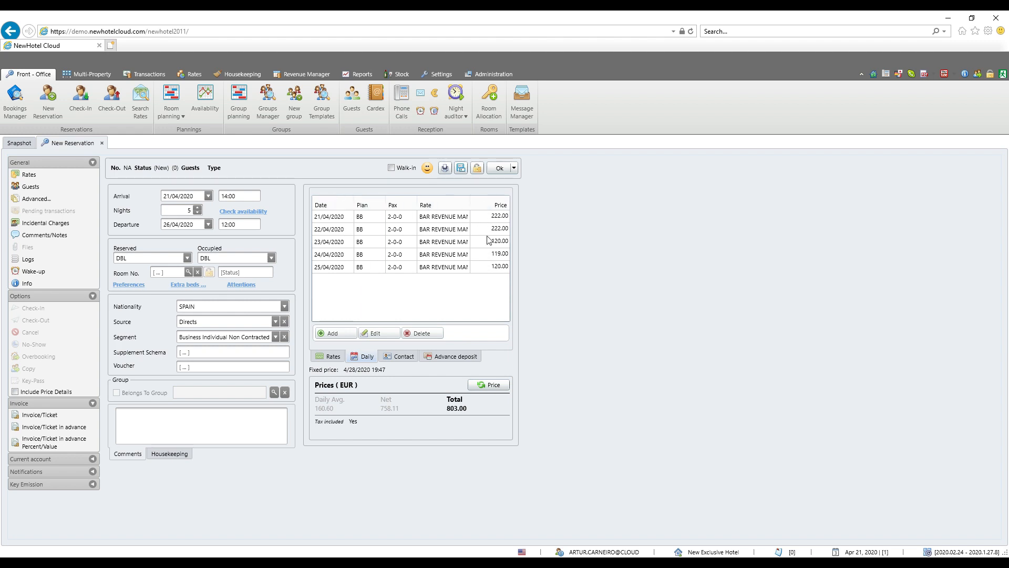
mouse_move(481, 272)
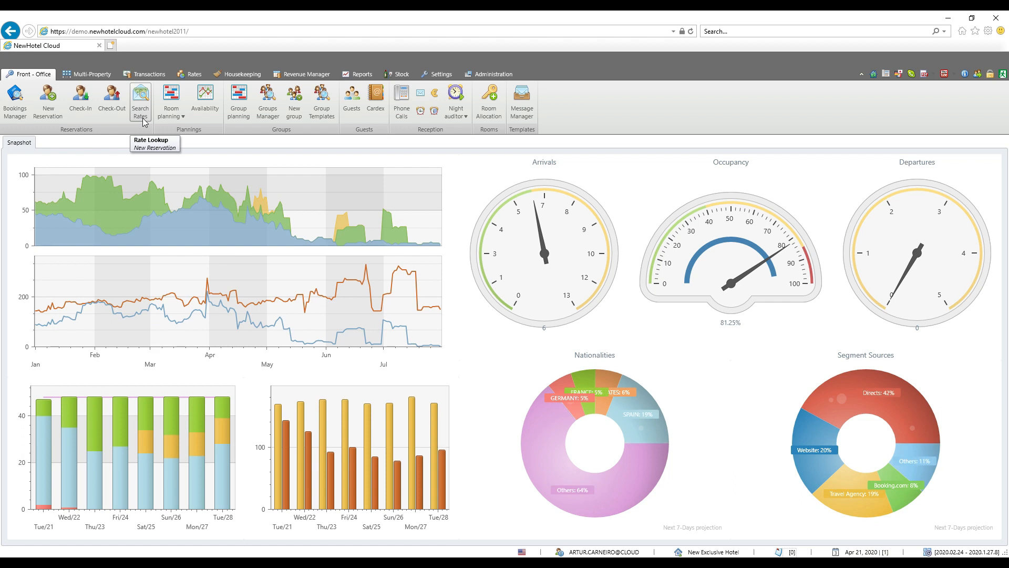
left_click(140, 101)
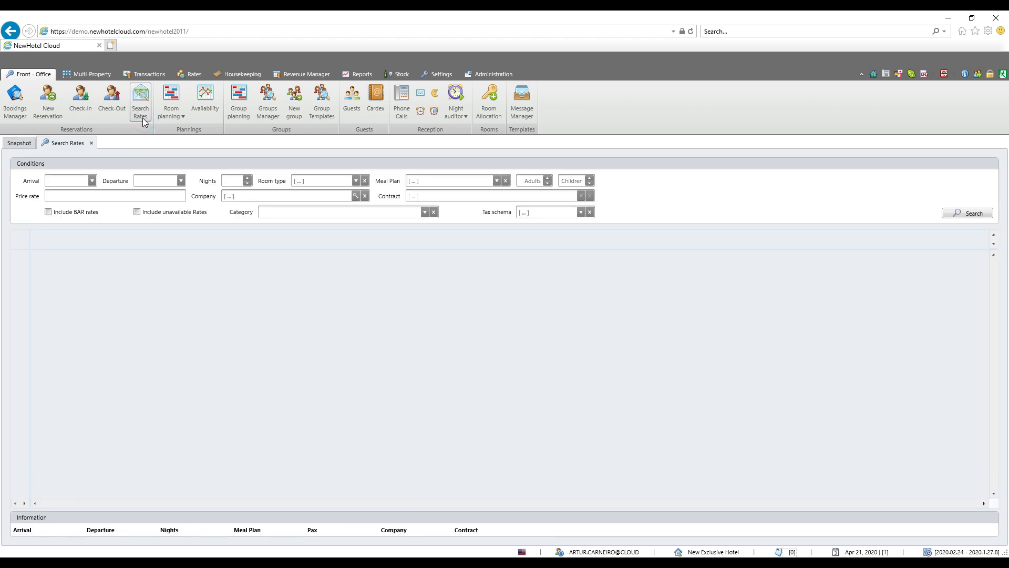
Search rates for 21–29/04/2020 including BAR rates and expand BAR REVENUE MANAGER.
left_click(140, 100)
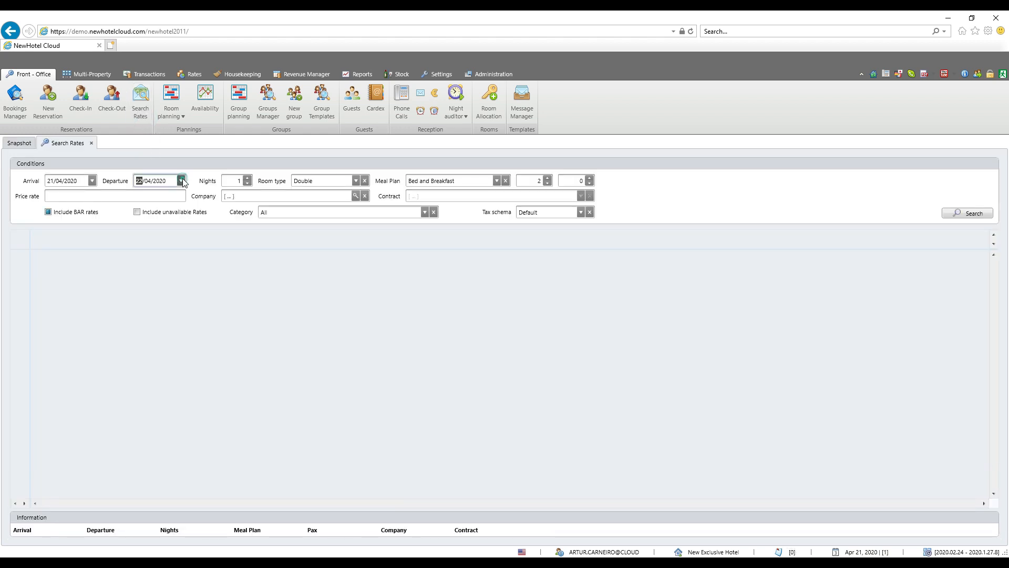
left_click(182, 178)
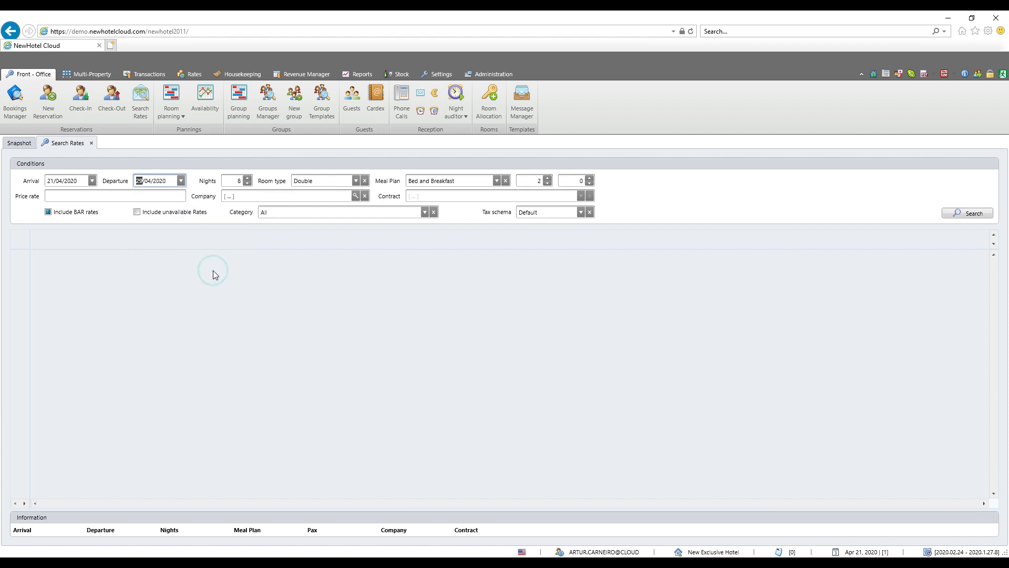
mouse_move(64, 217)
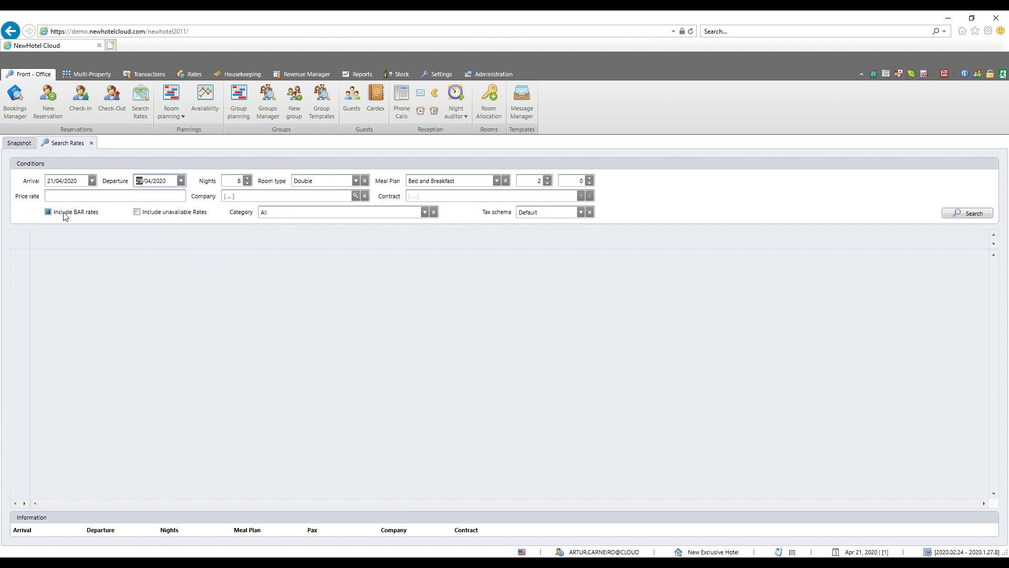
left_click(48, 211)
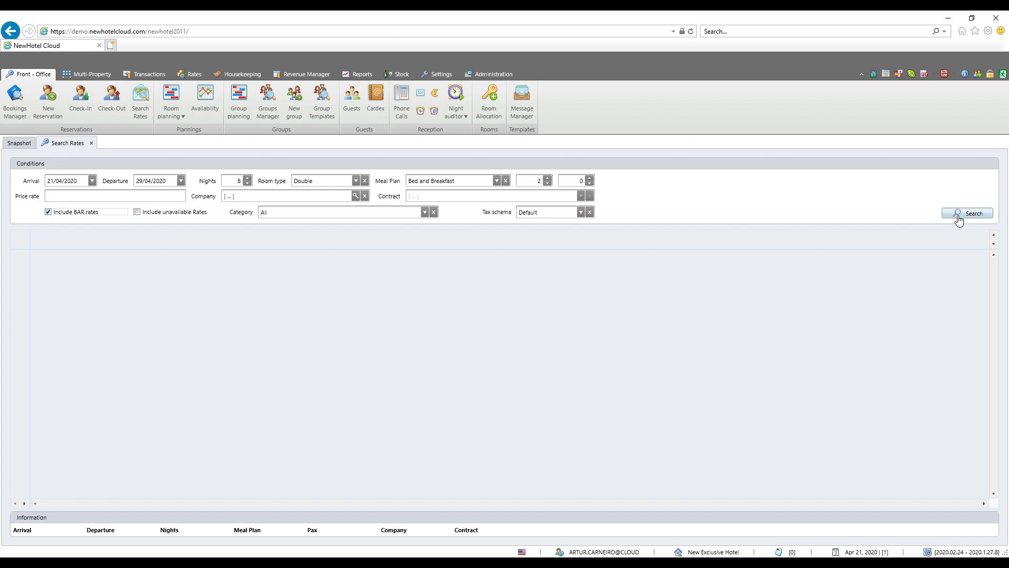
left_click(967, 213)
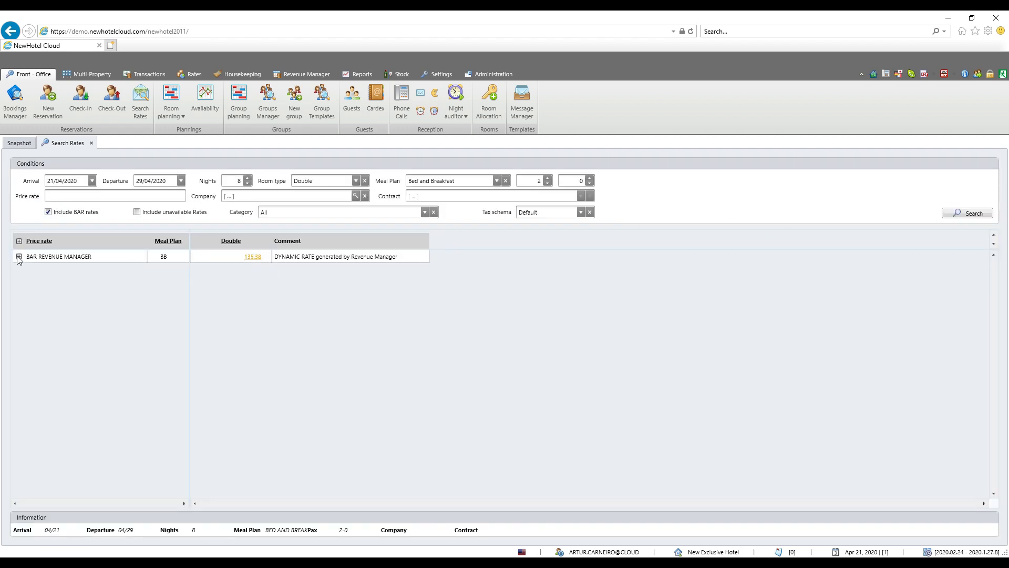
left_click(19, 256)
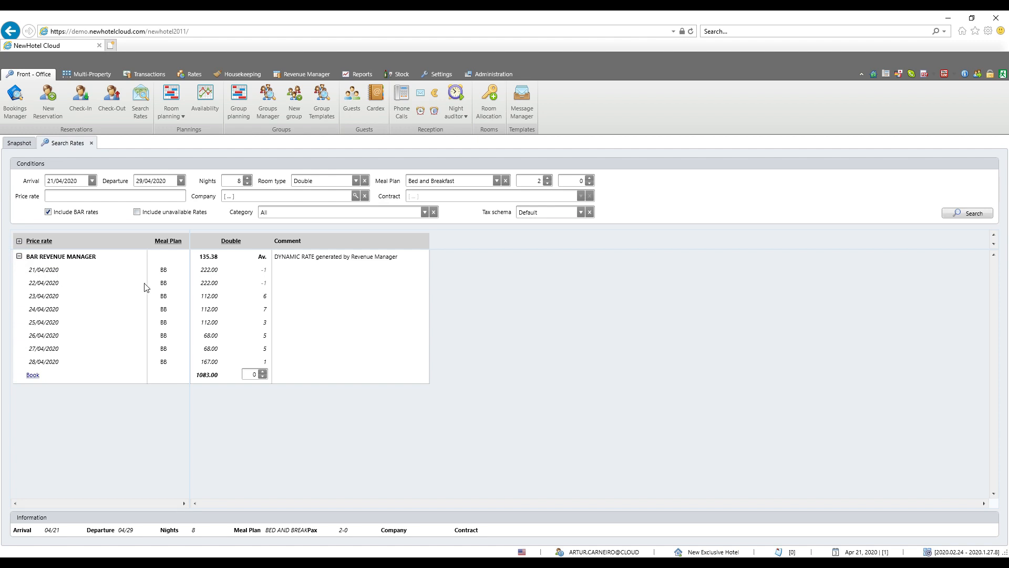
mouse_move(206, 289)
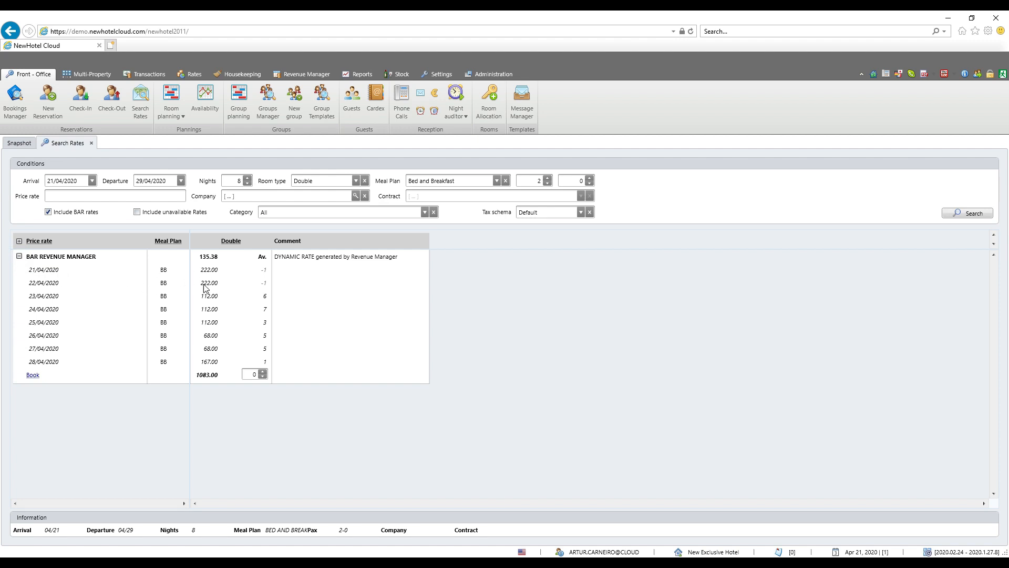
mouse_move(217, 272)
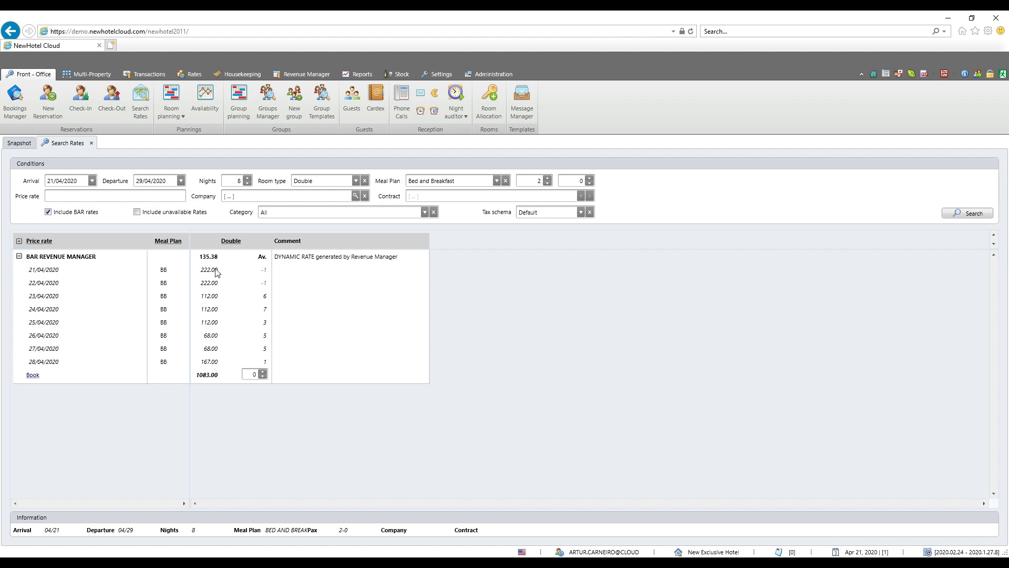
mouse_move(211, 369)
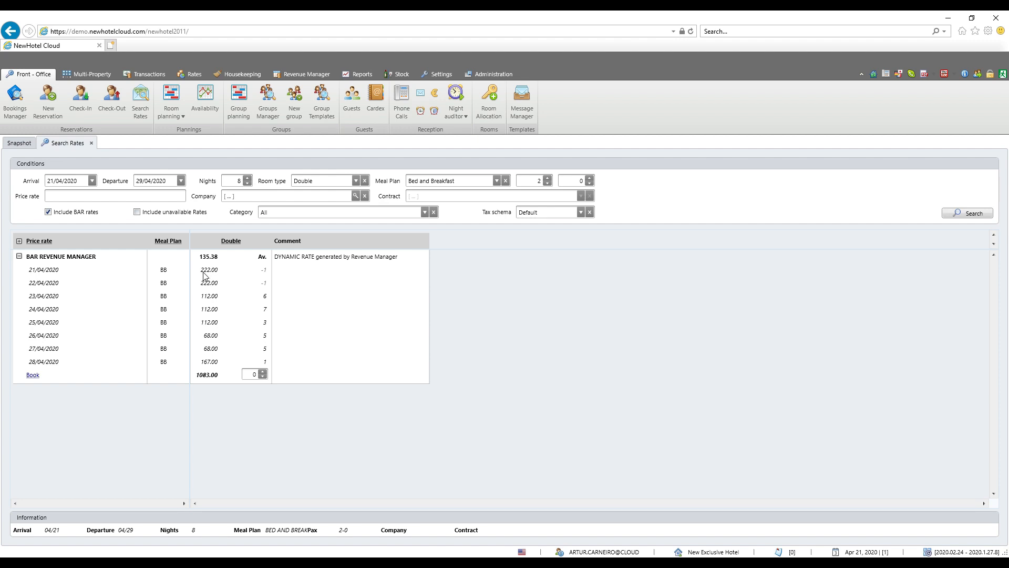
mouse_move(207, 303)
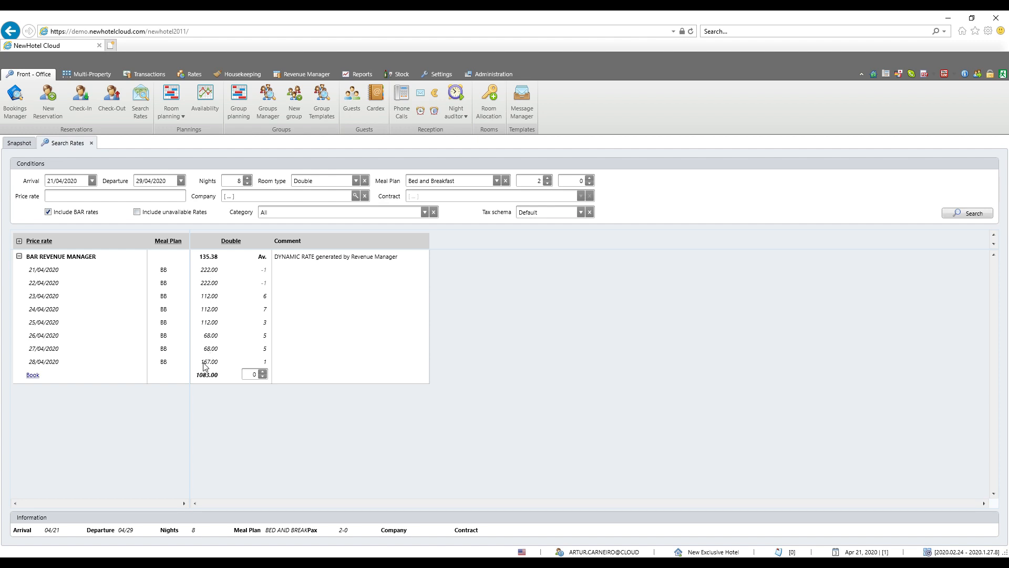
mouse_move(240, 298)
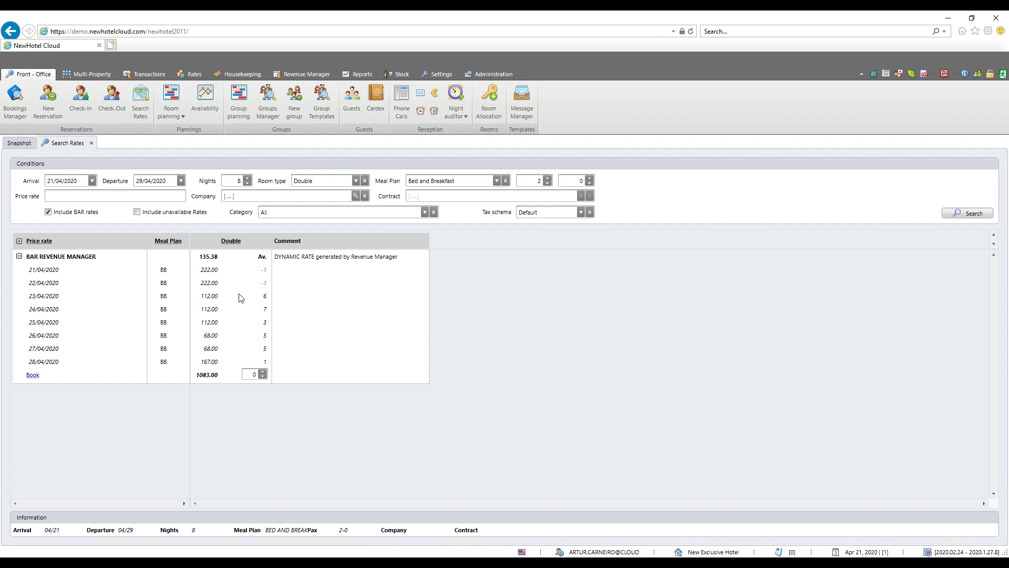
mouse_move(215, 278)
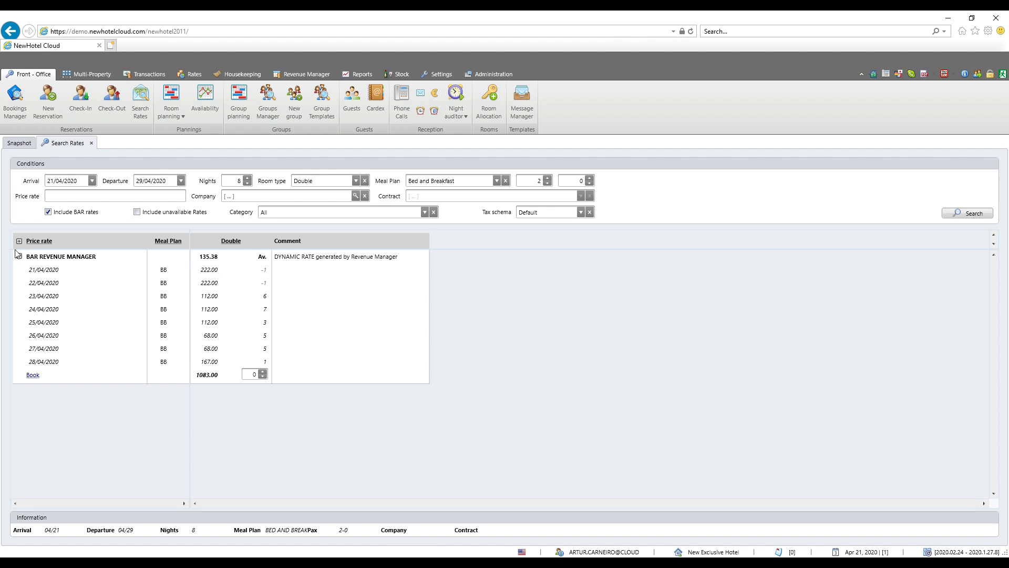
Collapse the daily breakdown and book the 135.38 BAR REVENUE MANAGER price.
left_click(19, 241)
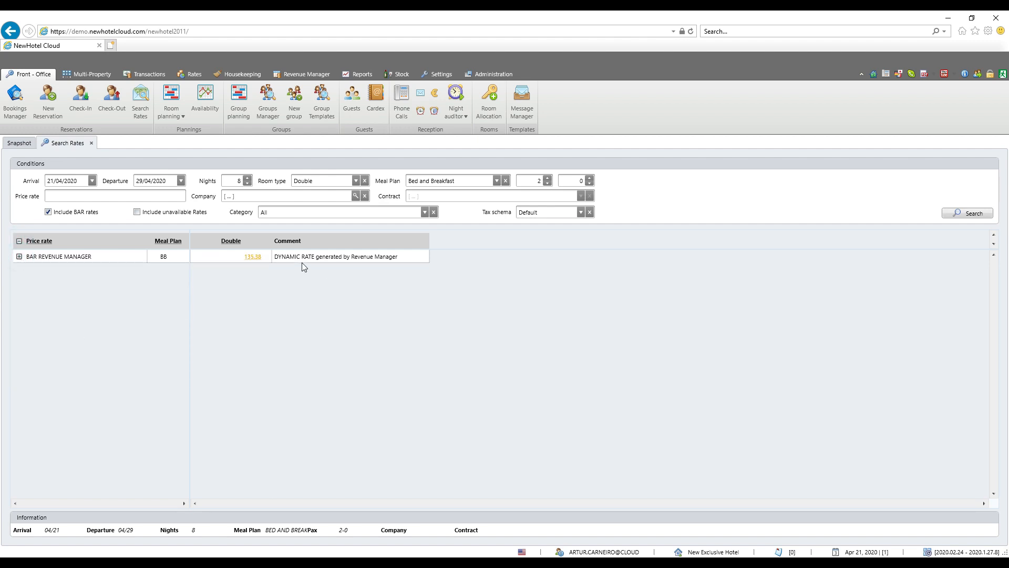
mouse_move(253, 256)
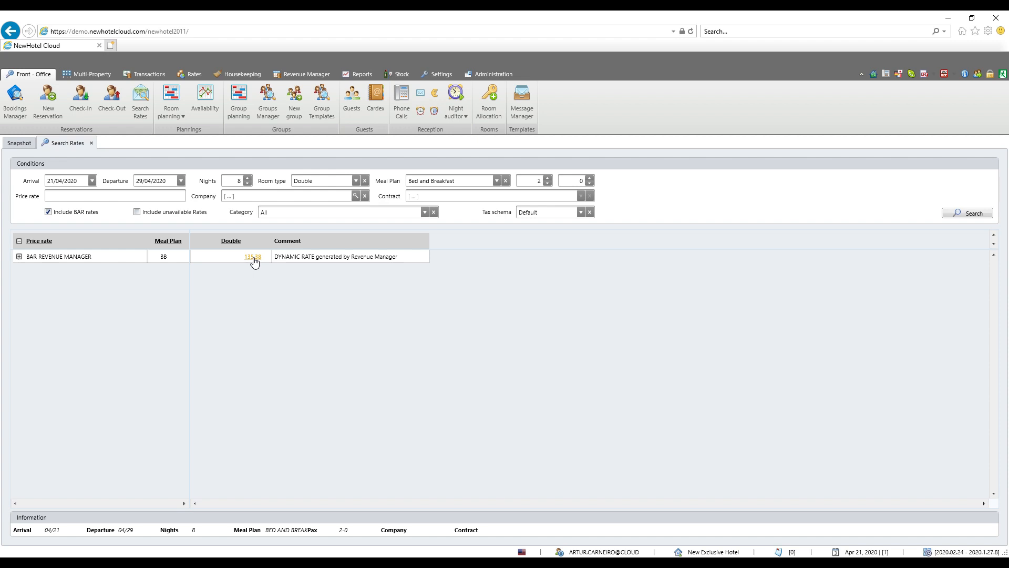
left_click(252, 256)
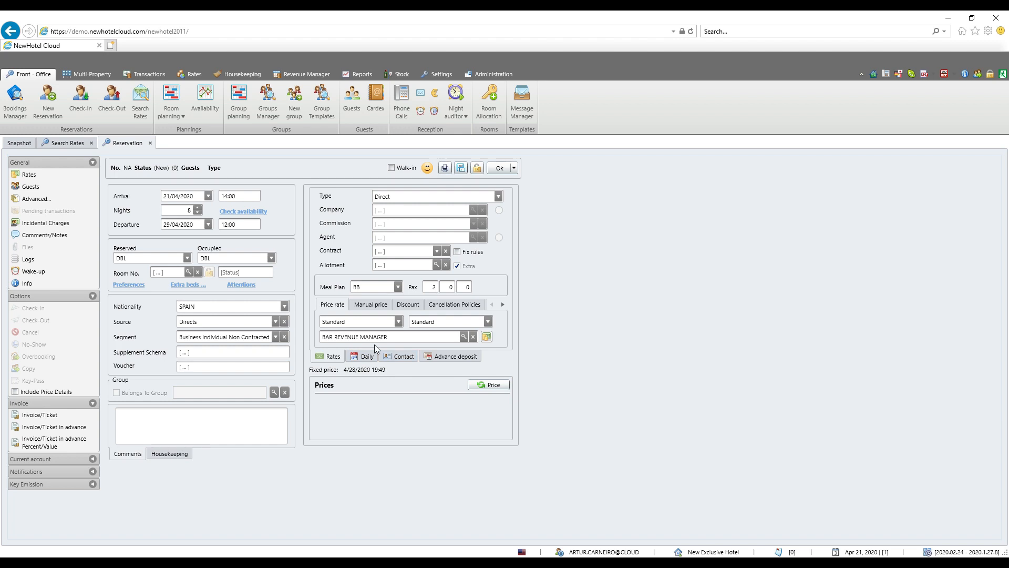
mouse_move(261, 235)
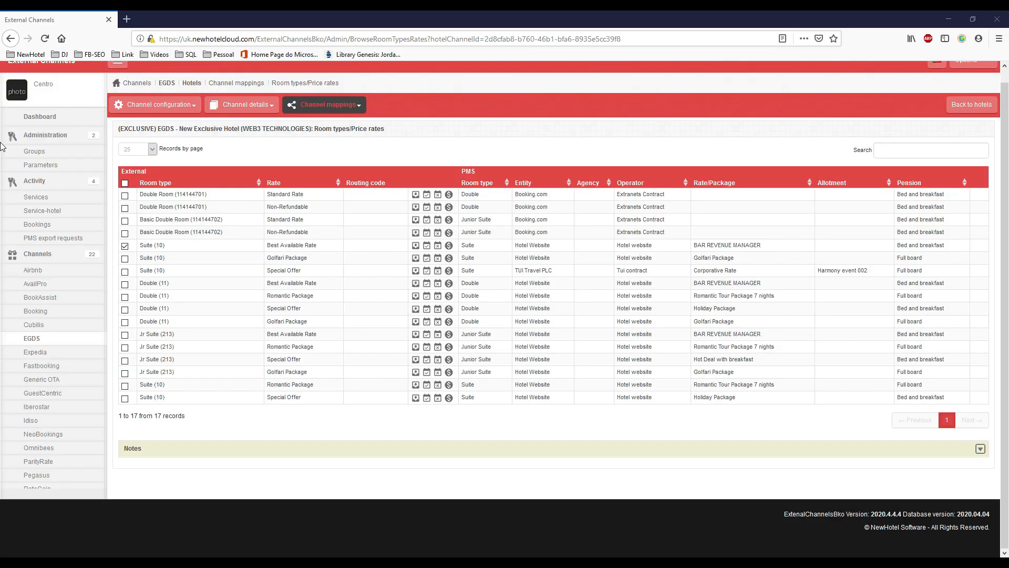
mouse_move(3, 184)
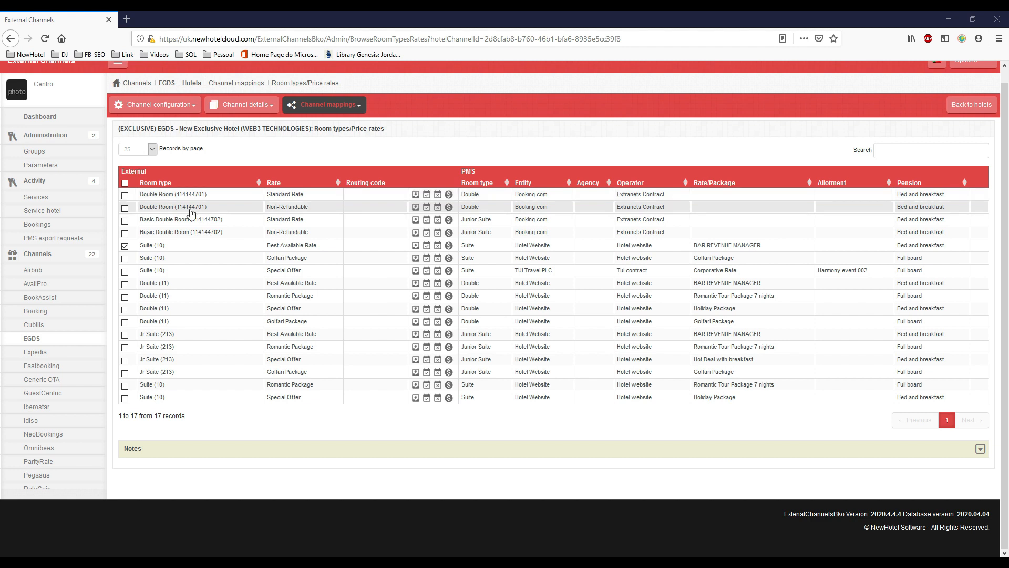
mouse_move(625, 249)
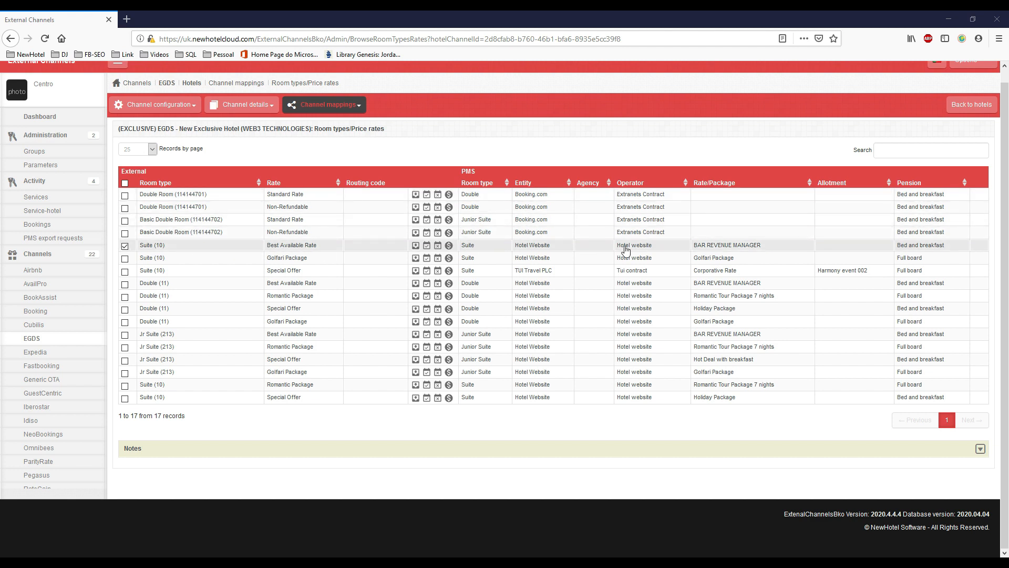
mouse_move(697, 248)
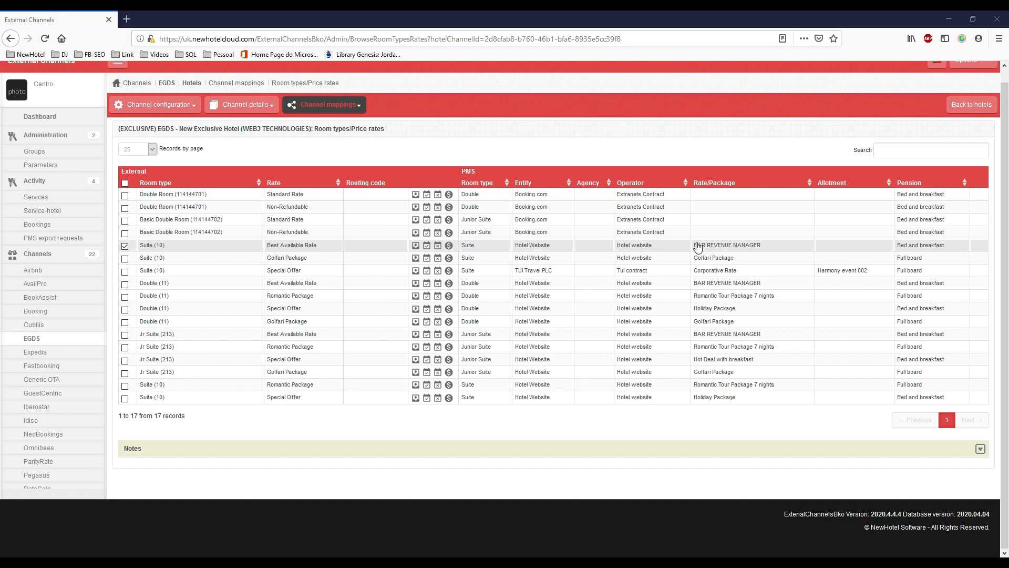
mouse_move(309, 250)
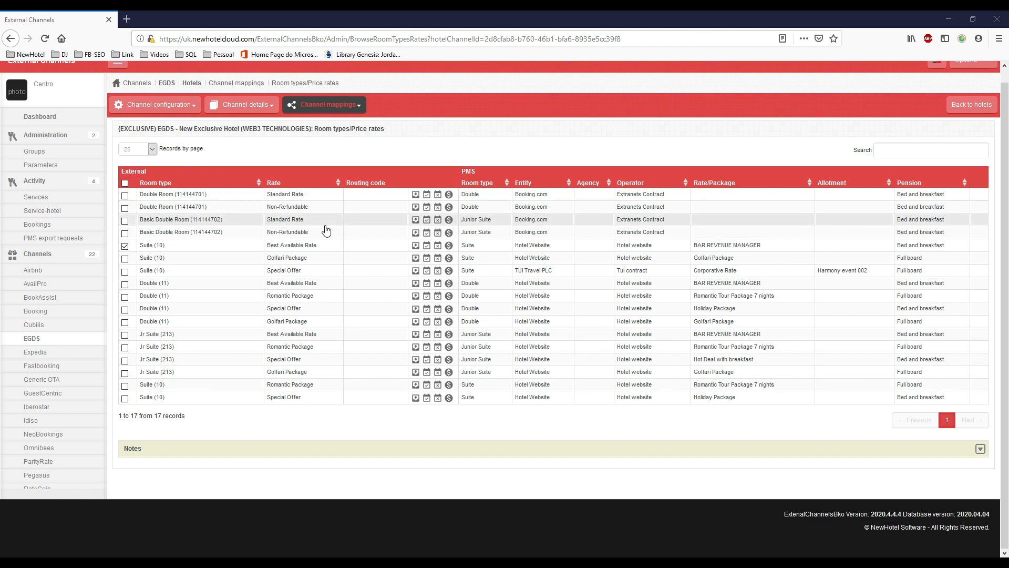
mouse_move(683, 285)
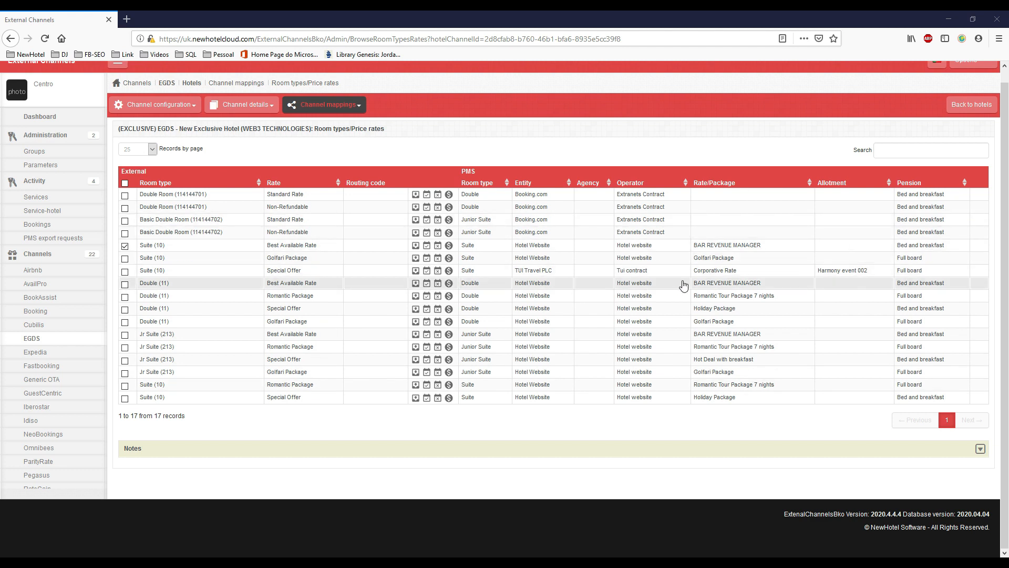
mouse_move(310, 285)
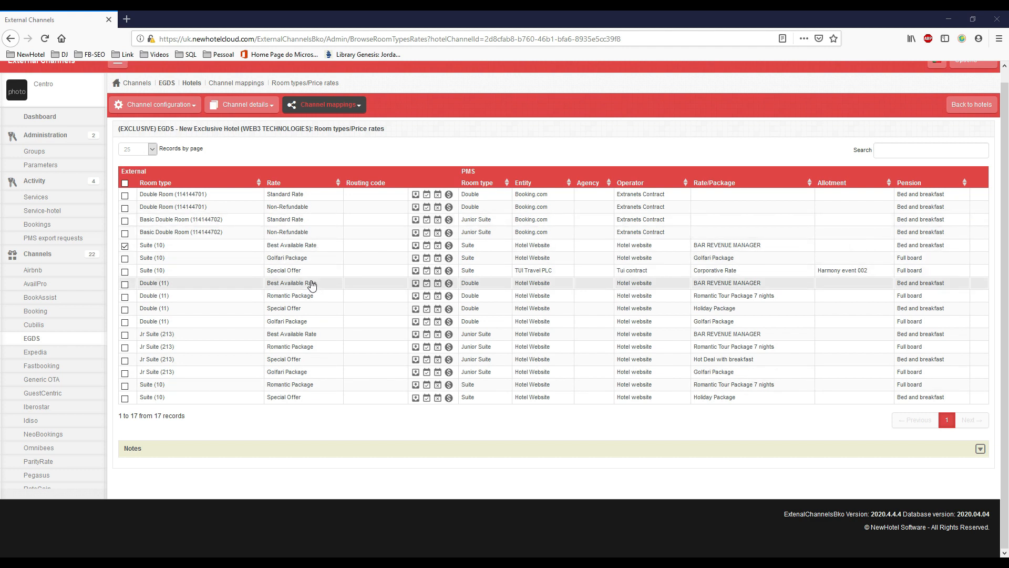
mouse_move(299, 338)
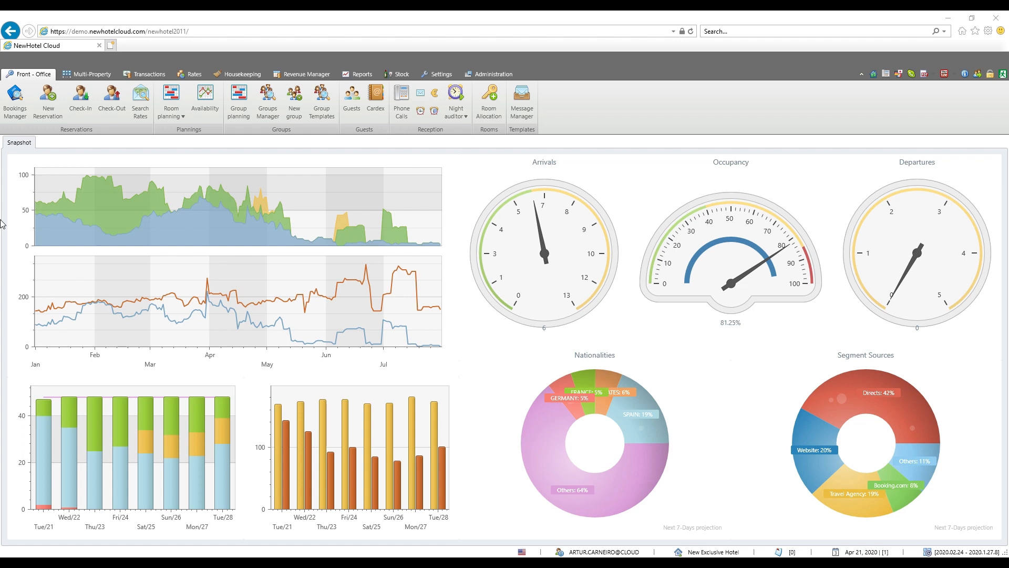
mouse_move(5, 219)
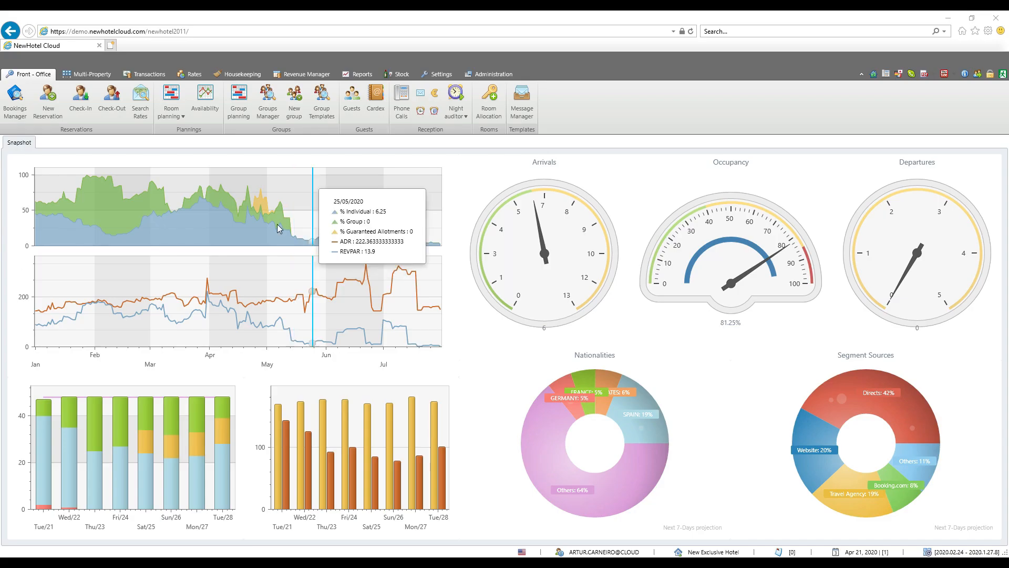
Switch to the Revenue Manager tab to show Rate Shopper and Comparative Analysis.
left_click(306, 74)
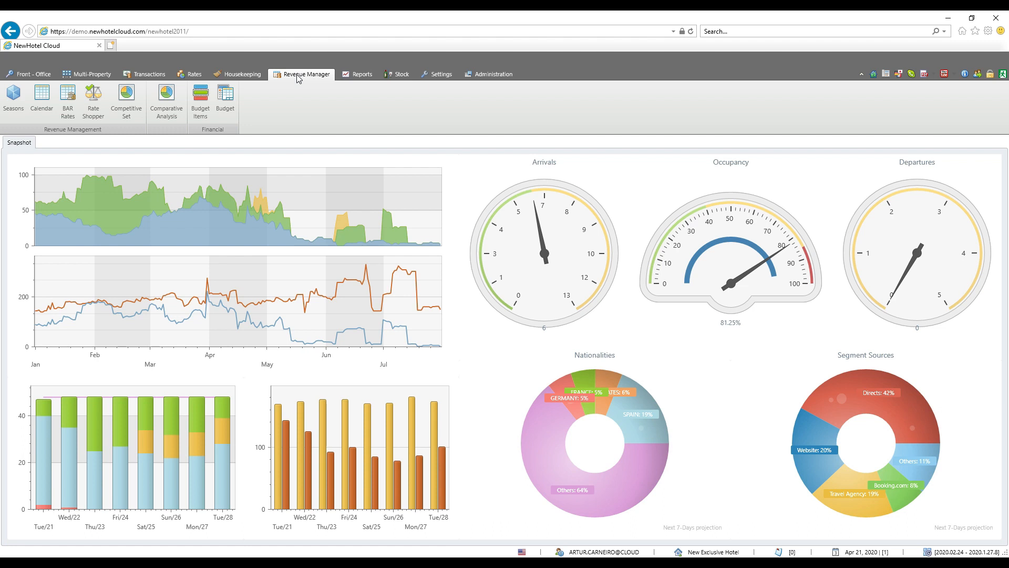
mouse_move(304, 89)
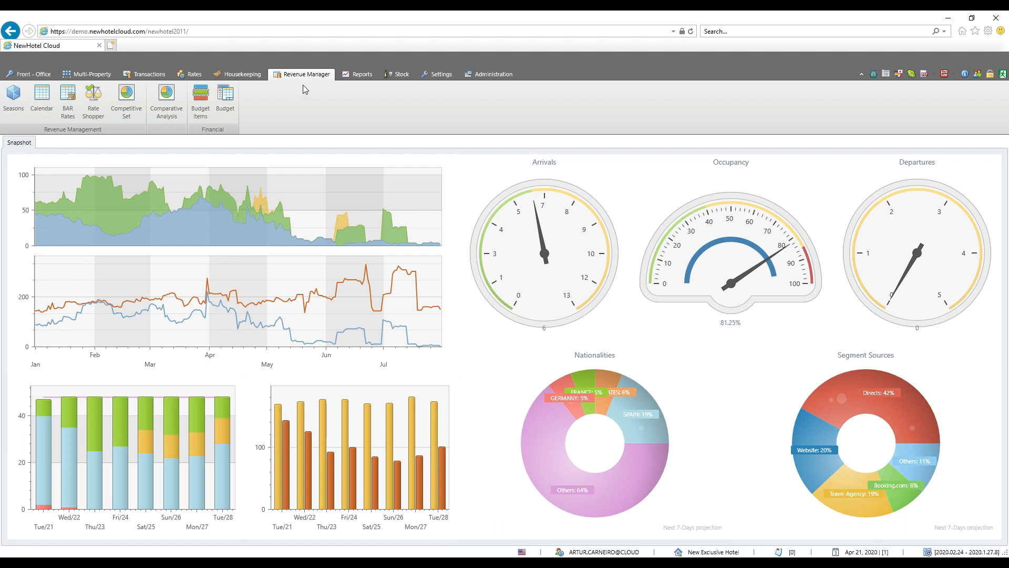
mouse_move(103, 139)
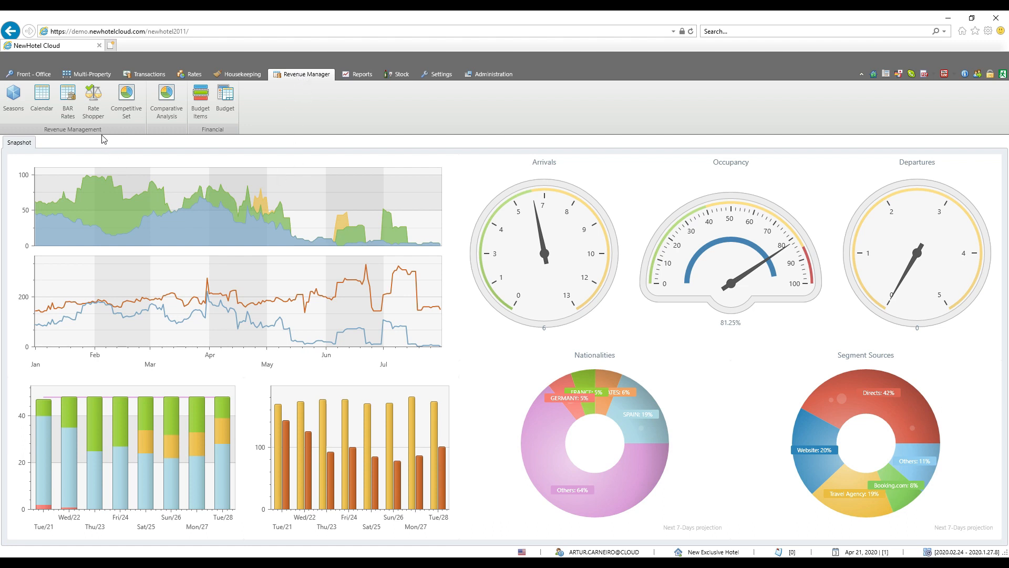
mouse_move(93, 100)
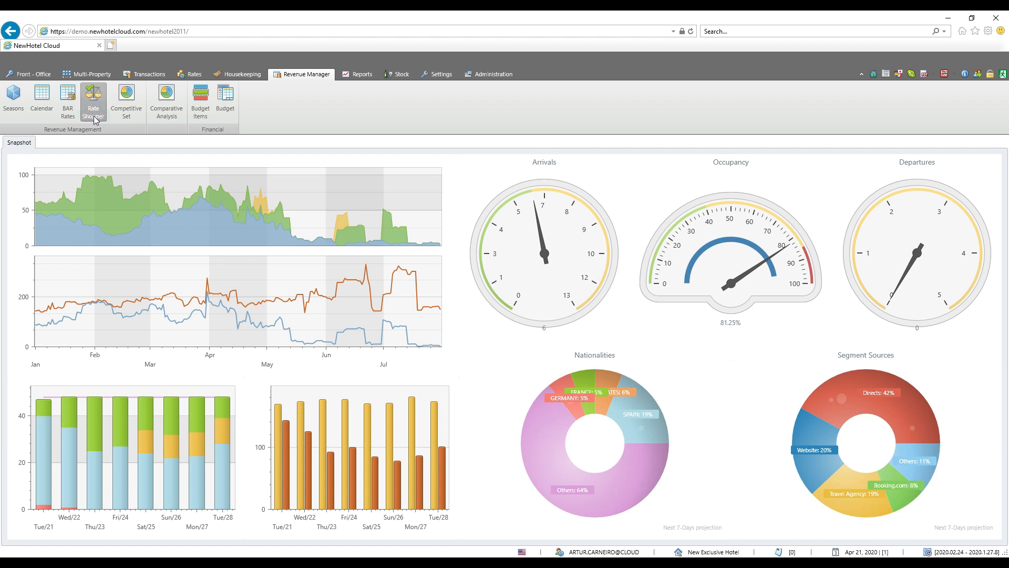
left_click(94, 100)
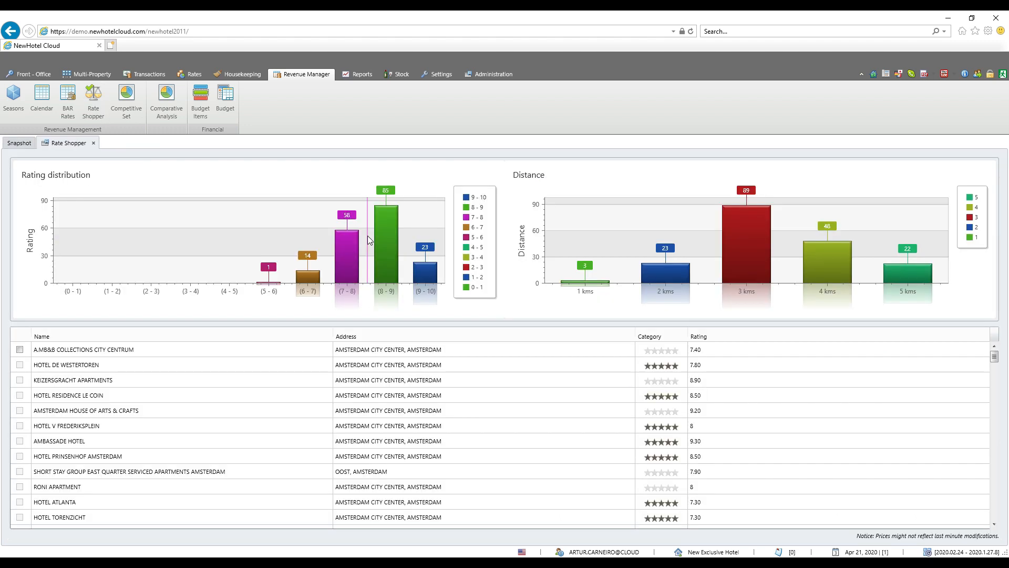
mouse_move(295, 360)
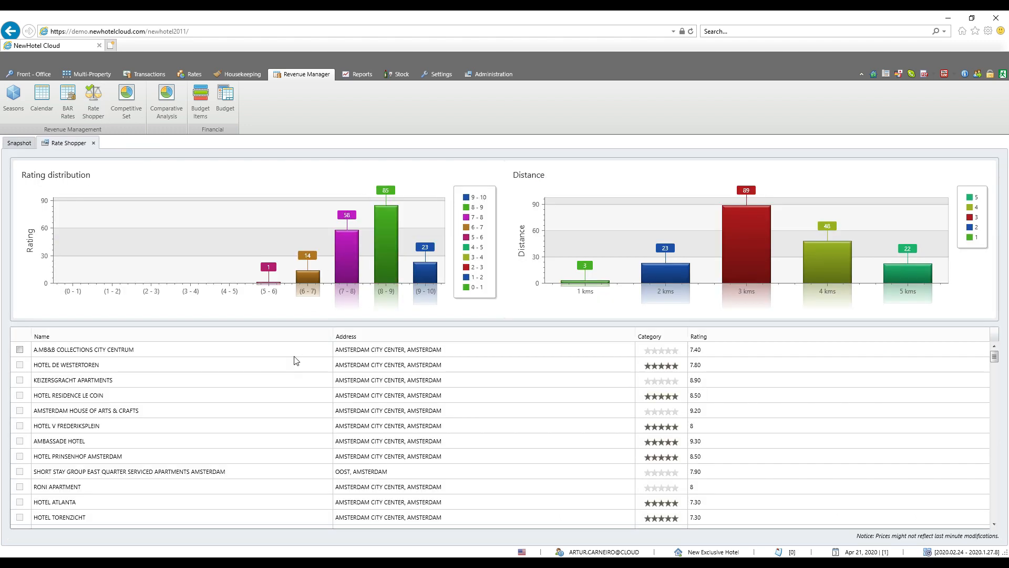
mouse_move(330, 388)
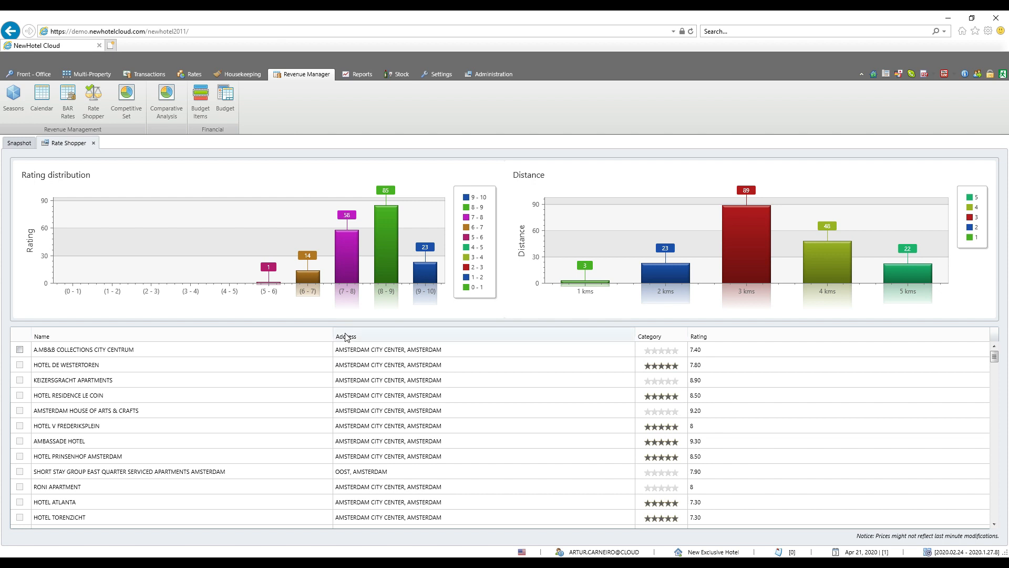
mouse_move(392, 295)
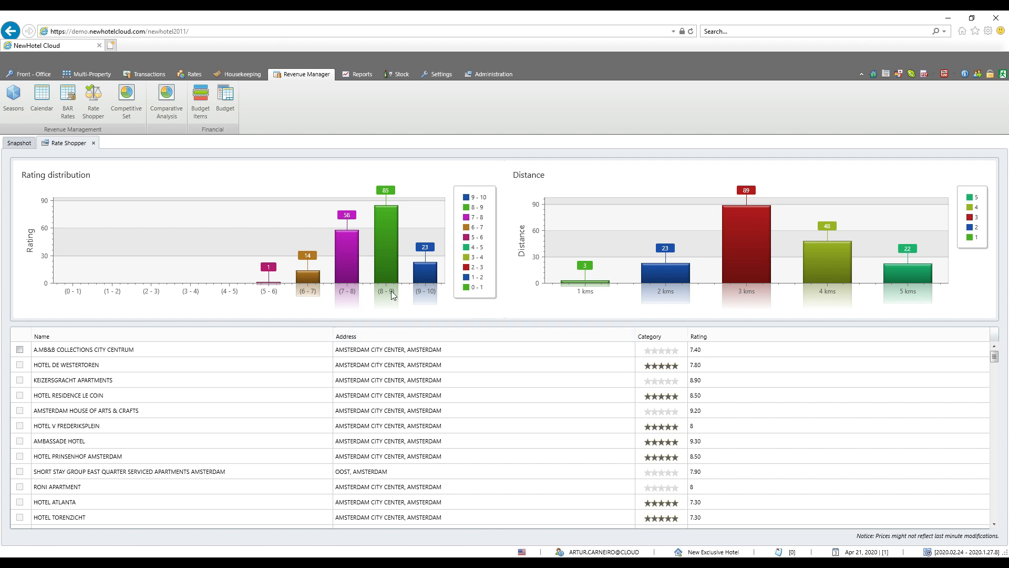
mouse_move(190, 400)
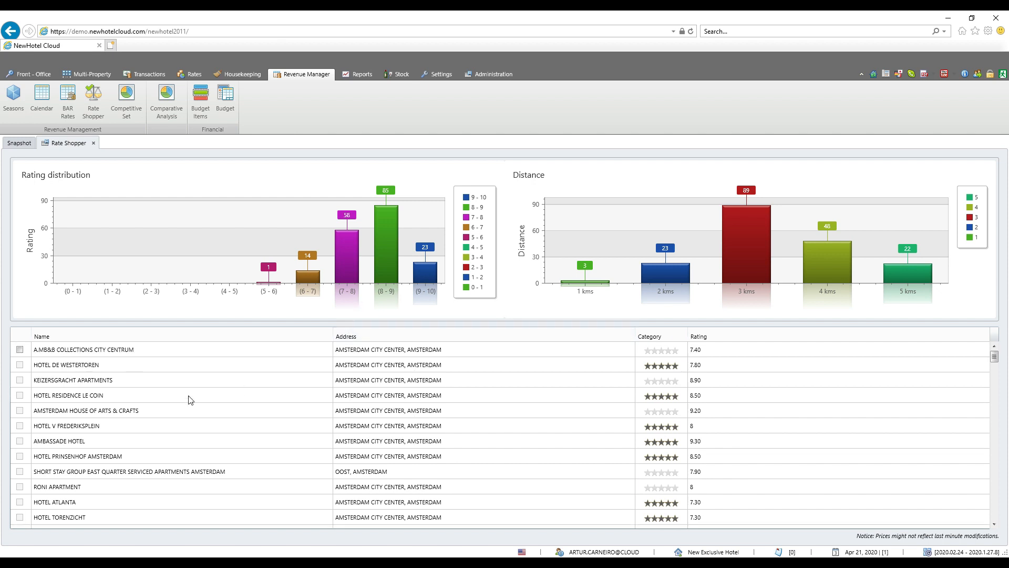
mouse_move(321, 286)
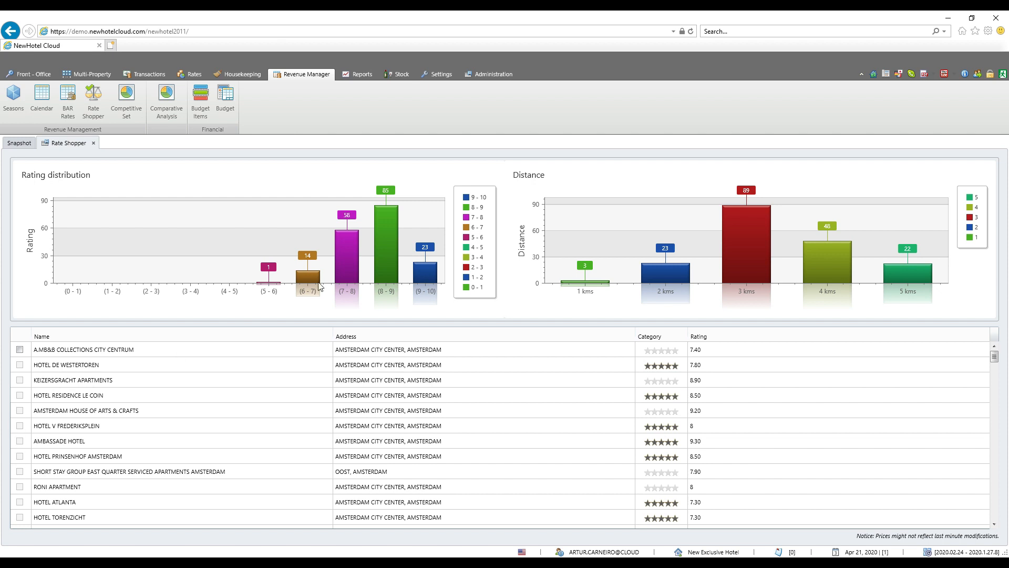
mouse_move(385, 255)
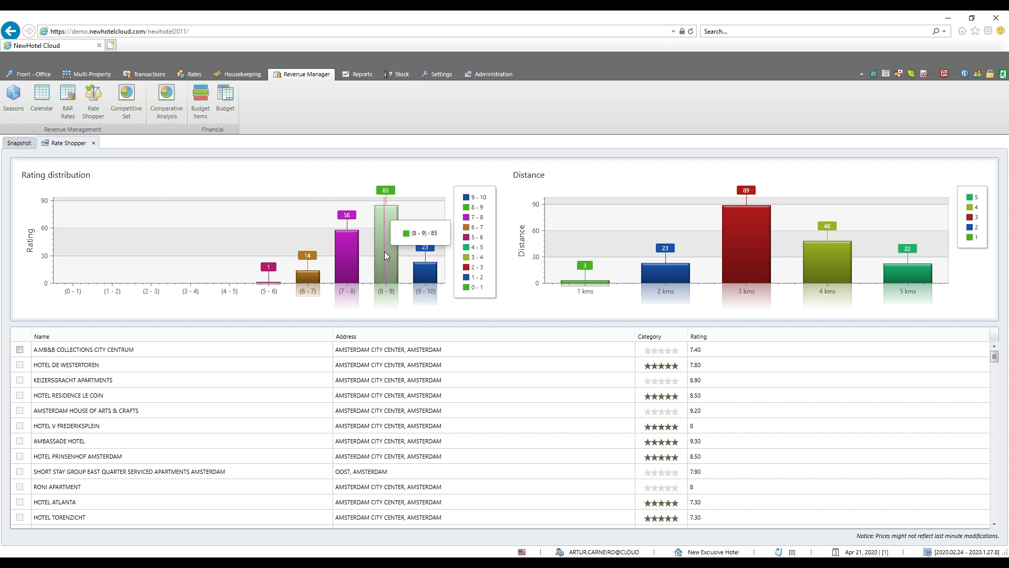
mouse_move(387, 276)
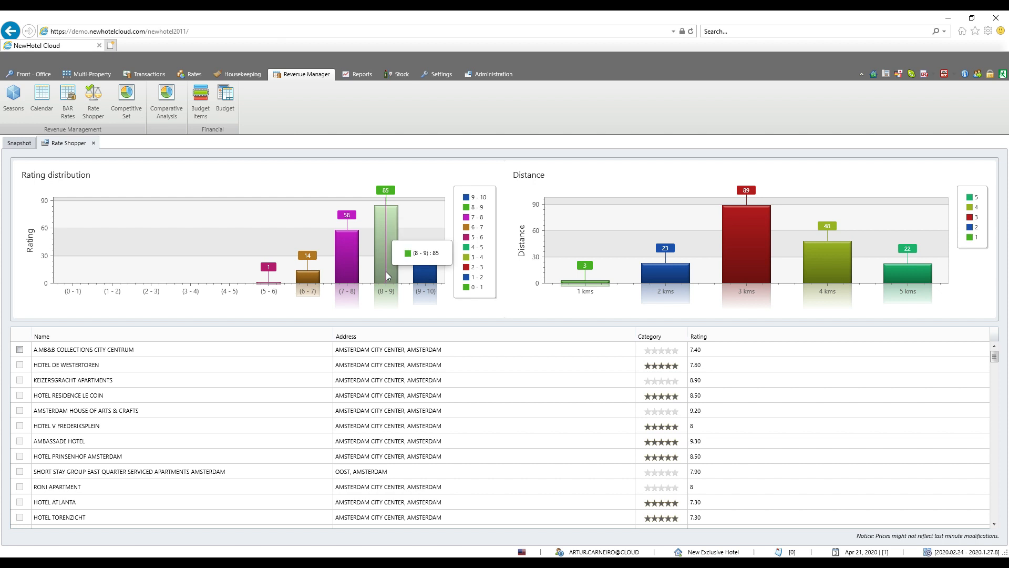
mouse_move(383, 267)
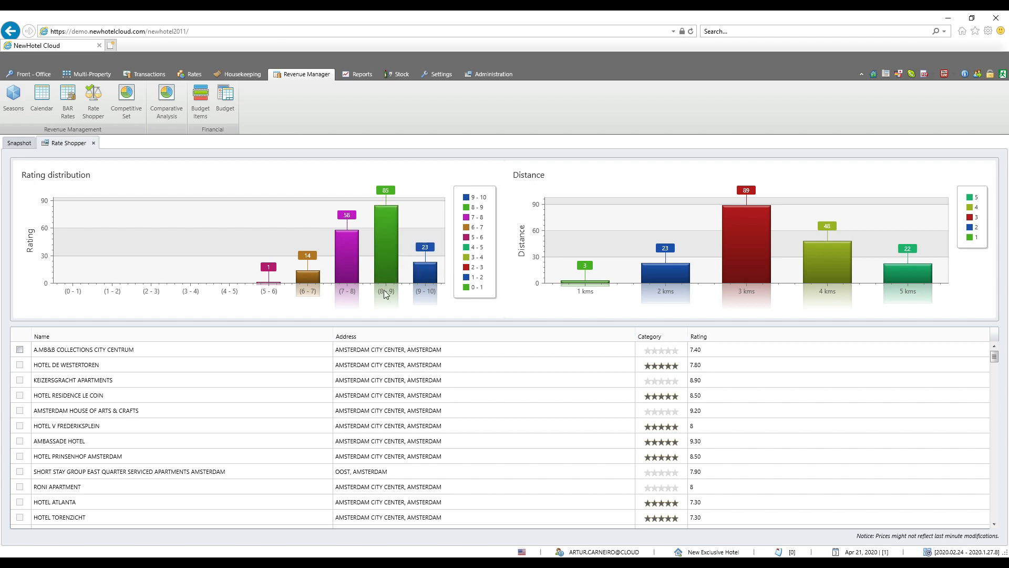
mouse_move(388, 250)
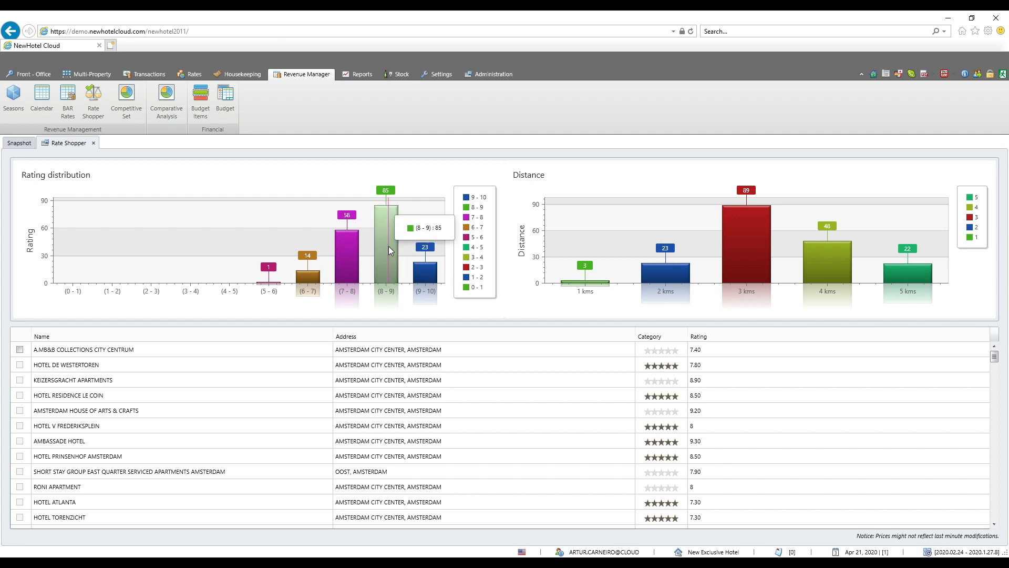
mouse_move(555, 299)
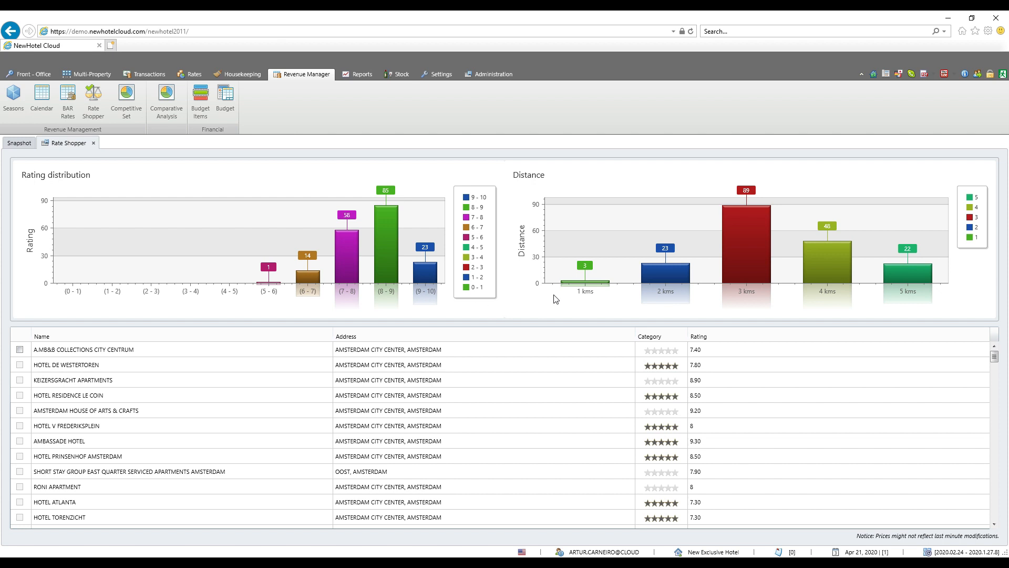
mouse_move(611, 284)
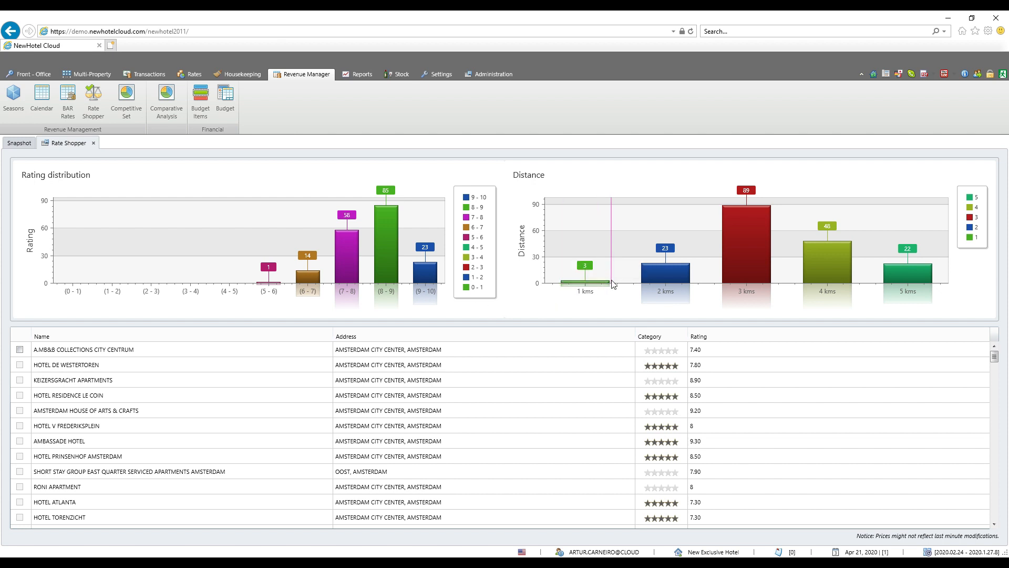
mouse_move(636, 283)
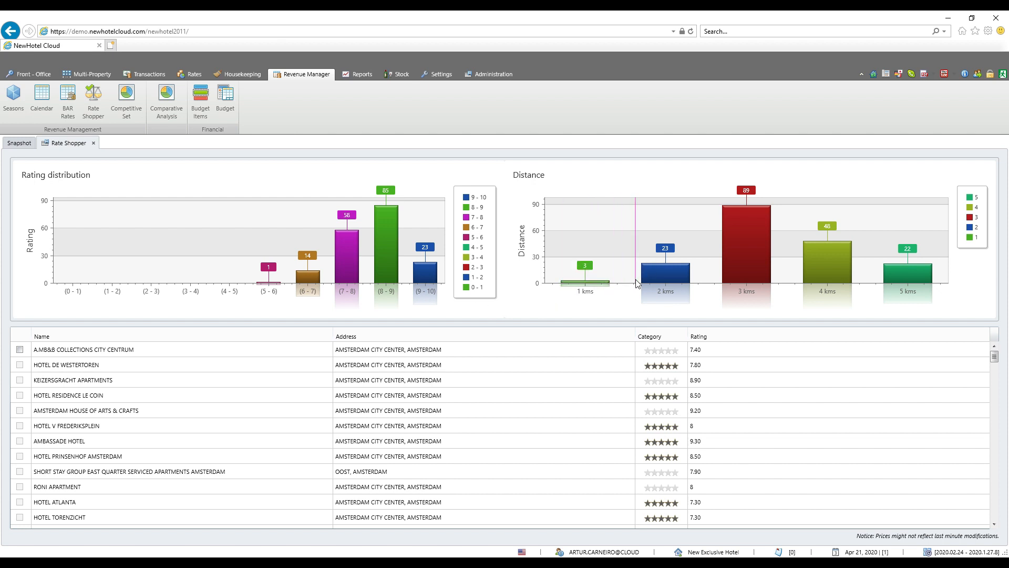
mouse_move(665, 270)
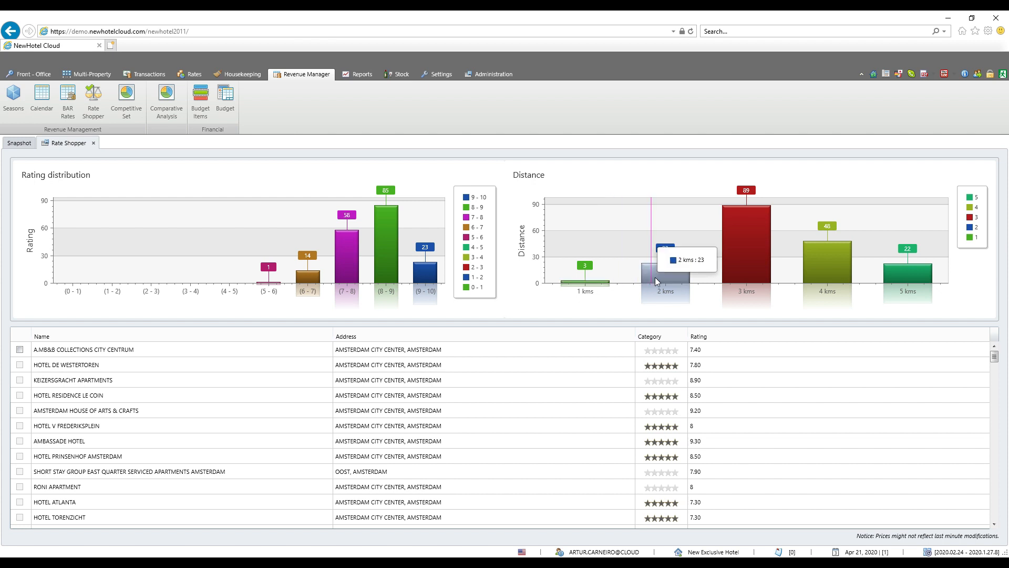
mouse_move(906, 270)
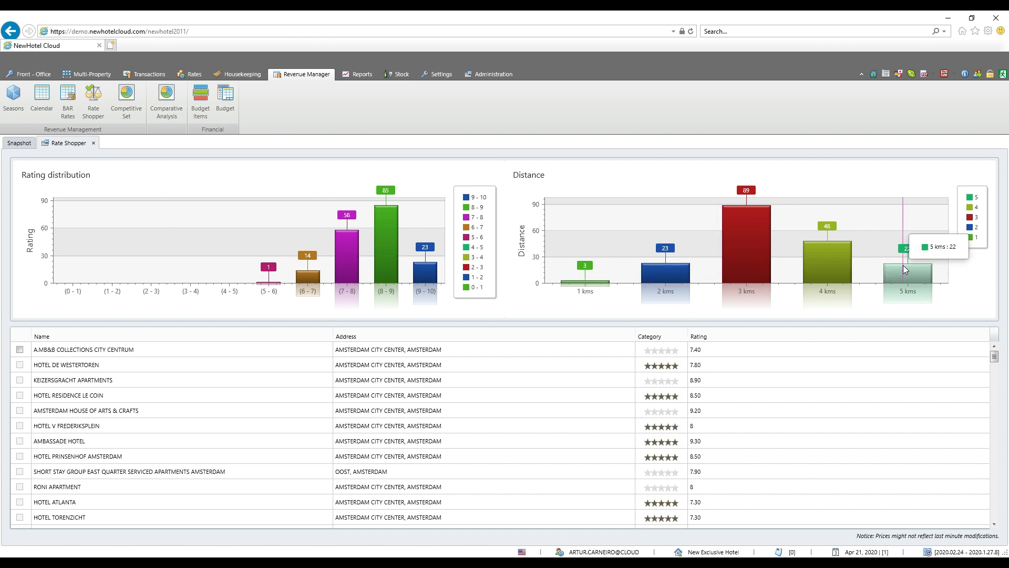
mouse_move(744, 241)
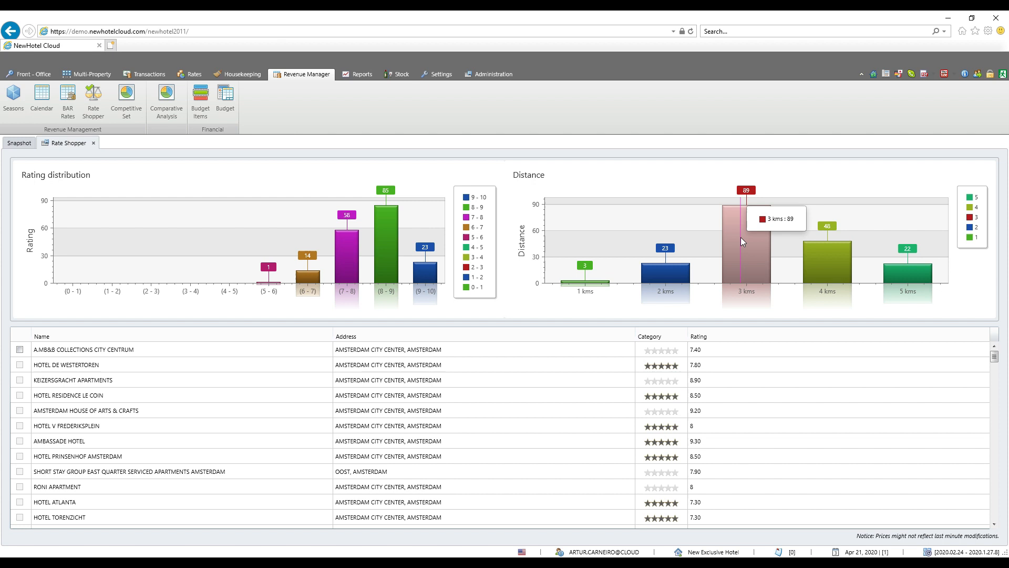
mouse_move(741, 258)
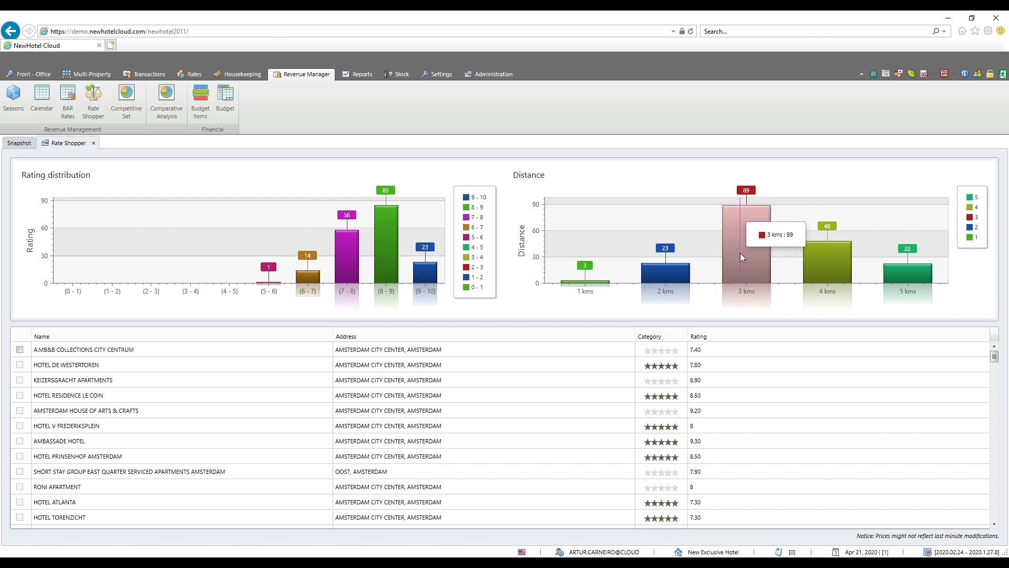
mouse_move(164, 130)
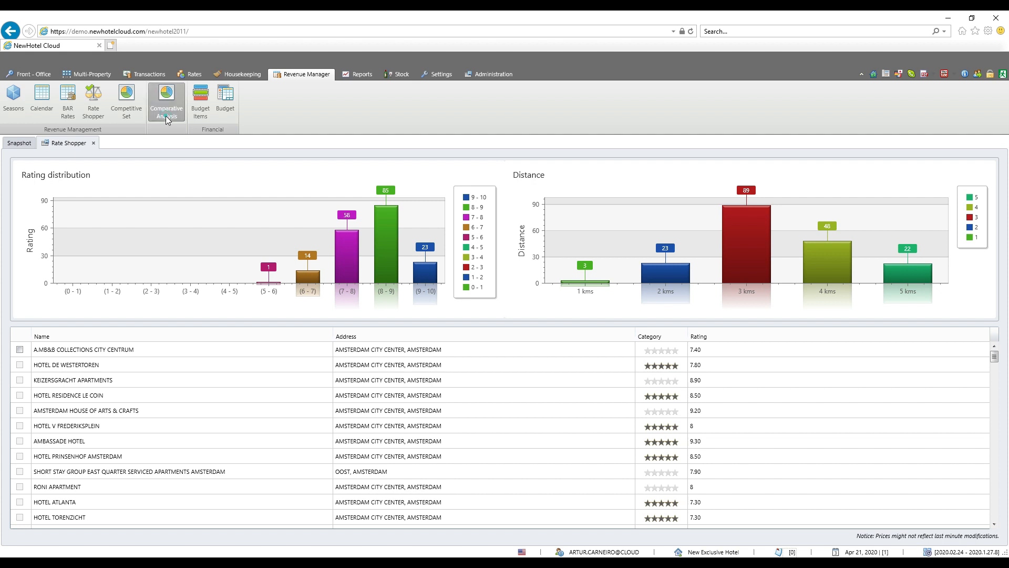
Open Comparative Analysis and expand the MOZART HOTEL and ROOM MATE AITANA price groups.
left_click(166, 101)
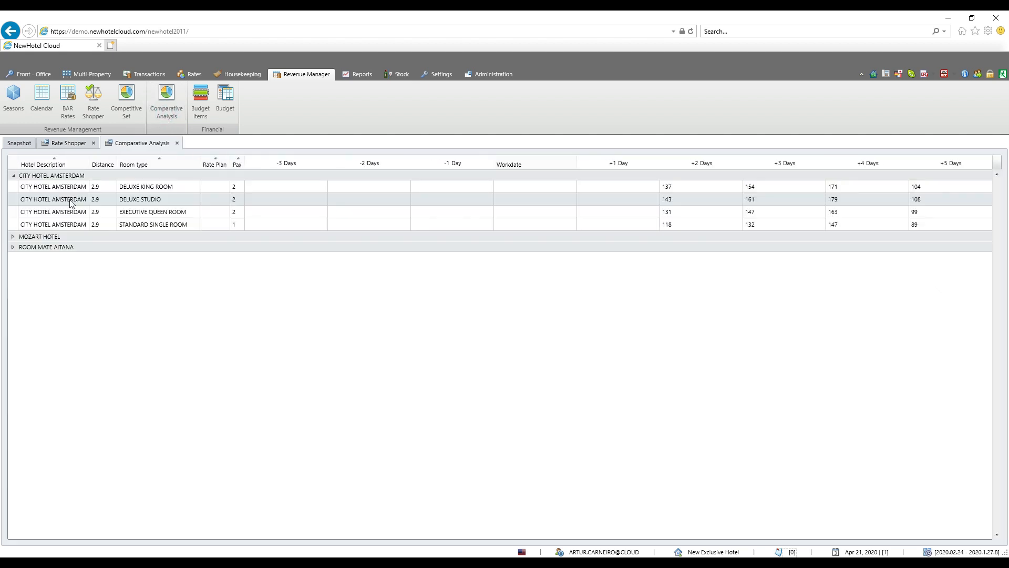
left_click(13, 236)
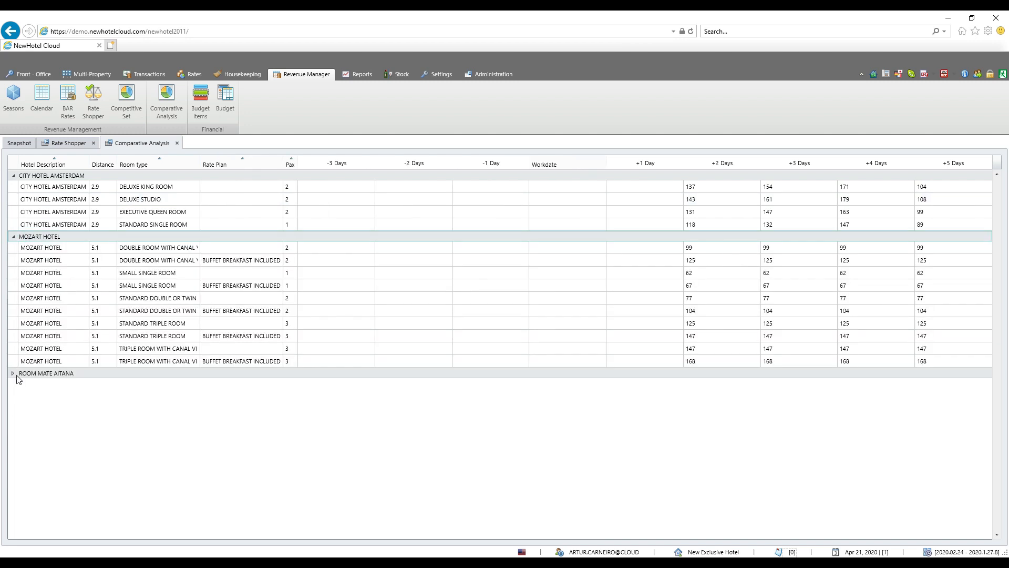
left_click(13, 373)
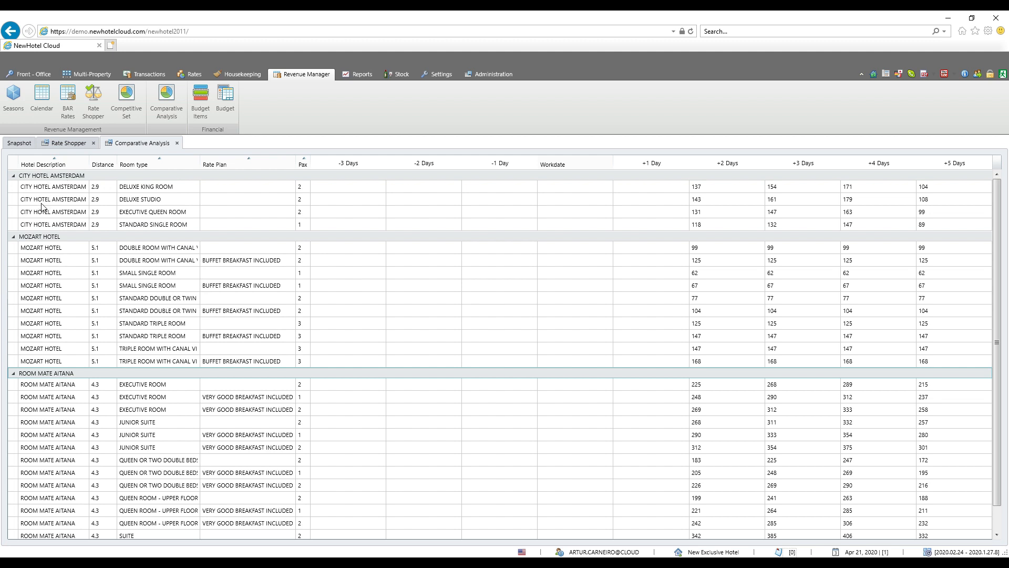
mouse_move(101, 224)
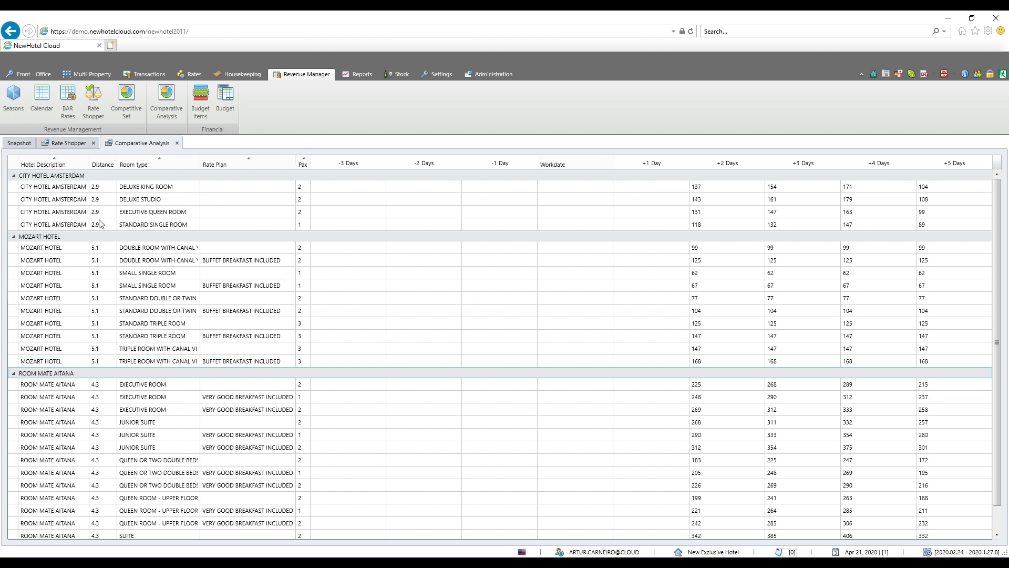
mouse_move(157, 224)
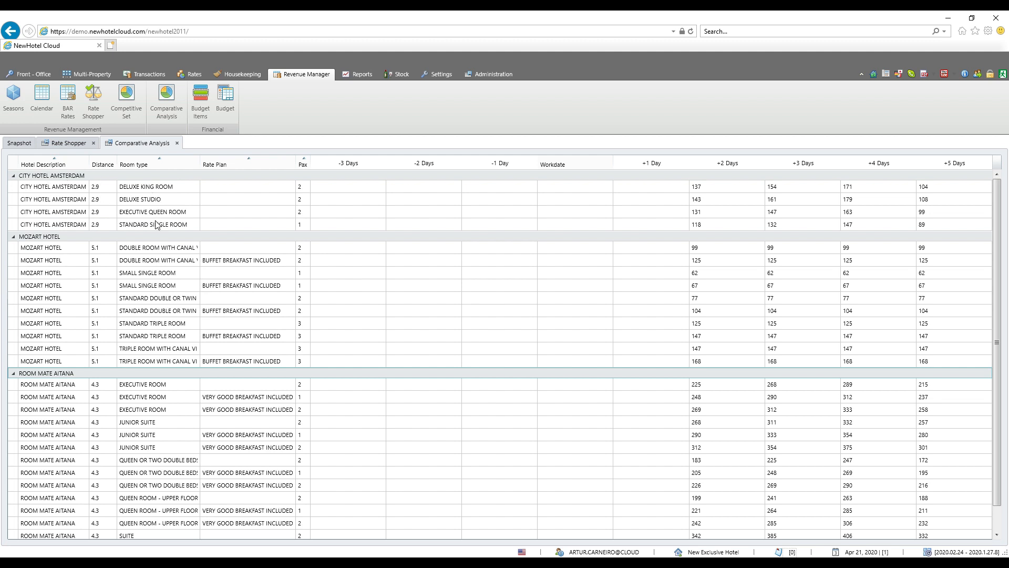
mouse_move(696, 189)
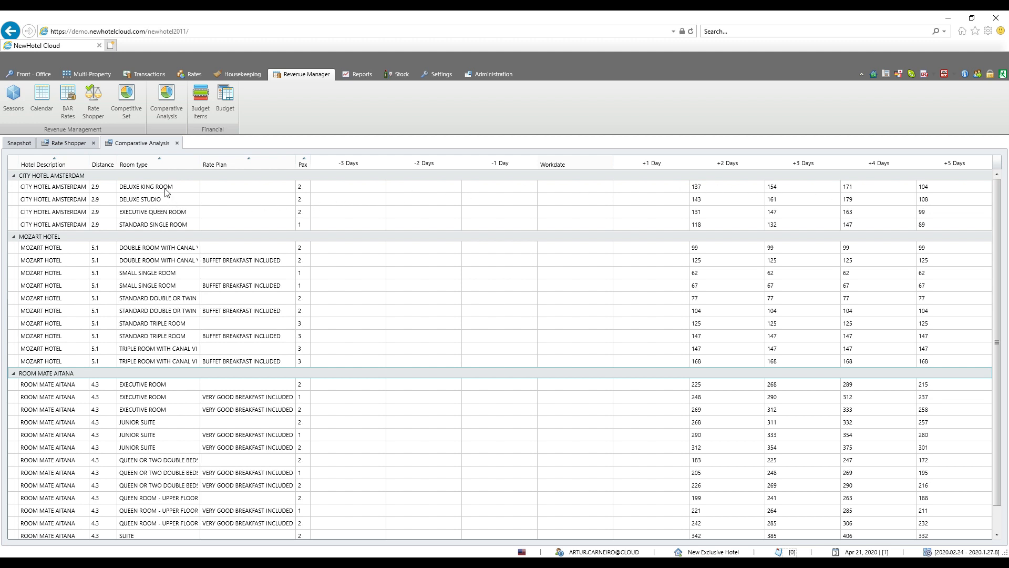
mouse_move(304, 209)
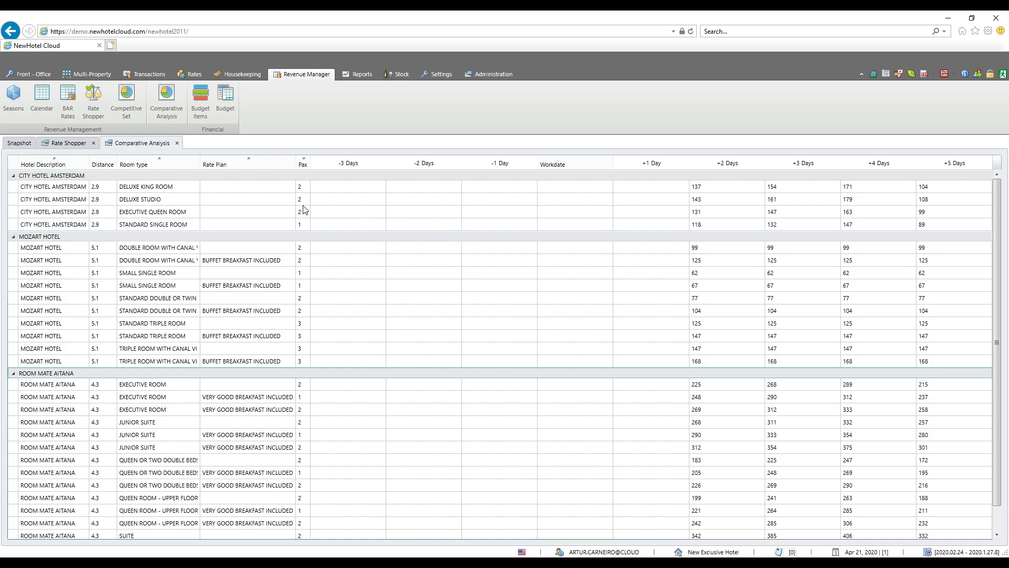